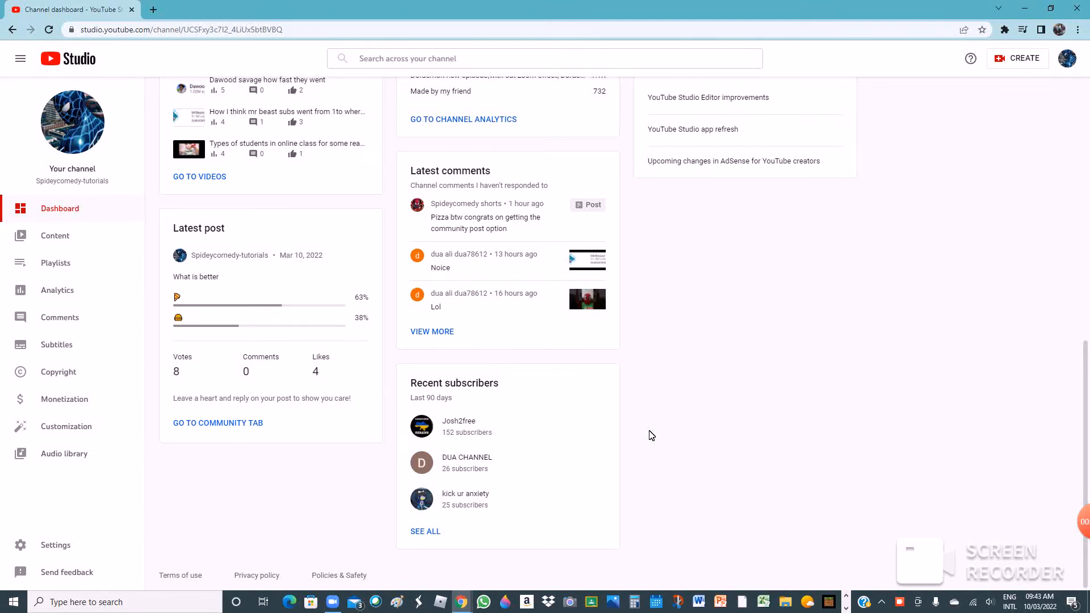
{"action": "mouse_move", "coordinate": [575, 411]}
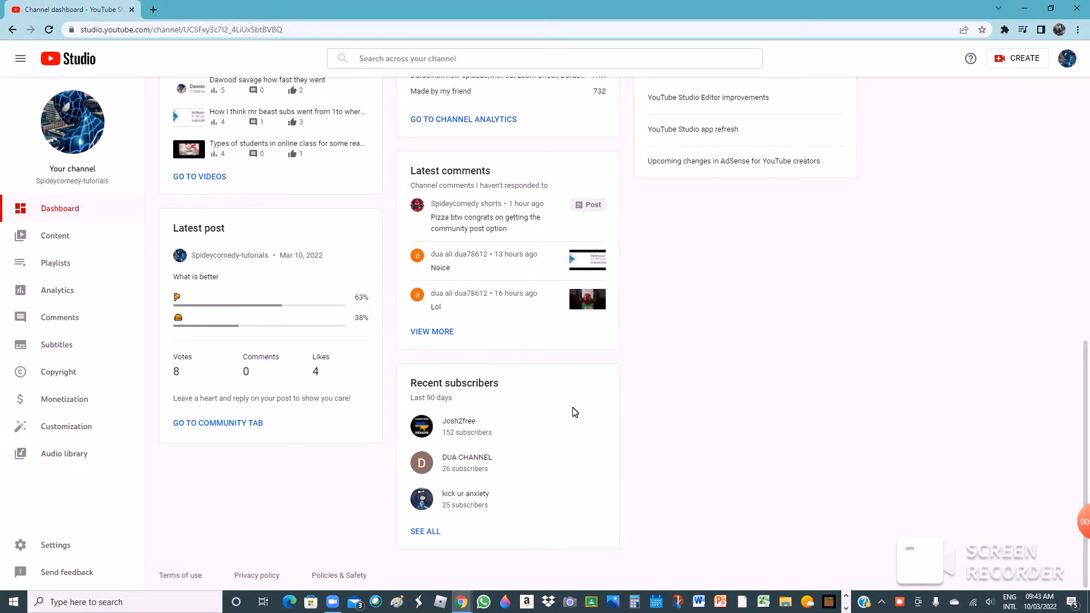
{"action": "mouse_move", "coordinate": [466, 499]}
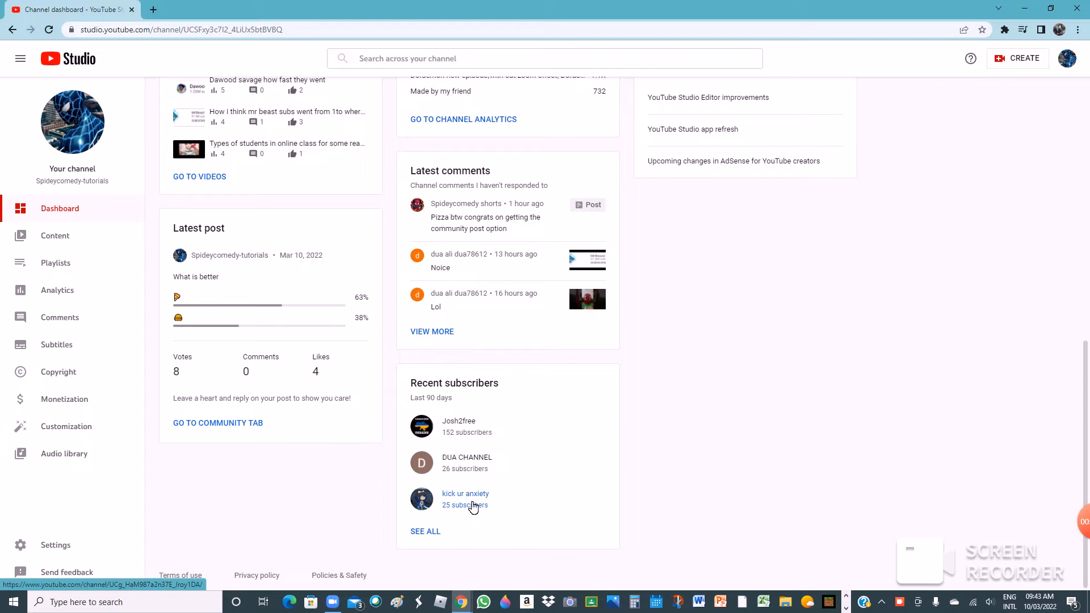
{"action": "mouse_move", "coordinate": [445, 511]}
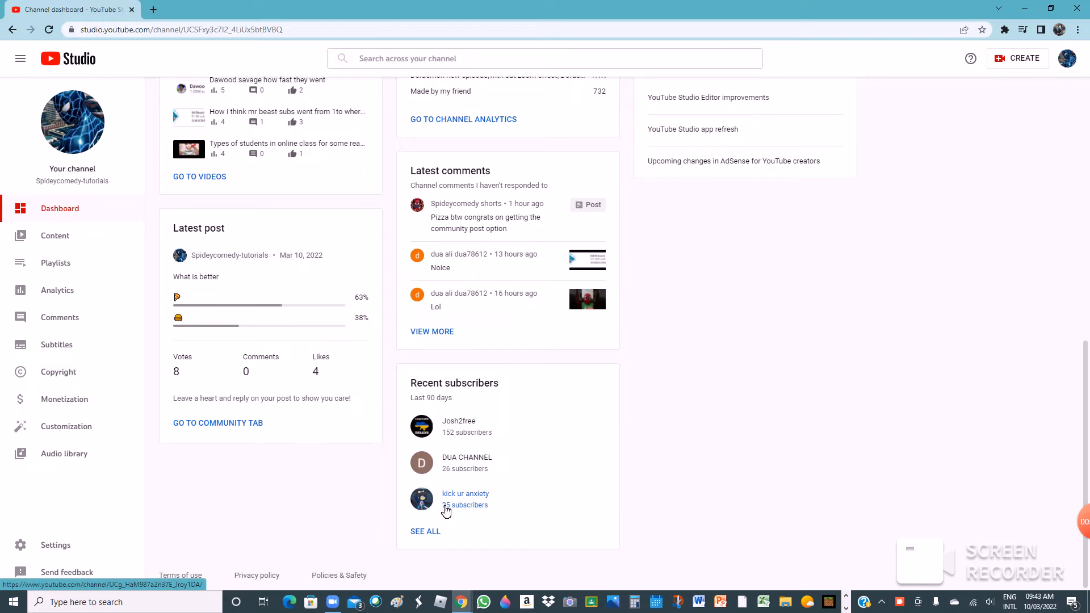
{"action": "mouse_move", "coordinate": [173, 383]}
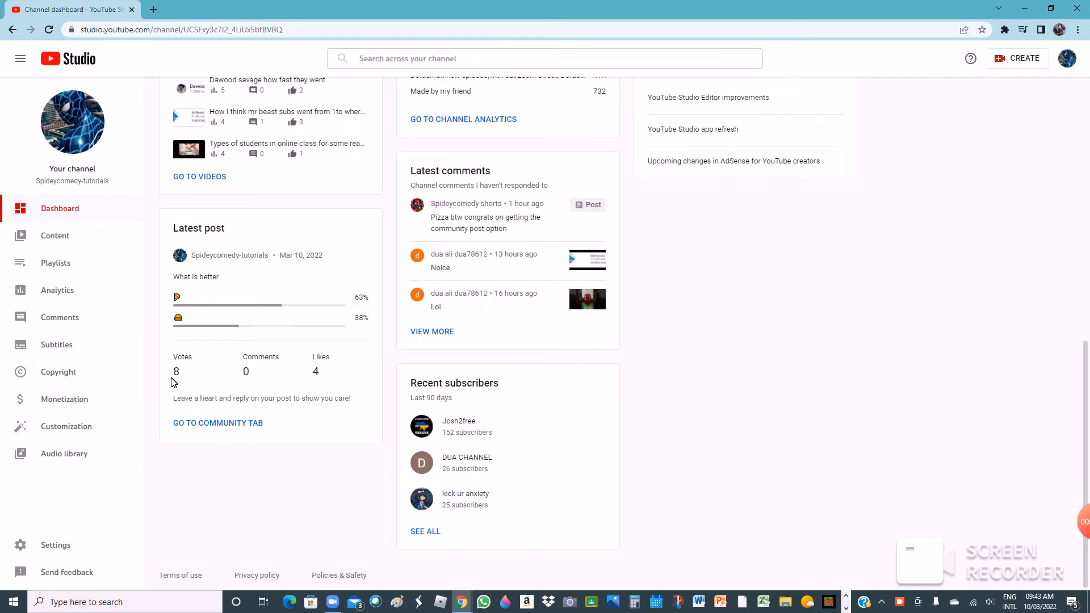
{"action": "mouse_move", "coordinate": [252, 371]}
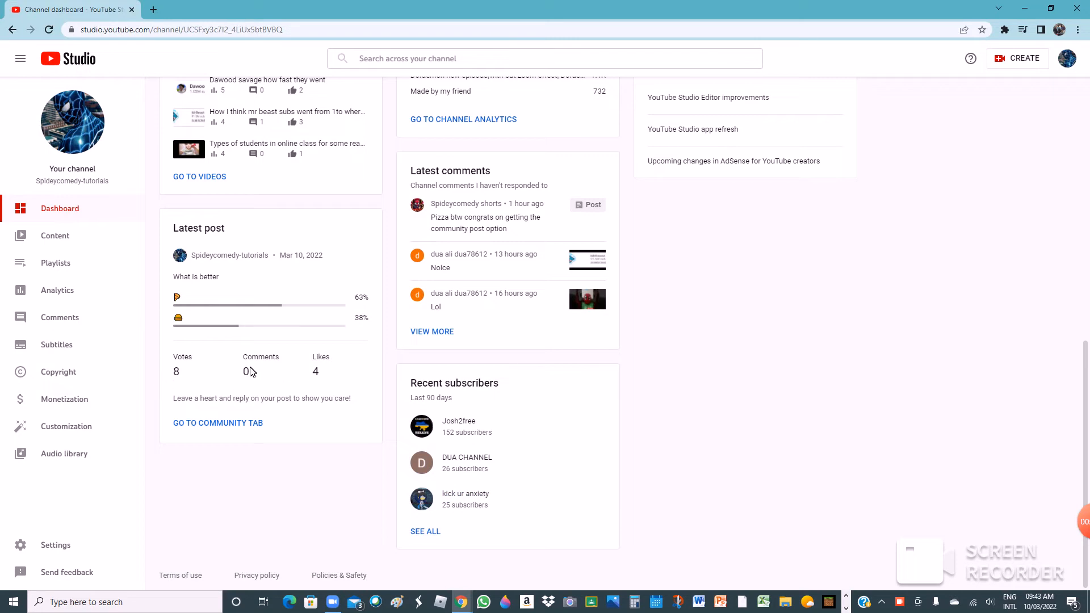
{"action": "mouse_move", "coordinate": [245, 398]}
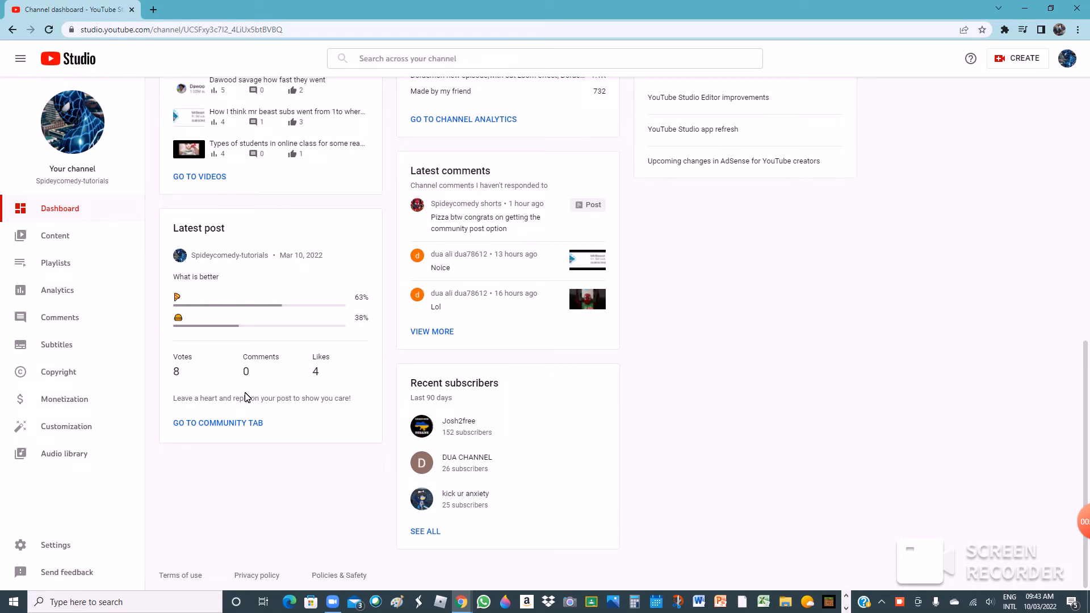
{"action": "mouse_move", "coordinate": [442, 533]}
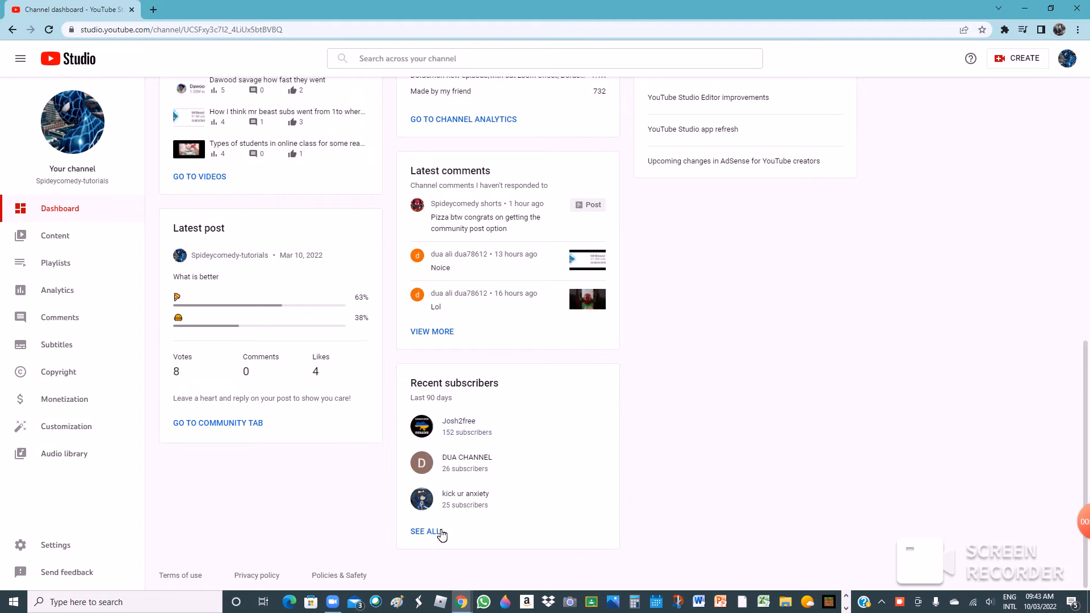
Step: Show the full Recent subscribers list and set its date range to Lifetime
{"action": "left_click", "coordinate": [426, 531]}
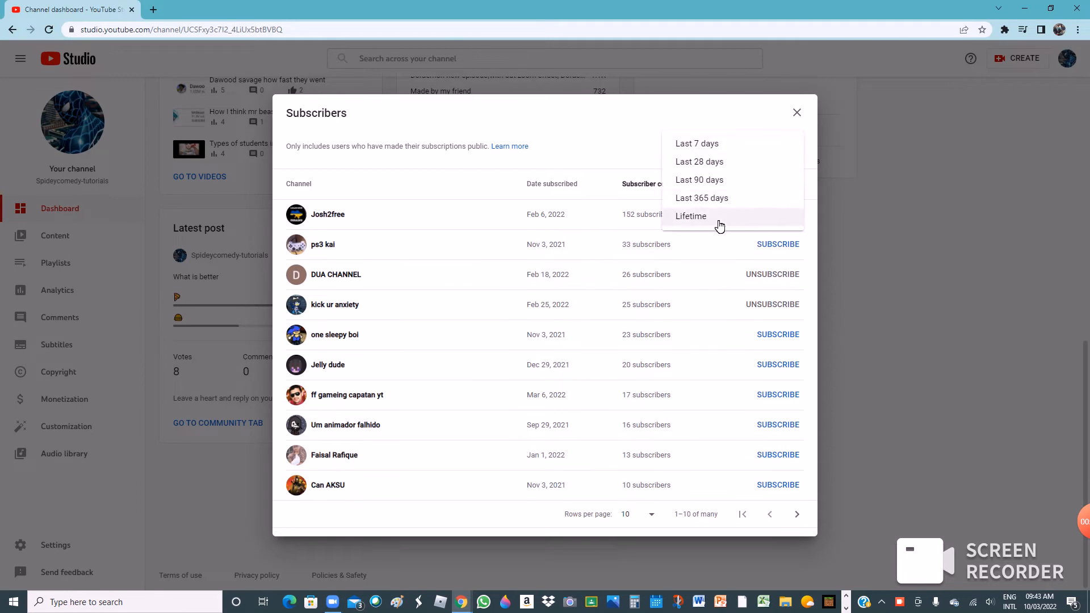
{"action": "left_click", "coordinate": [692, 215]}
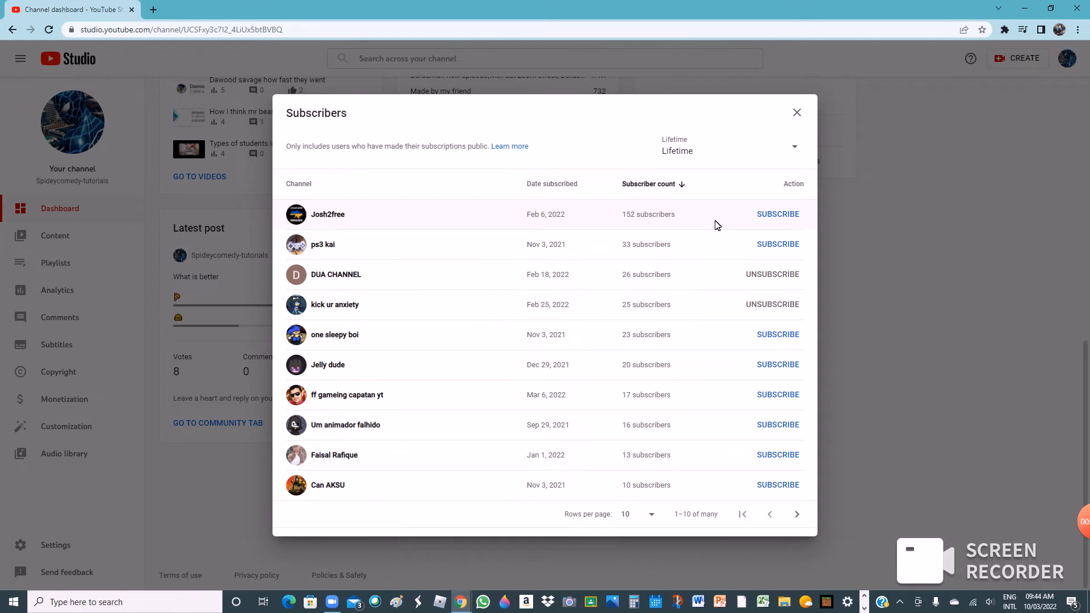
{"action": "mouse_move", "coordinate": [693, 169]}
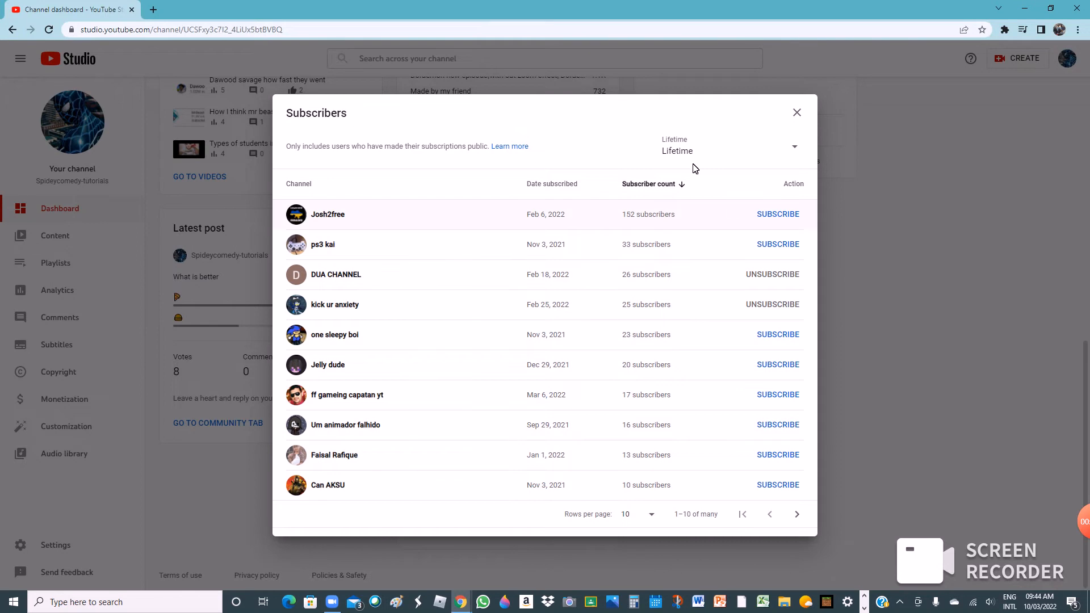
{"action": "mouse_move", "coordinate": [658, 202]}
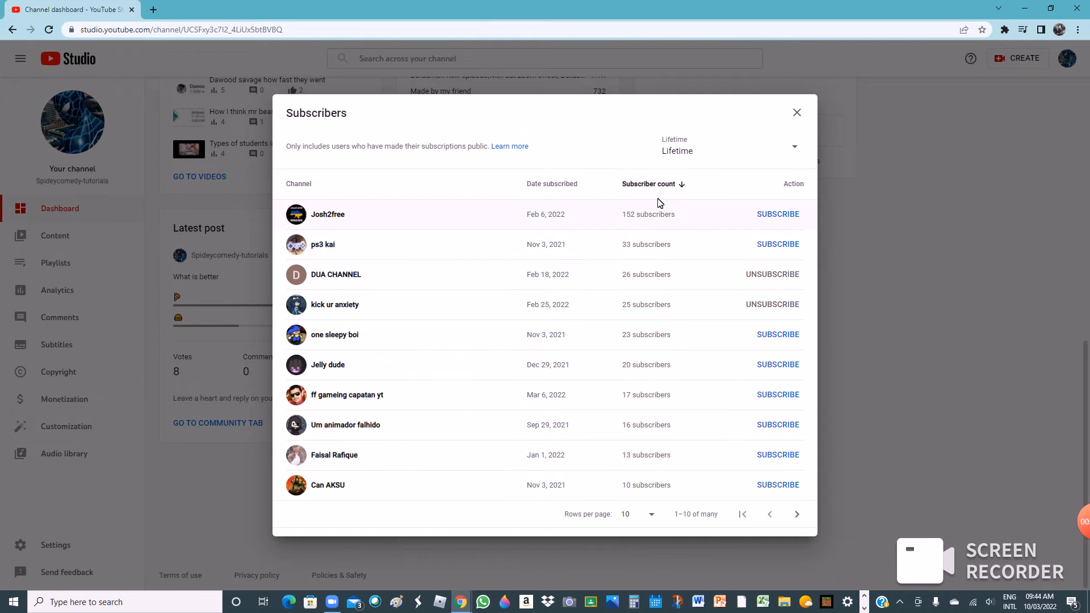
{"action": "mouse_move", "coordinate": [586, 122]}
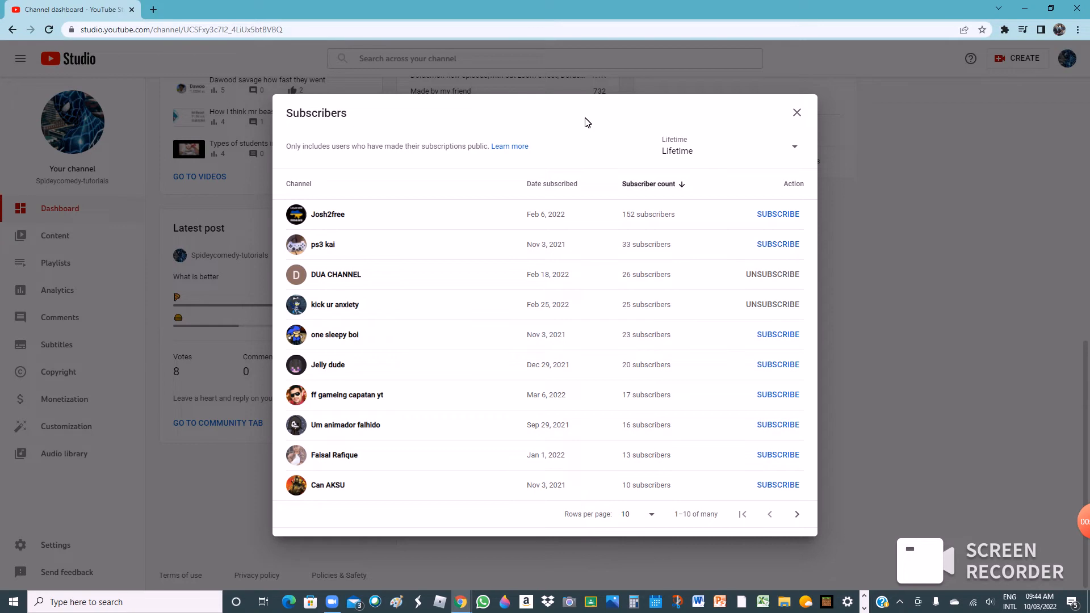
{"action": "mouse_move", "coordinate": [347, 235]}
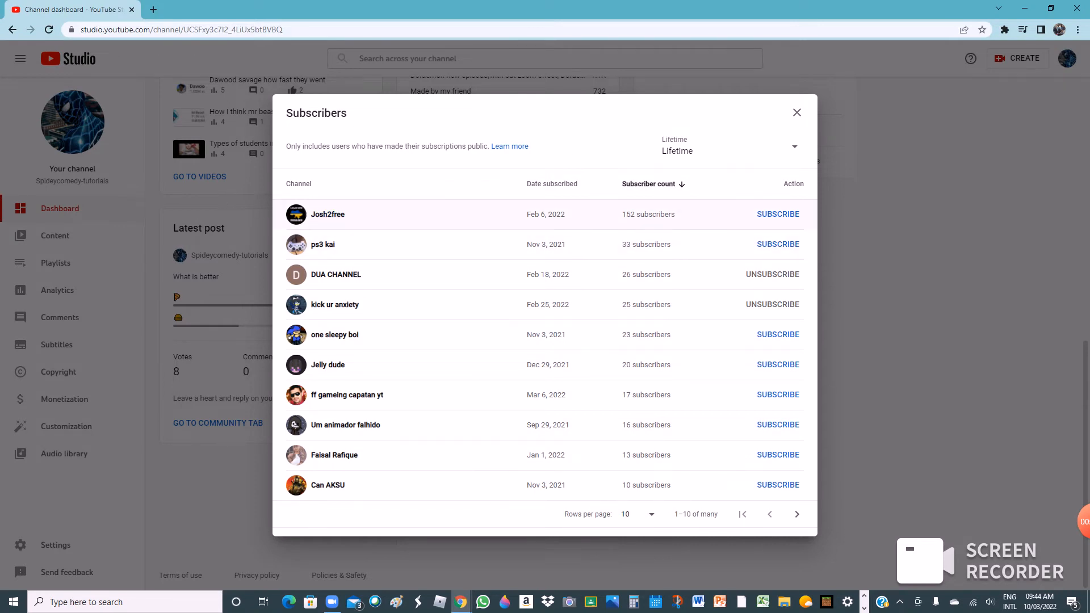
Step: Select the top subscriber's count of 152 subscribers in the lifetime list
{"action": "double_click", "coordinate": [647, 215]}
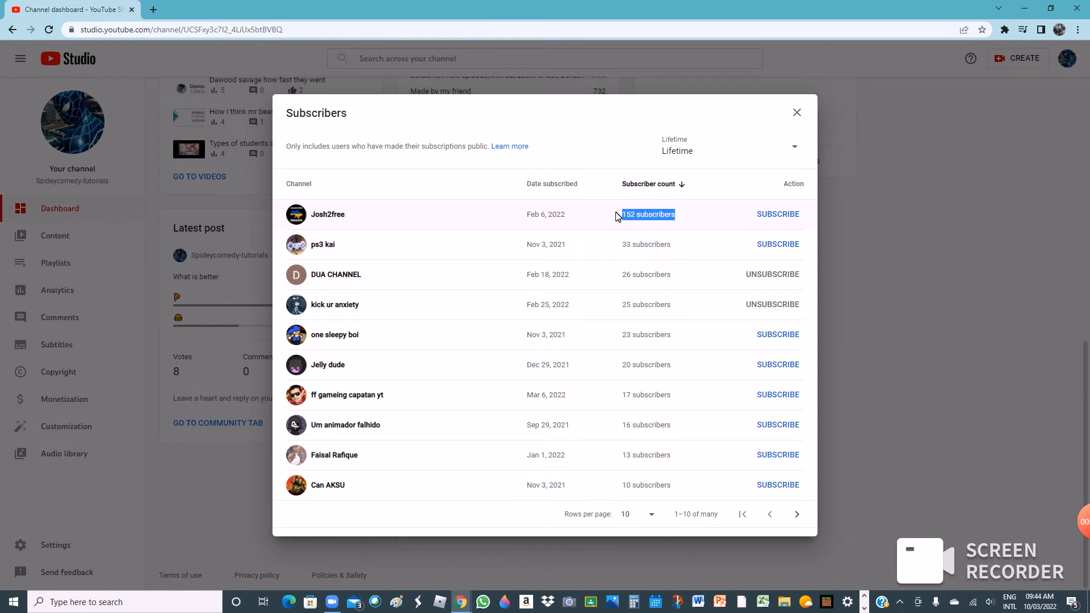
{"action": "mouse_move", "coordinate": [215, 413]}
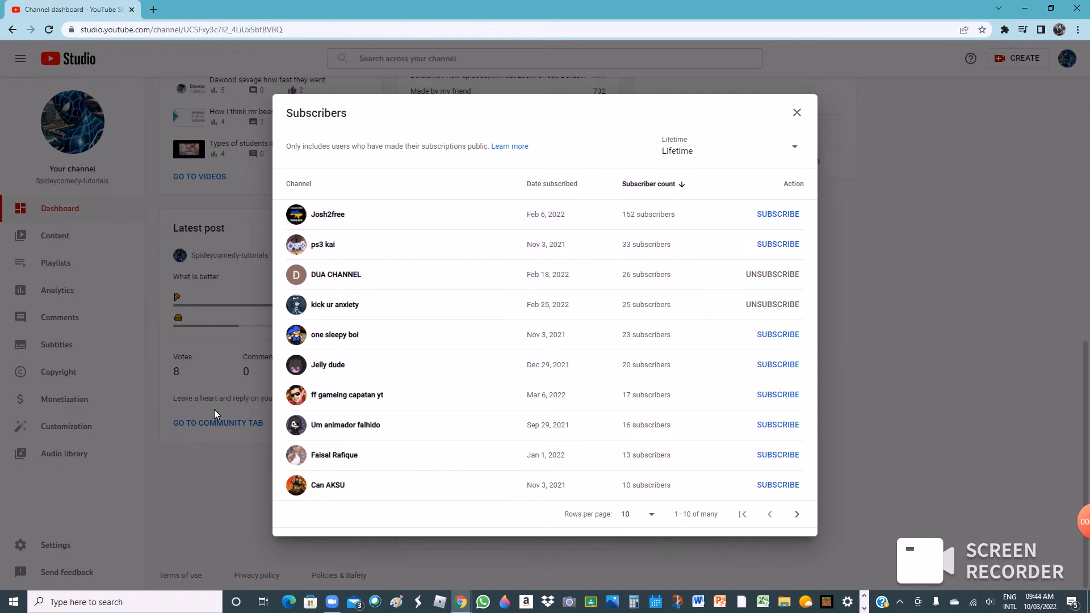
{"action": "mouse_move", "coordinate": [324, 244]}
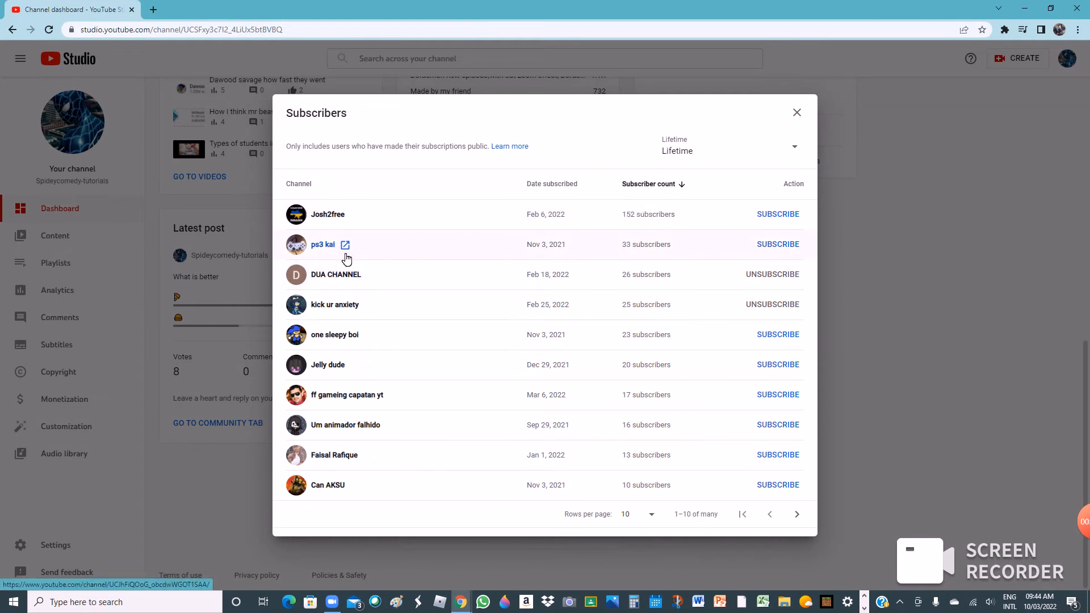
{"action": "mouse_move", "coordinate": [654, 260]}
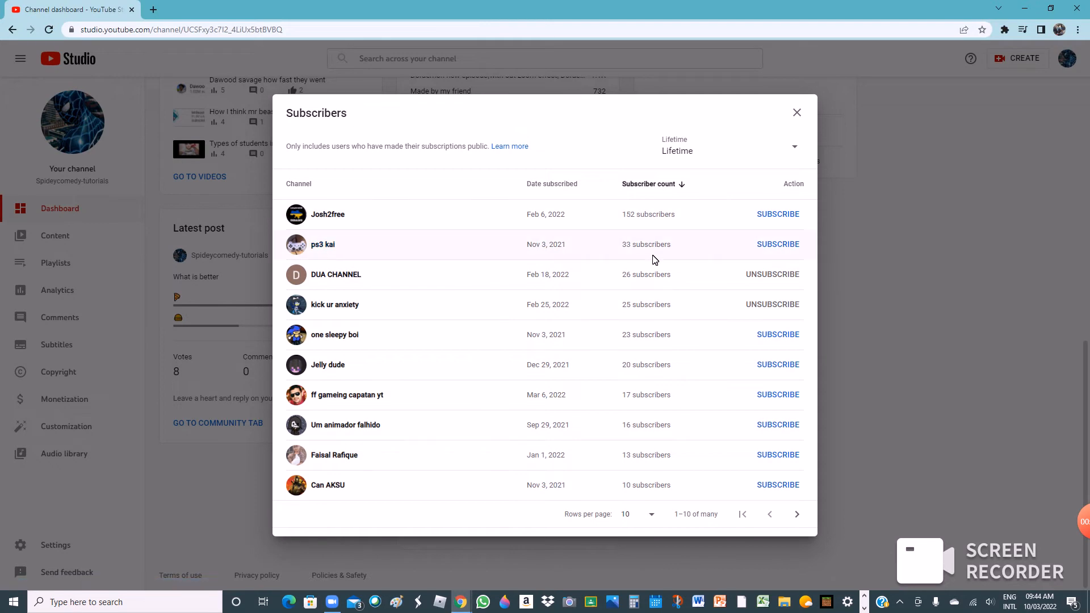
{"action": "mouse_move", "coordinate": [49, 302]}
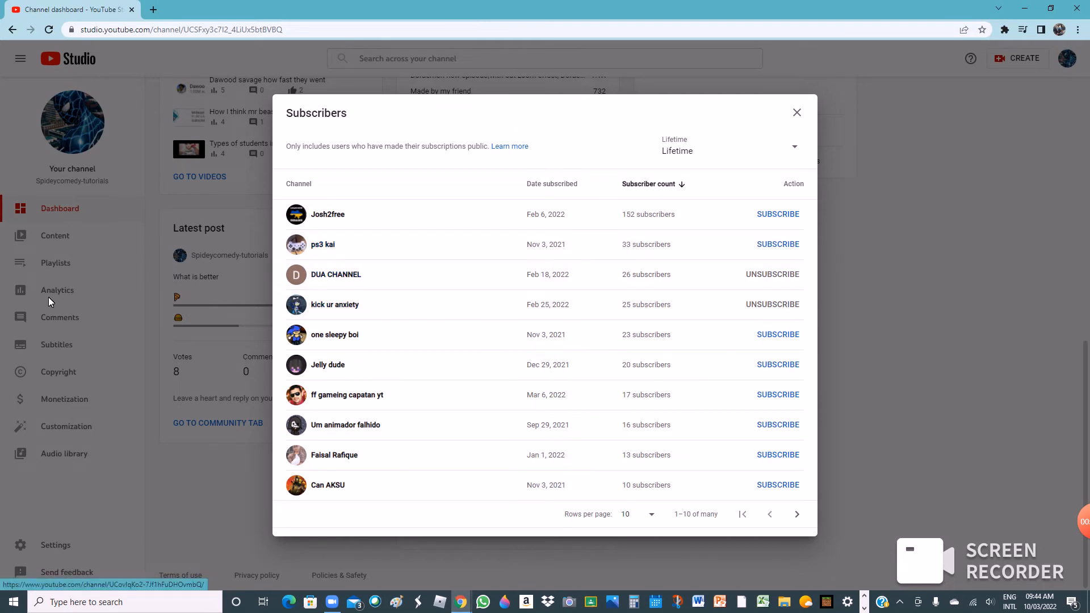
{"action": "mouse_move", "coordinate": [612, 323]}
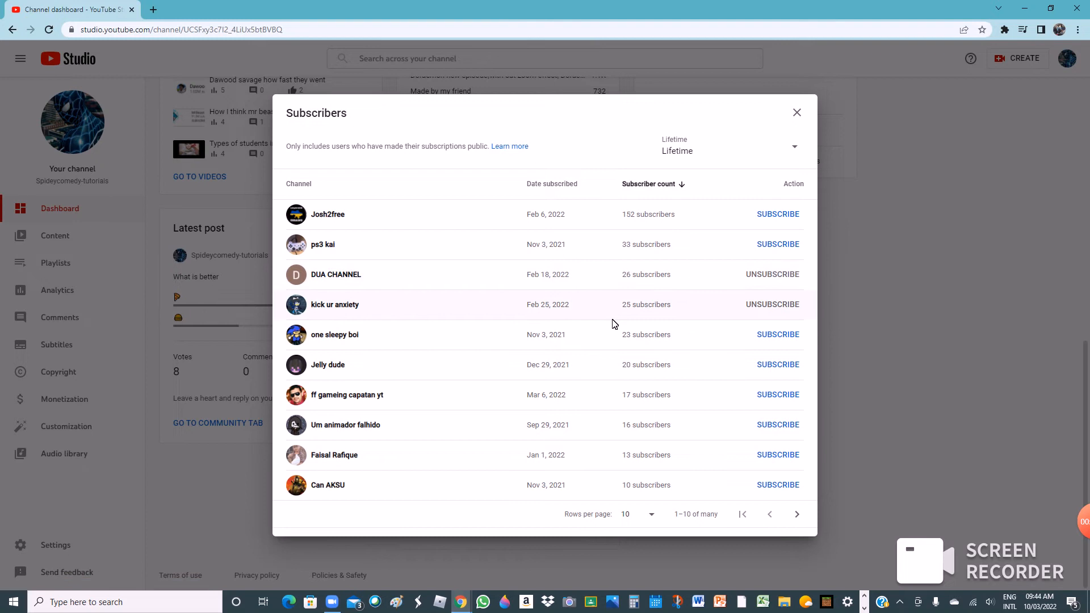
{"action": "mouse_move", "coordinate": [336, 326]}
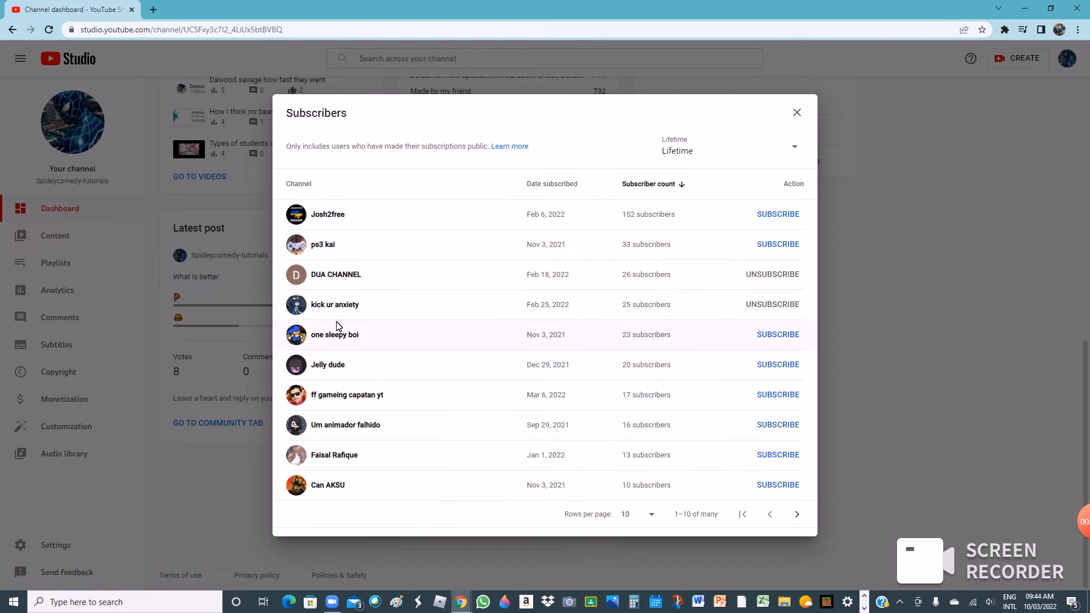
{"action": "mouse_move", "coordinate": [591, 242]}
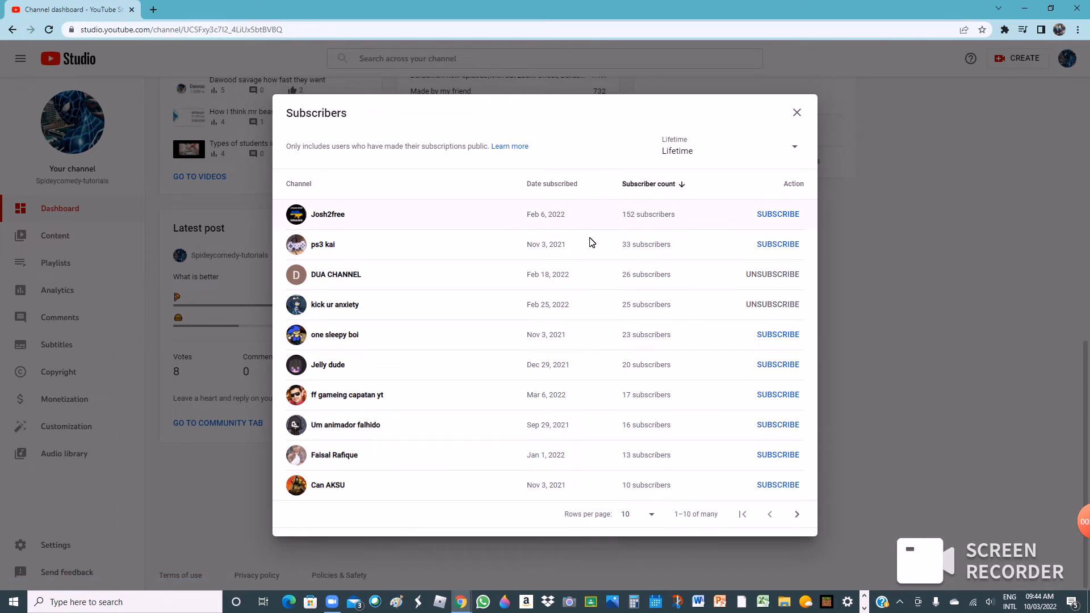
{"action": "mouse_move", "coordinate": [336, 273]}
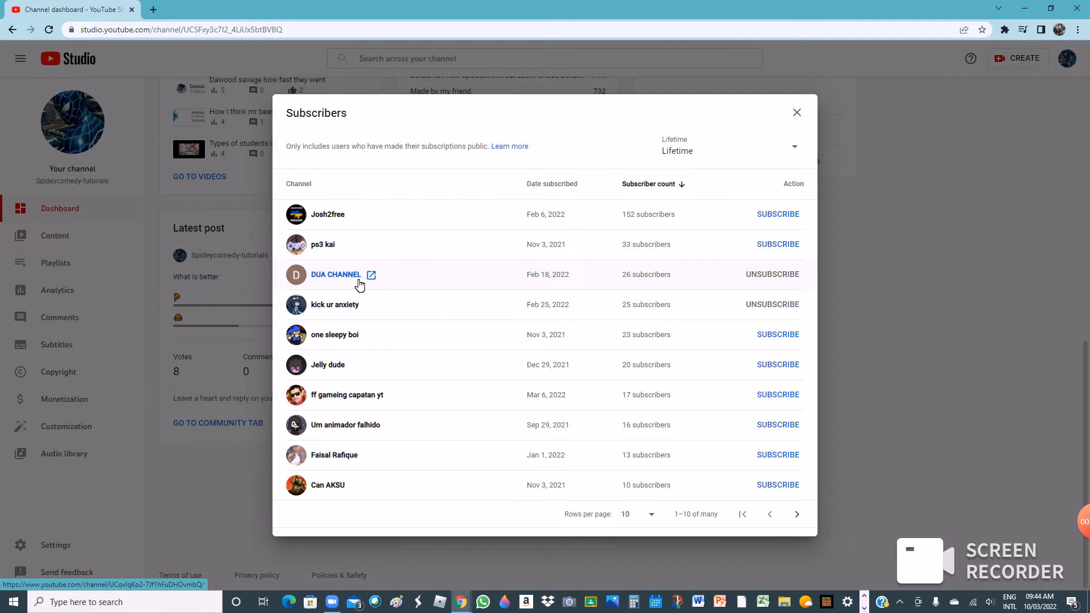
{"action": "mouse_move", "coordinate": [354, 287]}
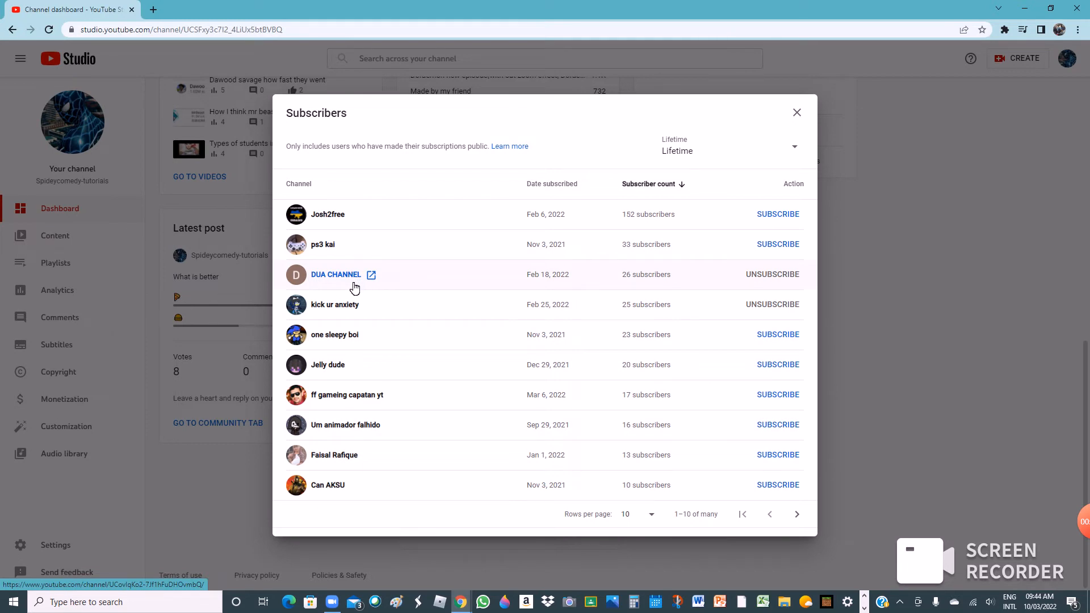
{"action": "mouse_move", "coordinate": [330, 278]}
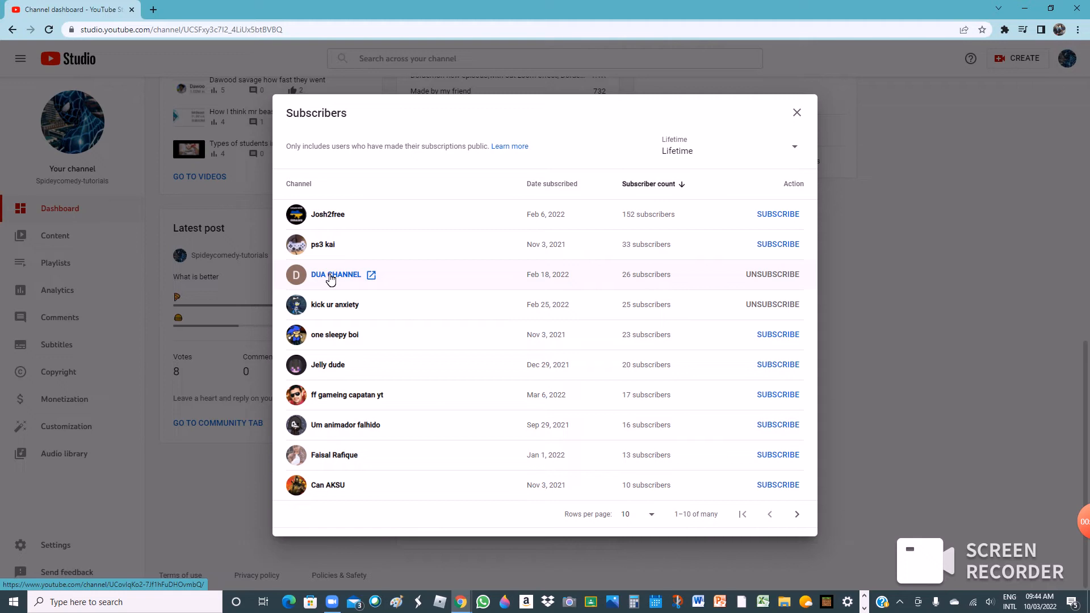
{"action": "mouse_move", "coordinate": [608, 318]}
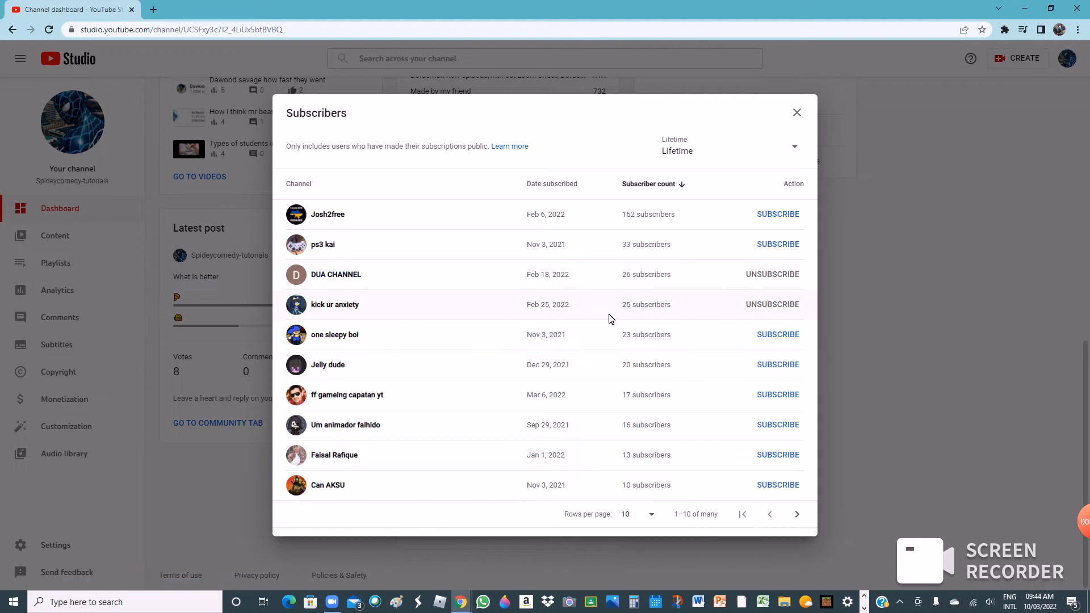
{"action": "mouse_move", "coordinate": [646, 320]}
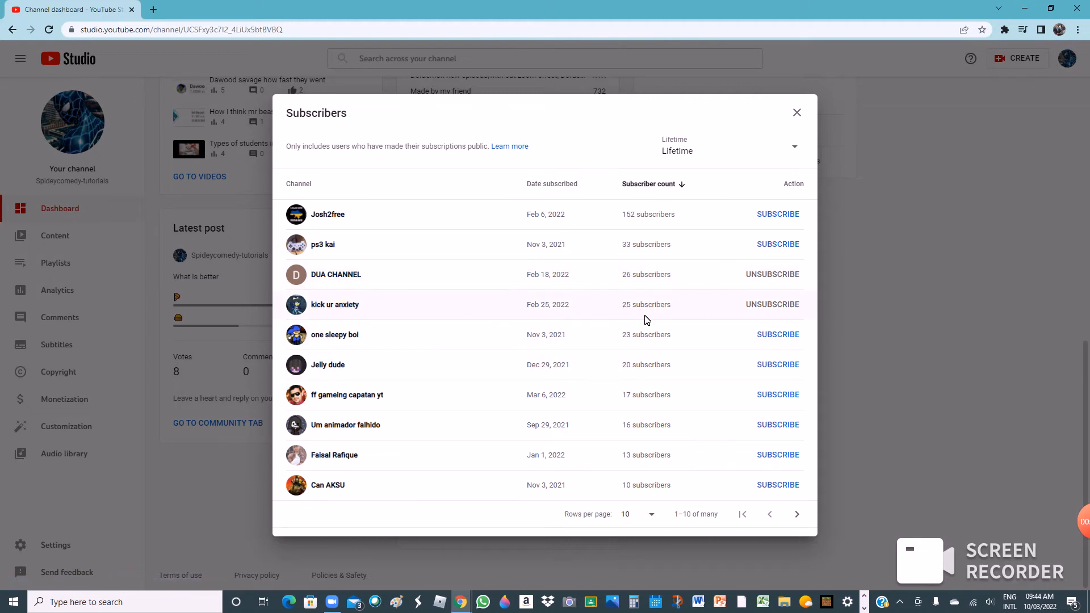
{"action": "mouse_move", "coordinate": [314, 356]}
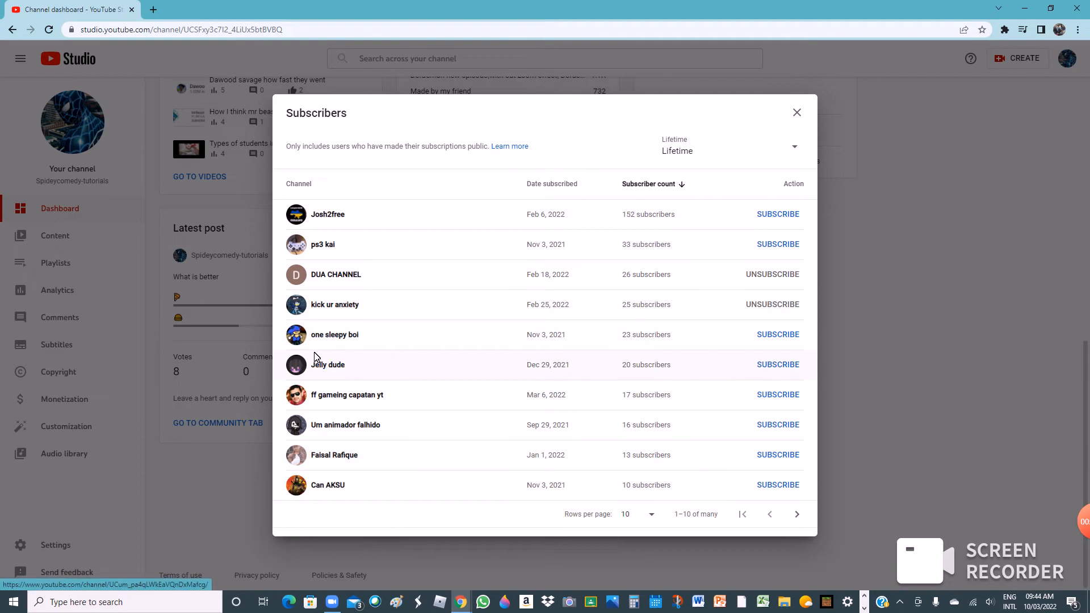
{"action": "mouse_move", "coordinate": [712, 343]}
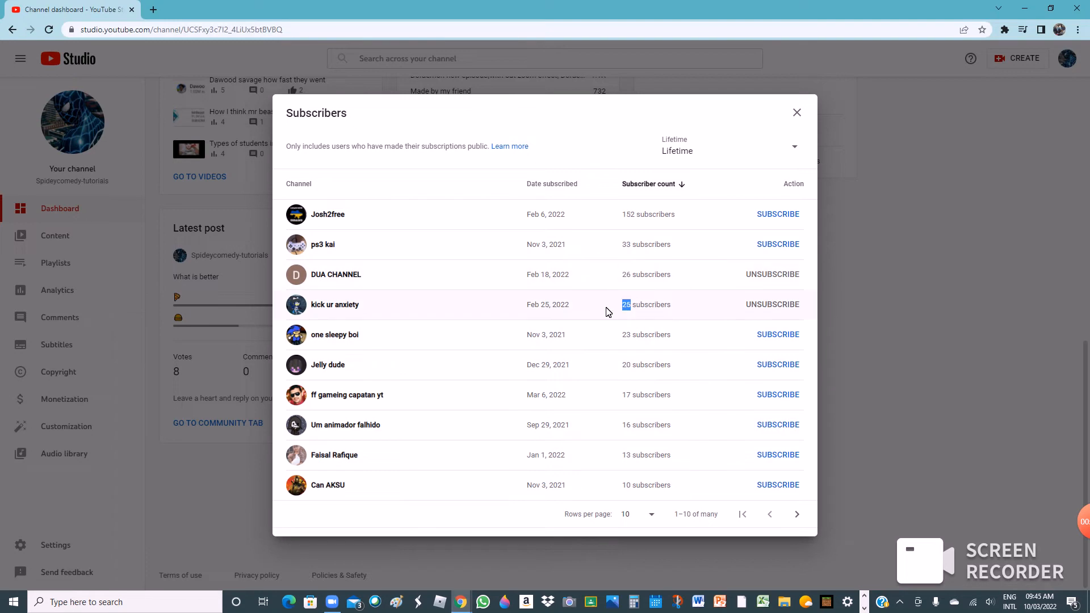
{"action": "mouse_move", "coordinate": [317, 381]}
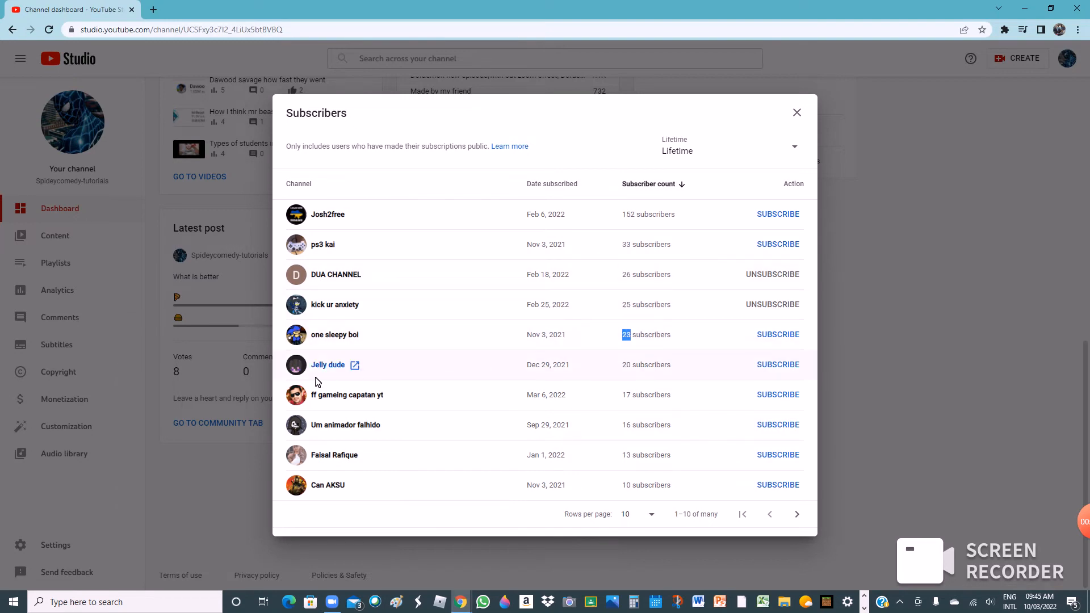
{"action": "mouse_move", "coordinate": [464, 371]}
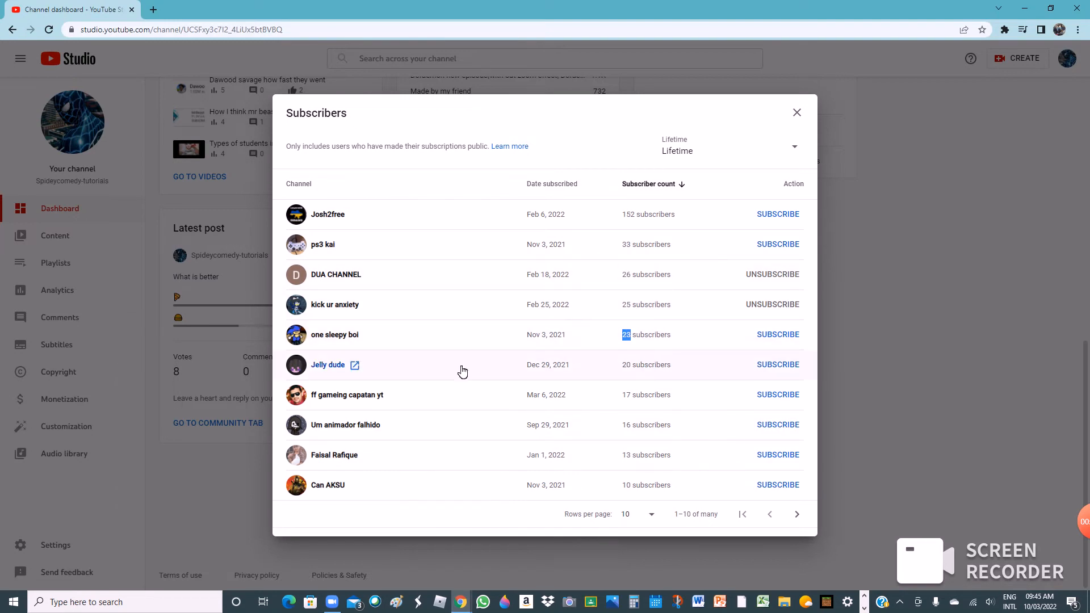
{"action": "mouse_move", "coordinate": [424, 406]}
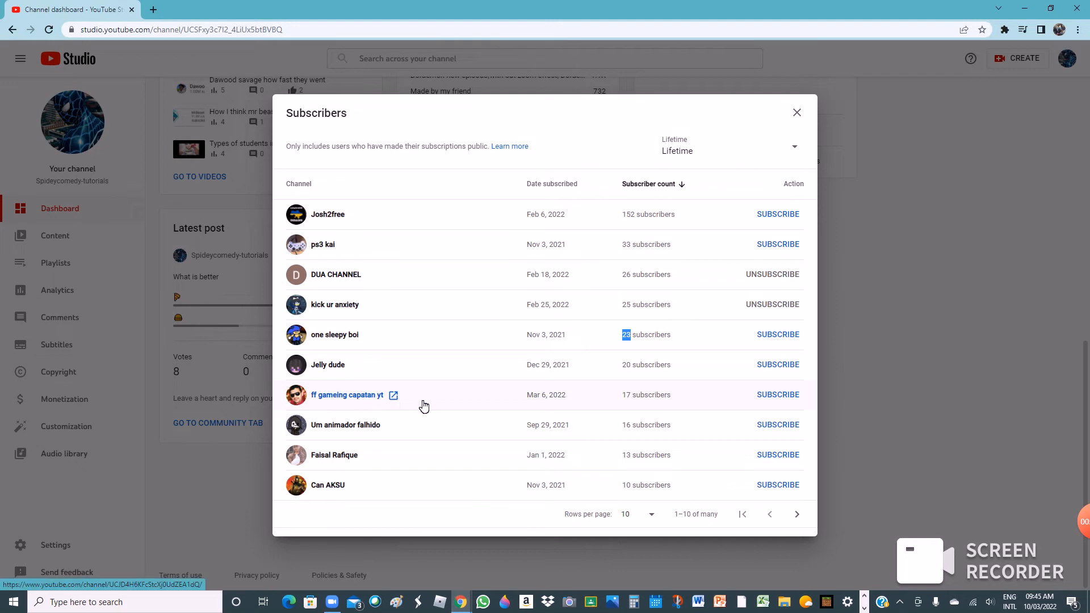
{"action": "mouse_move", "coordinate": [293, 405]}
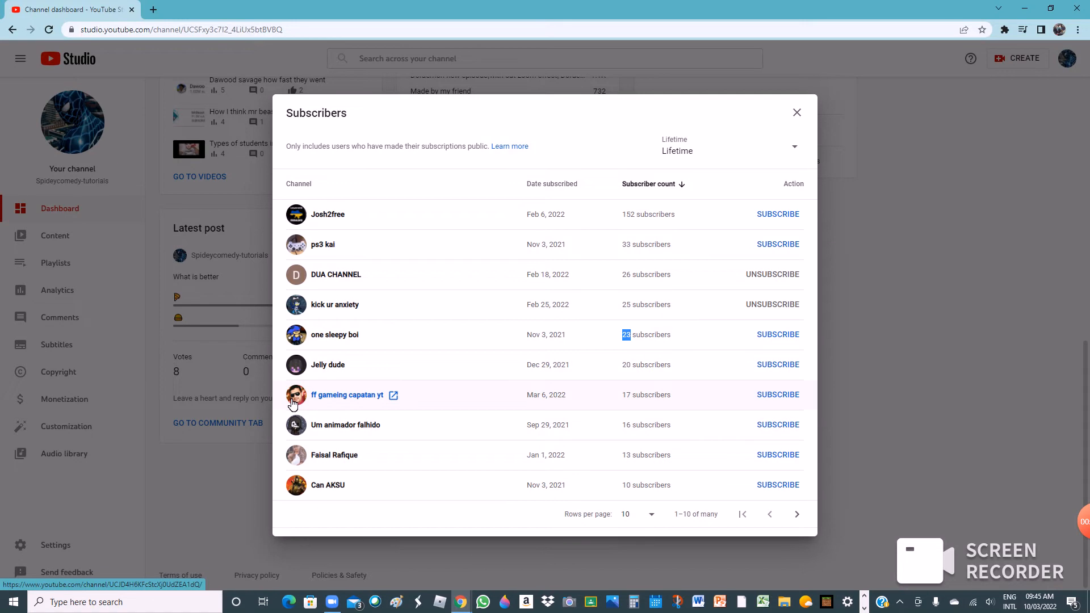
{"action": "mouse_move", "coordinate": [304, 445]}
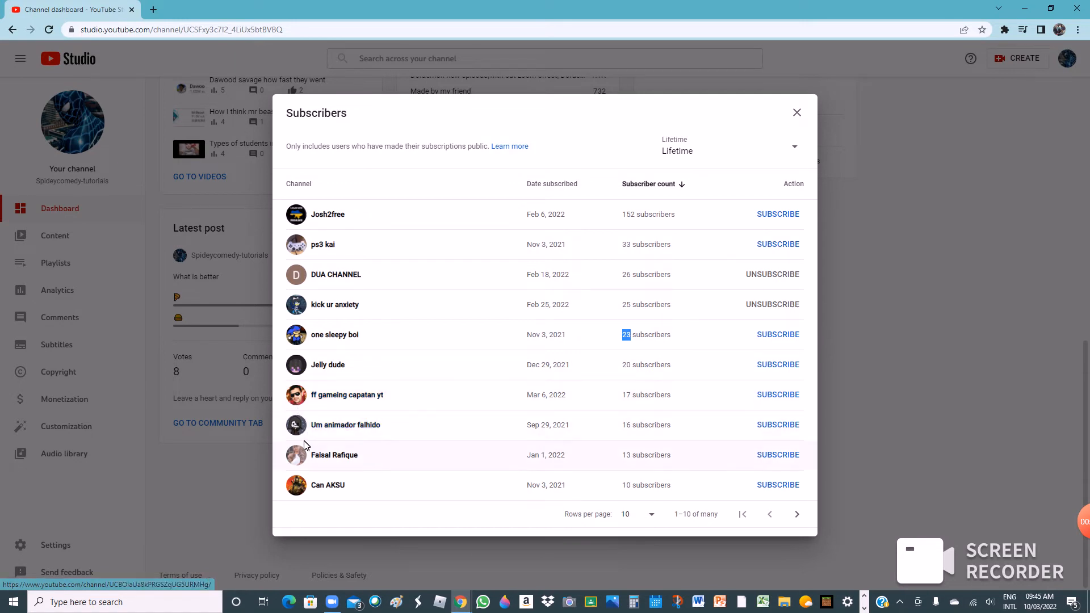
Step: Visit Um animador falhido's channel (16 subscribers) in a new tab and glance down its Shorts
{"action": "left_click", "coordinate": [345, 425]}
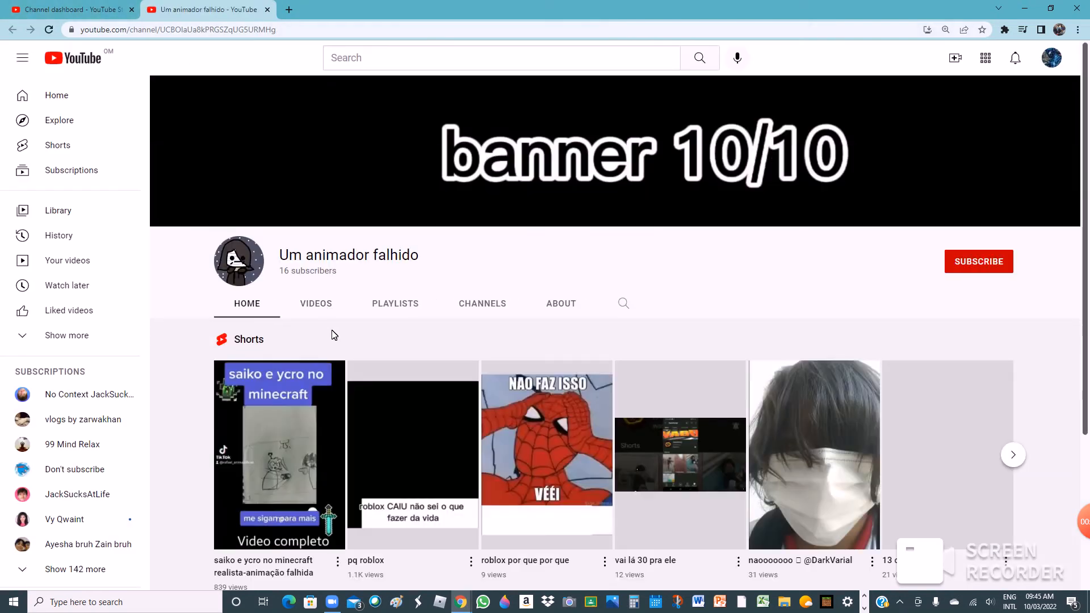
{"action": "scroll", "scroll_direction": "down", "scroll_amount": 3}
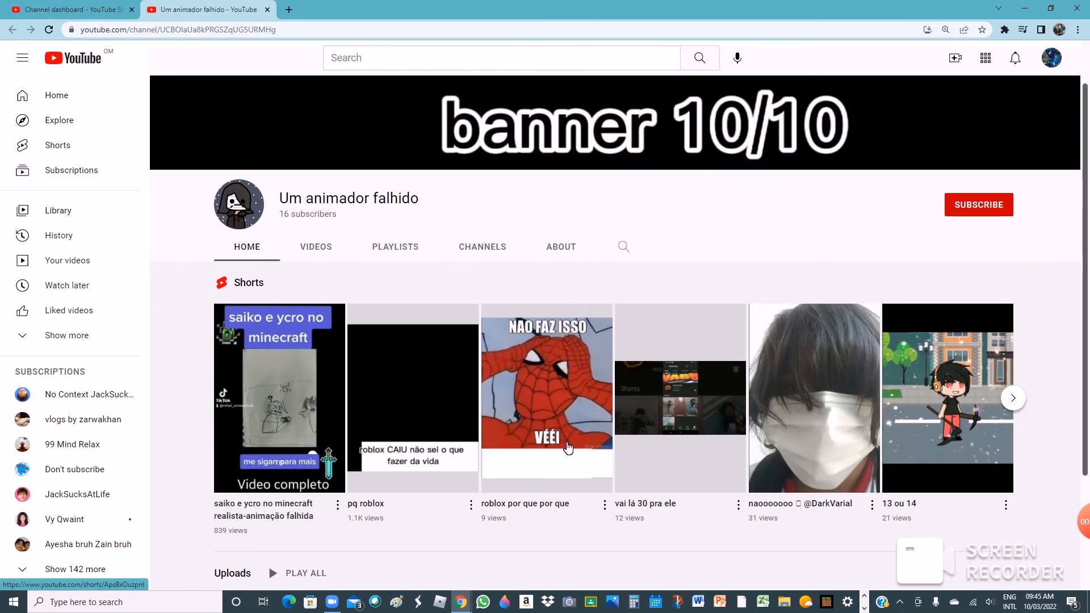
{"action": "mouse_move", "coordinate": [532, 354]}
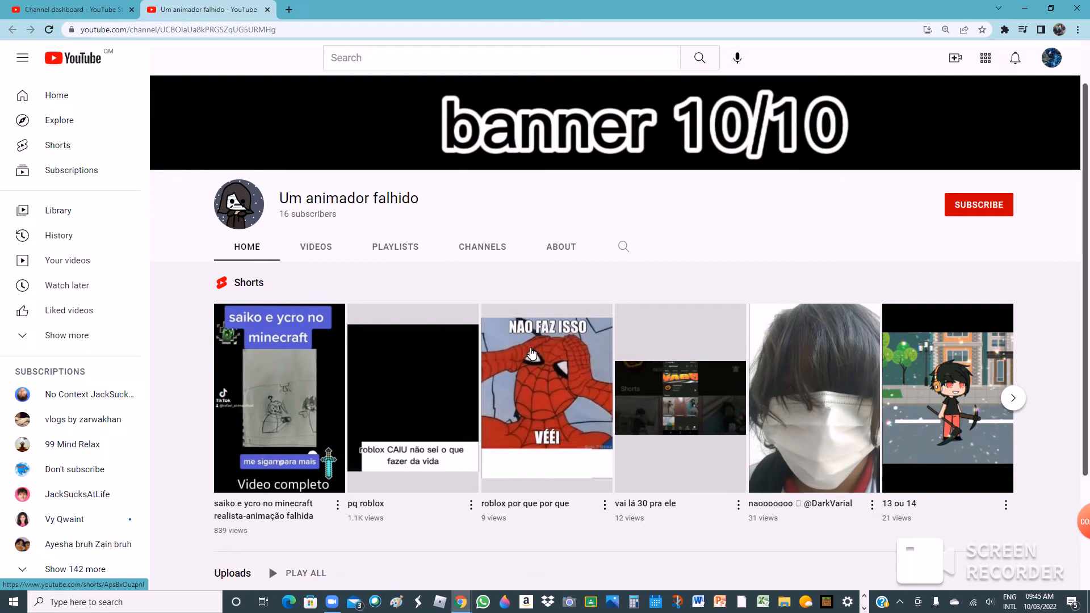
{"action": "mouse_move", "coordinate": [834, 443]}
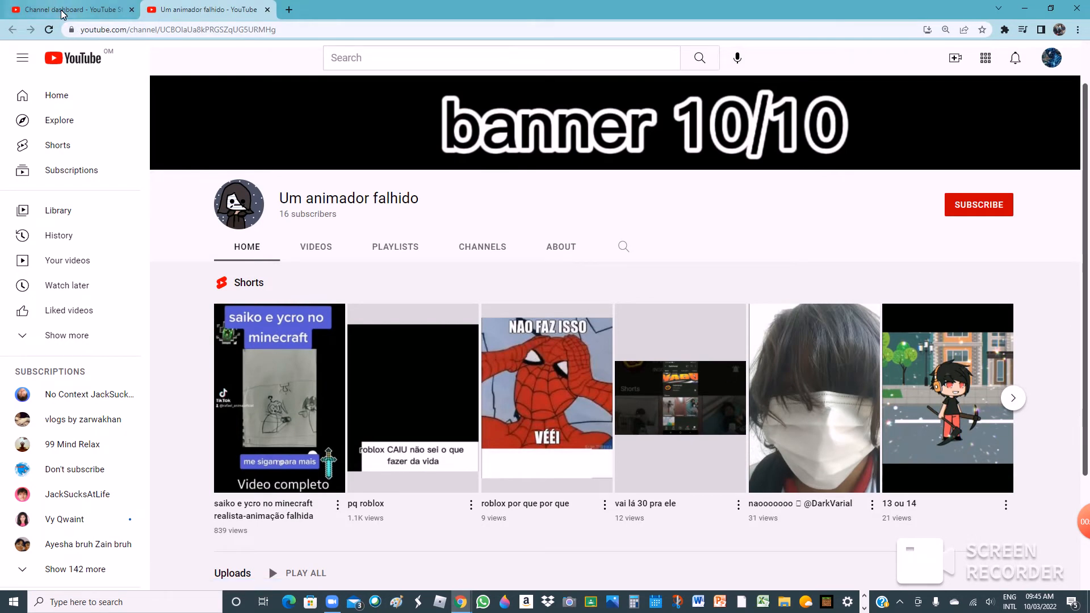
Step: Switch back to the Channel dashboard tab with the Subscribers dialog
{"action": "left_click", "coordinate": [70, 9]}
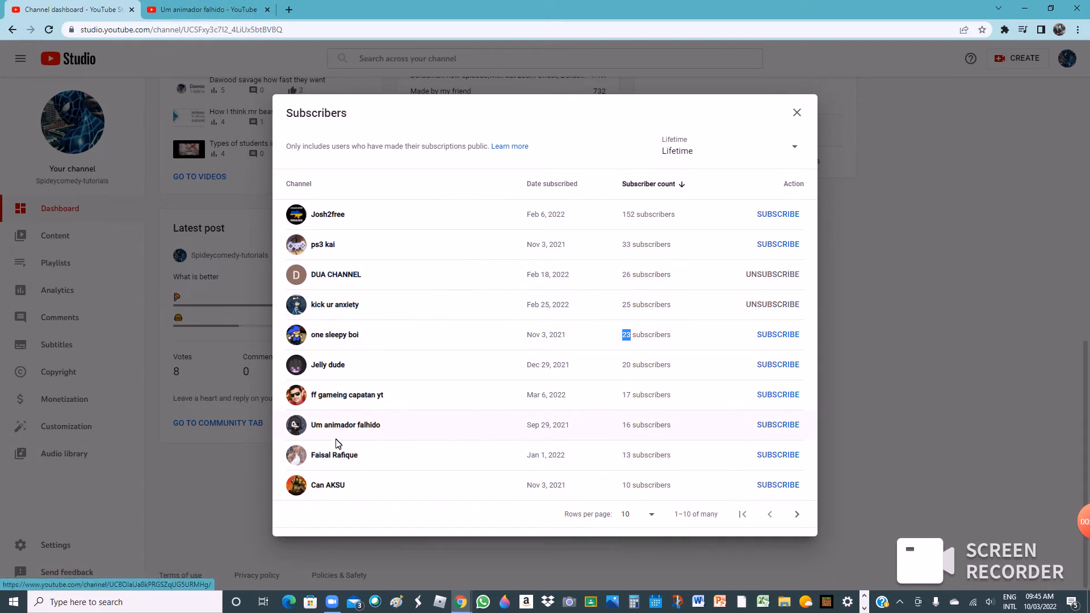
{"action": "mouse_move", "coordinate": [508, 206]}
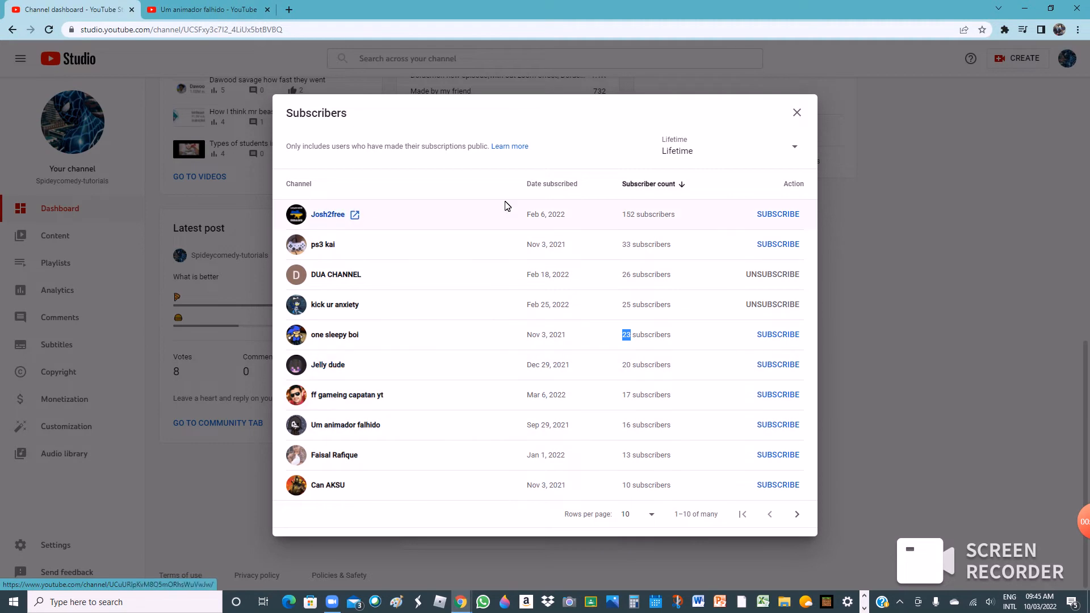
{"action": "mouse_move", "coordinate": [797, 514]}
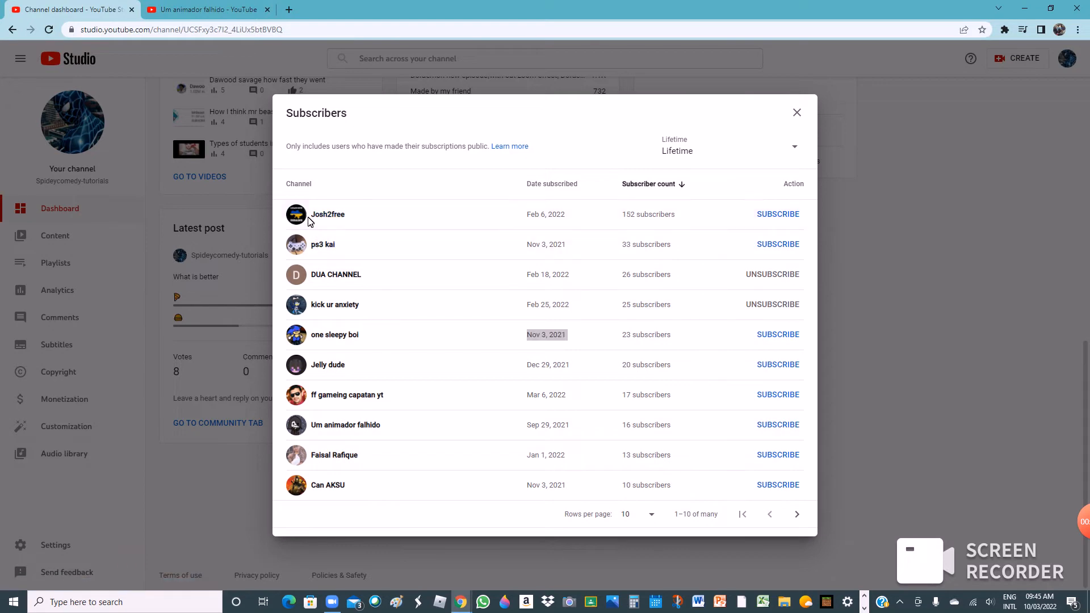
Step: Visit Josh2free's channel and browse well down its Videos uploads
{"action": "left_click", "coordinate": [327, 215]}
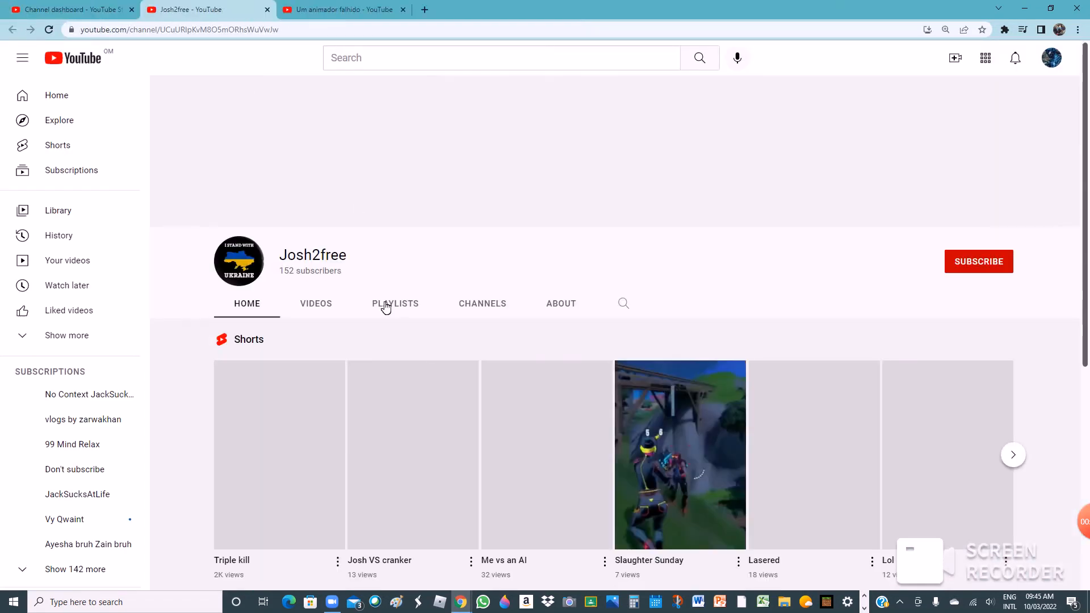
{"action": "left_click", "coordinate": [316, 303]}
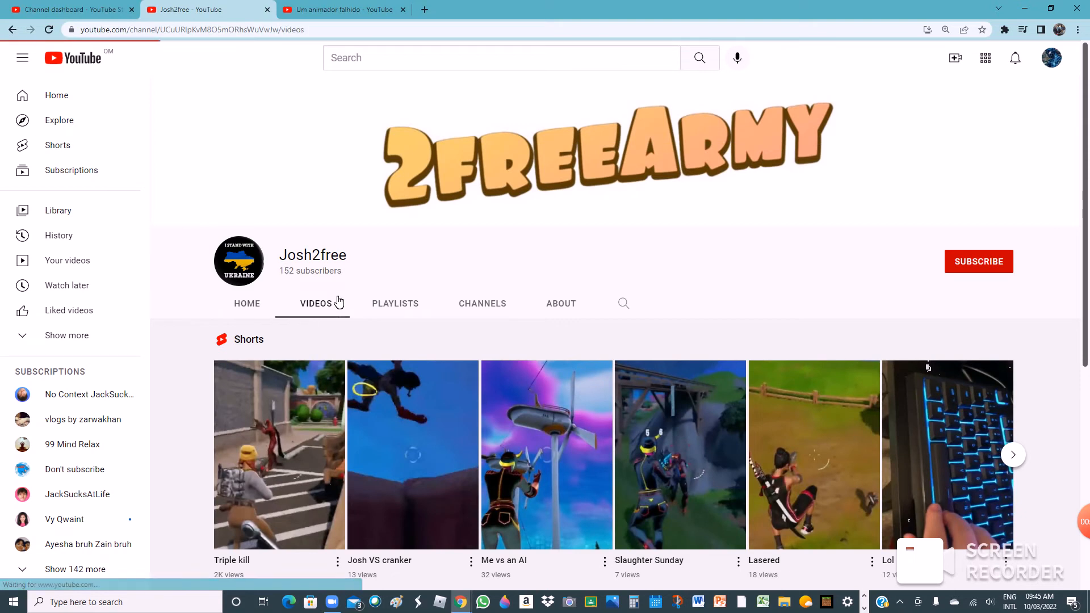
{"action": "scroll", "scroll_direction": "down", "scroll_amount": 3}
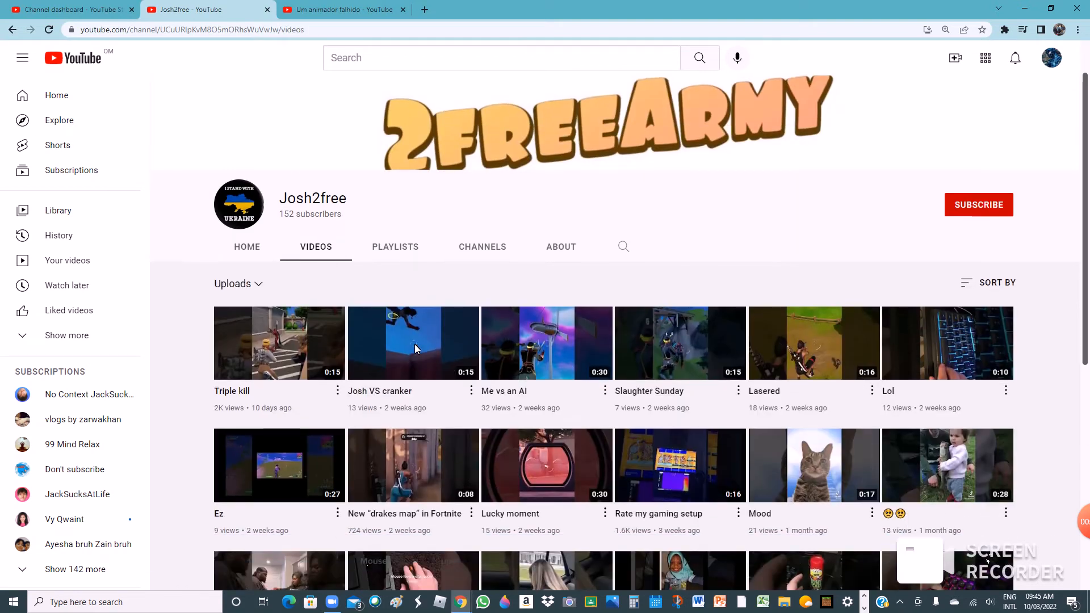
{"action": "scroll", "scroll_direction": "down", "scroll_amount": 3}
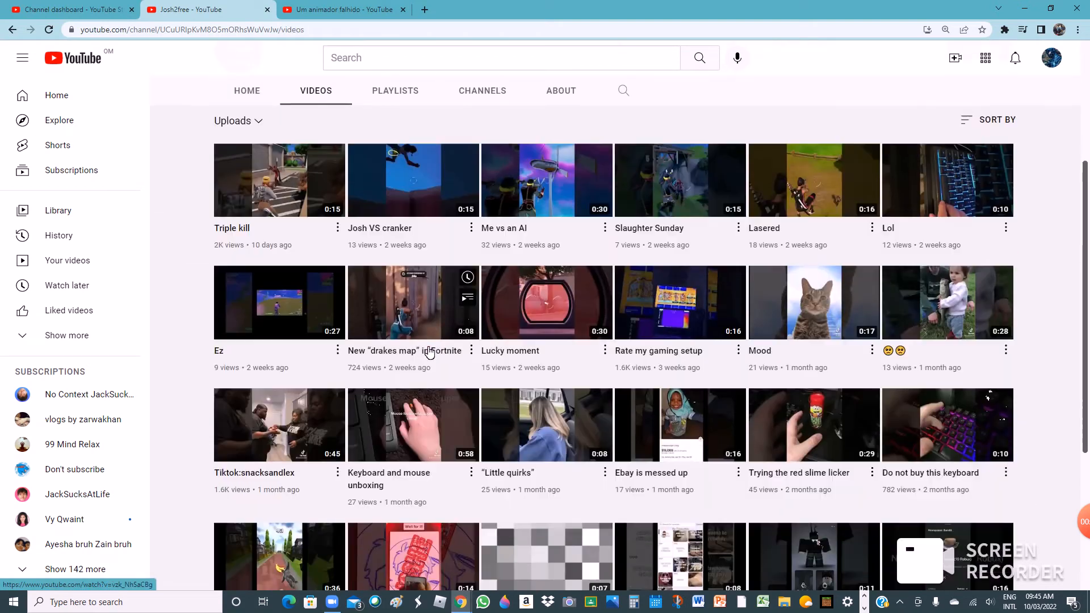
{"action": "scroll", "scroll_direction": "down", "scroll_amount": 3}
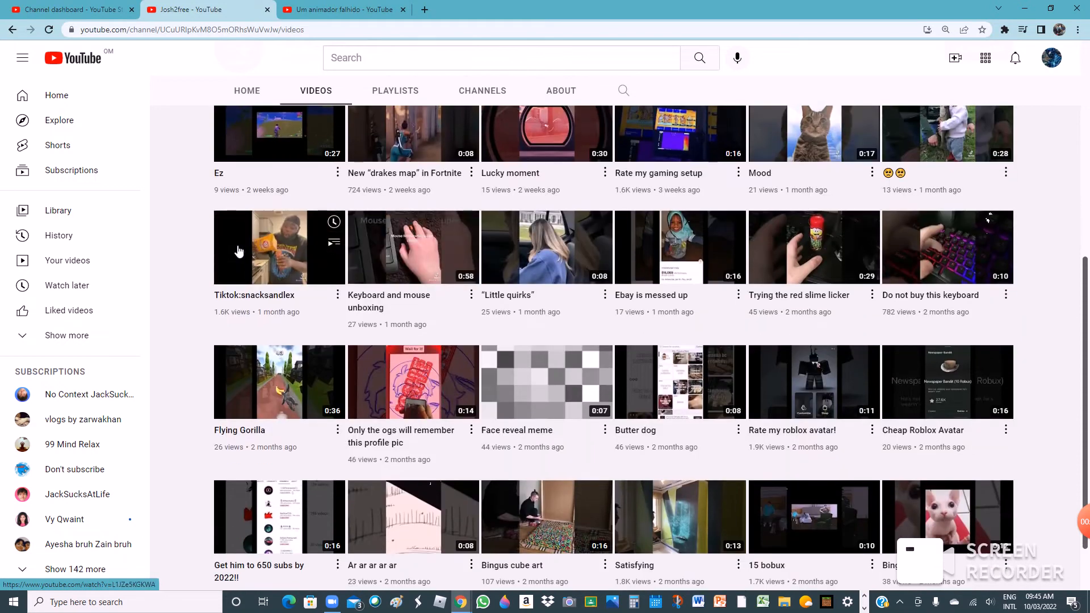
{"action": "scroll", "scroll_direction": "down", "scroll_amount": 3}
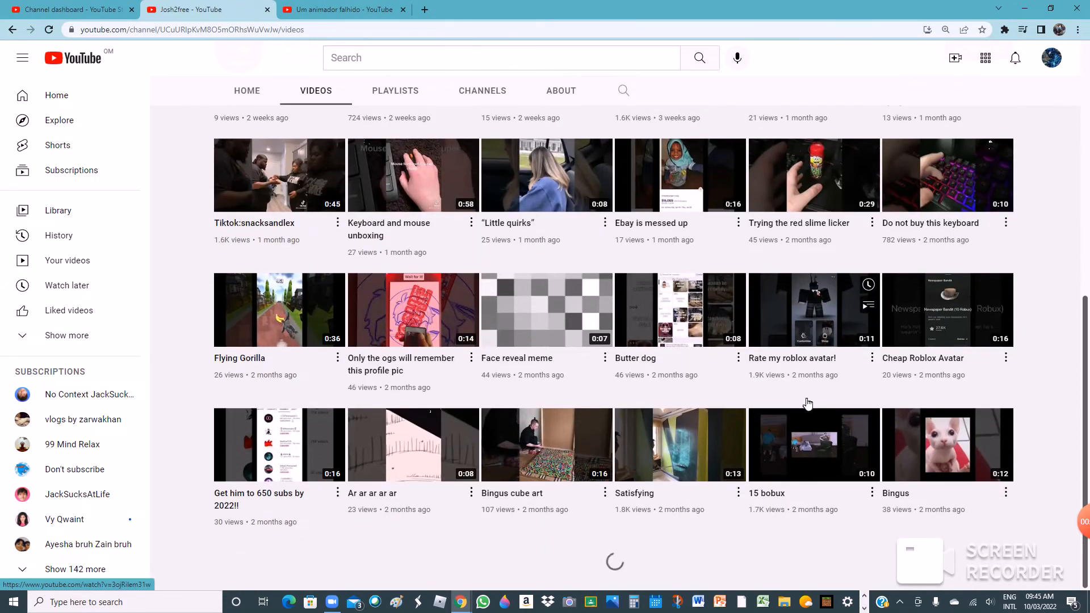
{"action": "scroll", "scroll_direction": "down", "scroll_amount": 3}
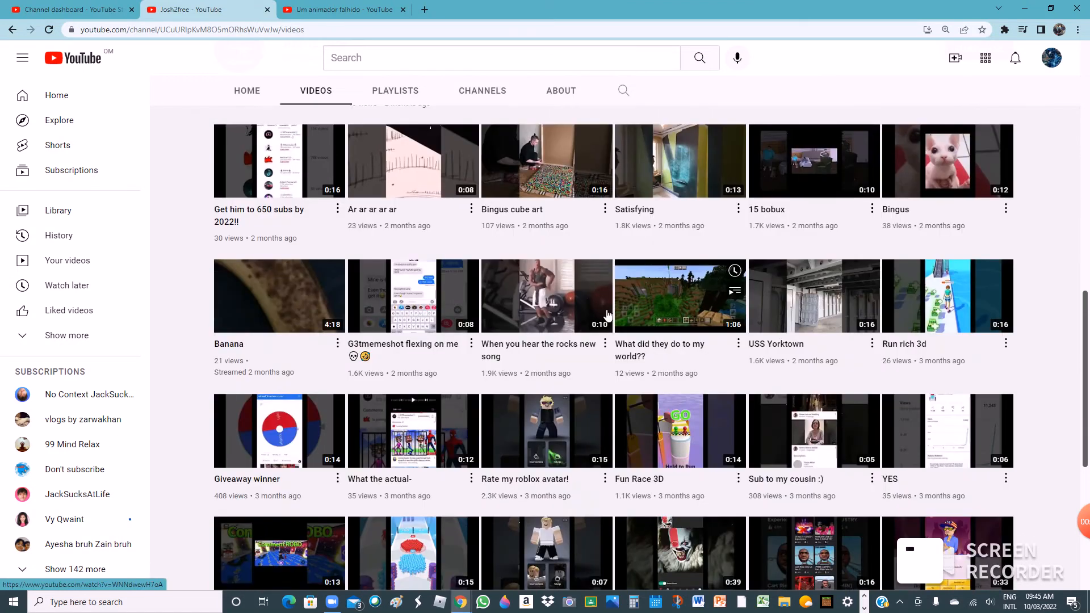
{"action": "scroll", "scroll_direction": "down", "scroll_amount": 3}
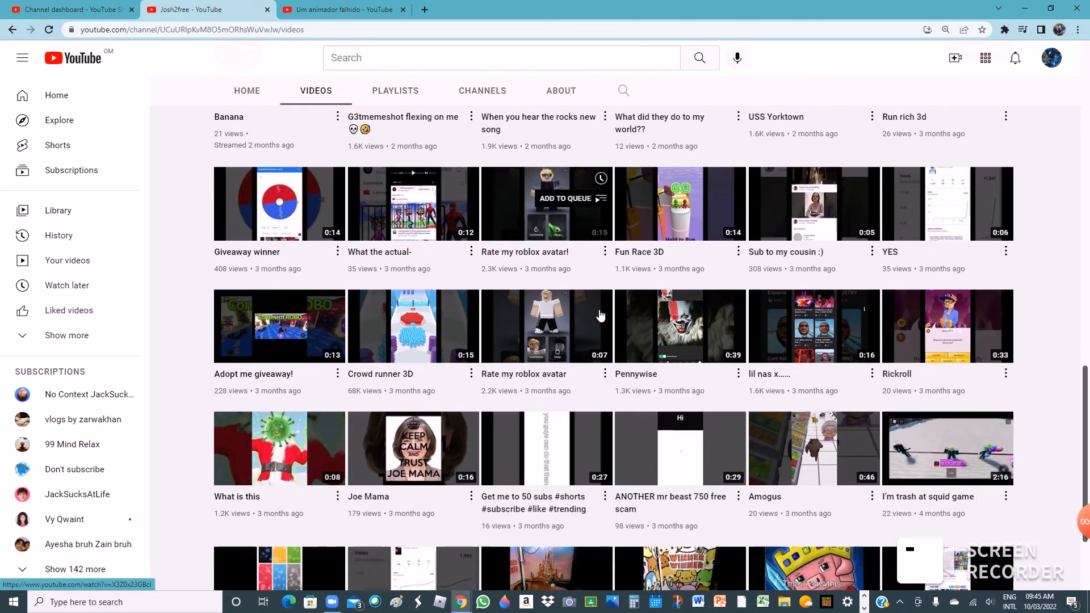
{"action": "scroll", "scroll_direction": "up", "scroll_amount": 3}
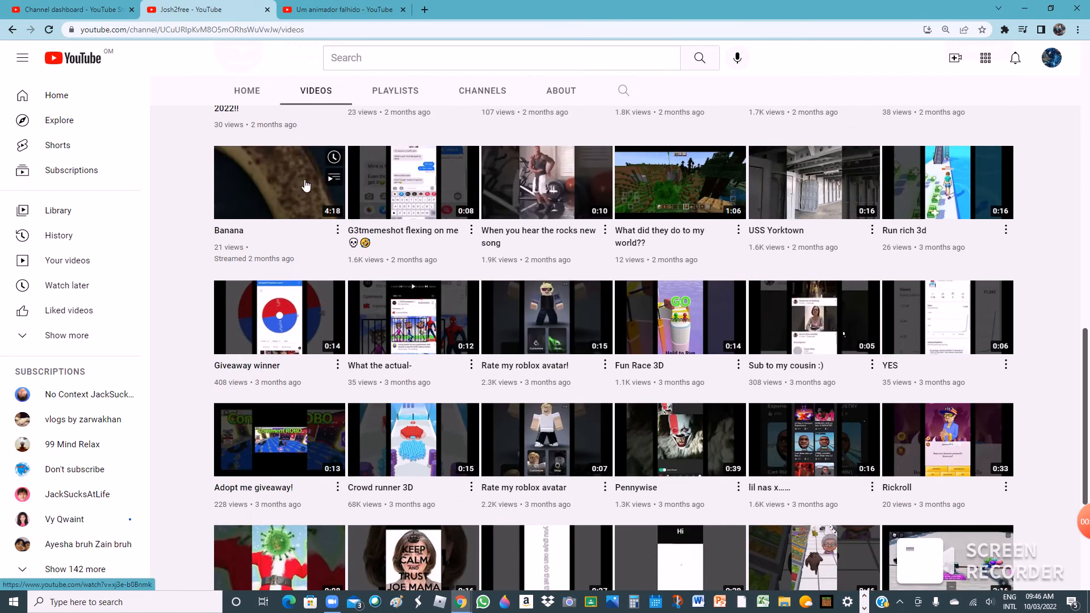
{"action": "mouse_move", "coordinate": [284, 194]}
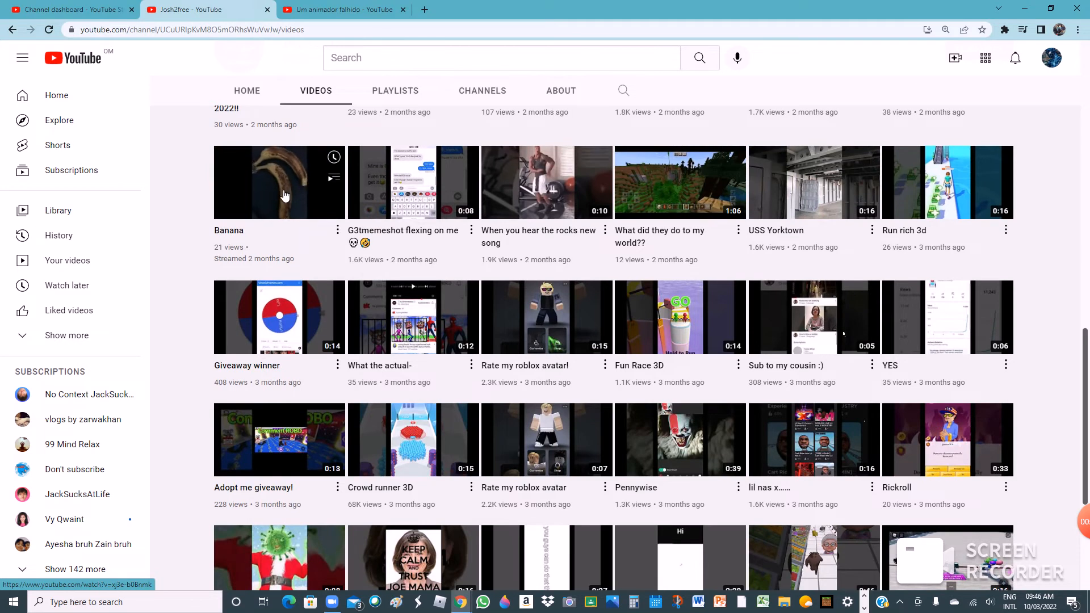
{"action": "mouse_move", "coordinate": [361, 46]}
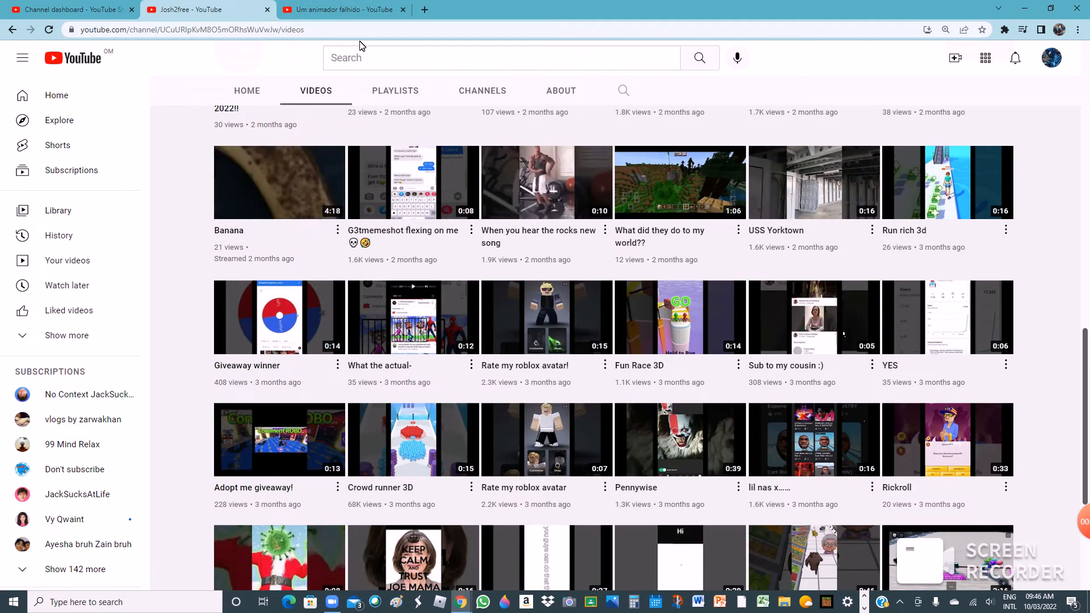
{"action": "mouse_move", "coordinate": [661, 171]}
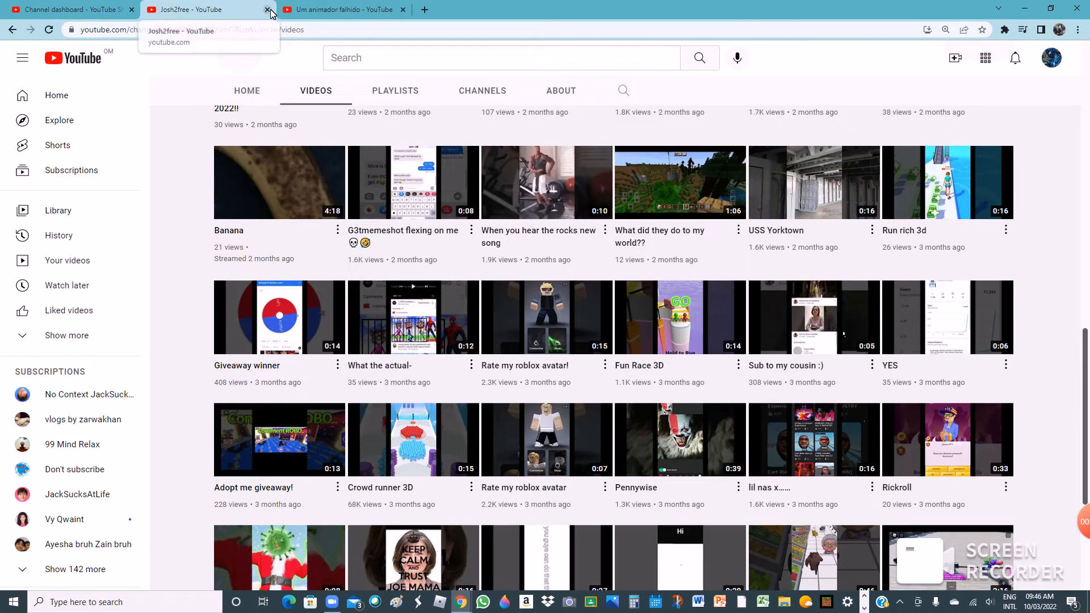
{"action": "mouse_move", "coordinate": [268, 13]}
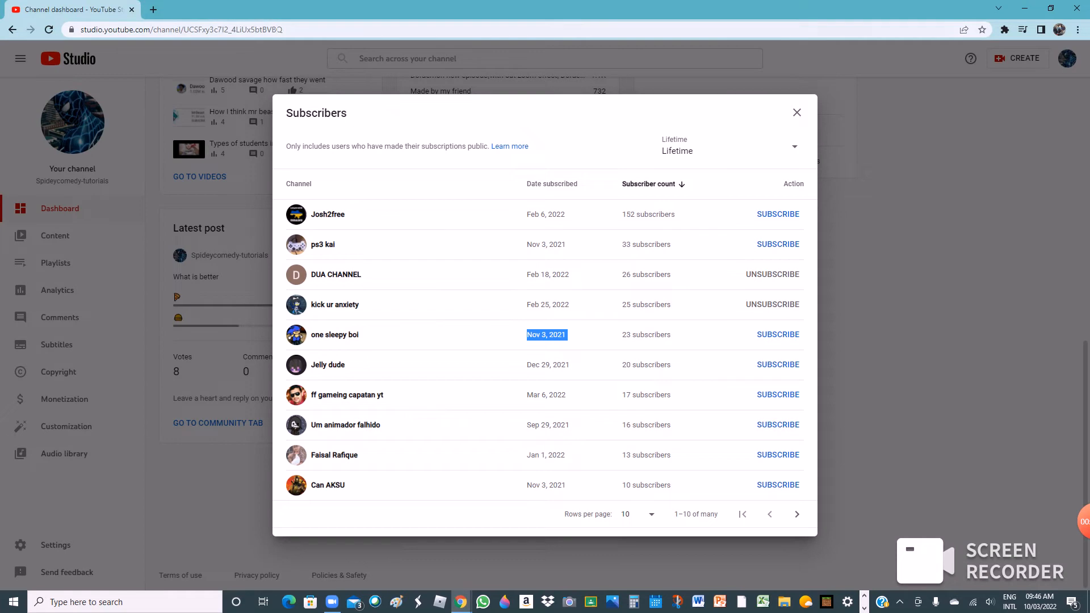
{"action": "mouse_move", "coordinate": [271, 542]}
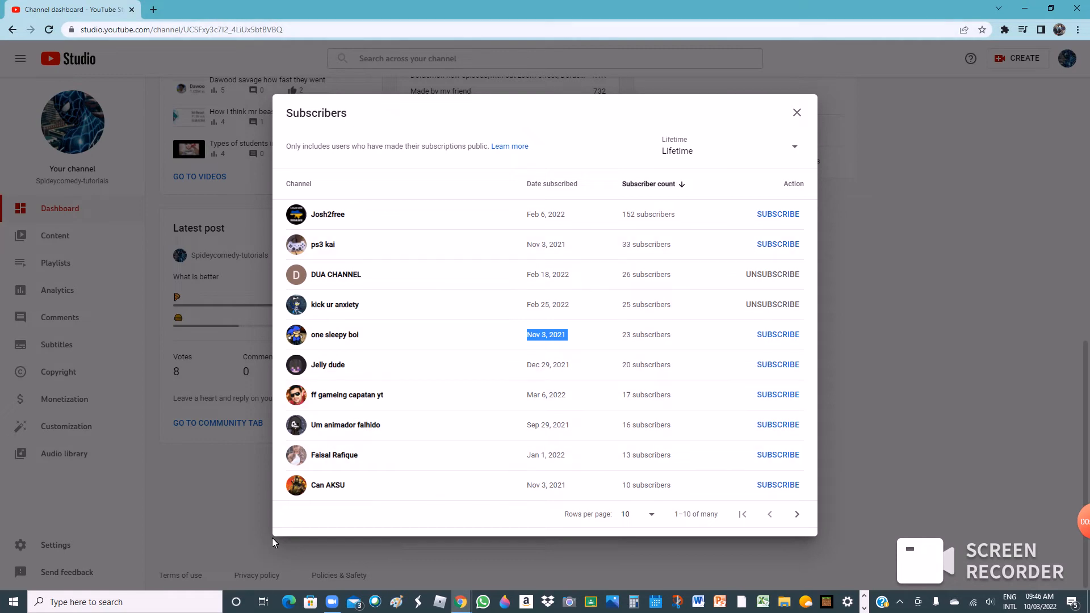
{"action": "mouse_move", "coordinate": [327, 485]}
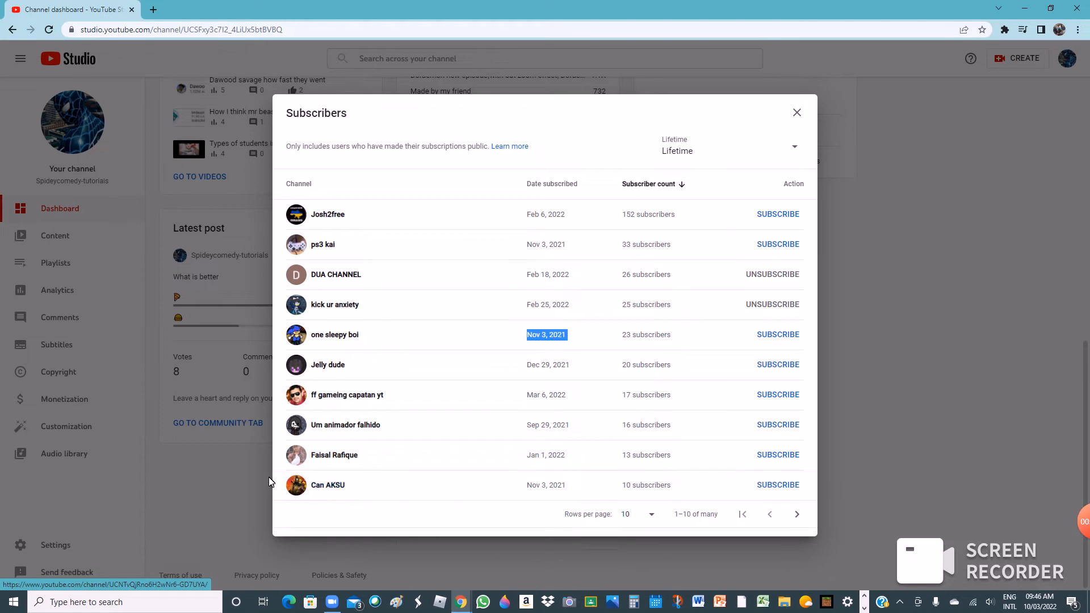
{"action": "mouse_move", "coordinate": [330, 529]}
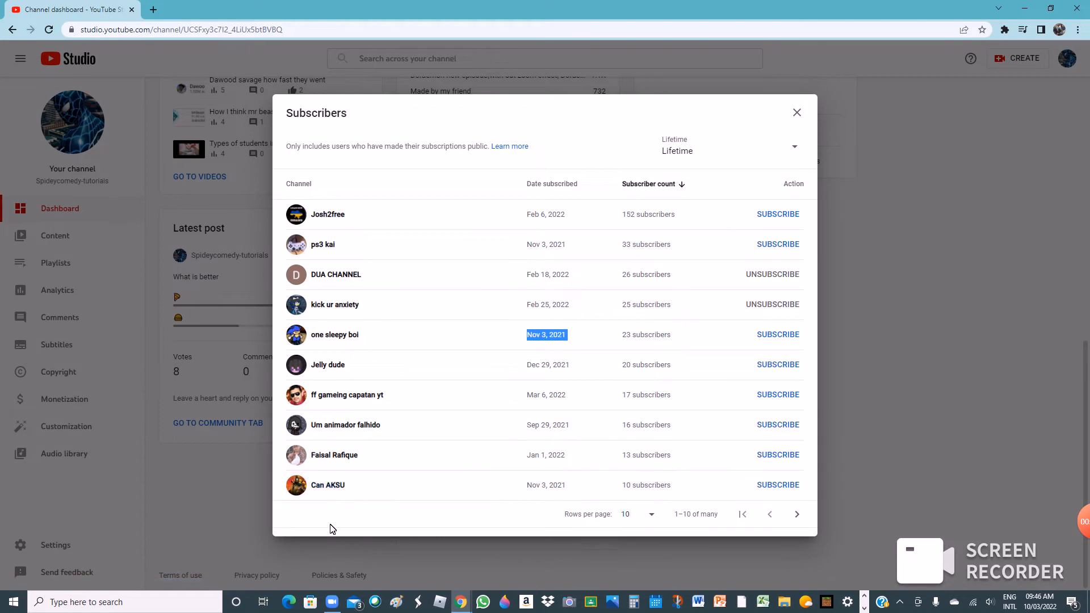
Step: Visit Can AKSU's channel and view its Videos section, which has no videos
{"action": "left_click", "coordinate": [327, 485]}
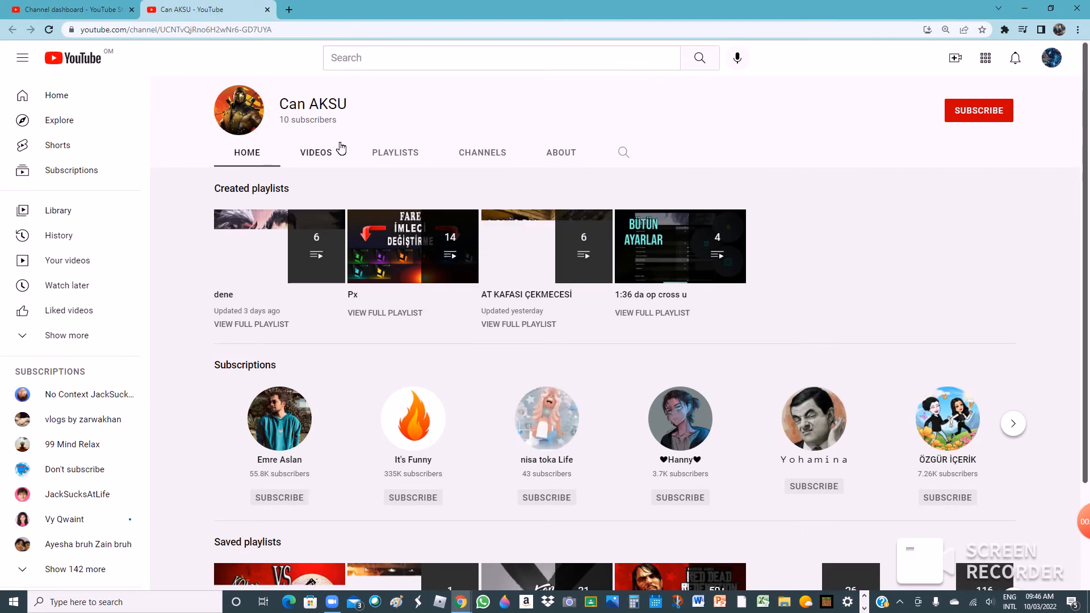
{"action": "left_click", "coordinate": [315, 152]}
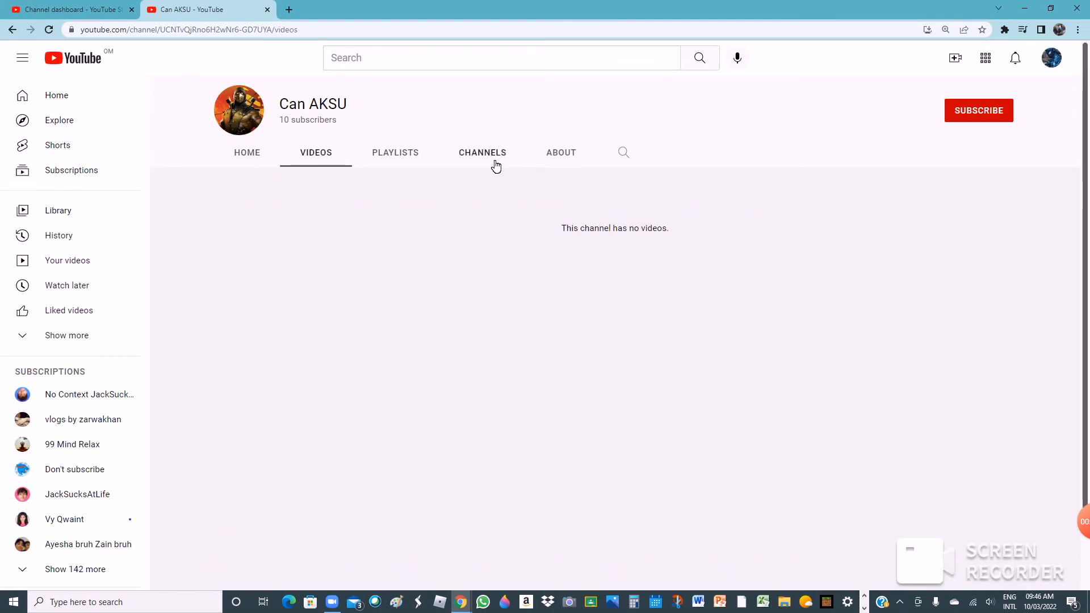
{"action": "left_click", "coordinate": [482, 152]}
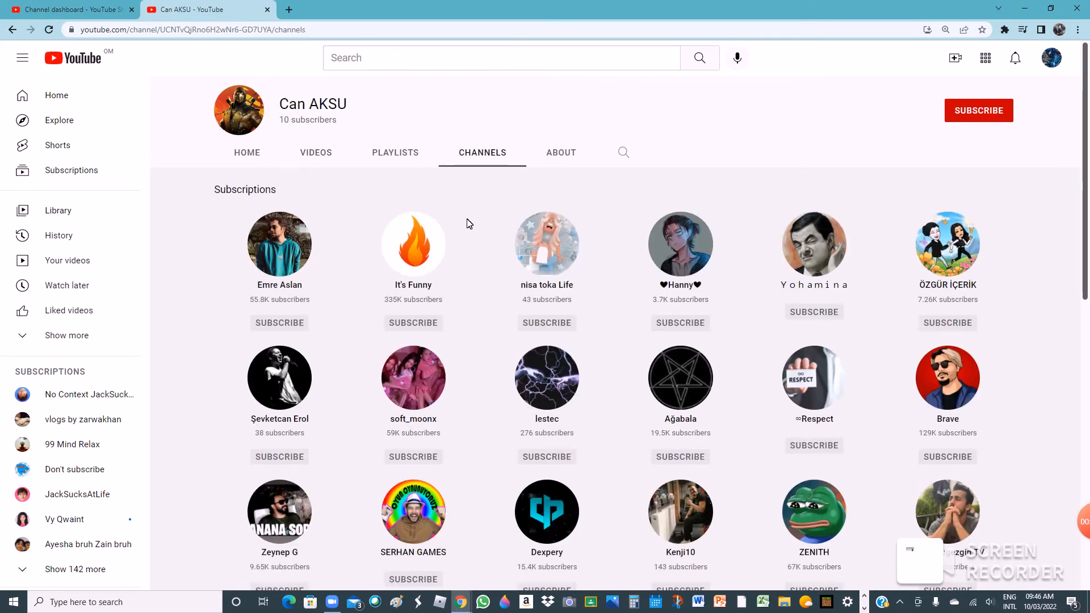
{"action": "scroll", "scroll_direction": "down", "scroll_amount": 3}
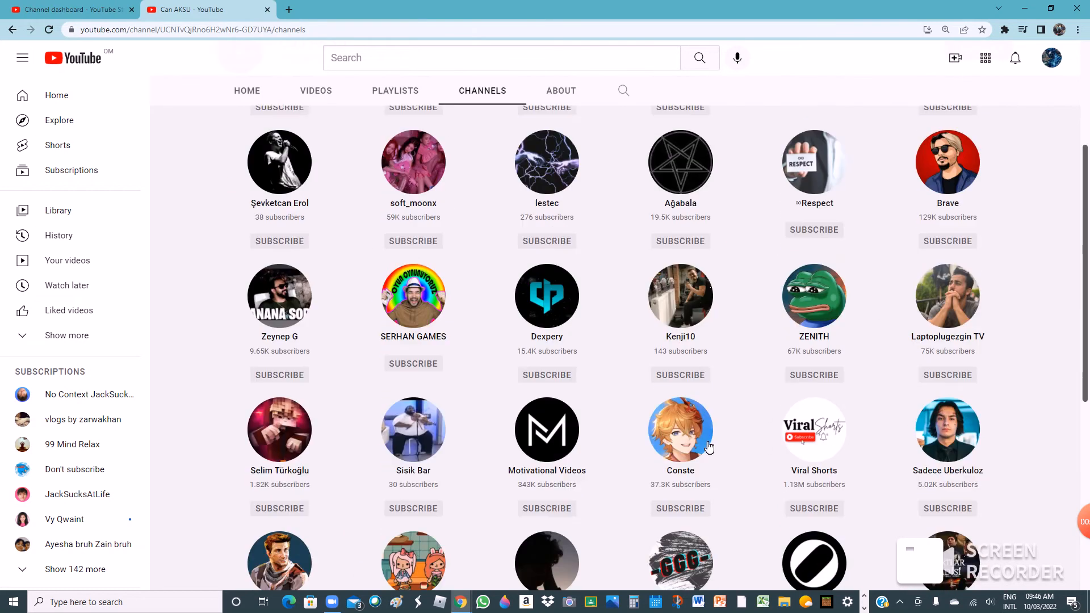
{"action": "scroll", "scroll_direction": "down", "scroll_amount": 3}
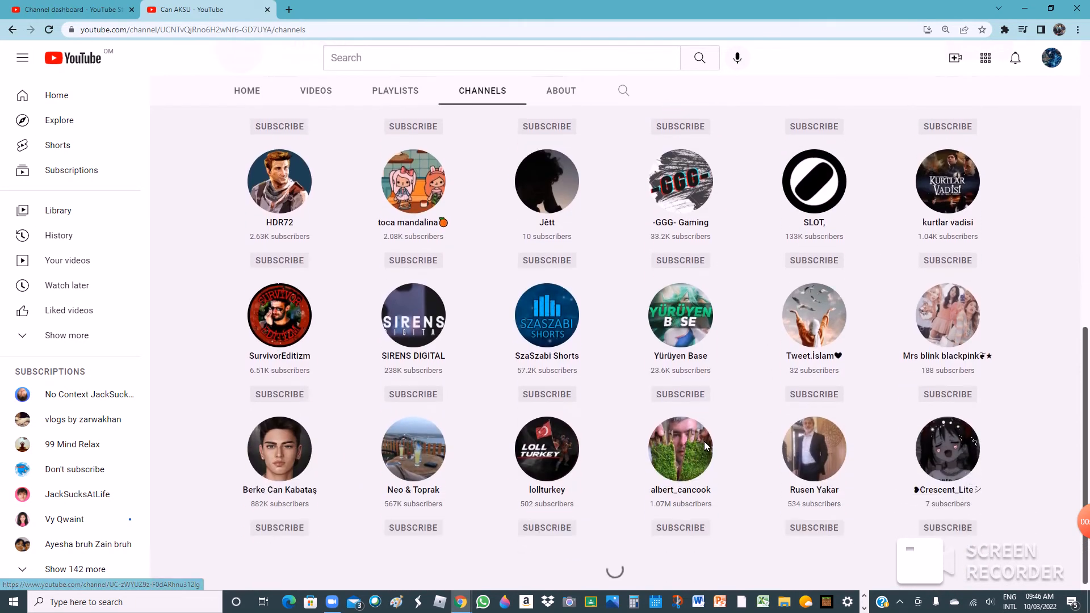
{"action": "scroll", "scroll_direction": "down", "scroll_amount": 3}
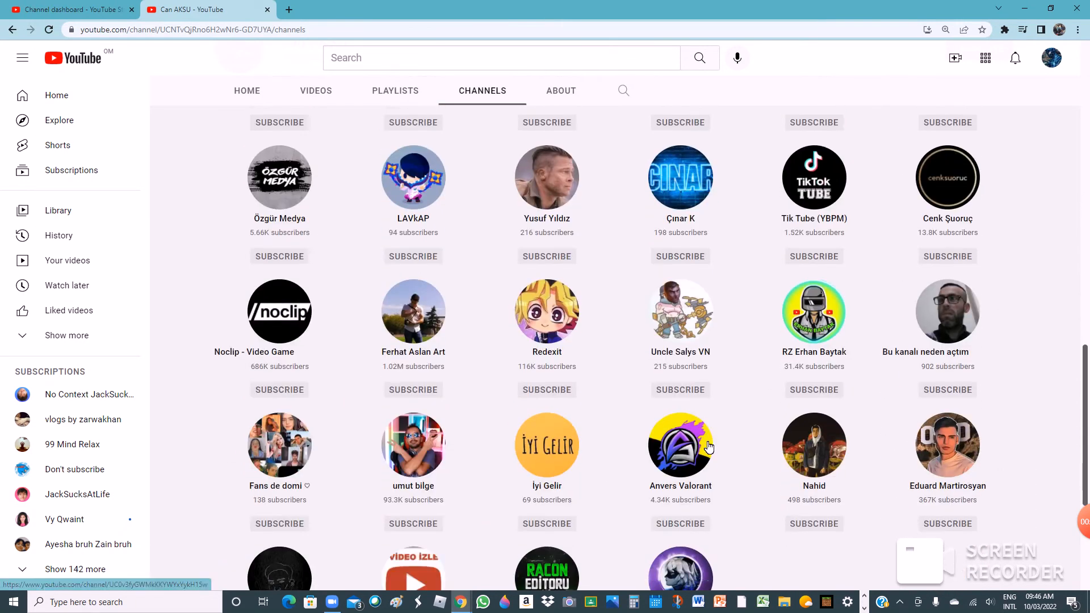
{"action": "scroll", "scroll_direction": "down", "scroll_amount": 3}
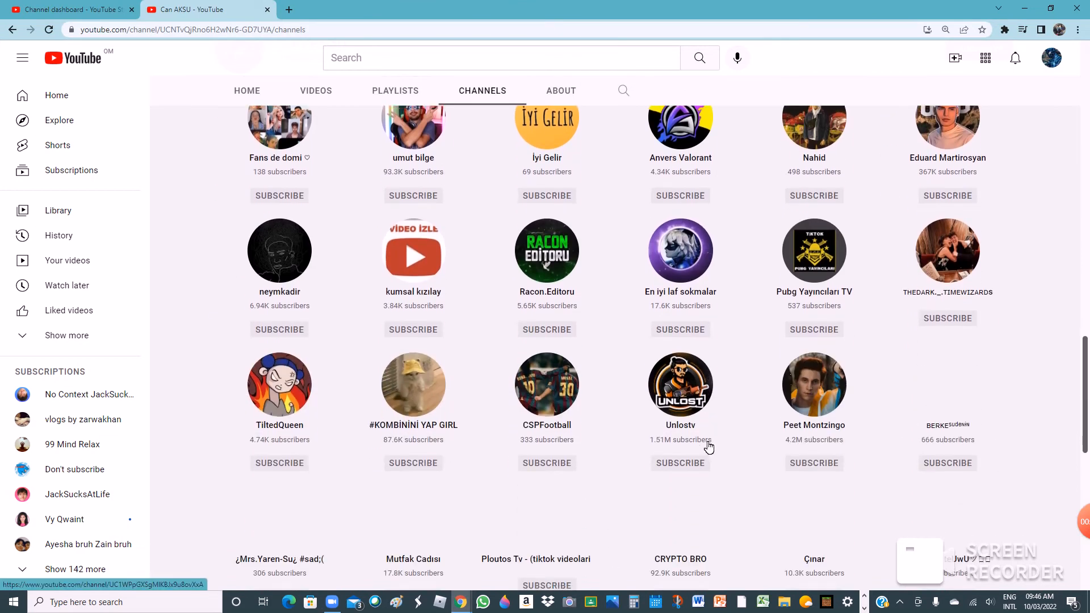
{"action": "scroll", "scroll_direction": "down", "scroll_amount": 3}
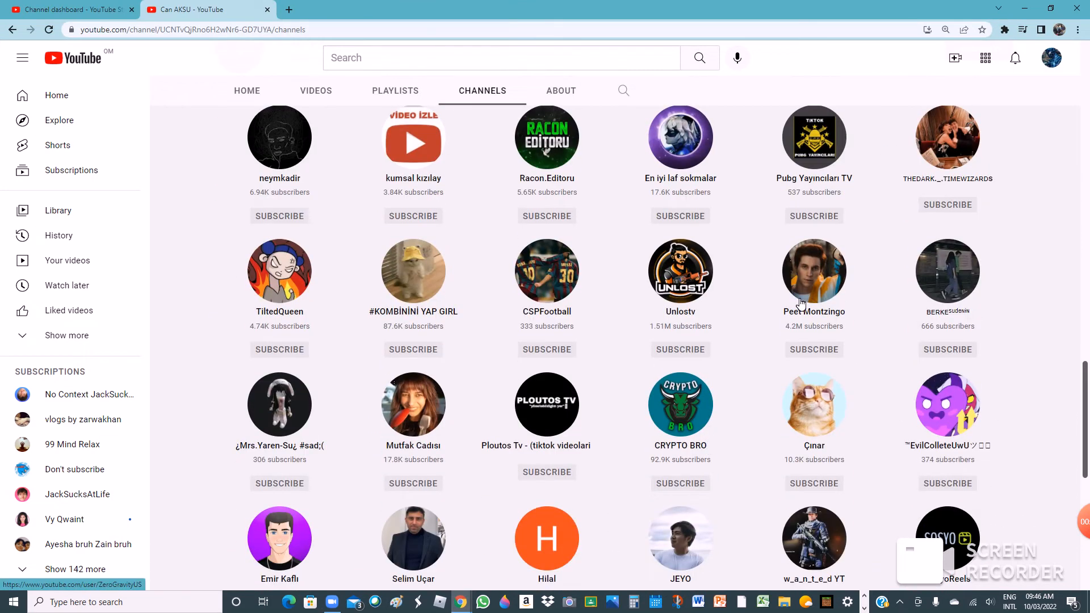
{"action": "mouse_move", "coordinate": [810, 325]}
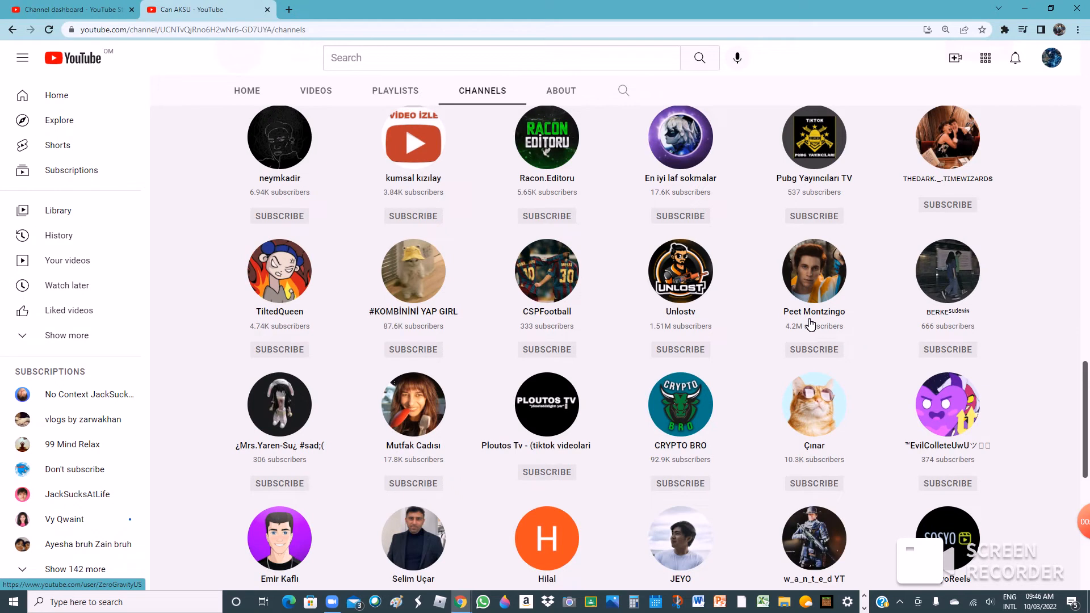
{"action": "scroll", "scroll_direction": "down", "scroll_amount": 3}
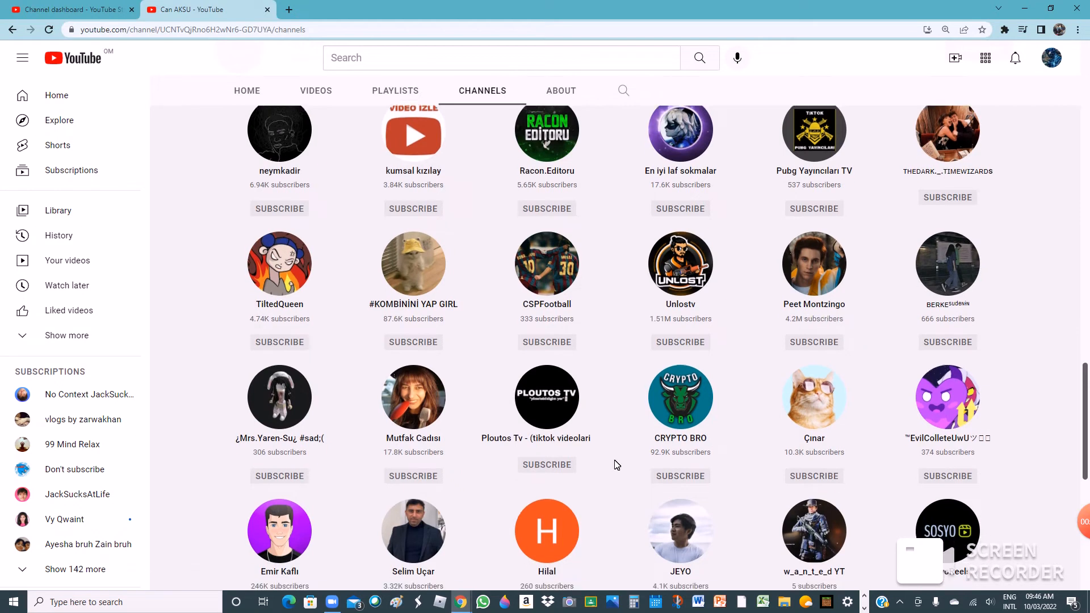
{"action": "scroll", "scroll_direction": "down", "scroll_amount": 3}
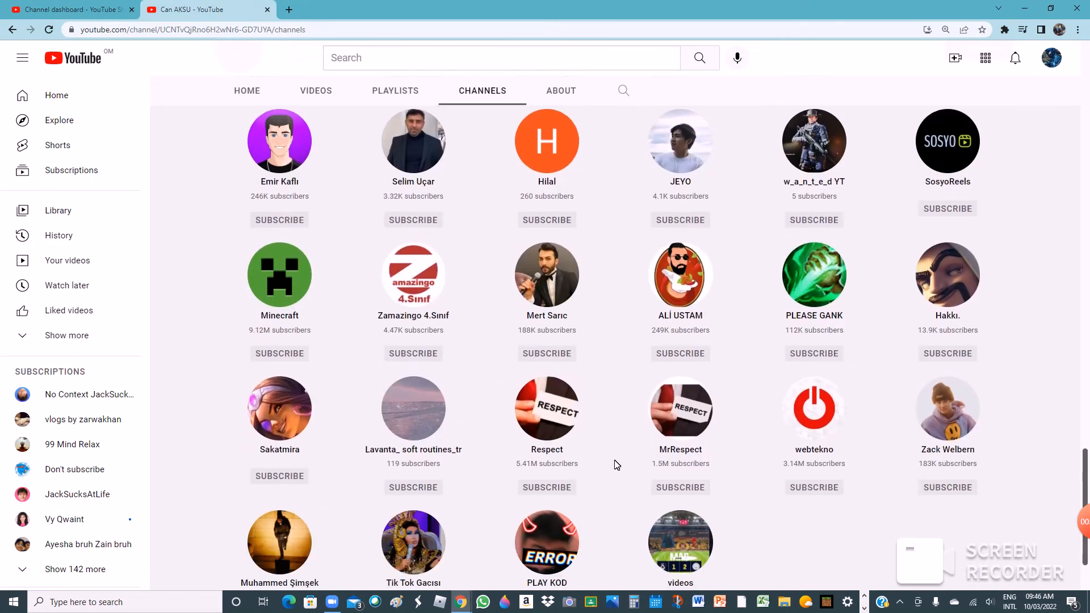
{"action": "scroll", "scroll_direction": "down", "scroll_amount": 3}
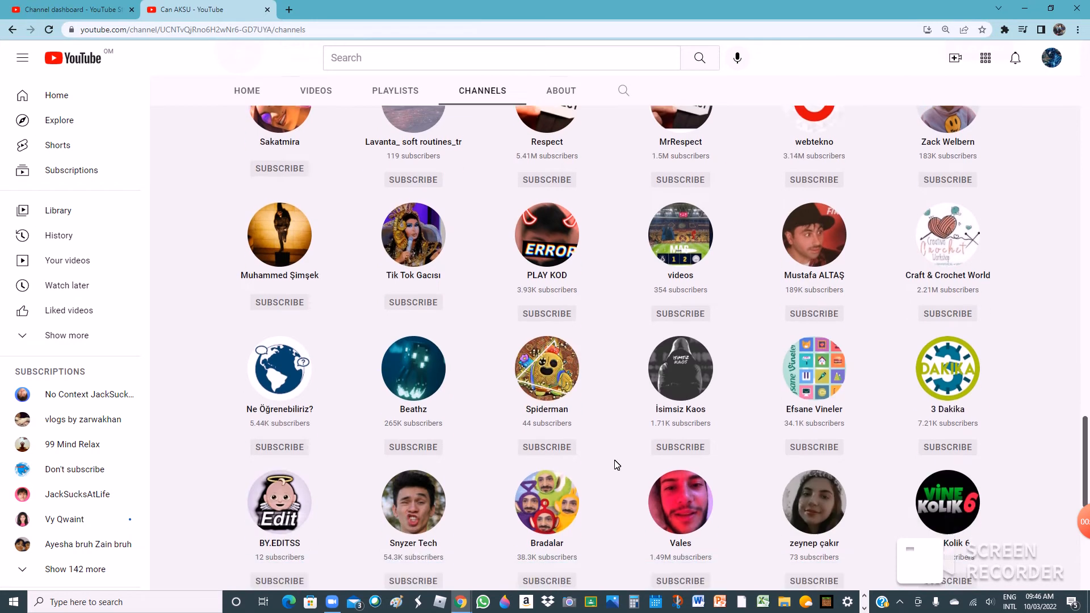
{"action": "scroll", "scroll_direction": "down", "scroll_amount": 3}
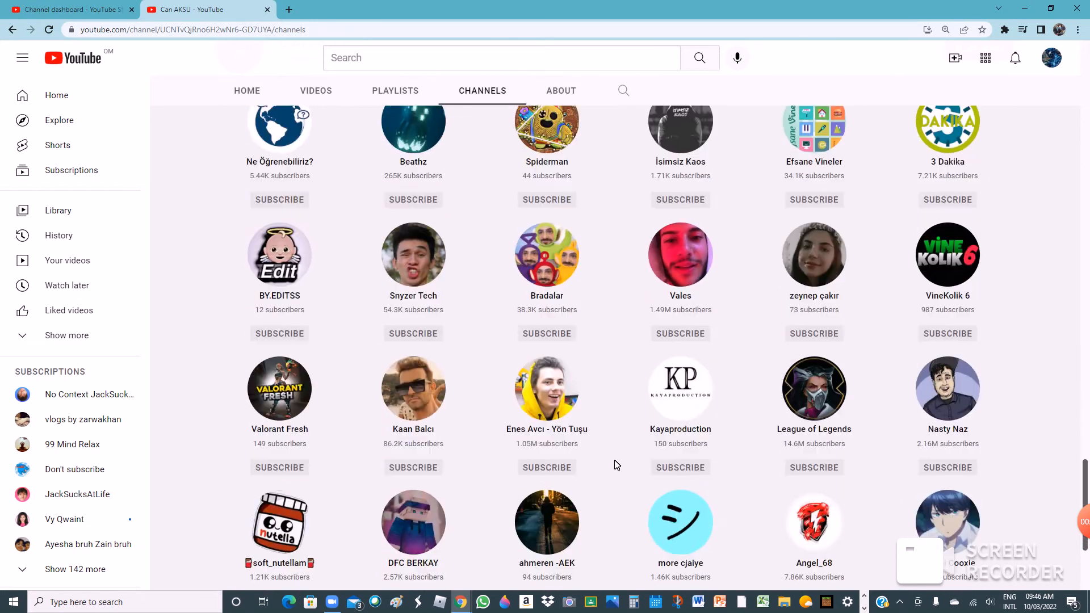
{"action": "scroll", "scroll_direction": "down", "scroll_amount": 3}
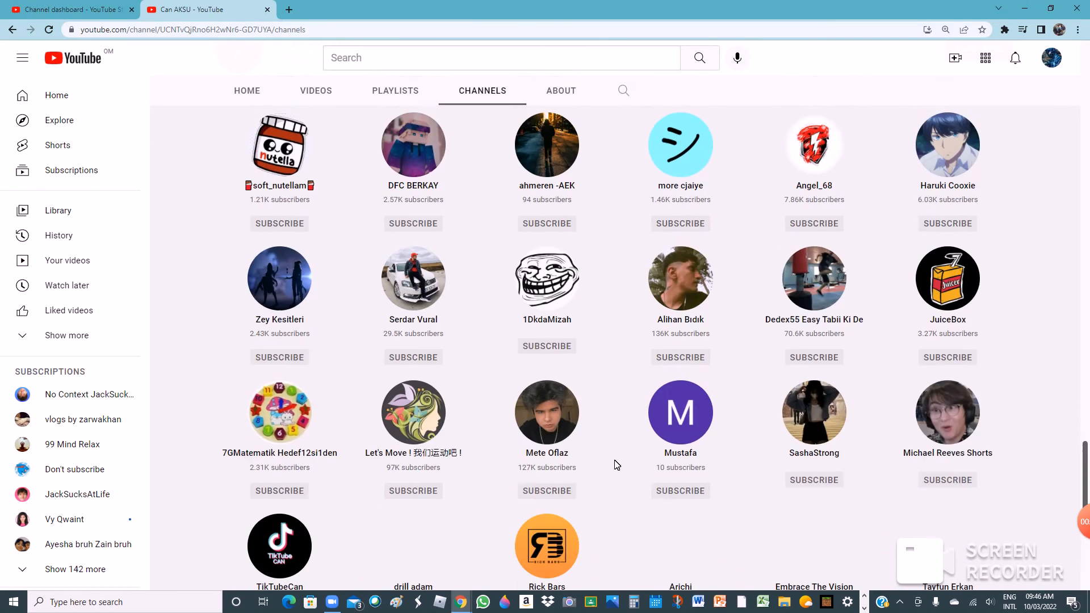
{"action": "scroll", "scroll_direction": "down", "scroll_amount": 3}
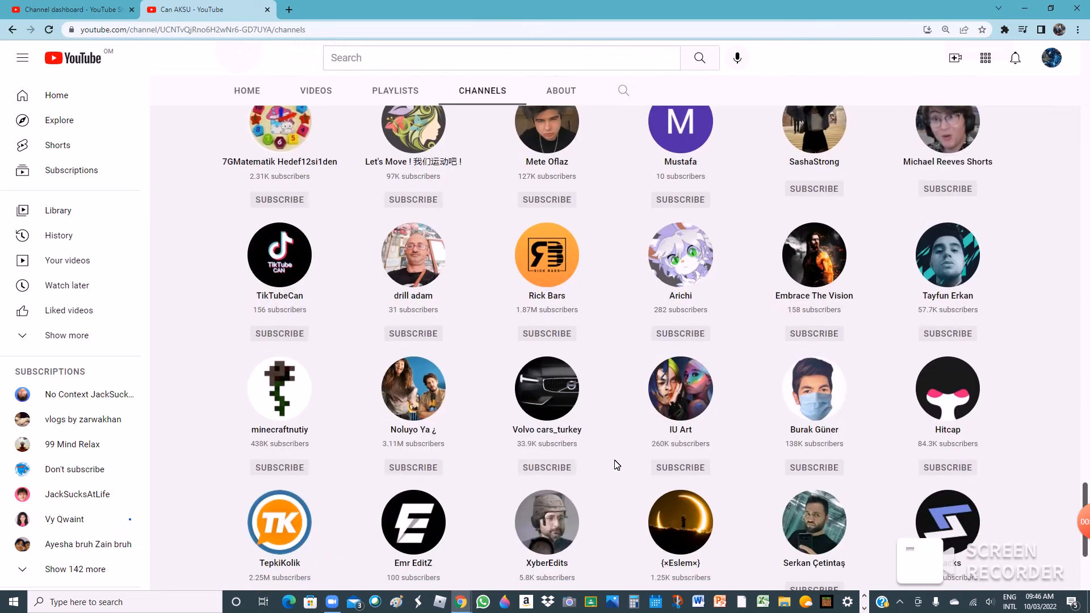
{"action": "scroll", "scroll_direction": "down", "scroll_amount": 3}
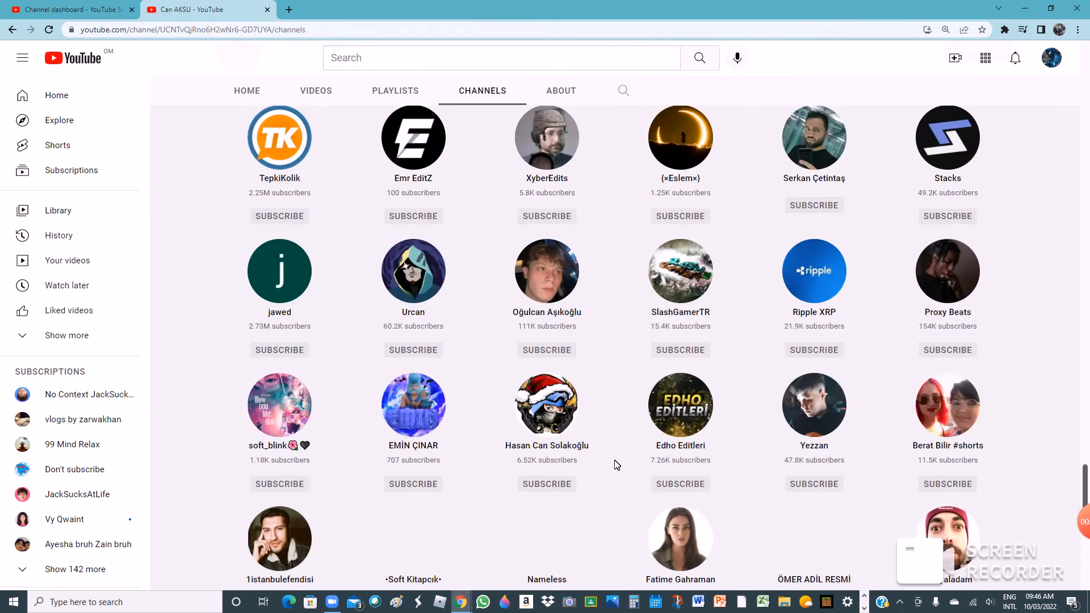
{"action": "scroll", "scroll_direction": "down", "scroll_amount": 3}
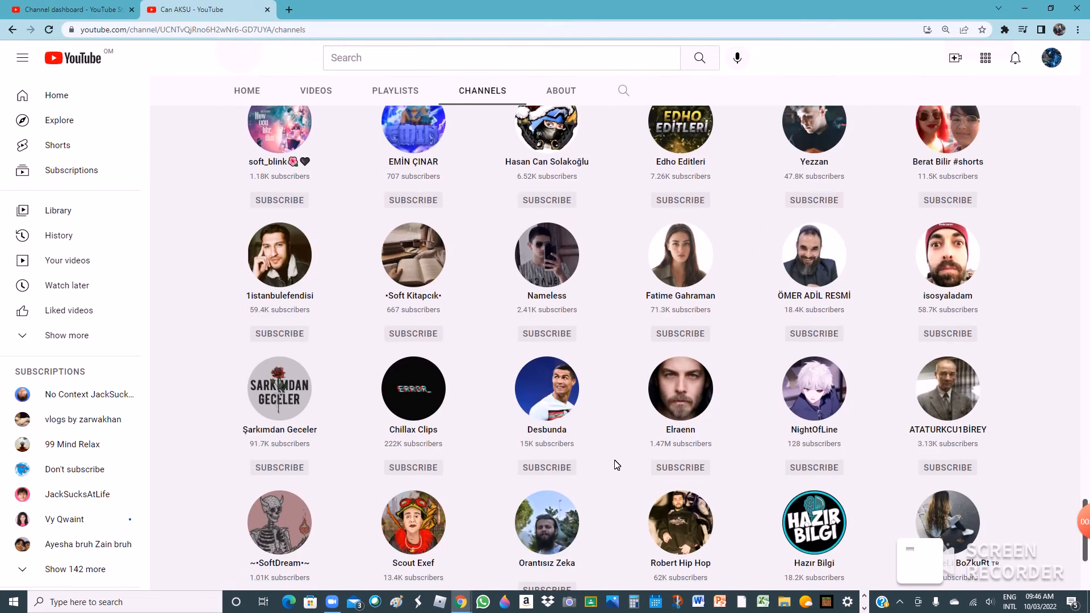
{"action": "scroll", "scroll_direction": "down", "scroll_amount": 3}
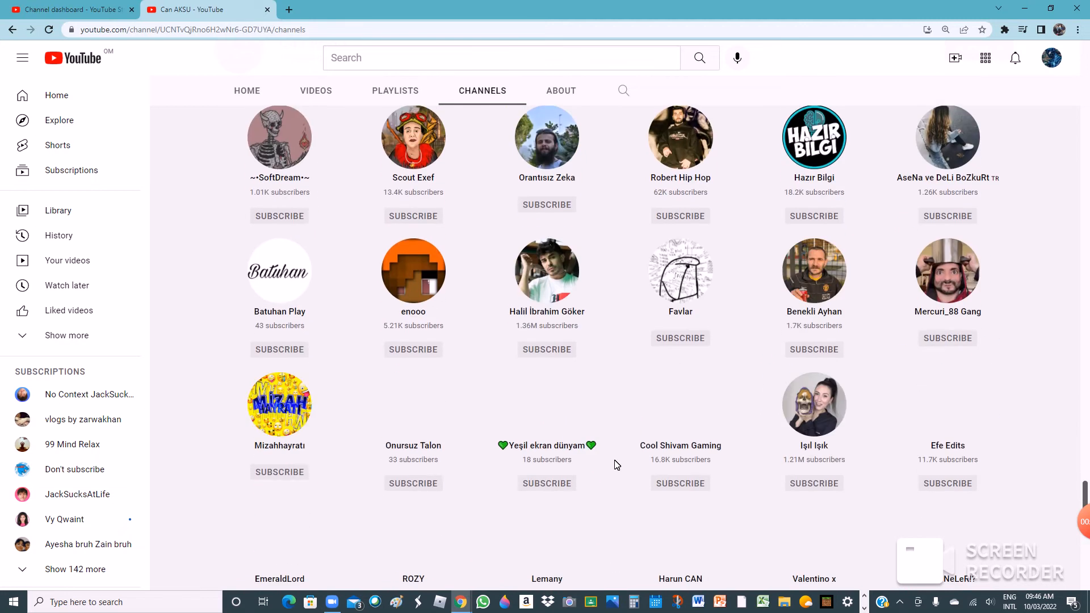
{"action": "scroll", "scroll_direction": "down", "scroll_amount": 3}
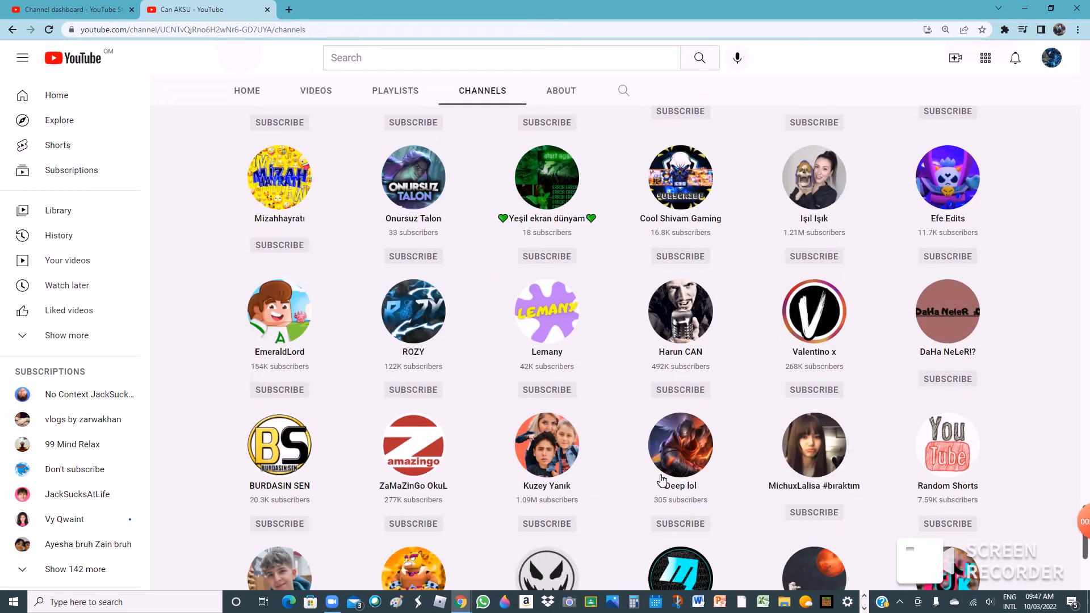
{"action": "scroll", "scroll_direction": "down", "scroll_amount": 3}
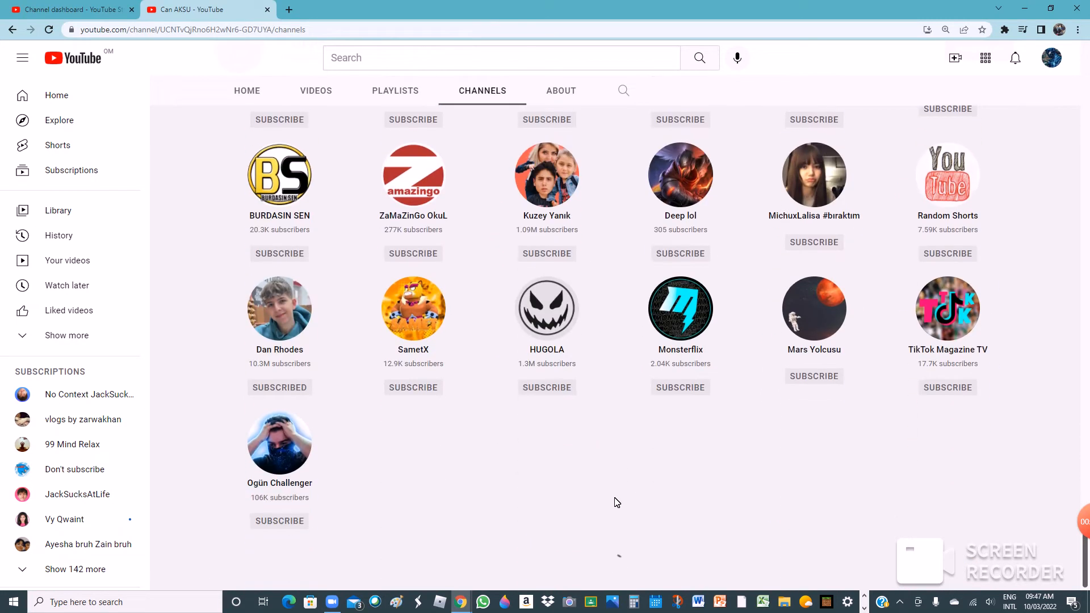
{"action": "scroll", "scroll_direction": "down", "scroll_amount": 3}
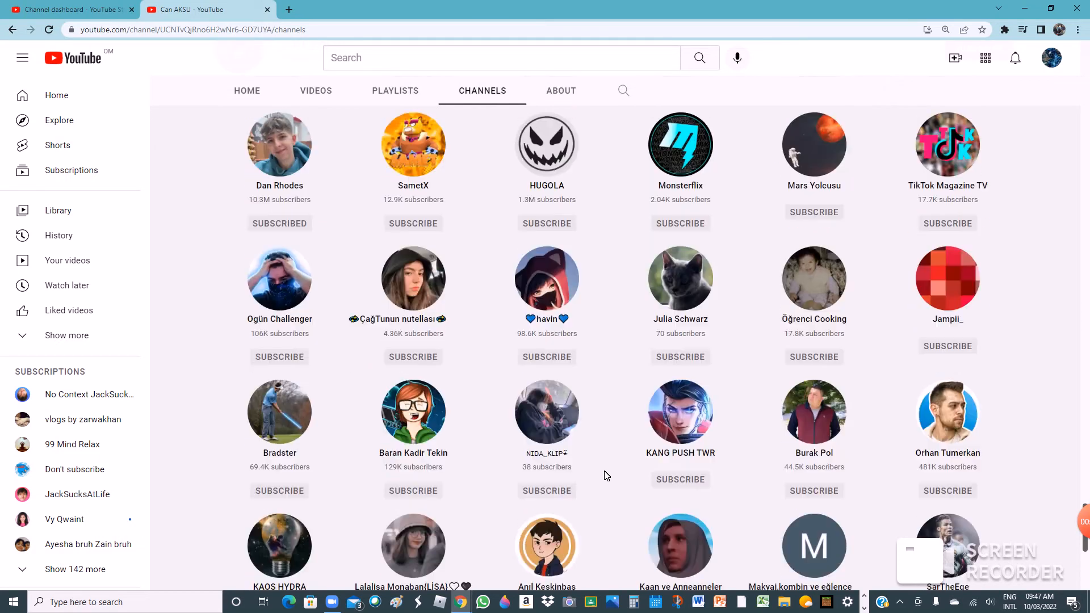
{"action": "scroll", "scroll_direction": "down", "scroll_amount": 3}
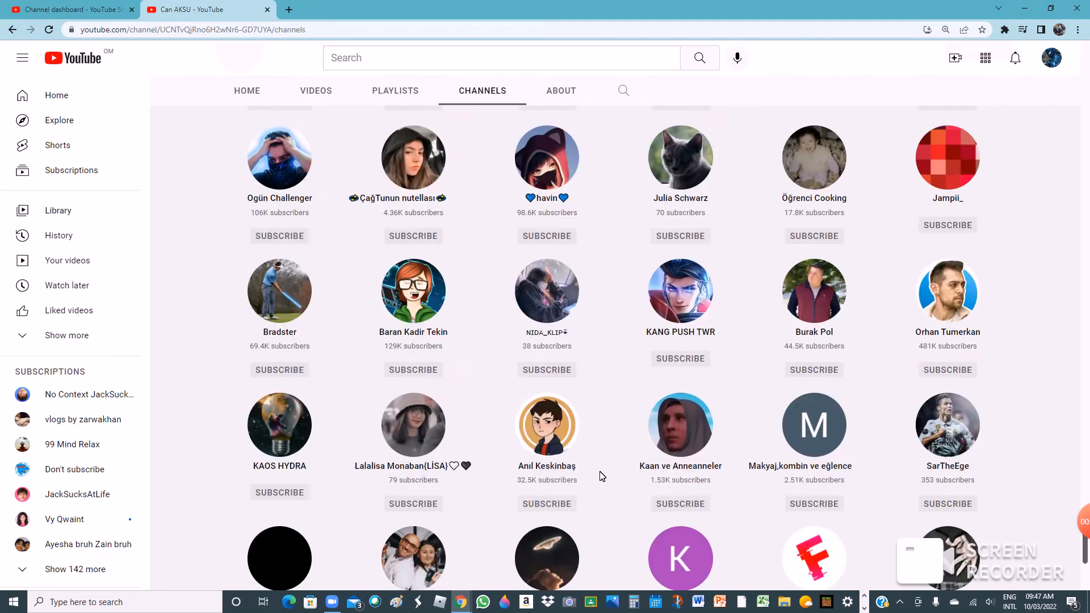
{"action": "scroll", "scroll_direction": "down", "scroll_amount": 3}
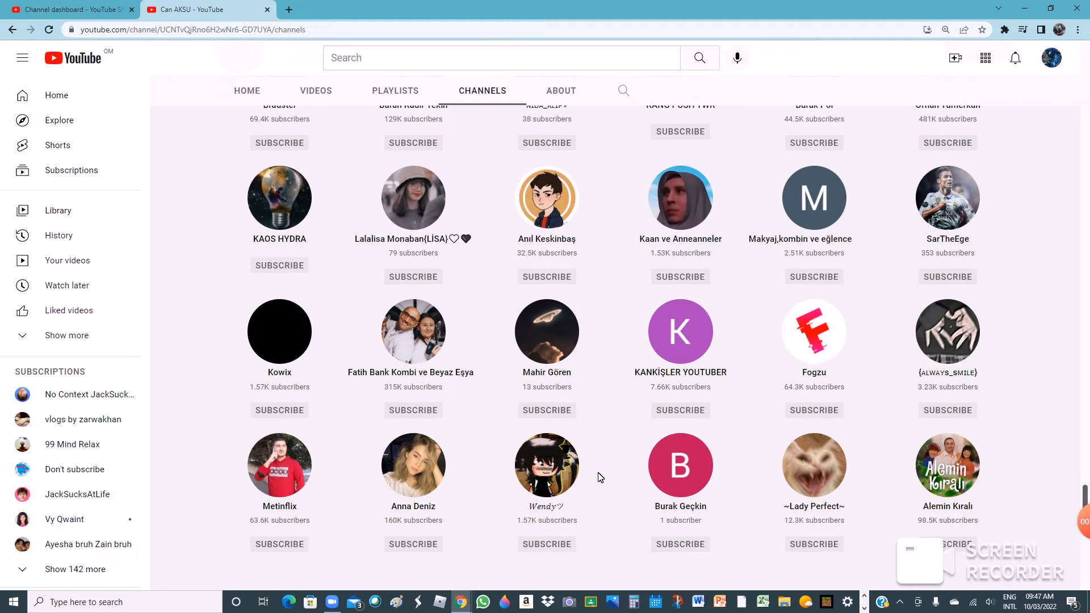
{"action": "scroll", "scroll_direction": "down", "scroll_amount": 3}
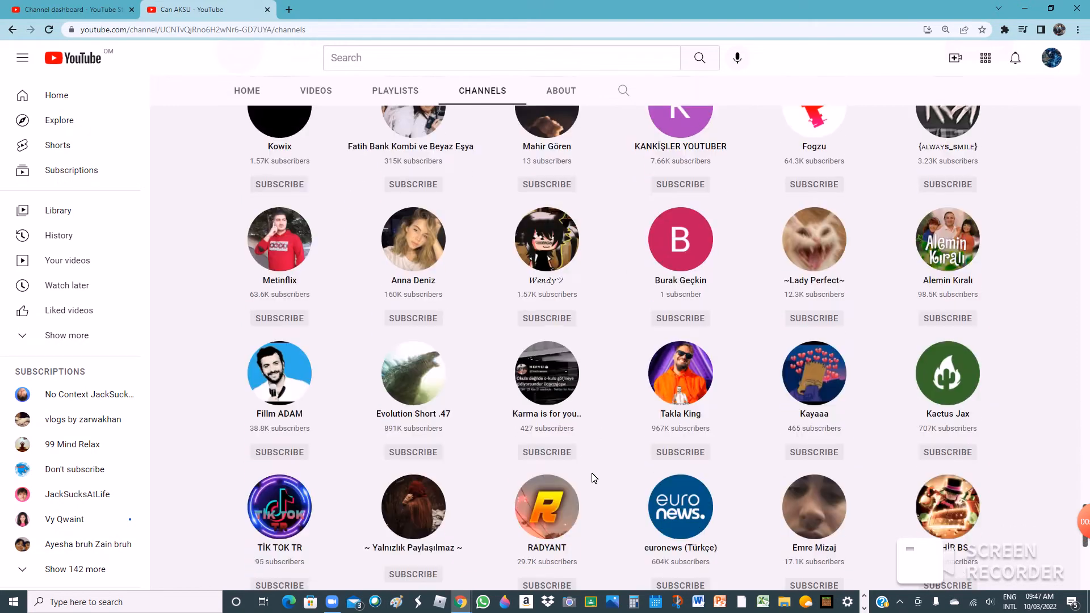
{"action": "scroll", "scroll_direction": "down", "scroll_amount": 3}
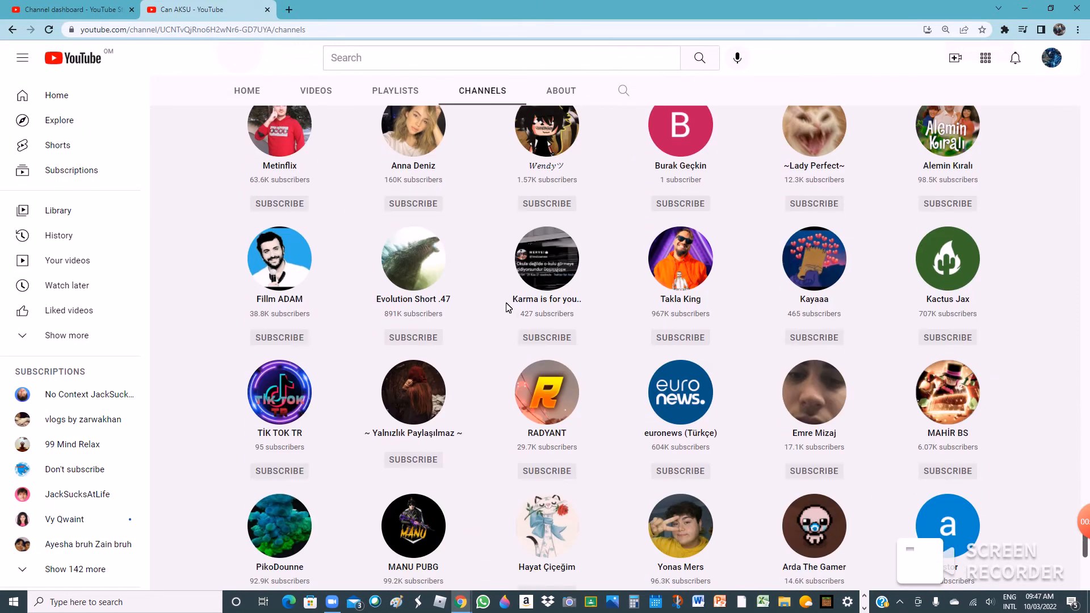
{"action": "mouse_move", "coordinate": [526, 295]}
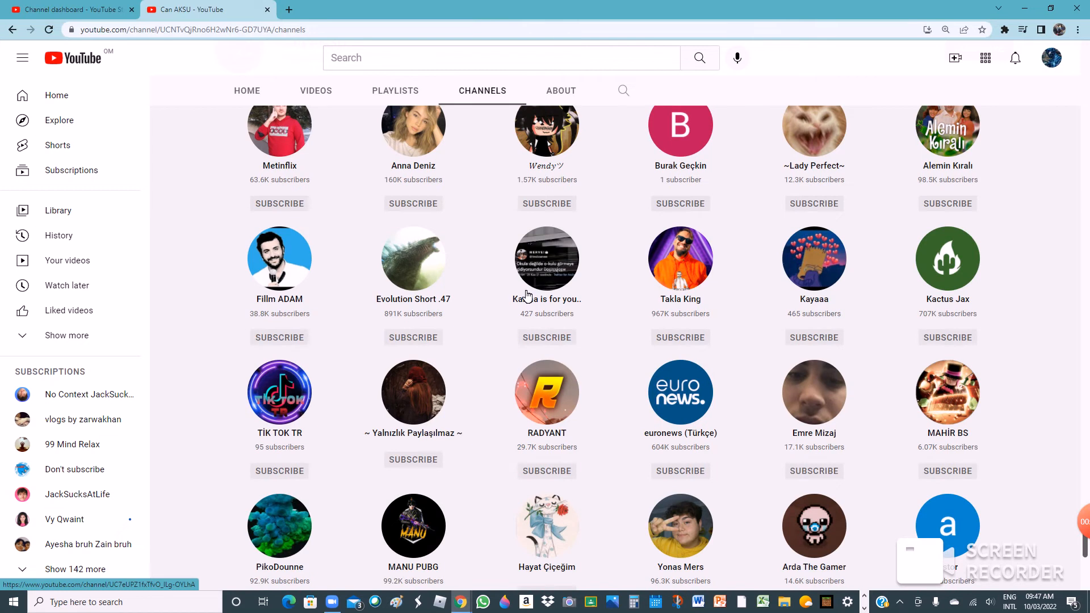
{"action": "scroll", "scroll_direction": "down", "scroll_amount": 3}
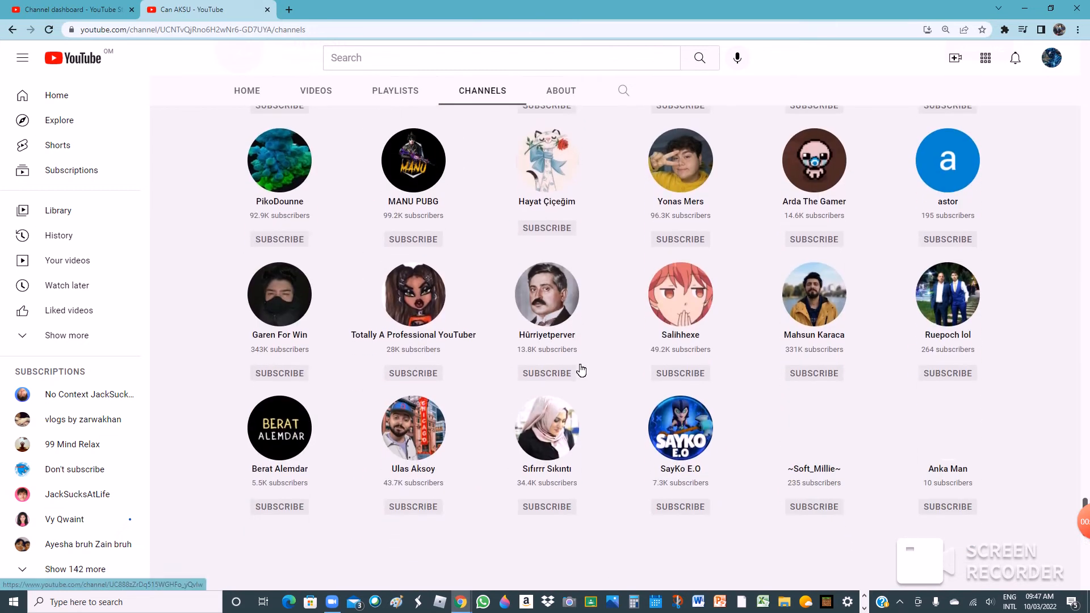
{"action": "scroll", "scroll_direction": "down", "scroll_amount": 3}
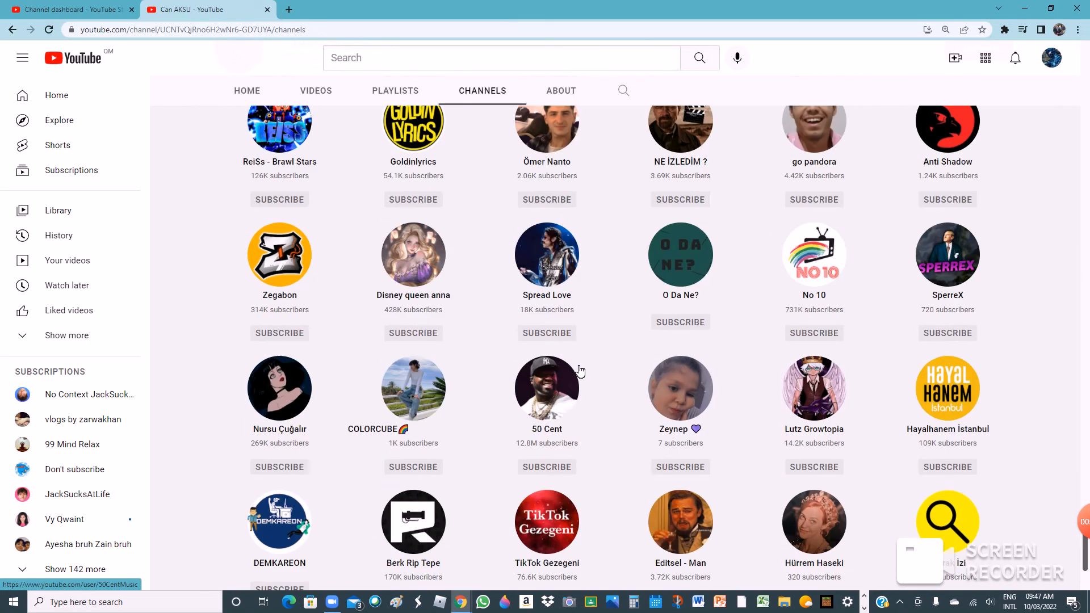
{"action": "scroll", "scroll_direction": "down", "scroll_amount": 3}
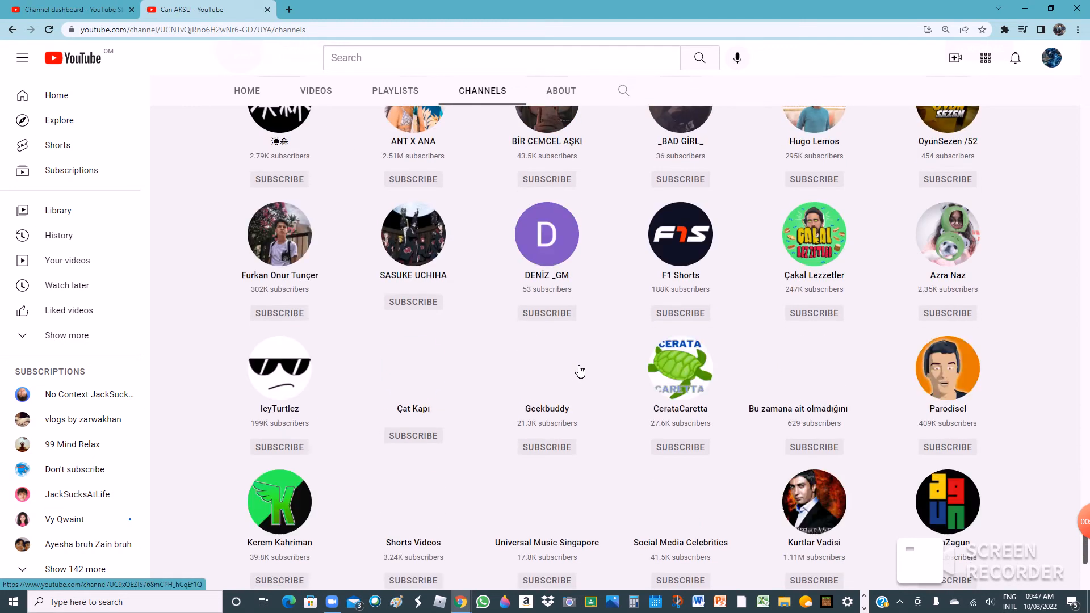
{"action": "scroll", "scroll_direction": "down", "scroll_amount": 3}
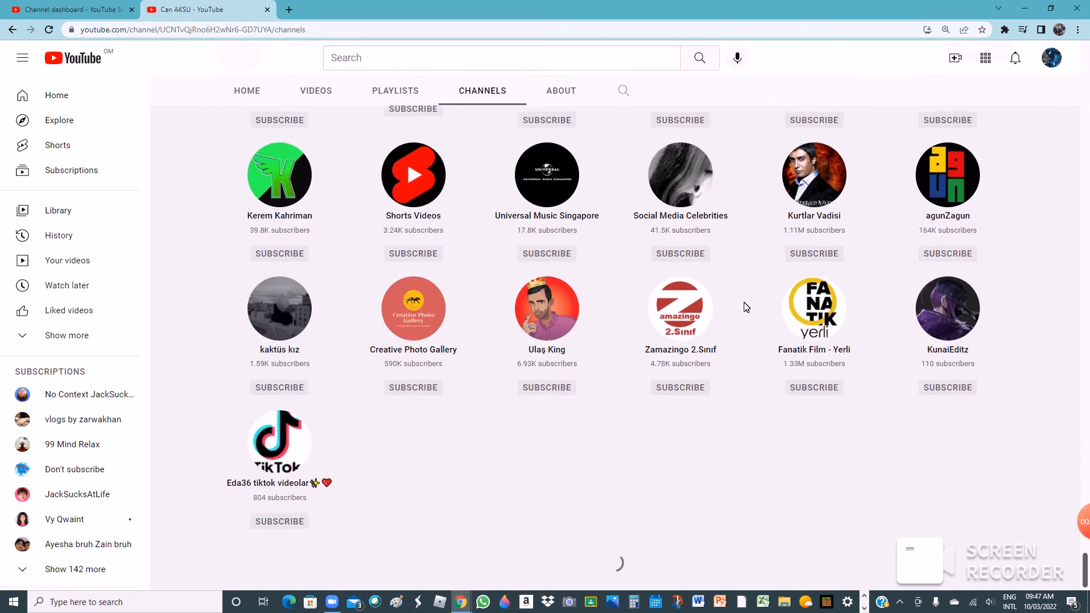
{"action": "scroll", "scroll_direction": "down", "scroll_amount": 3}
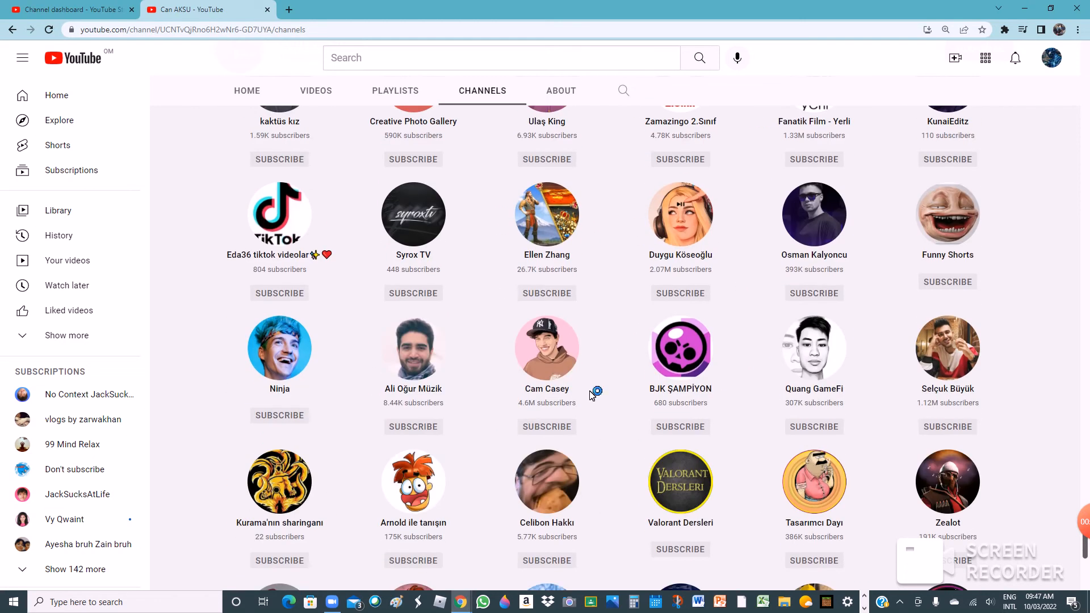
{"action": "mouse_move", "coordinate": [730, 69]}
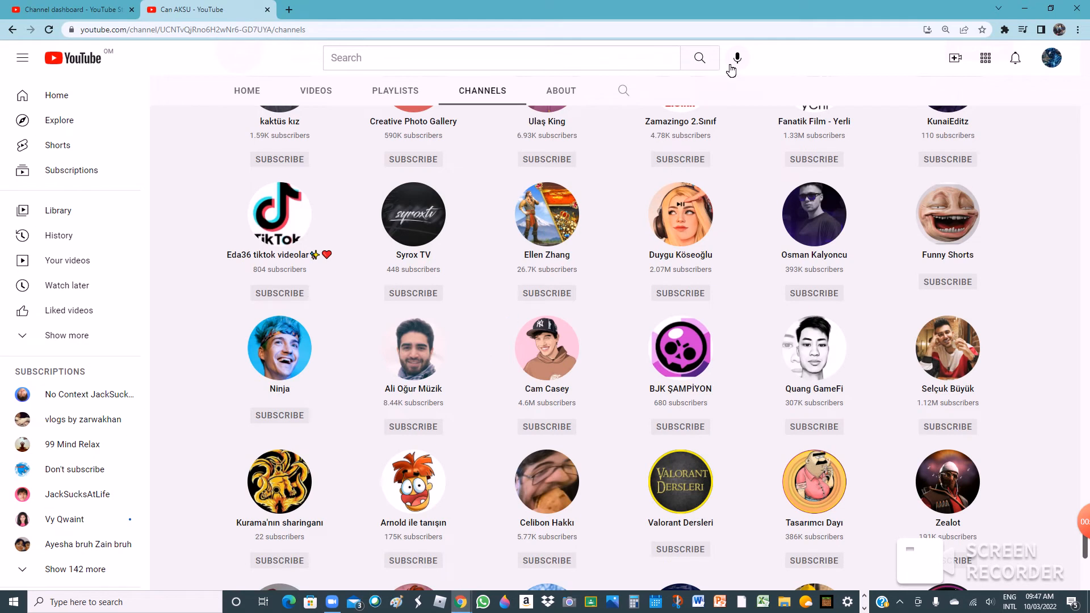
{"action": "scroll", "scroll_direction": "down", "scroll_amount": 3}
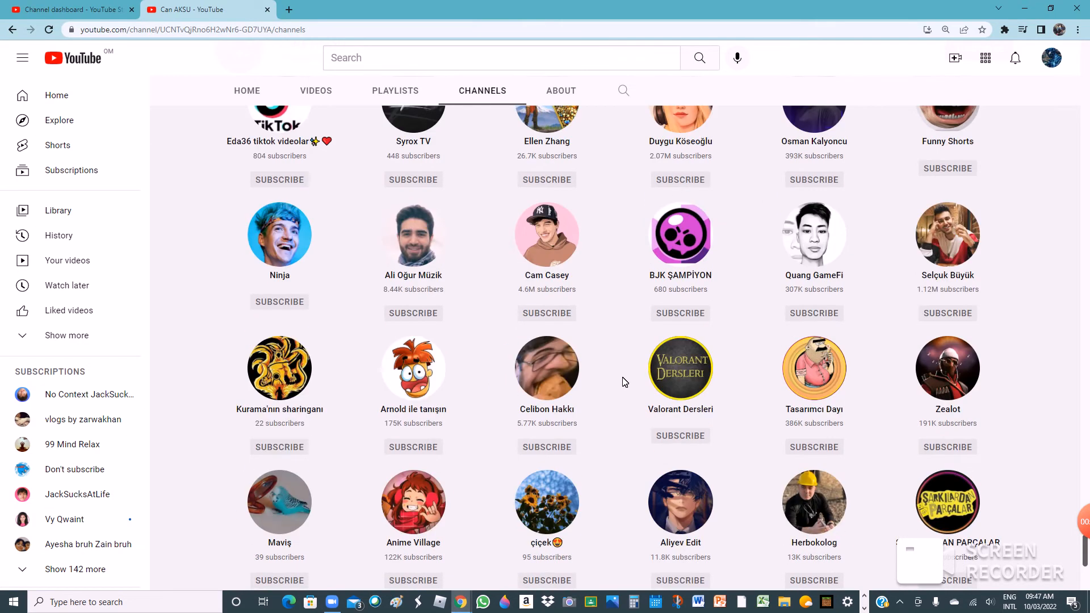
{"action": "scroll", "scroll_direction": "down", "scroll_amount": 3}
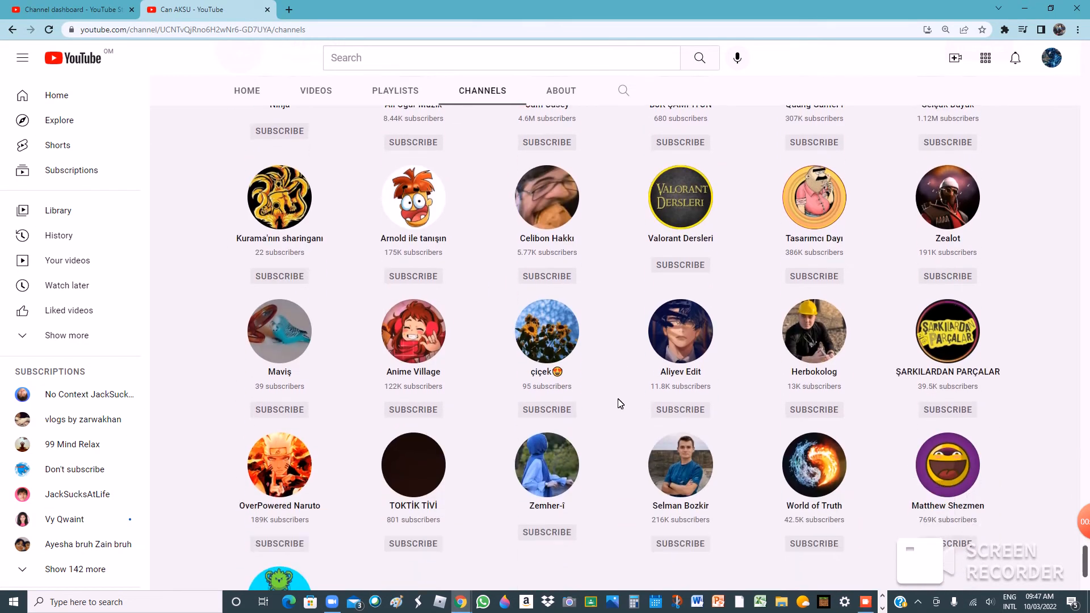
{"action": "scroll", "scroll_direction": "down", "scroll_amount": 3}
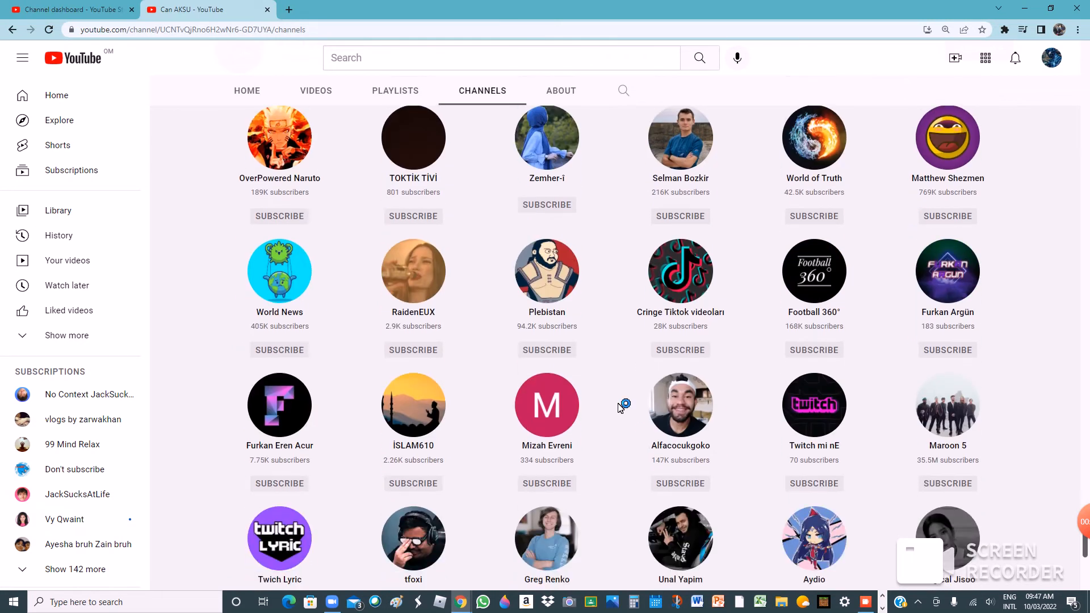
{"action": "scroll", "scroll_direction": "down", "scroll_amount": 3}
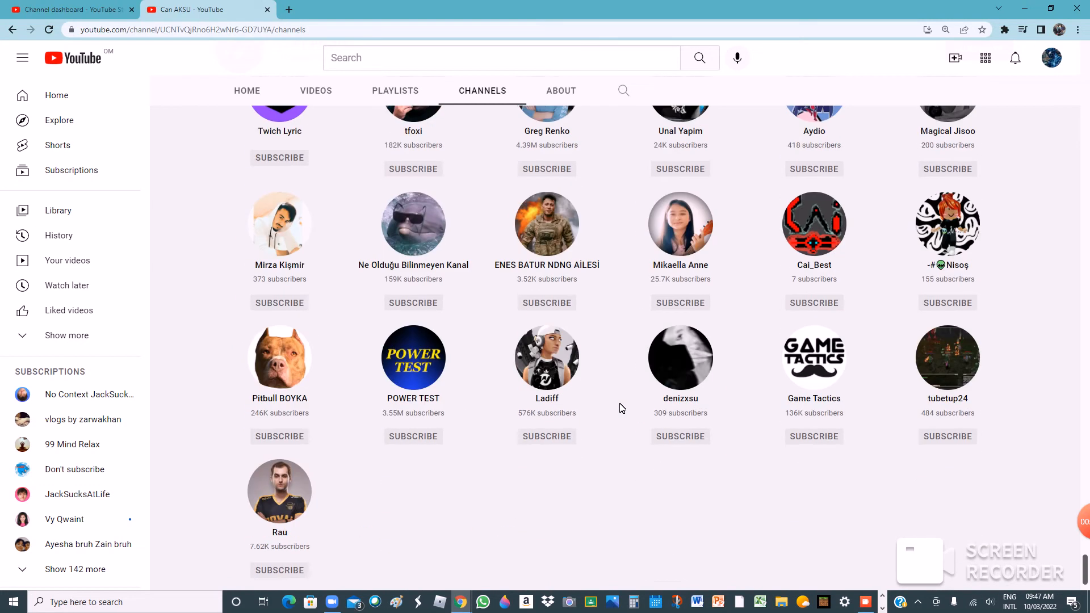
{"action": "scroll", "scroll_direction": "down", "scroll_amount": 3}
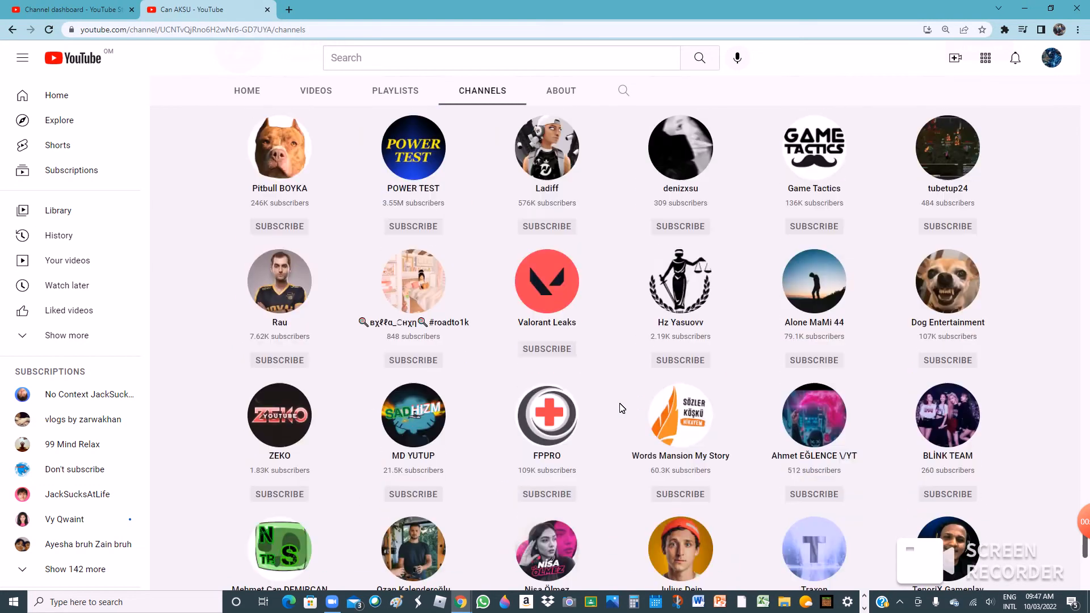
{"action": "scroll", "scroll_direction": "down", "scroll_amount": 3}
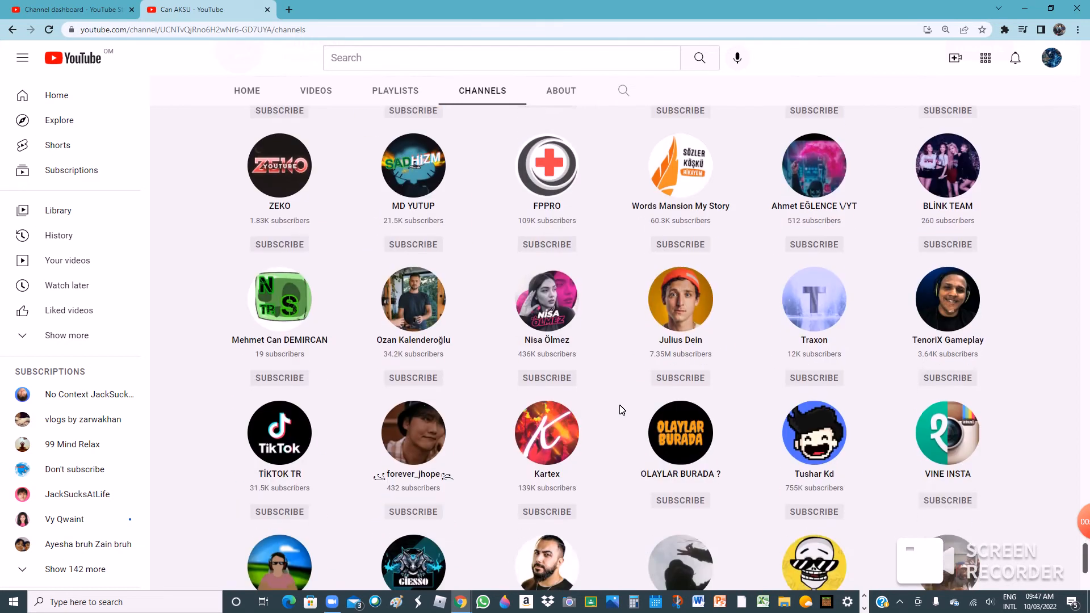
{"action": "scroll", "scroll_direction": "down", "scroll_amount": 3}
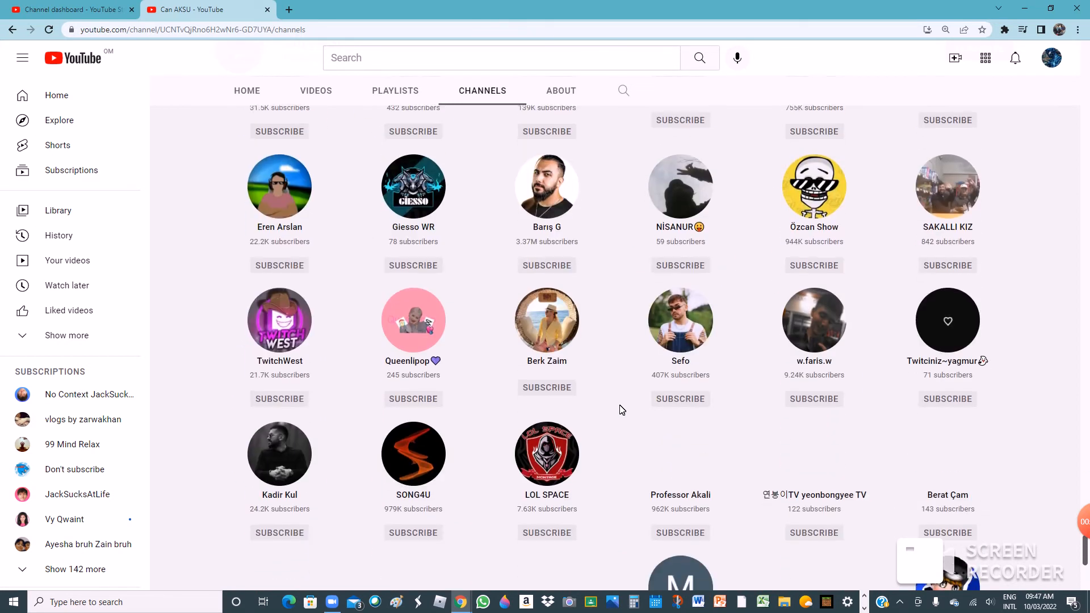
{"action": "scroll", "scroll_direction": "down", "scroll_amount": 3}
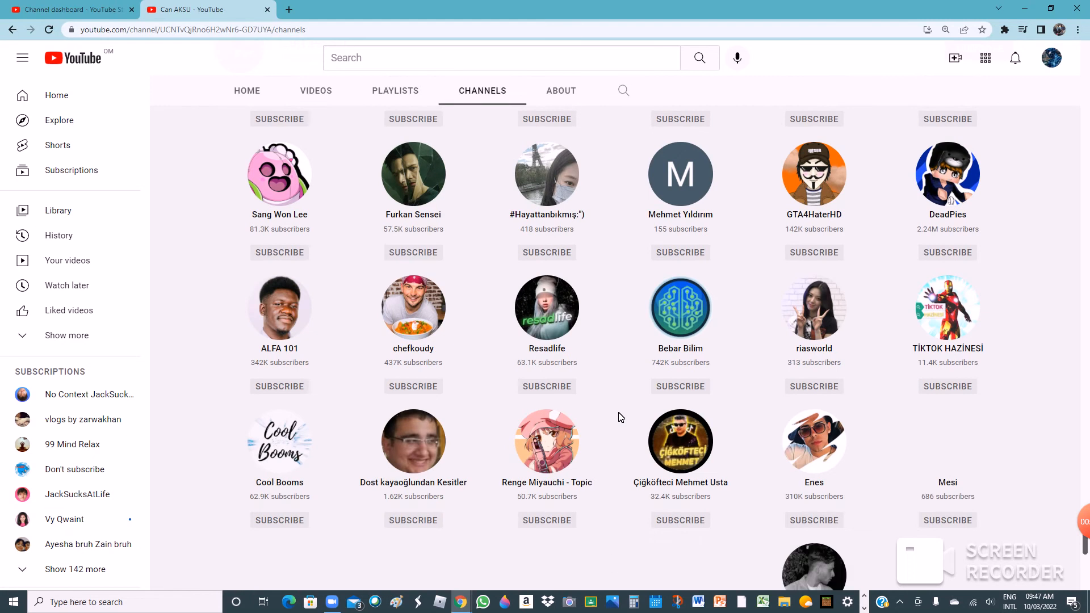
{"action": "scroll", "scroll_direction": "down", "scroll_amount": 3}
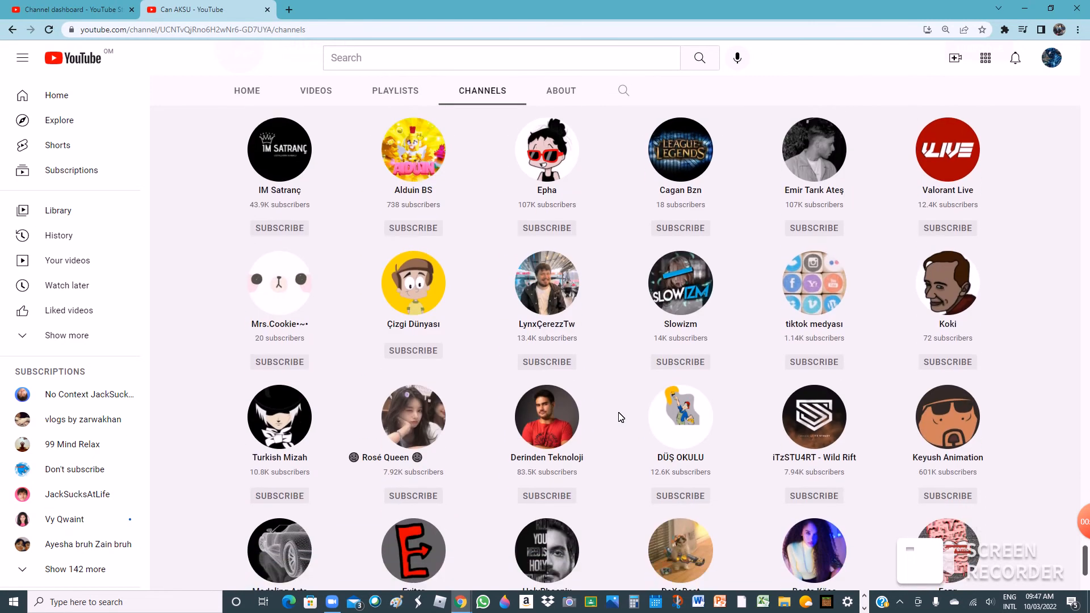
{"action": "scroll", "scroll_direction": "down", "scroll_amount": 3}
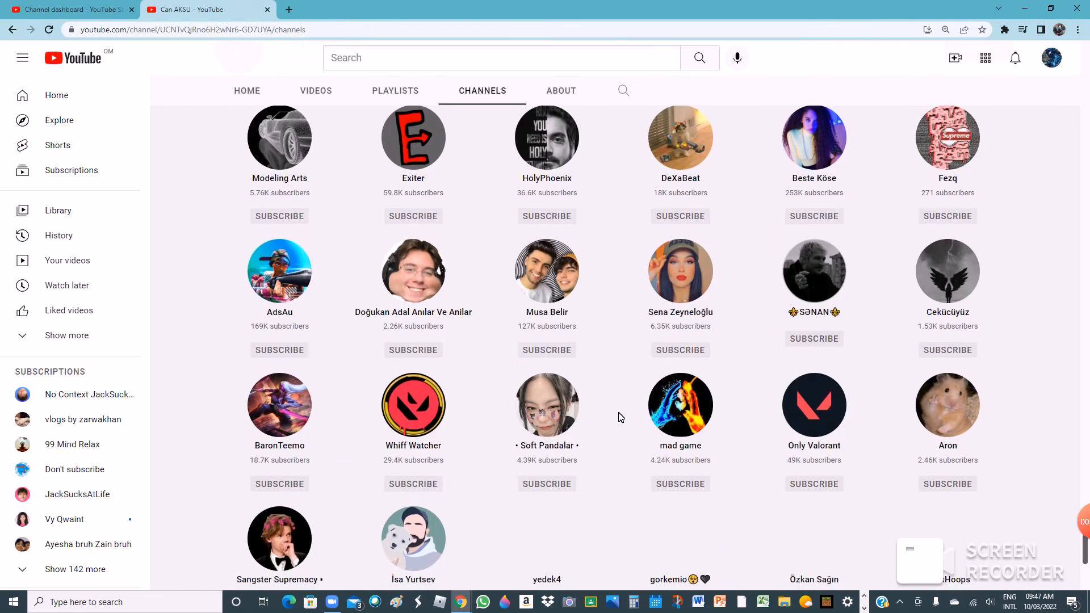
Step: Scroll far down Can AKSU's Channels grid toward Spideycomedy-tutorials (579 subscribers)
{"action": "scroll", "scroll_direction": "down", "scroll_amount": 3}
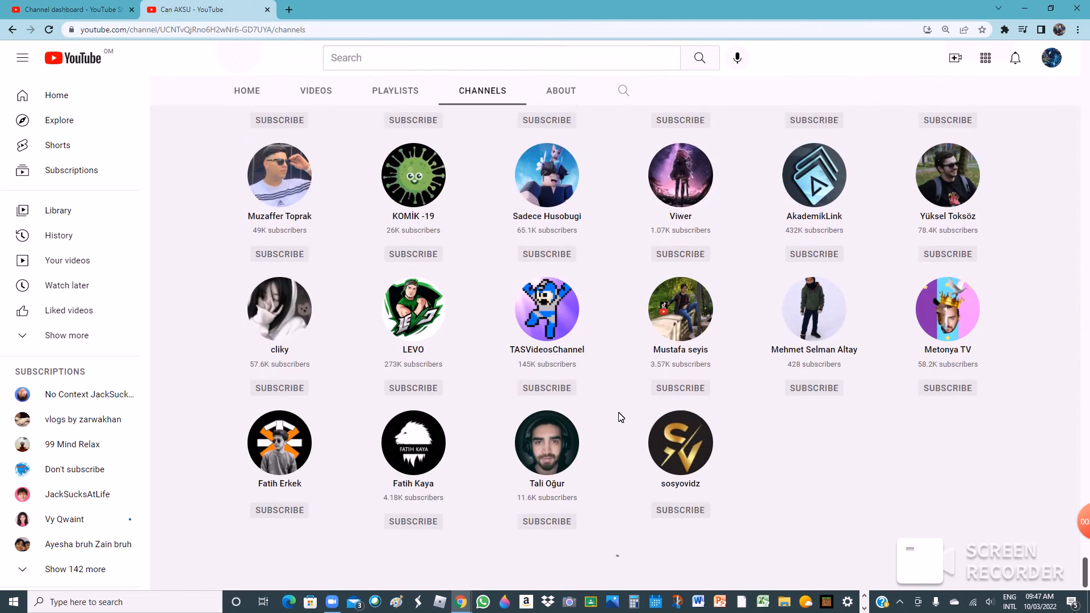
{"action": "scroll", "scroll_direction": "down", "scroll_amount": 3}
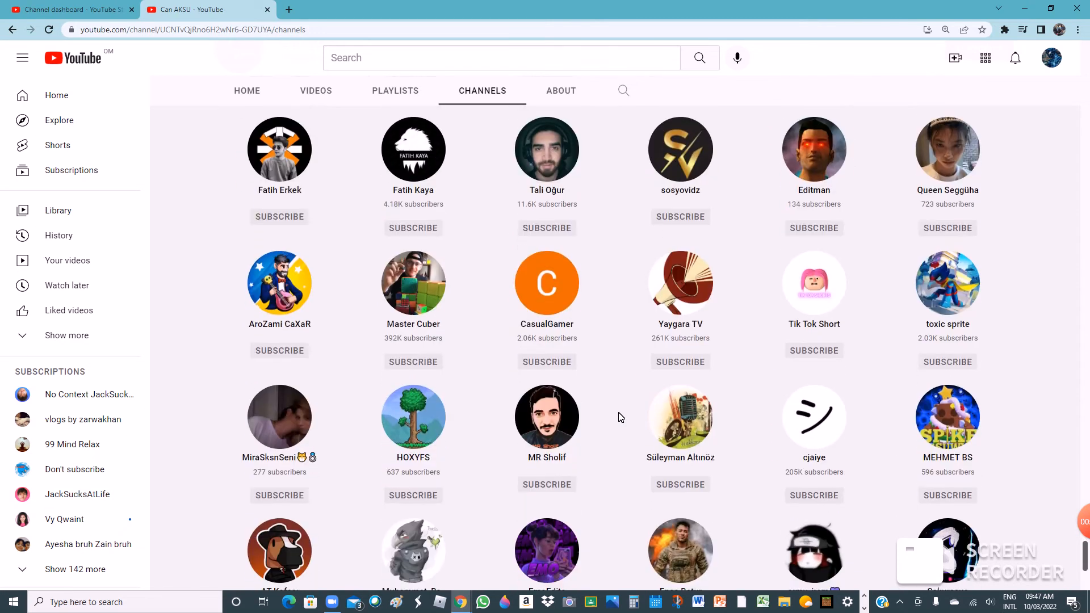
{"action": "scroll", "scroll_direction": "down", "scroll_amount": 3}
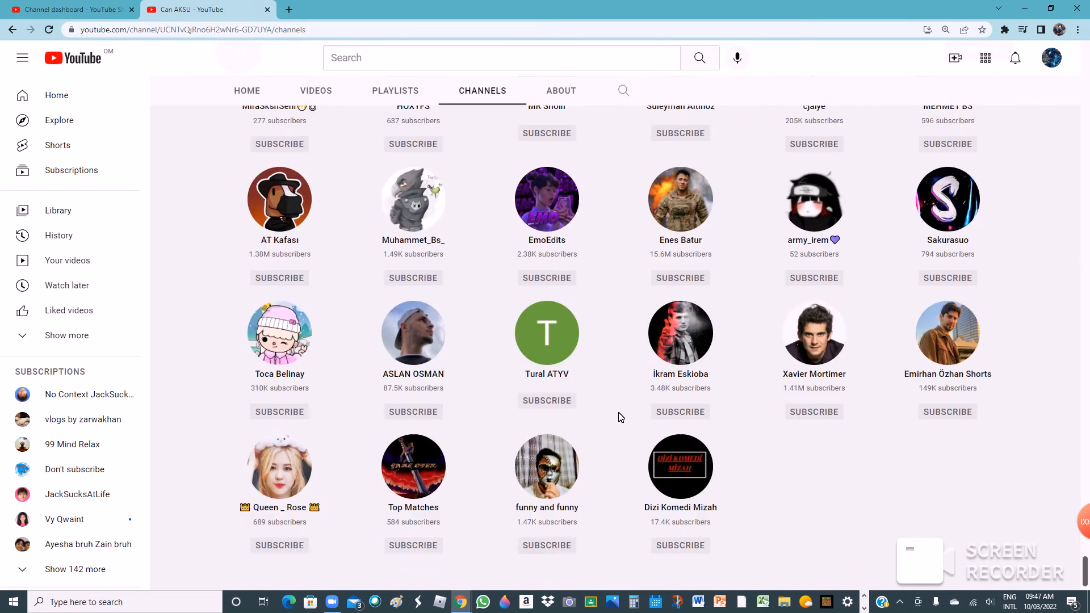
{"action": "scroll", "scroll_direction": "down", "scroll_amount": 3}
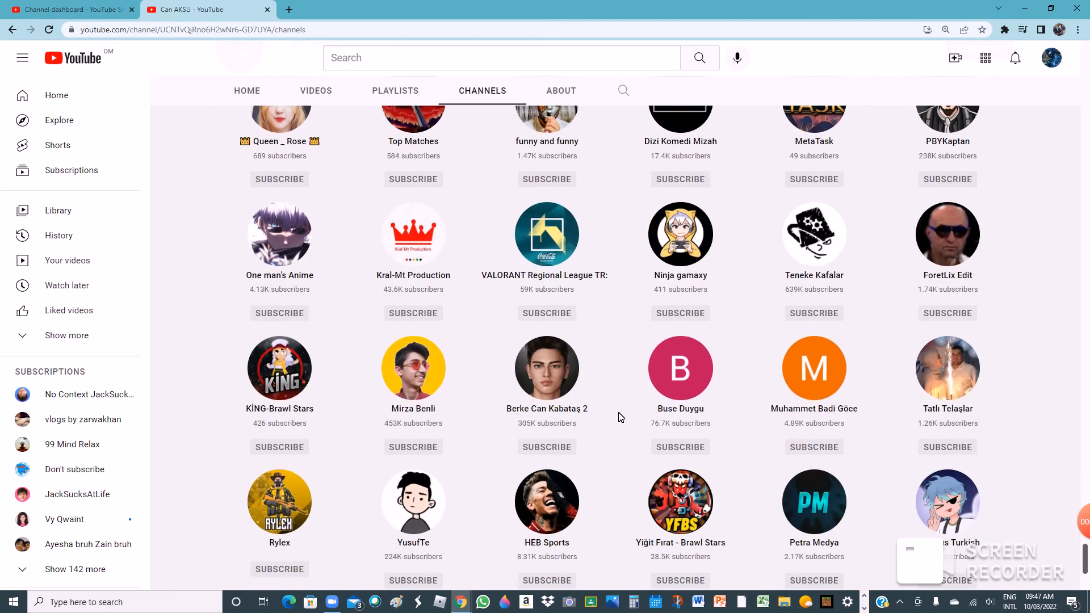
{"action": "scroll", "scroll_direction": "down", "scroll_amount": 3}
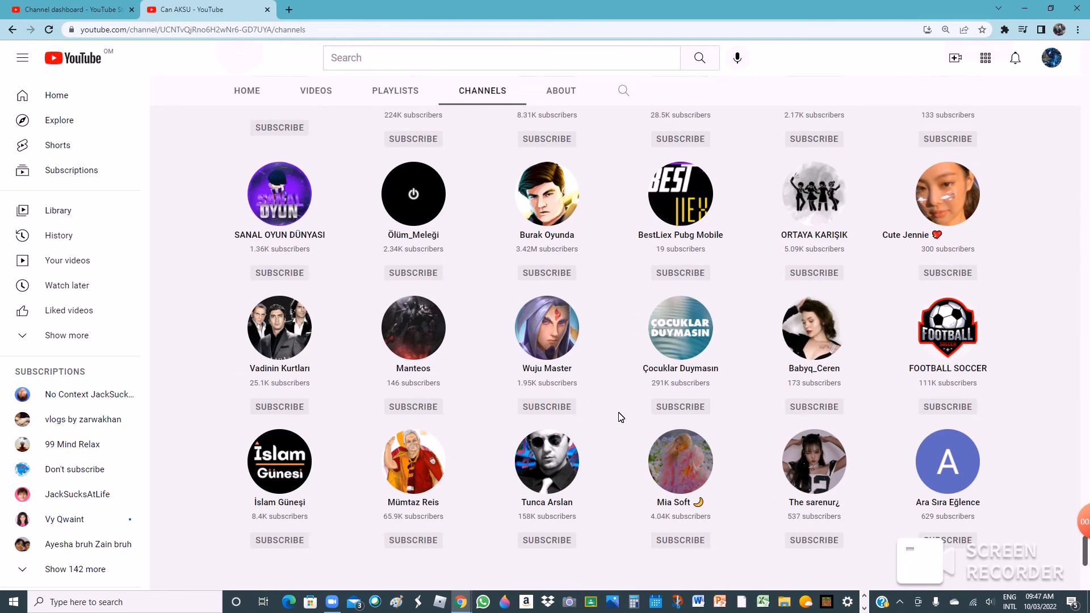
{"action": "scroll", "scroll_direction": "down", "scroll_amount": 3}
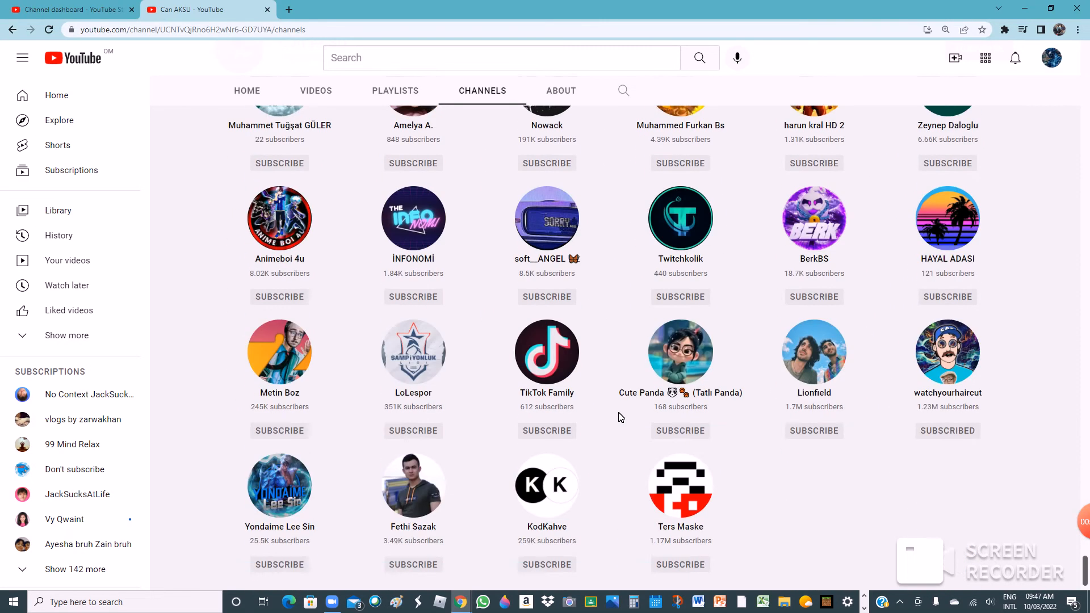
{"action": "scroll", "scroll_direction": "down", "scroll_amount": 3}
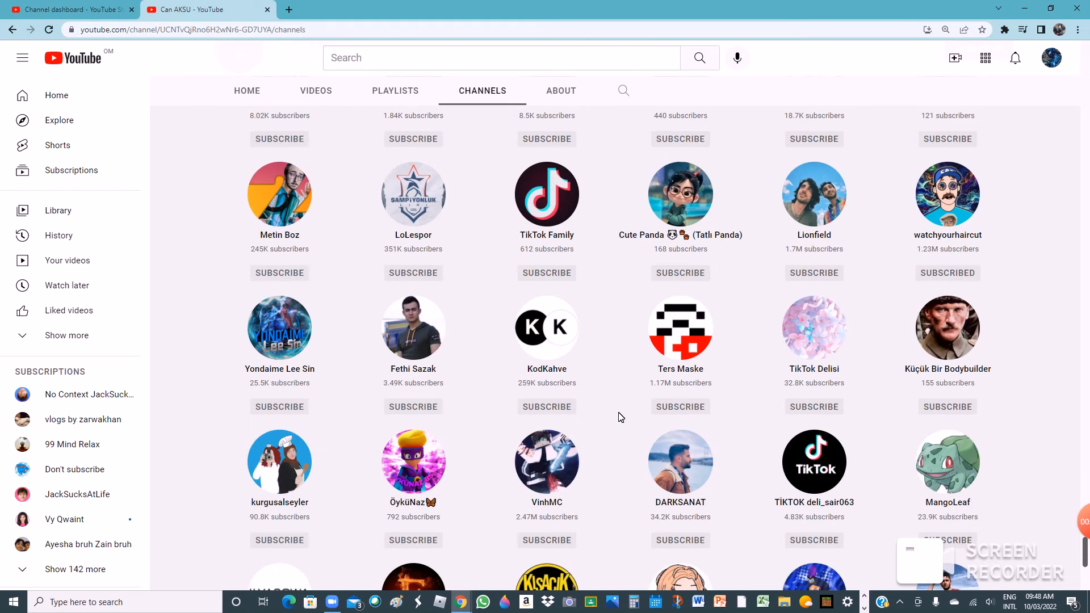
{"action": "scroll", "scroll_direction": "down", "scroll_amount": 3}
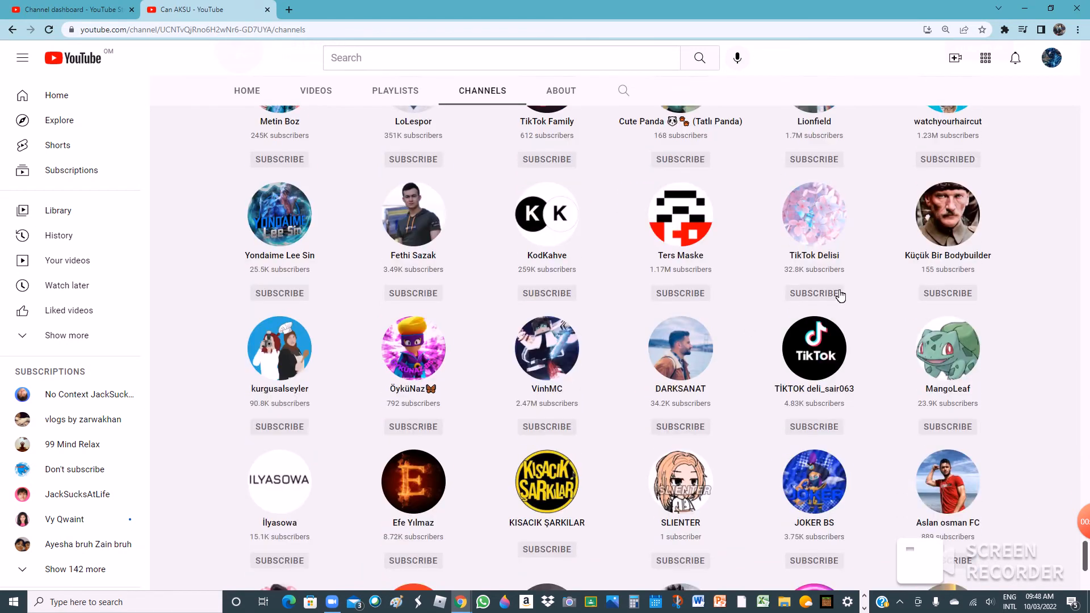
{"action": "scroll", "scroll_direction": "down", "scroll_amount": 3}
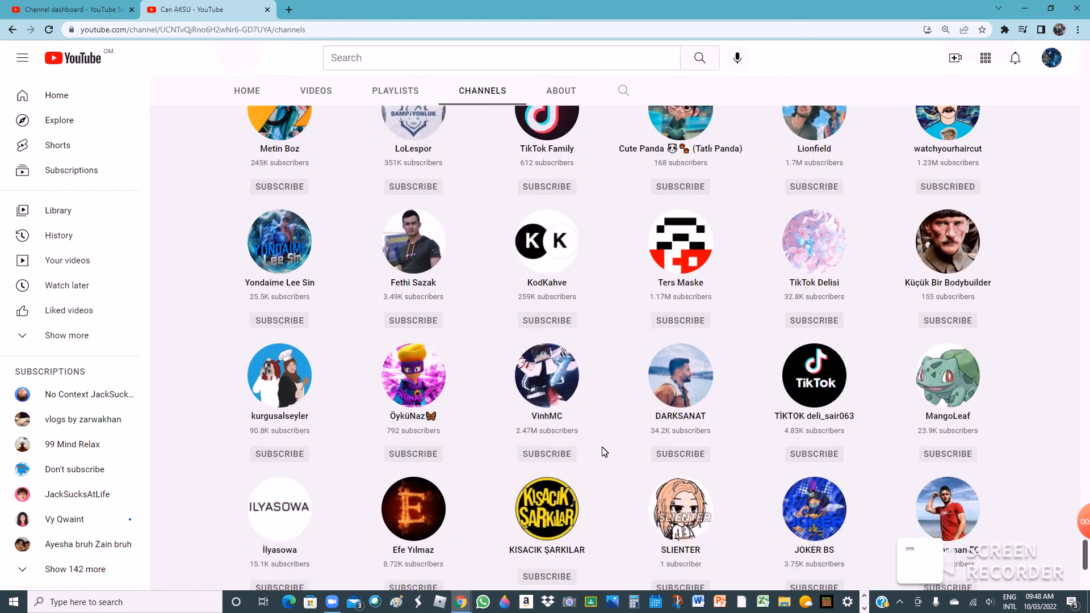
{"action": "scroll", "scroll_direction": "down", "scroll_amount": 3}
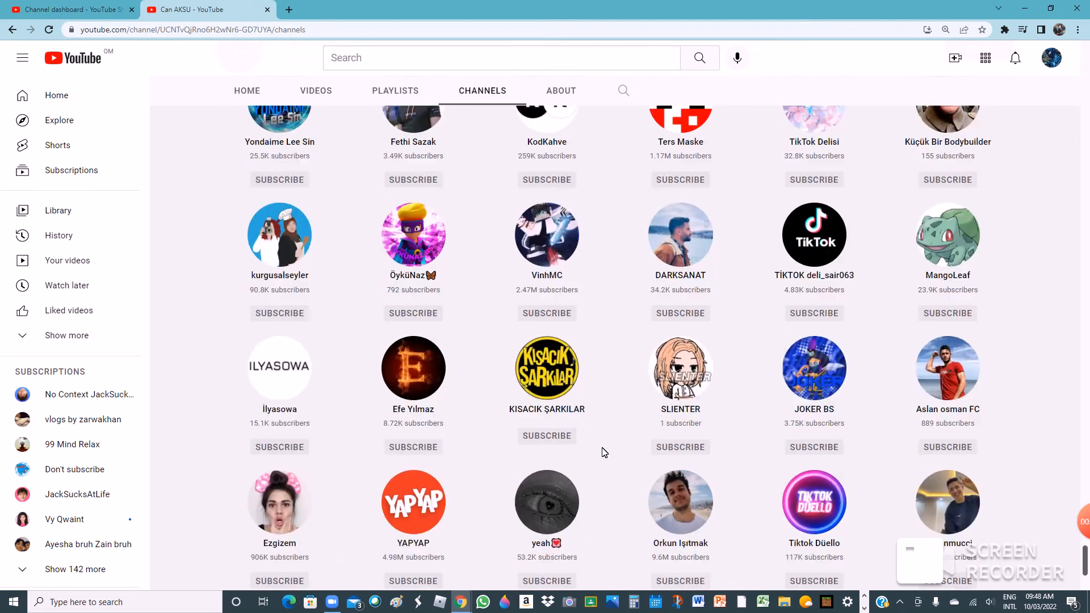
{"action": "scroll", "scroll_direction": "down", "scroll_amount": 3}
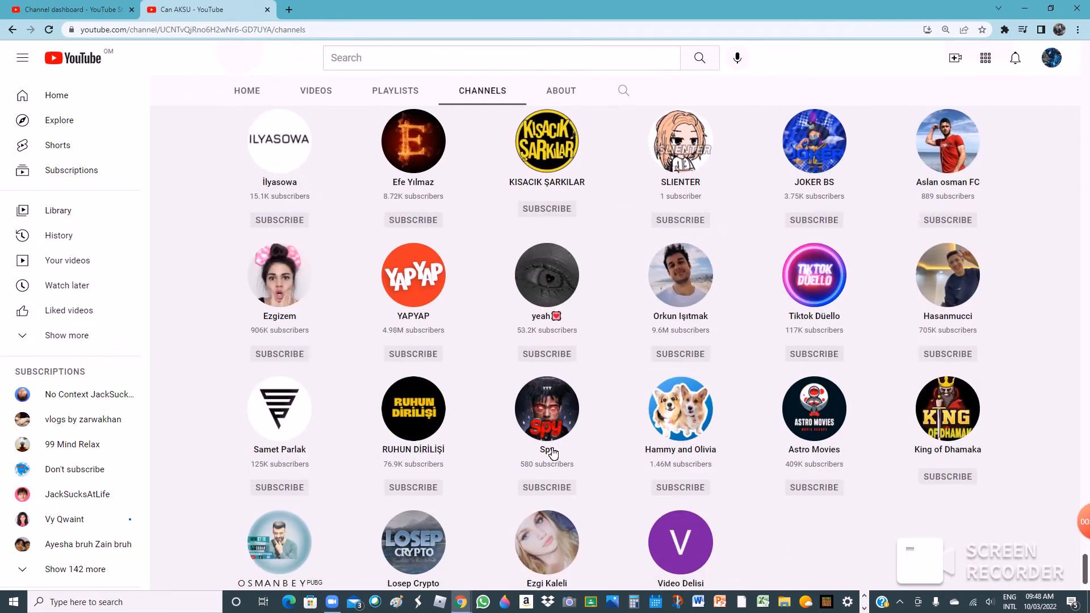
{"action": "mouse_move", "coordinate": [490, 416]}
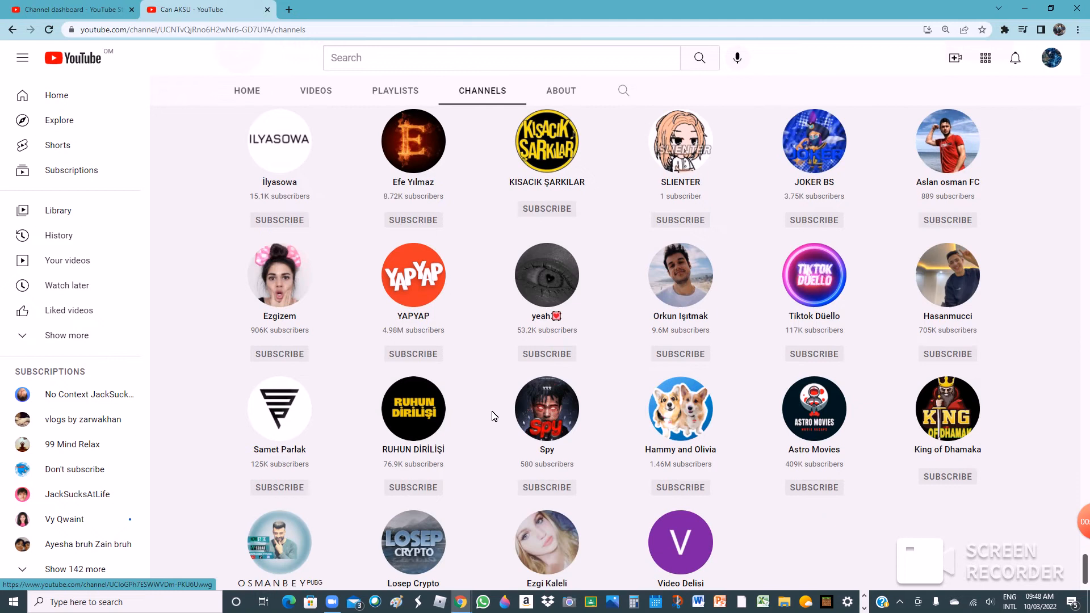
{"action": "scroll", "scroll_direction": "down", "scroll_amount": 3}
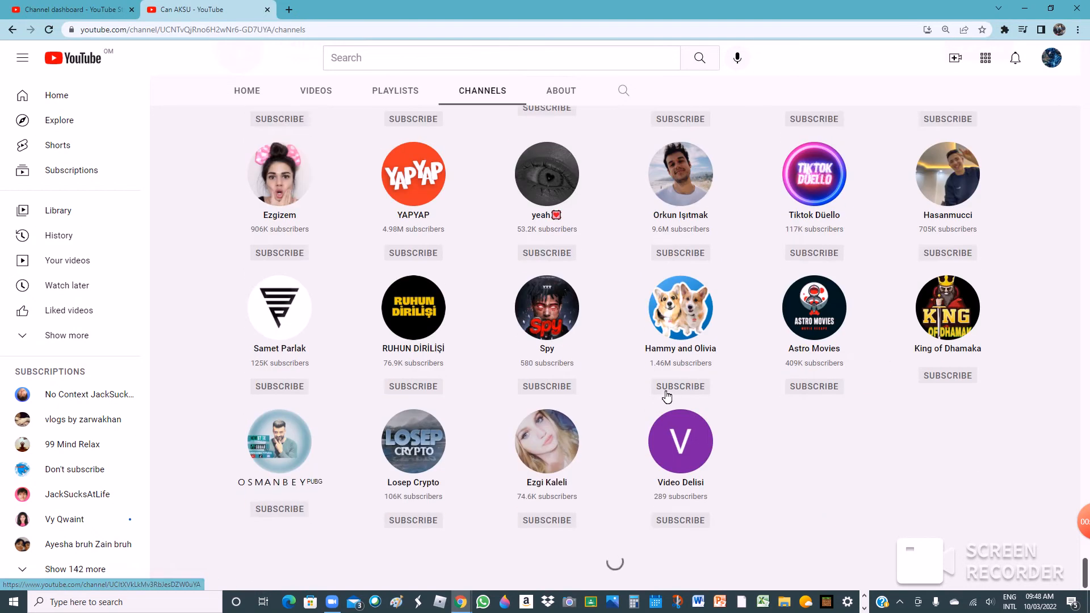
{"action": "scroll", "scroll_direction": "down", "scroll_amount": 3}
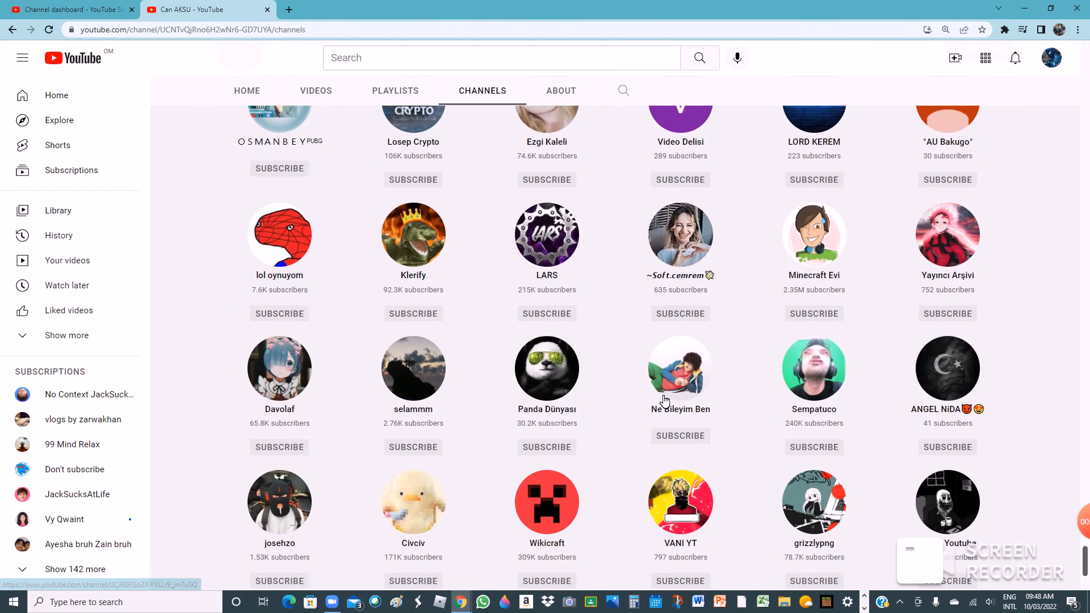
{"action": "scroll", "scroll_direction": "down", "scroll_amount": 3}
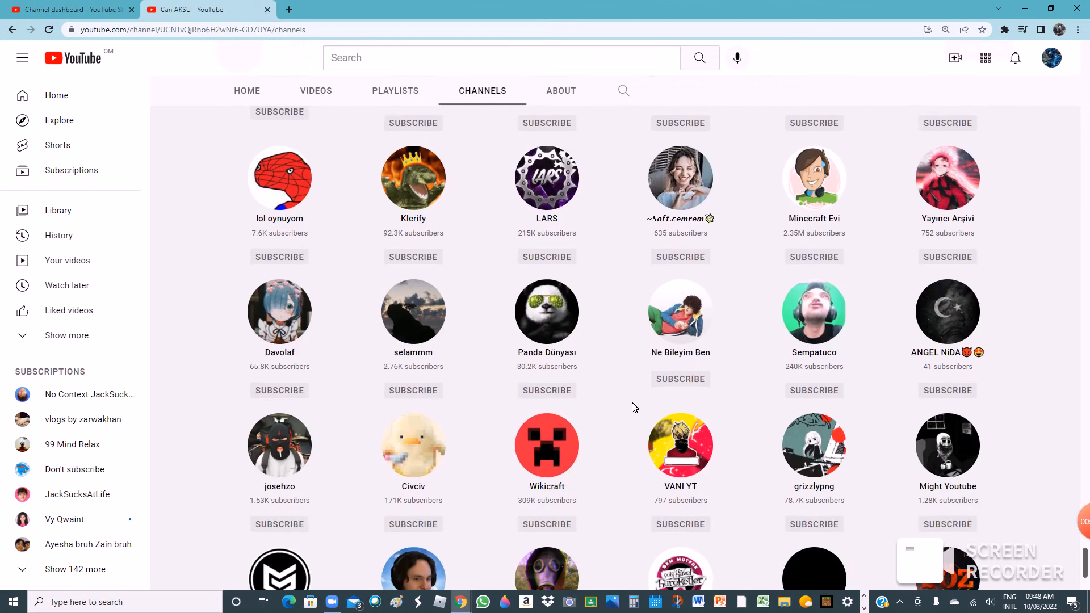
{"action": "scroll", "scroll_direction": "down", "scroll_amount": 3}
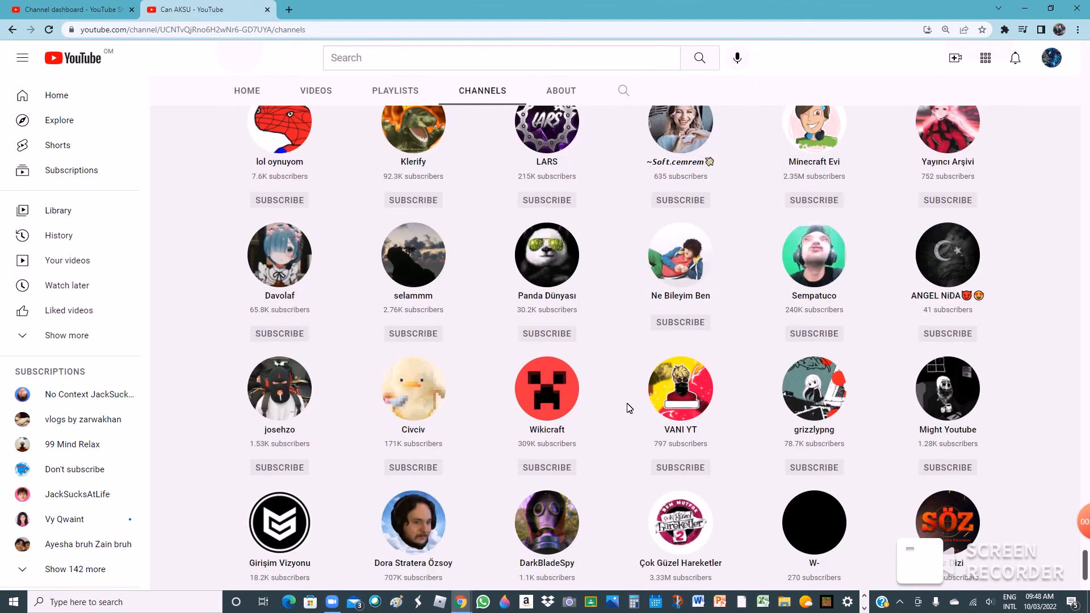
{"action": "scroll", "scroll_direction": "down", "scroll_amount": 3}
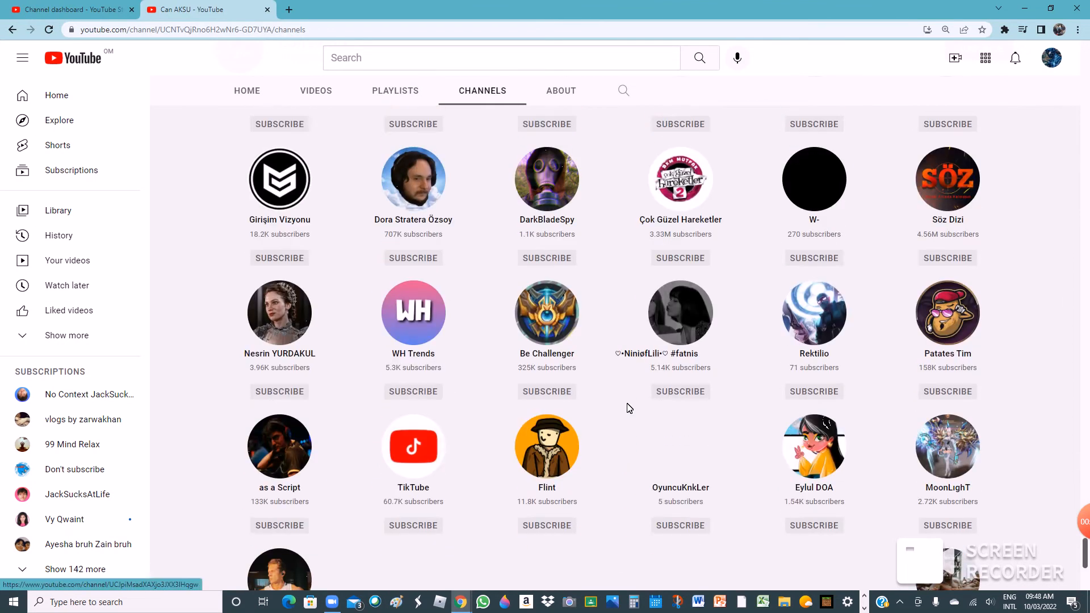
{"action": "scroll", "scroll_direction": "down", "scroll_amount": 3}
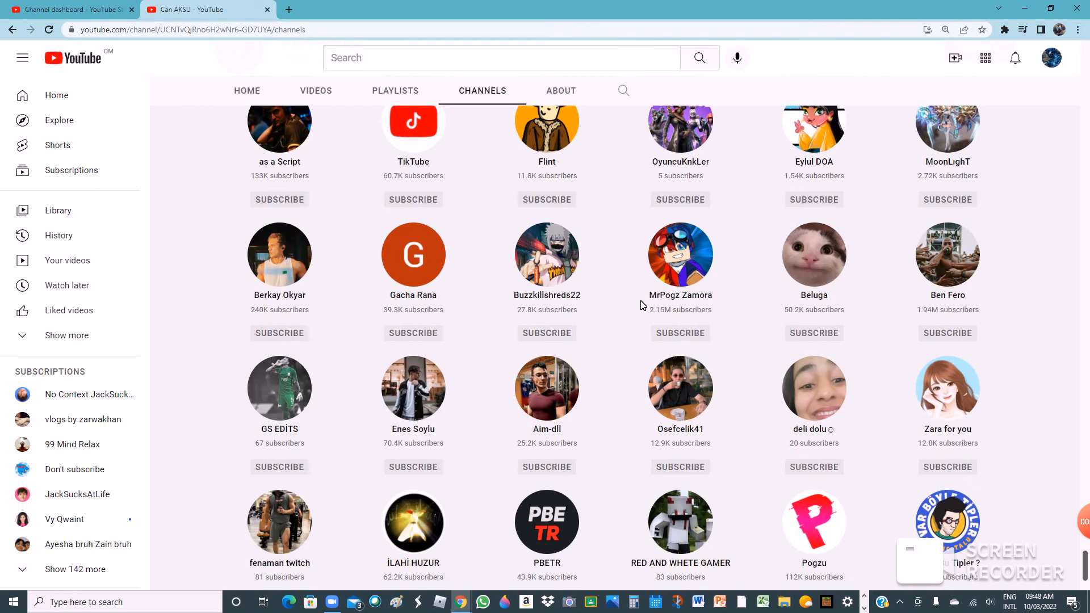
{"action": "mouse_move", "coordinate": [546, 388]}
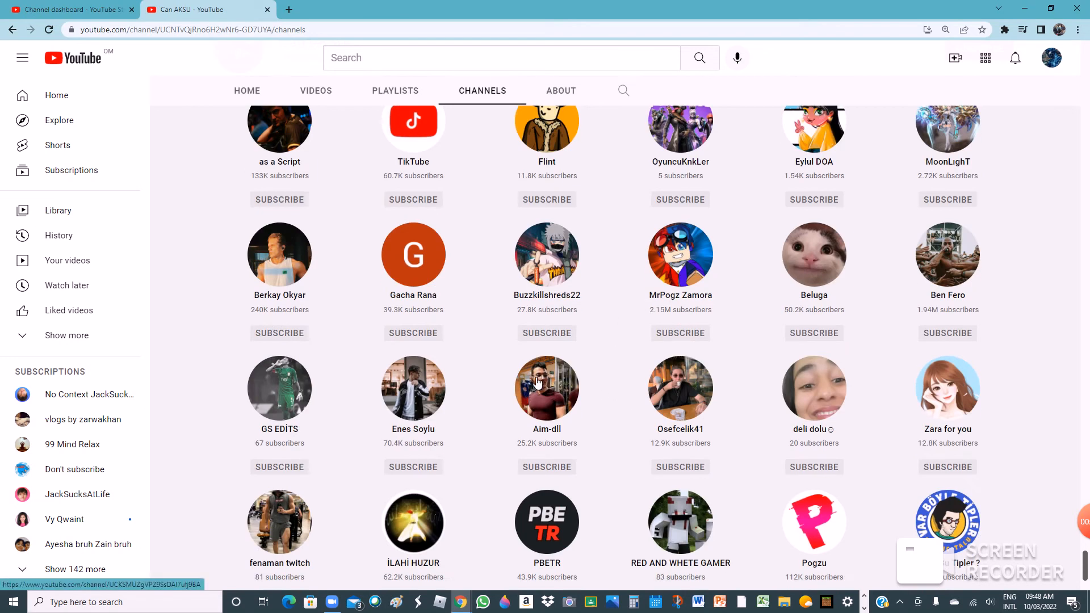
{"action": "mouse_move", "coordinate": [143, 183]}
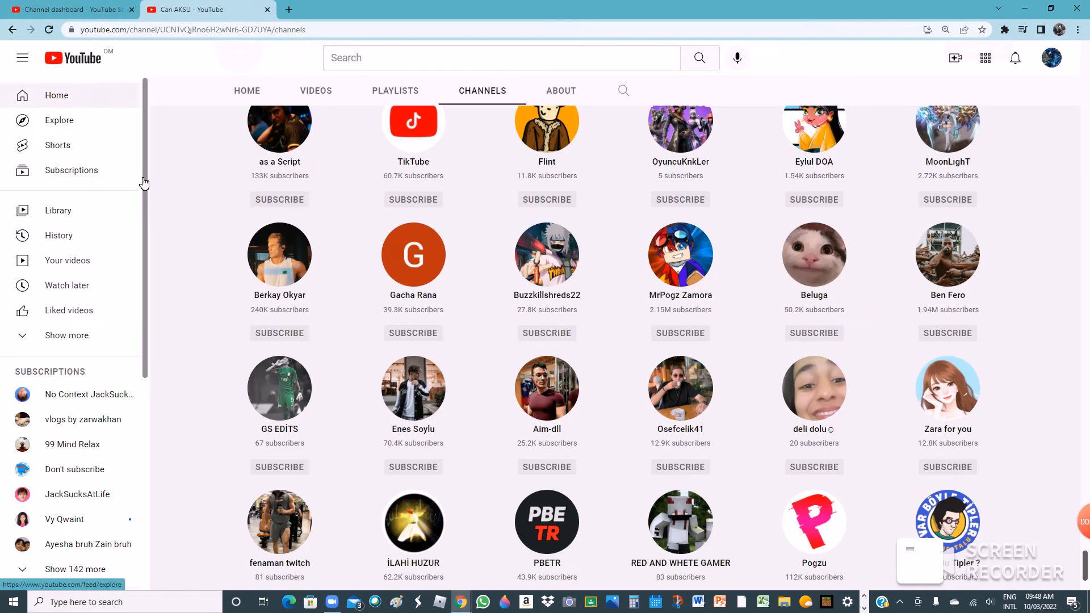
{"action": "scroll", "scroll_direction": "down", "scroll_amount": 3}
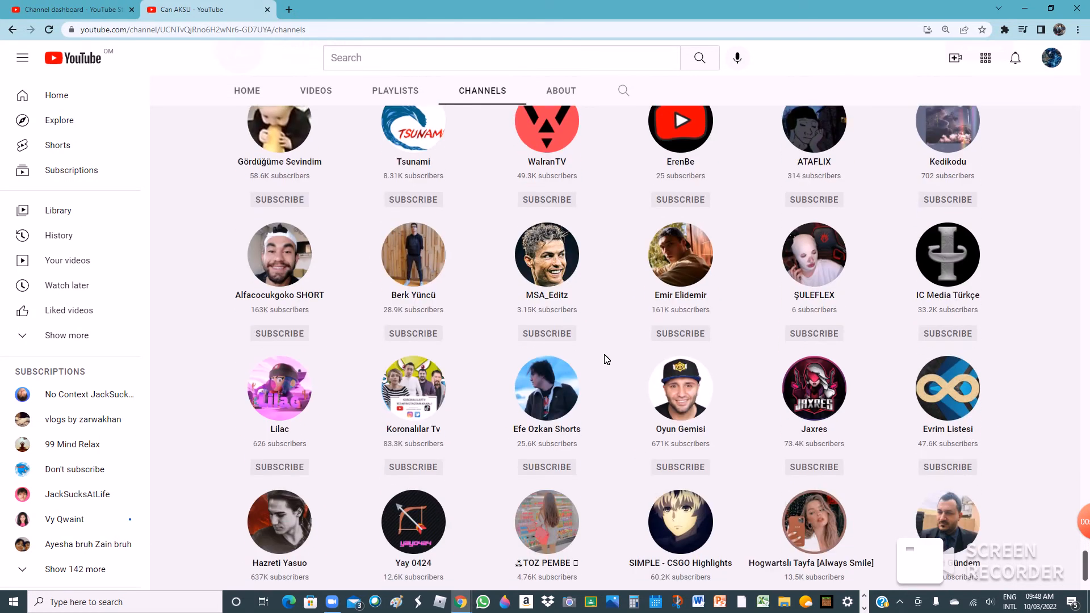
{"action": "scroll", "scroll_direction": "down", "scroll_amount": 3}
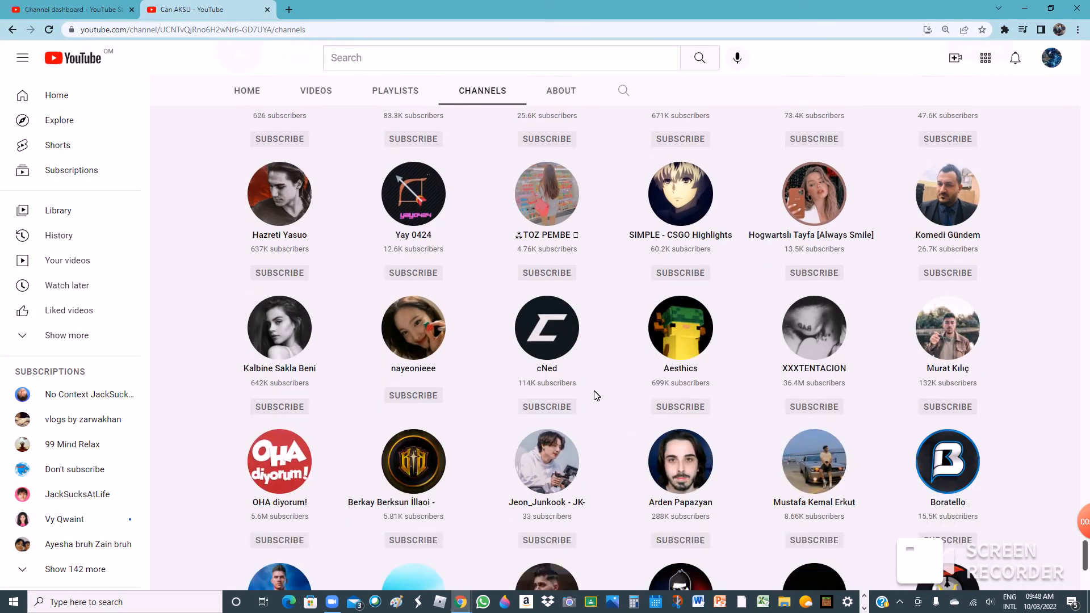
{"action": "scroll", "scroll_direction": "down", "scroll_amount": 3}
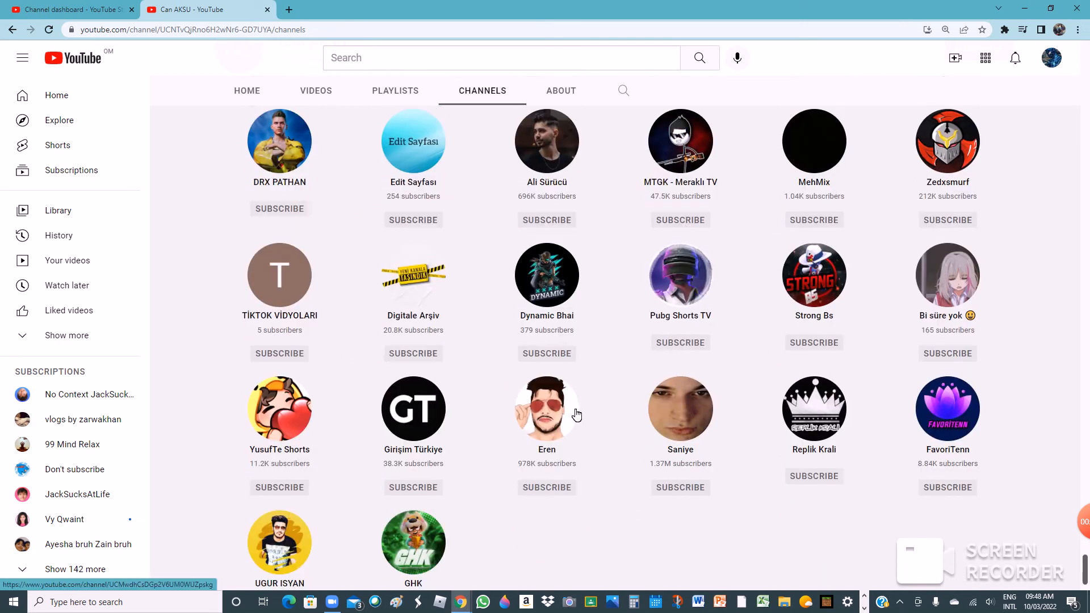
{"action": "scroll", "scroll_direction": "down", "scroll_amount": 3}
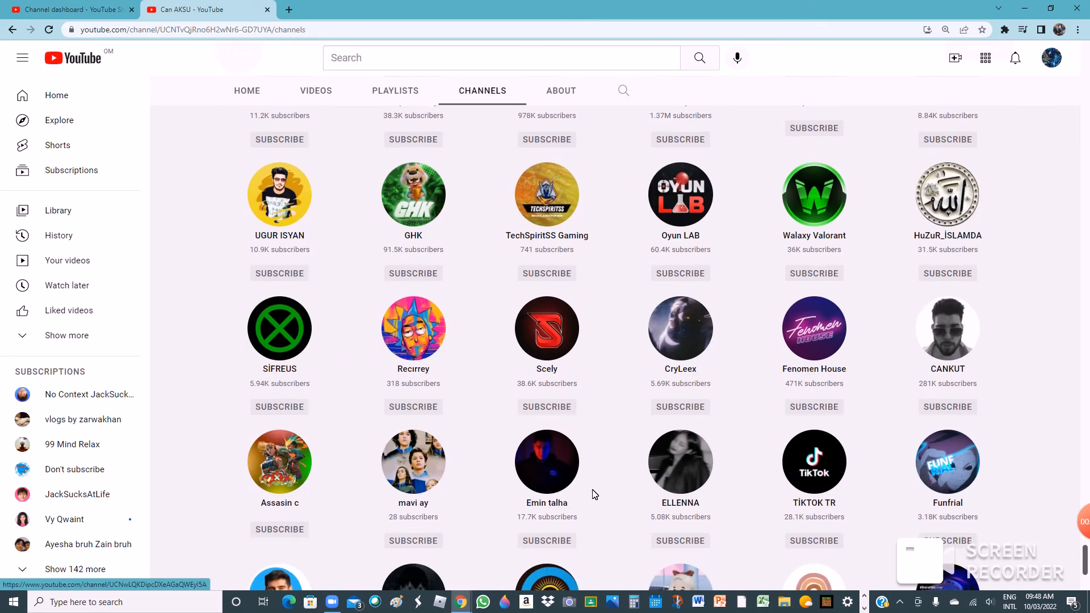
{"action": "scroll", "scroll_direction": "down", "scroll_amount": 3}
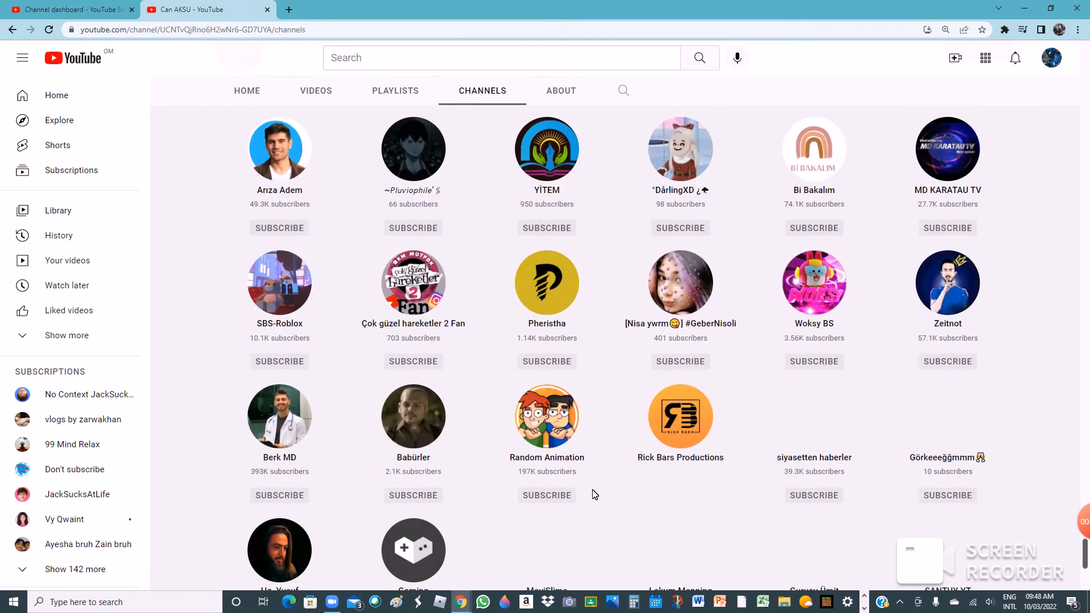
{"action": "scroll", "scroll_direction": "down", "scroll_amount": 3}
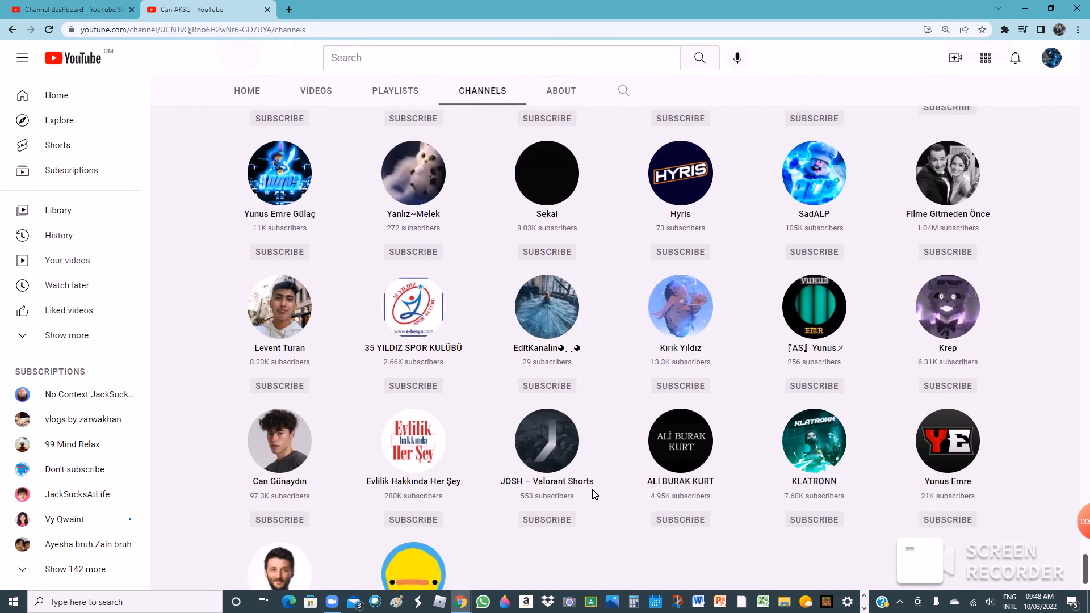
{"action": "scroll", "scroll_direction": "down", "scroll_amount": 3}
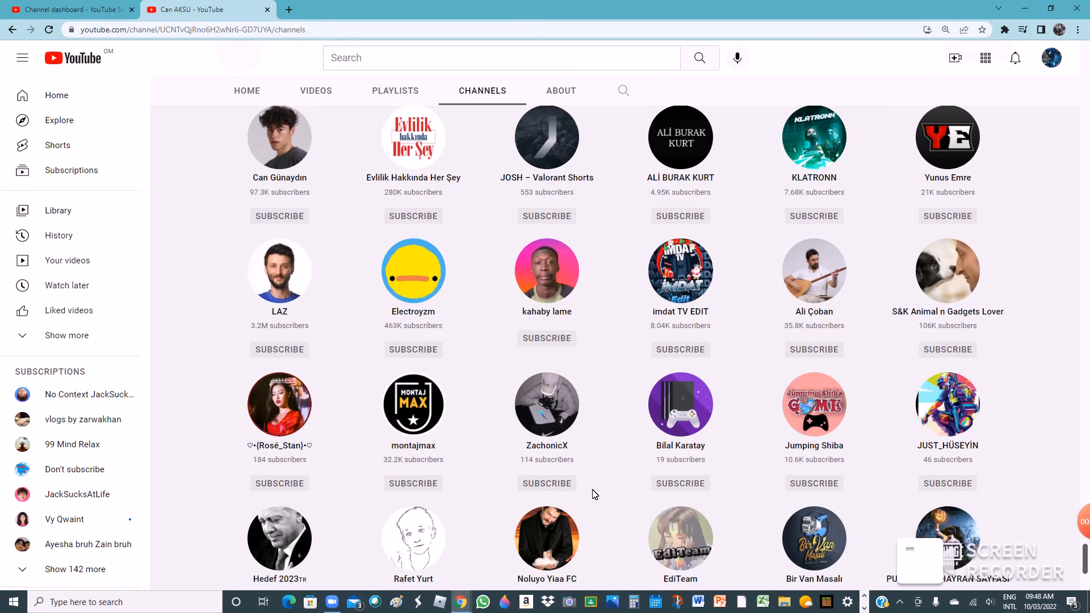
{"action": "scroll", "scroll_direction": "down", "scroll_amount": 3}
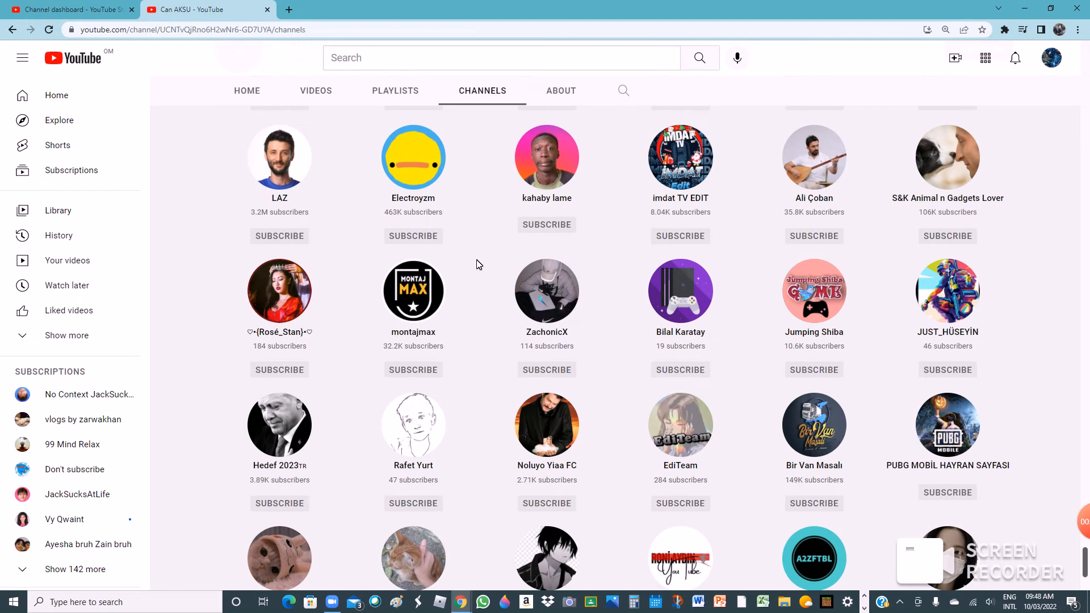
{"action": "scroll", "scroll_direction": "down", "scroll_amount": 3}
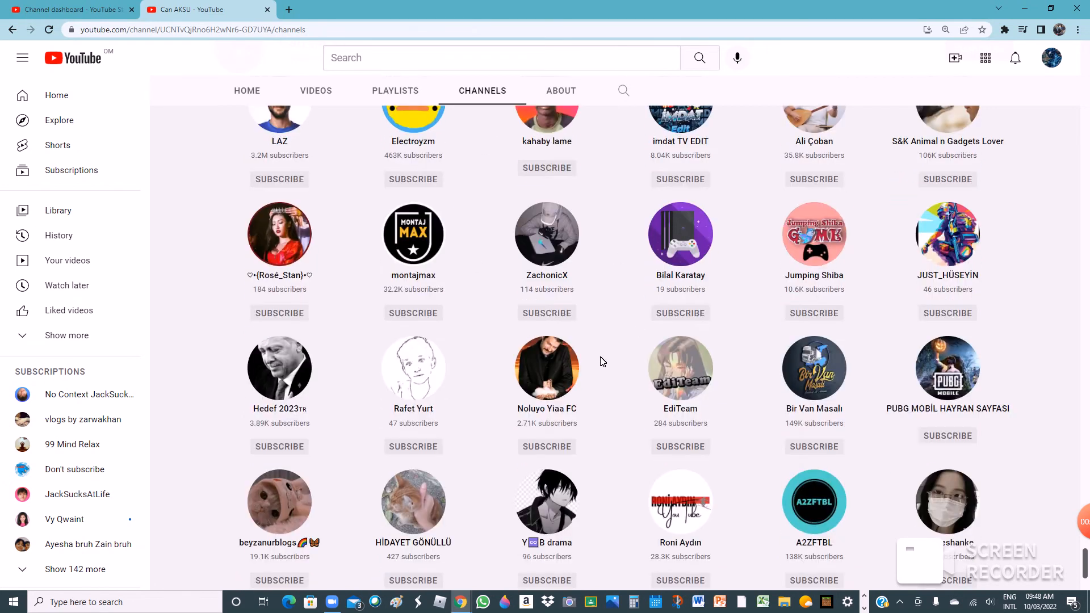
{"action": "scroll", "scroll_direction": "down", "scroll_amount": 3}
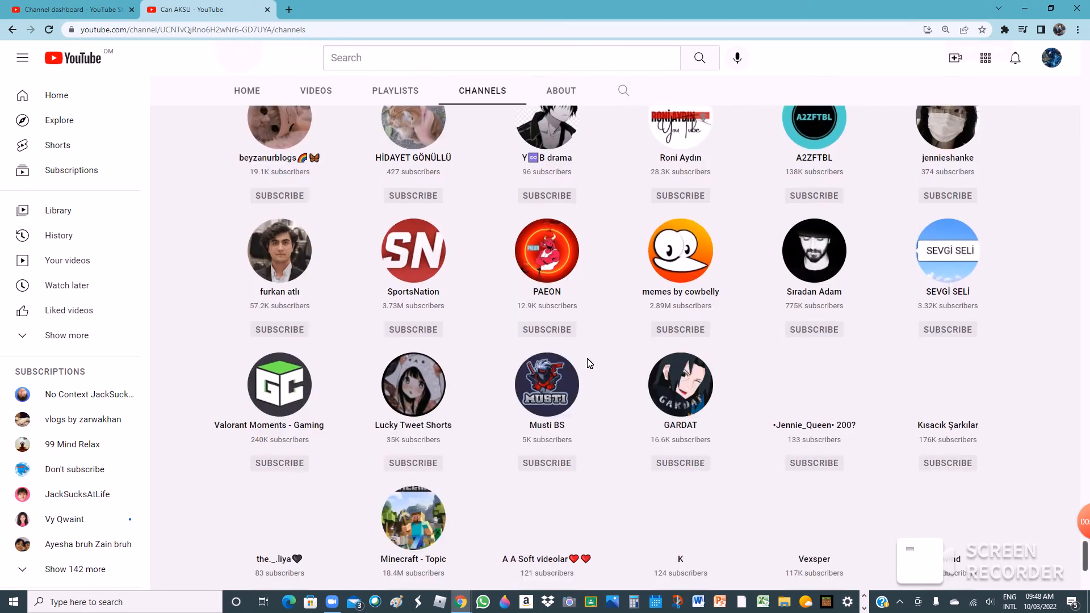
{"action": "scroll", "scroll_direction": "down", "scroll_amount": 3}
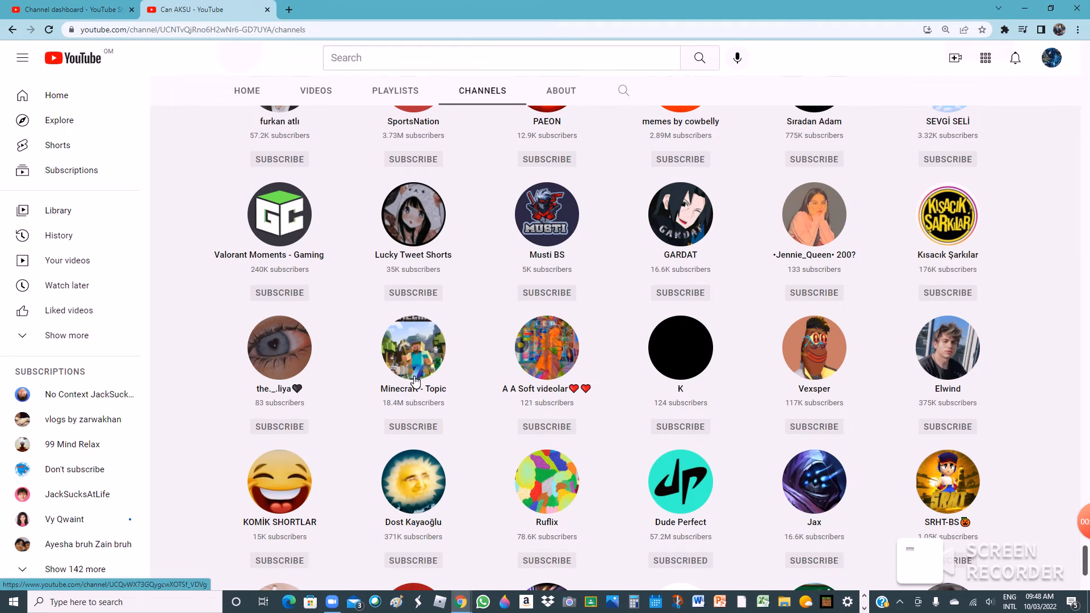
{"action": "scroll", "scroll_direction": "down", "scroll_amount": 3}
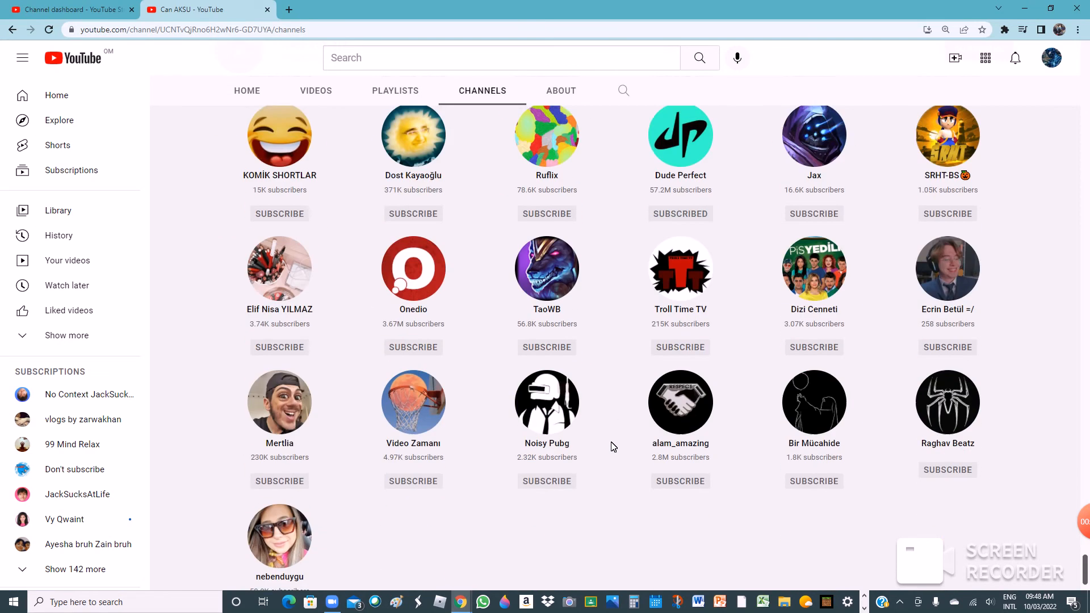
{"action": "scroll", "scroll_direction": "down", "scroll_amount": 3}
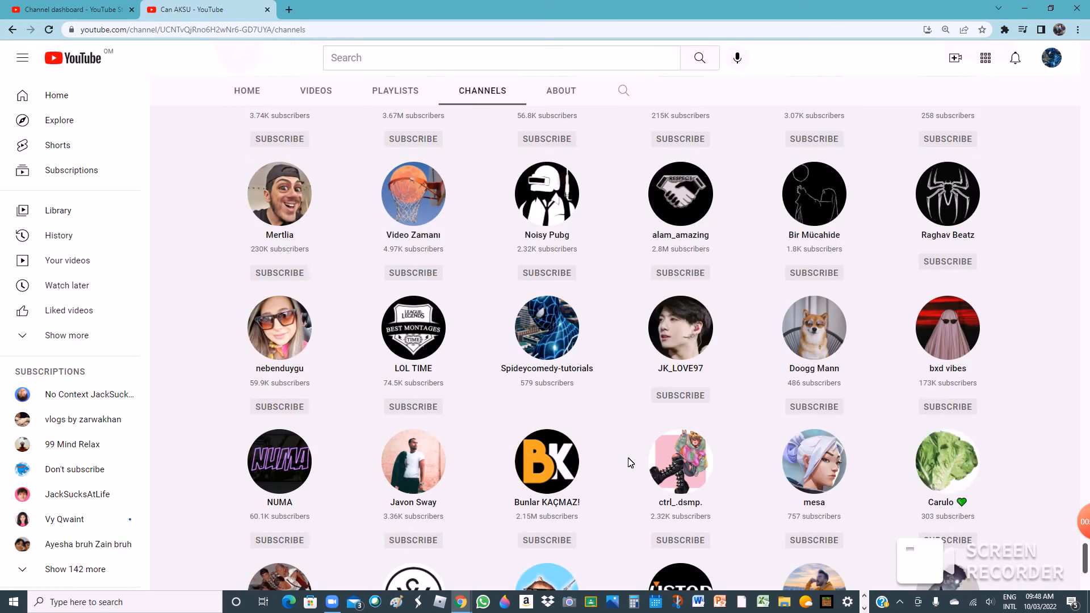
{"action": "mouse_move", "coordinate": [608, 370]}
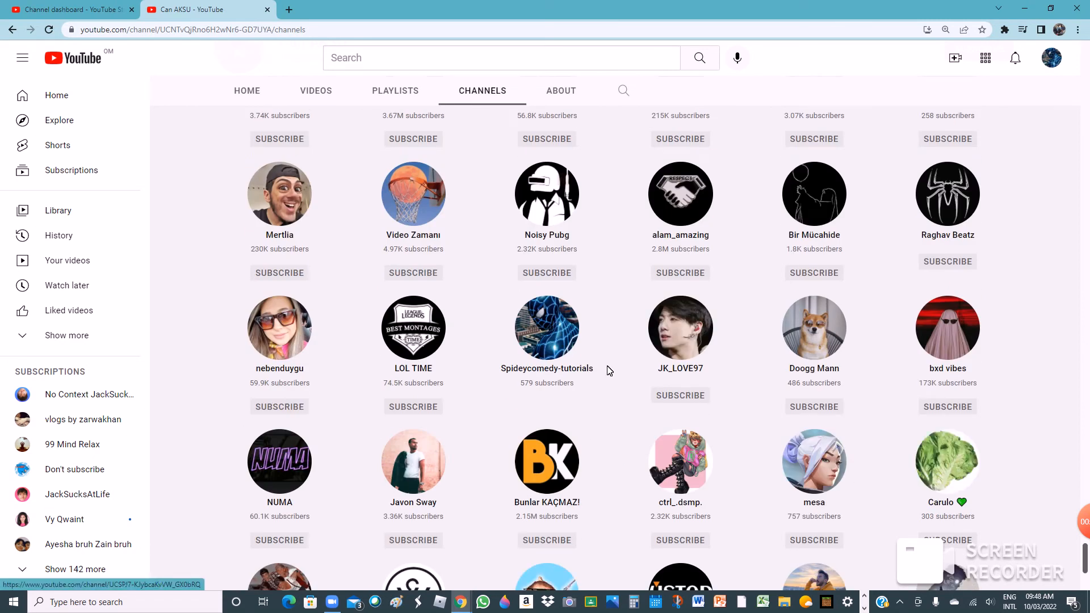
{"action": "mouse_move", "coordinate": [546, 329]}
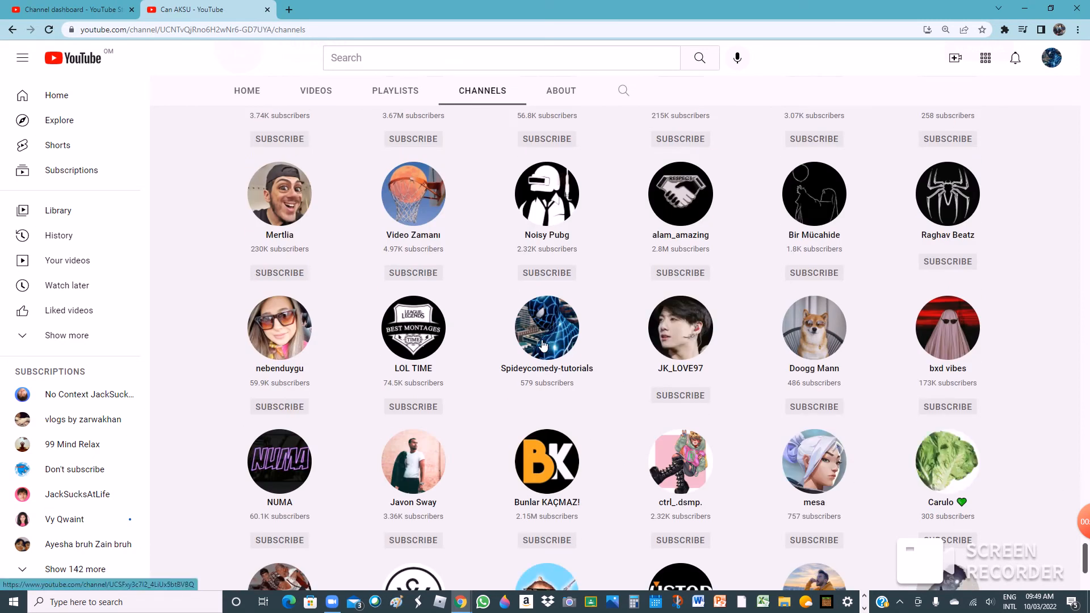
{"action": "mouse_move", "coordinate": [608, 319]}
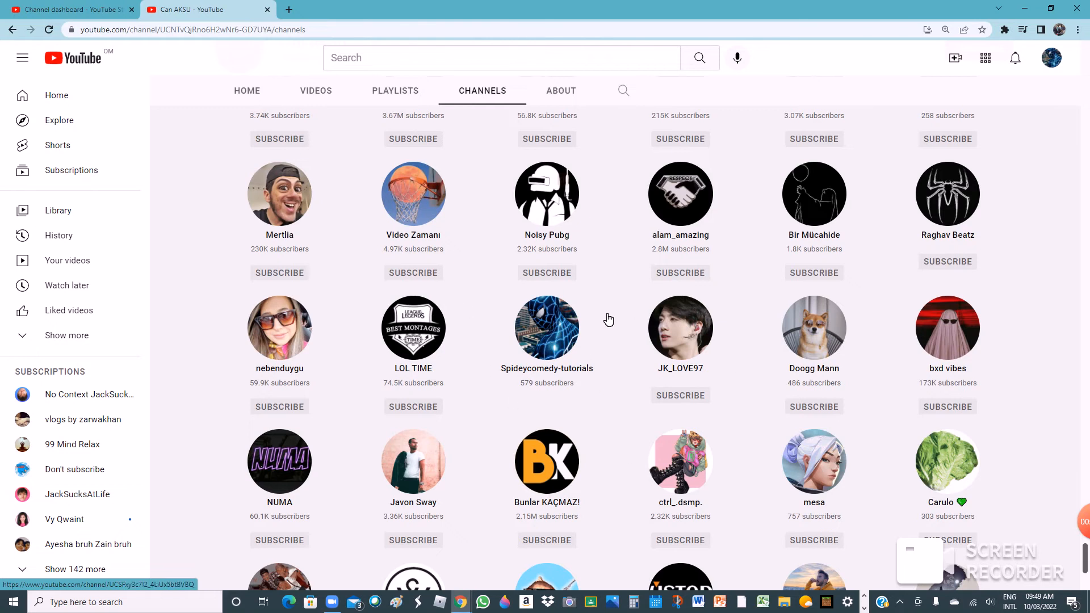
{"action": "mouse_move", "coordinate": [601, 377]}
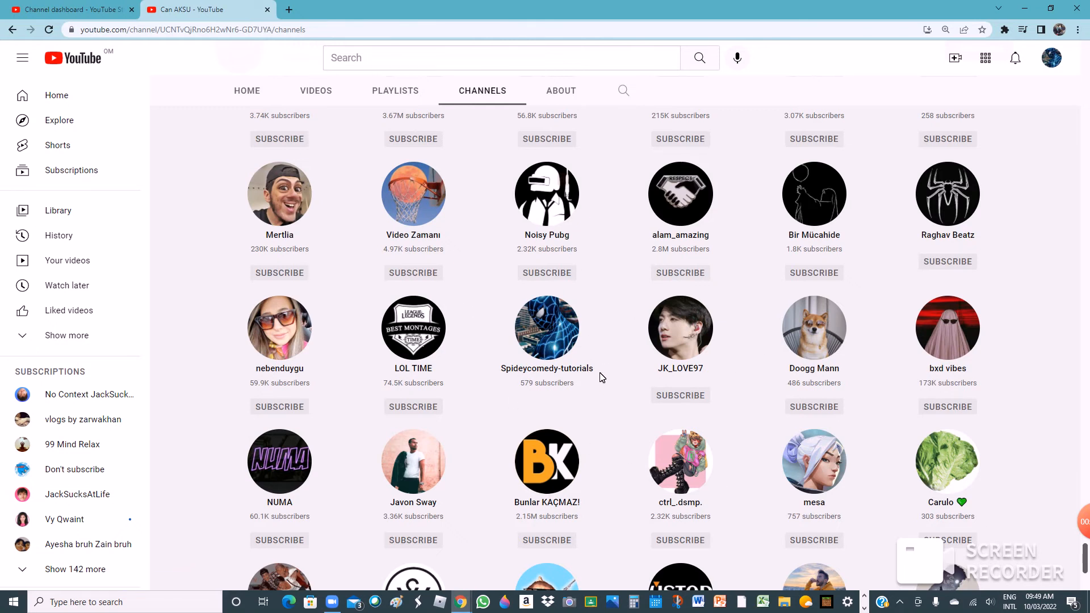
{"action": "mouse_move", "coordinate": [592, 381]}
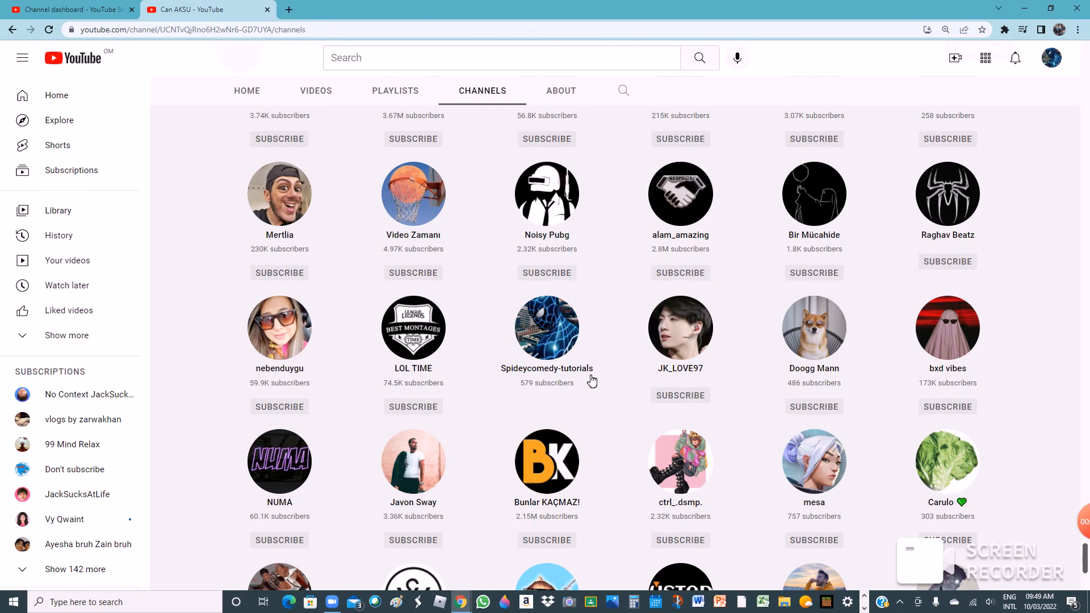
{"action": "mouse_move", "coordinate": [560, 360]}
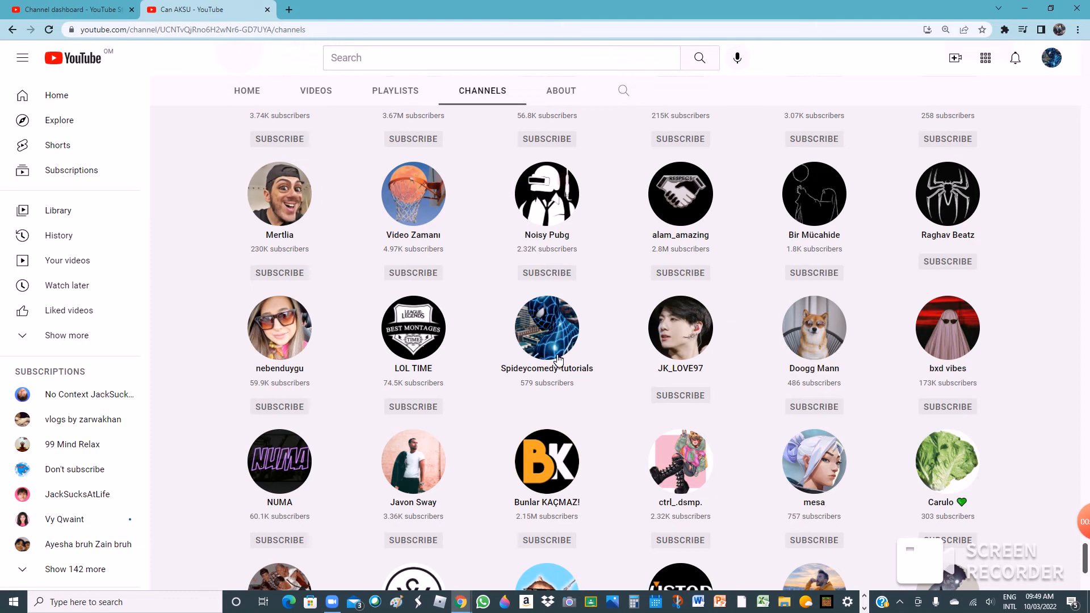
{"action": "mouse_move", "coordinate": [478, 415]}
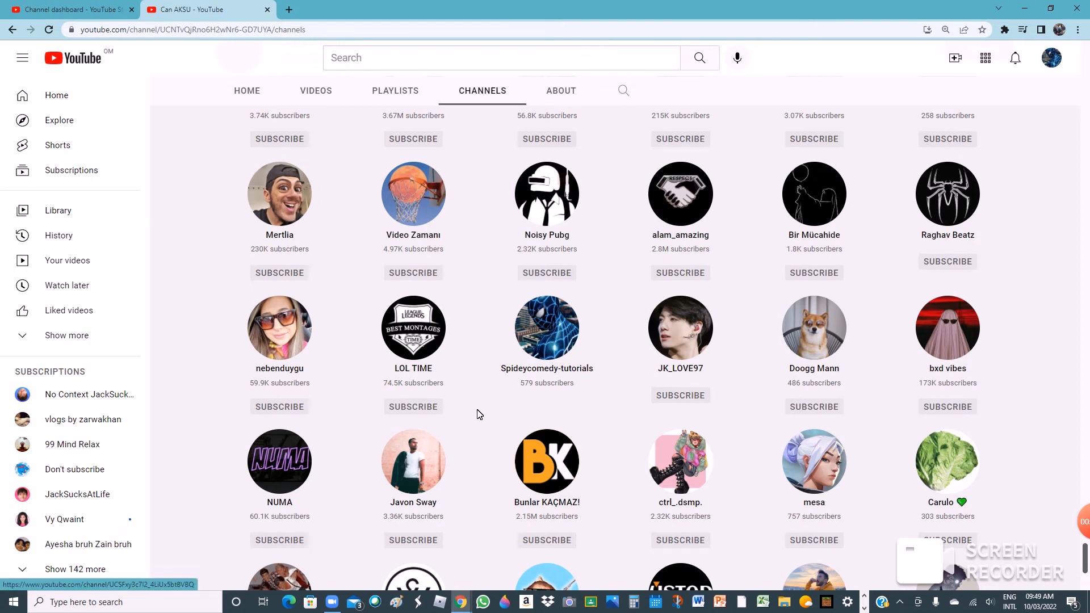
{"action": "mouse_move", "coordinate": [413, 327]}
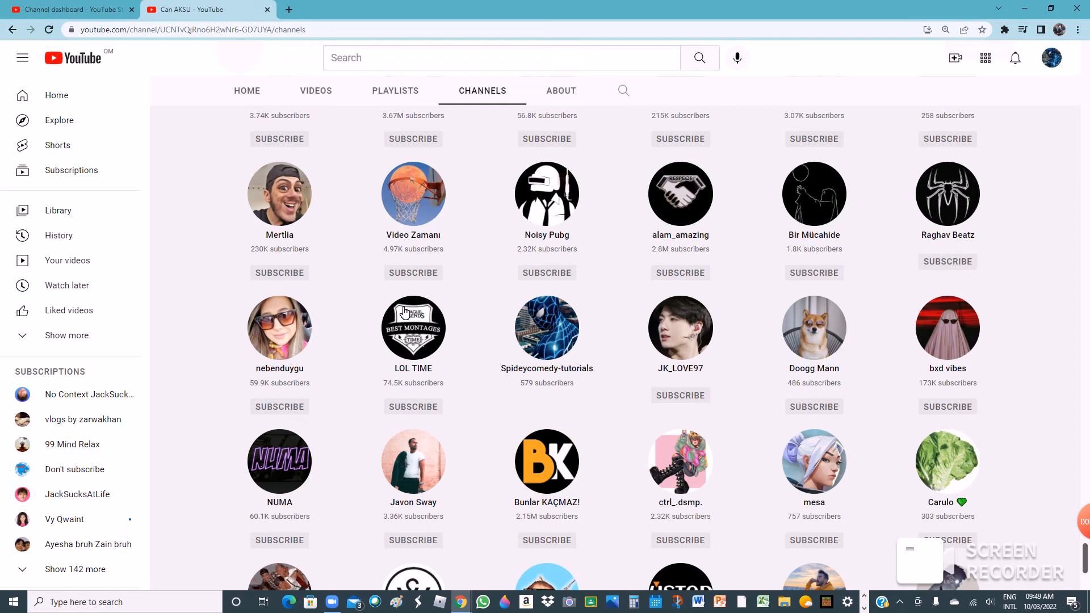
{"action": "mouse_move", "coordinate": [262, 548]}
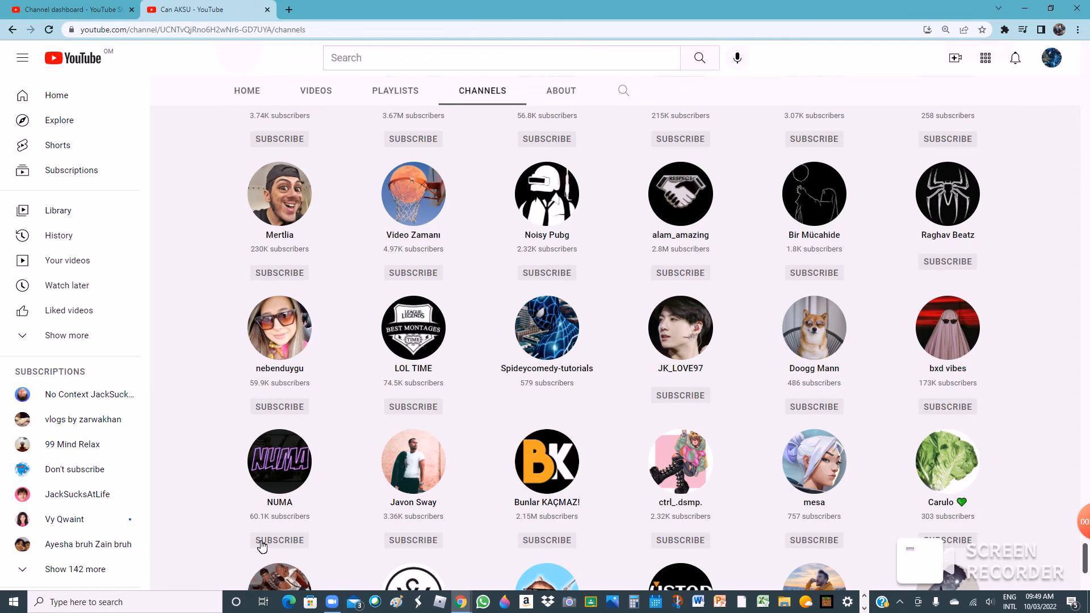
{"action": "mouse_move", "coordinate": [566, 308]}
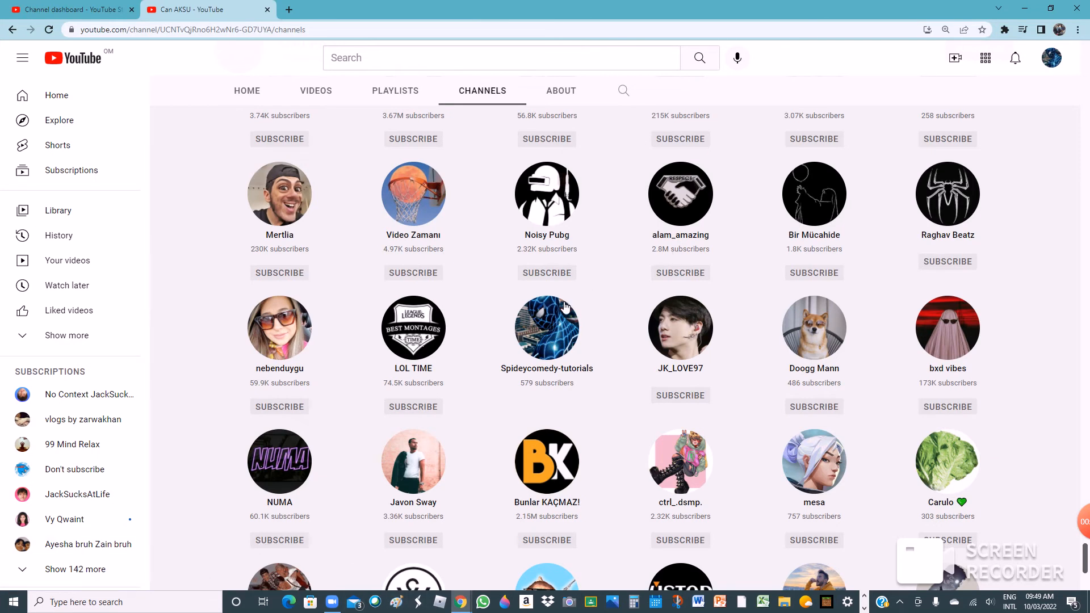
{"action": "mouse_move", "coordinate": [550, 327]}
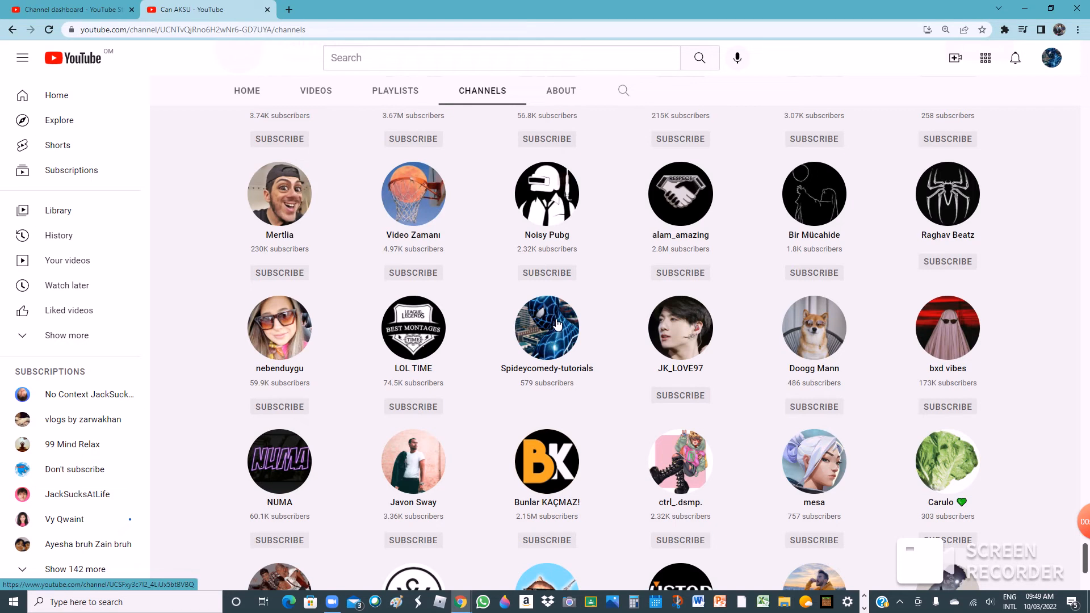
{"action": "mouse_move", "coordinate": [546, 364]}
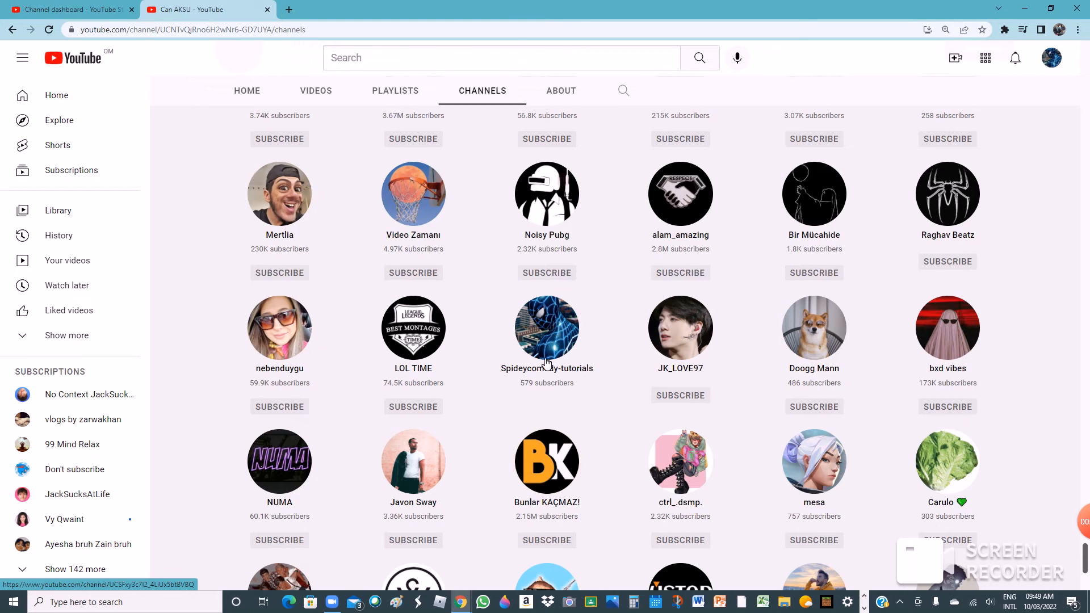
{"action": "mouse_move", "coordinate": [561, 91]}
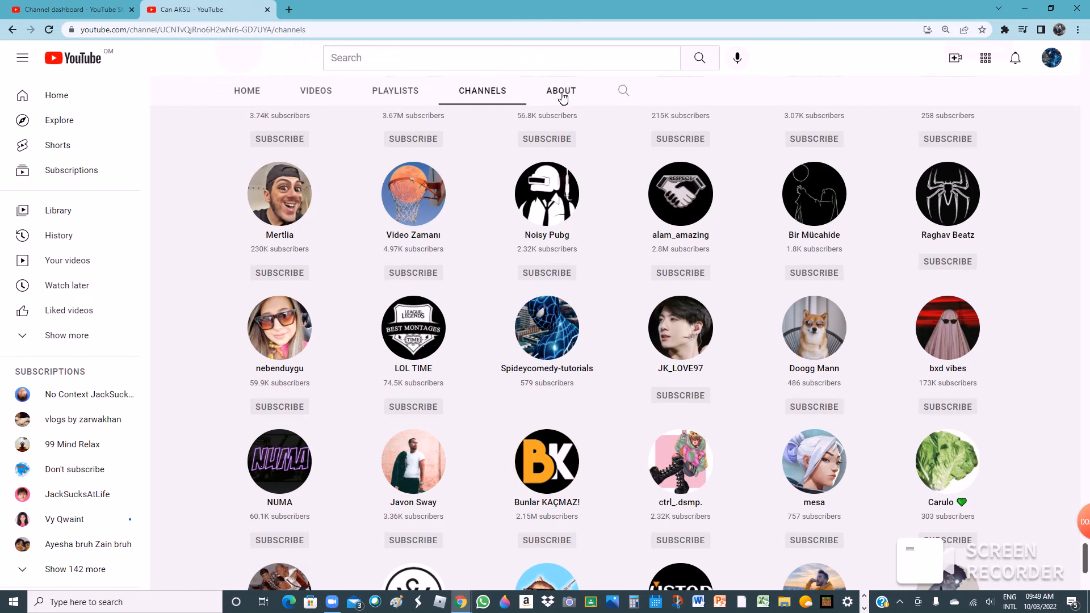
Step: Check the channel's About info and Videos, ending on its Home page
{"action": "left_click", "coordinate": [560, 91]}
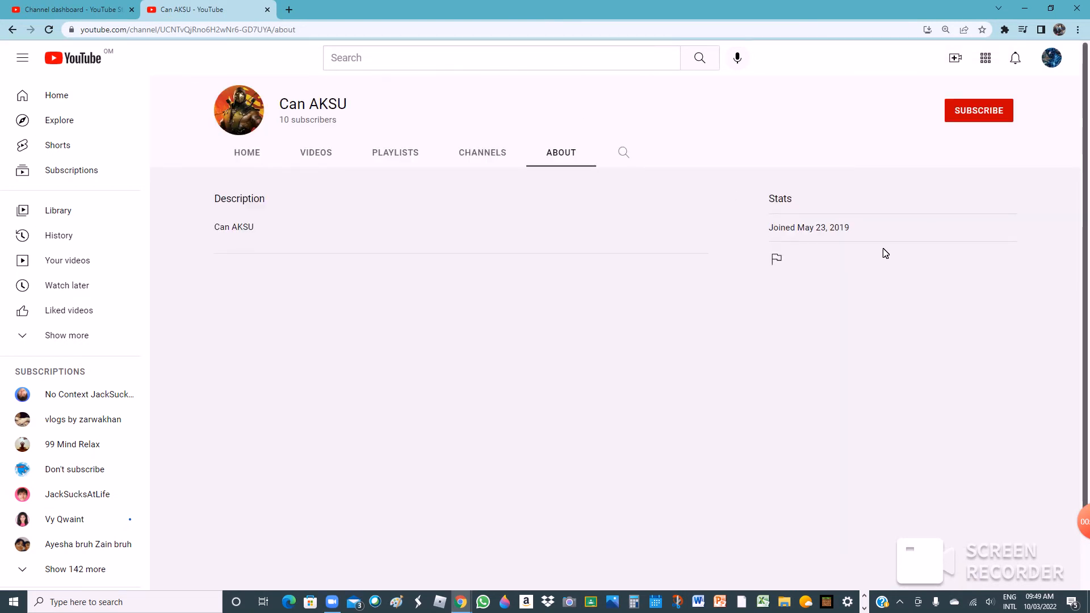
{"action": "mouse_move", "coordinate": [315, 157]}
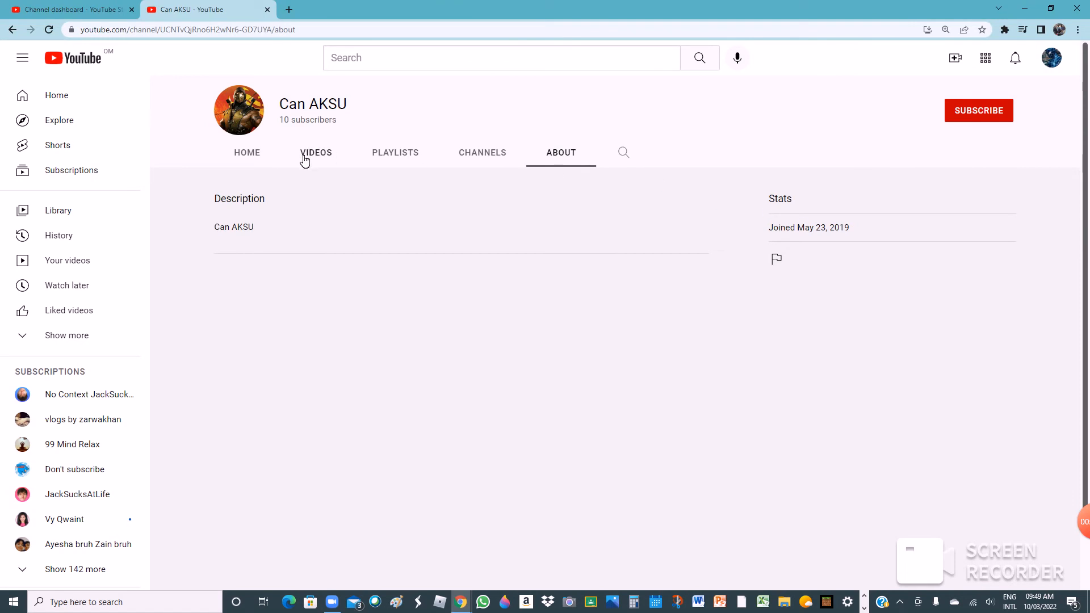
{"action": "left_click", "coordinate": [246, 152]}
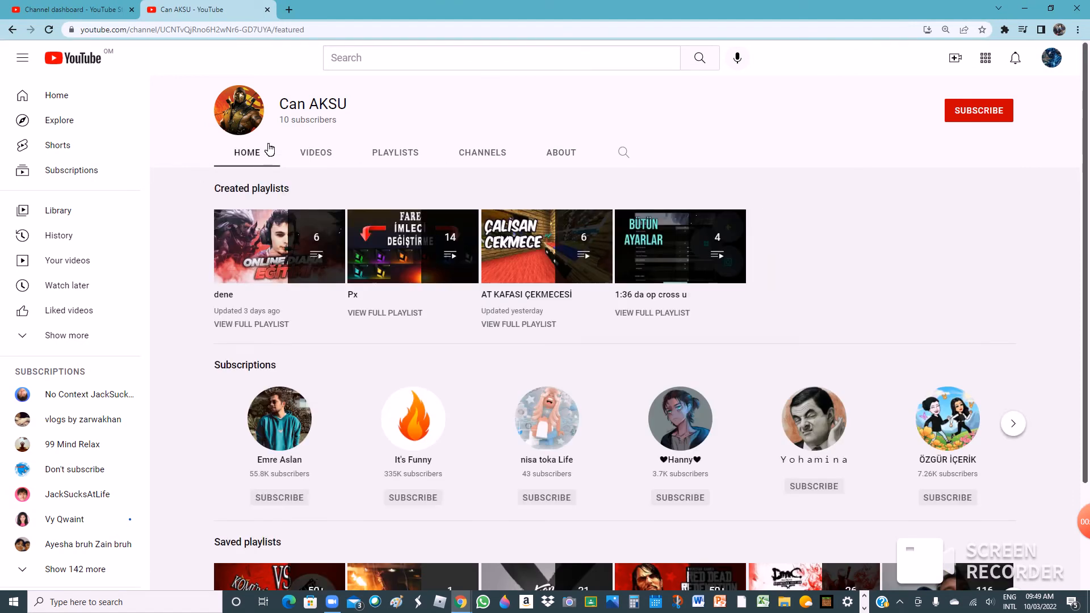
{"action": "left_click", "coordinate": [316, 152]}
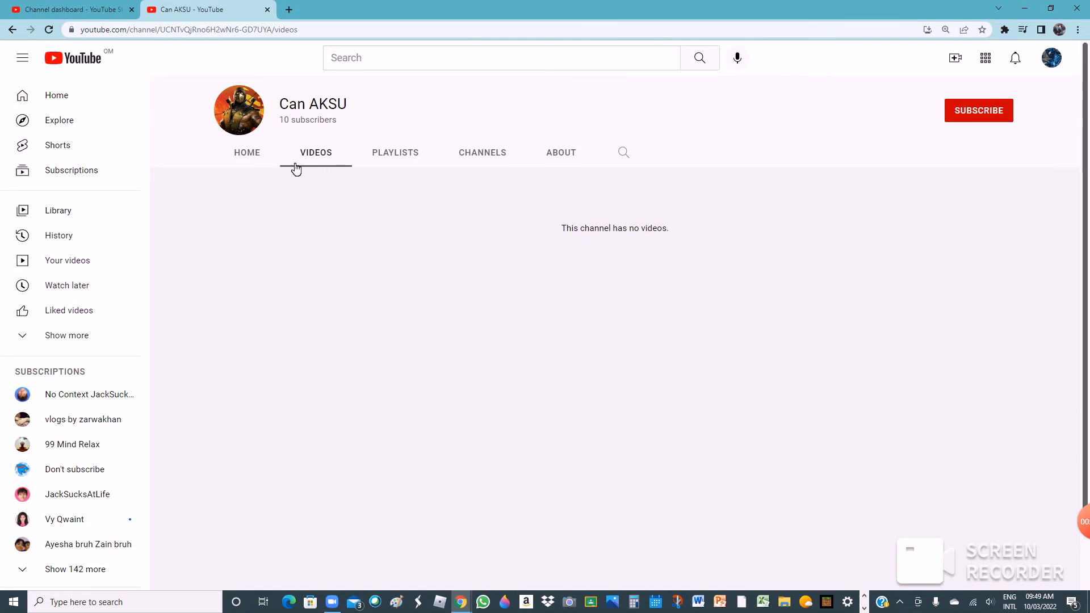
{"action": "left_click", "coordinate": [247, 153]}
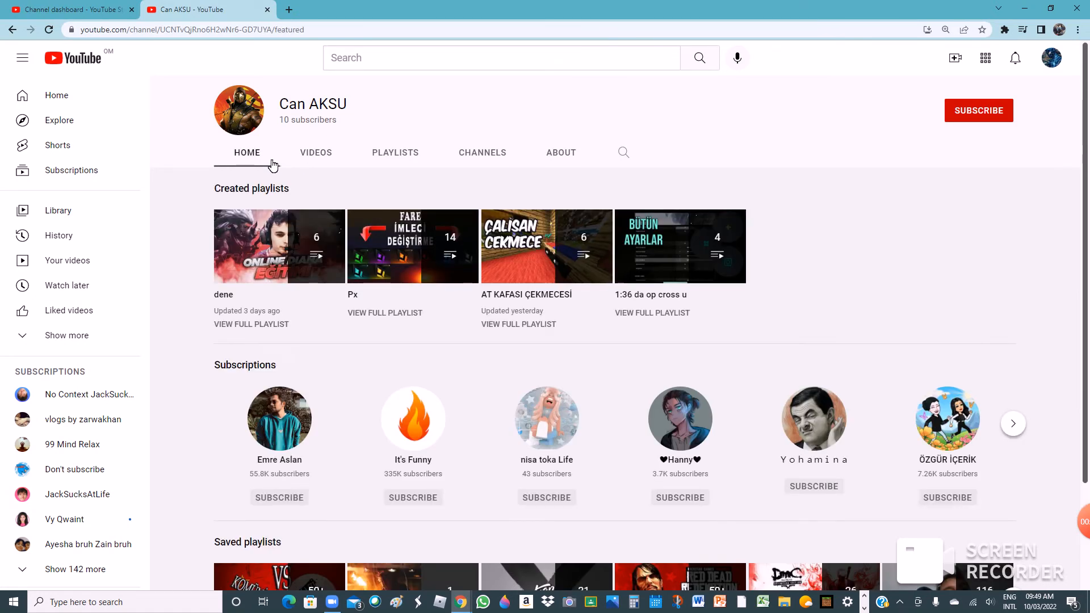
{"action": "mouse_move", "coordinate": [363, 105]}
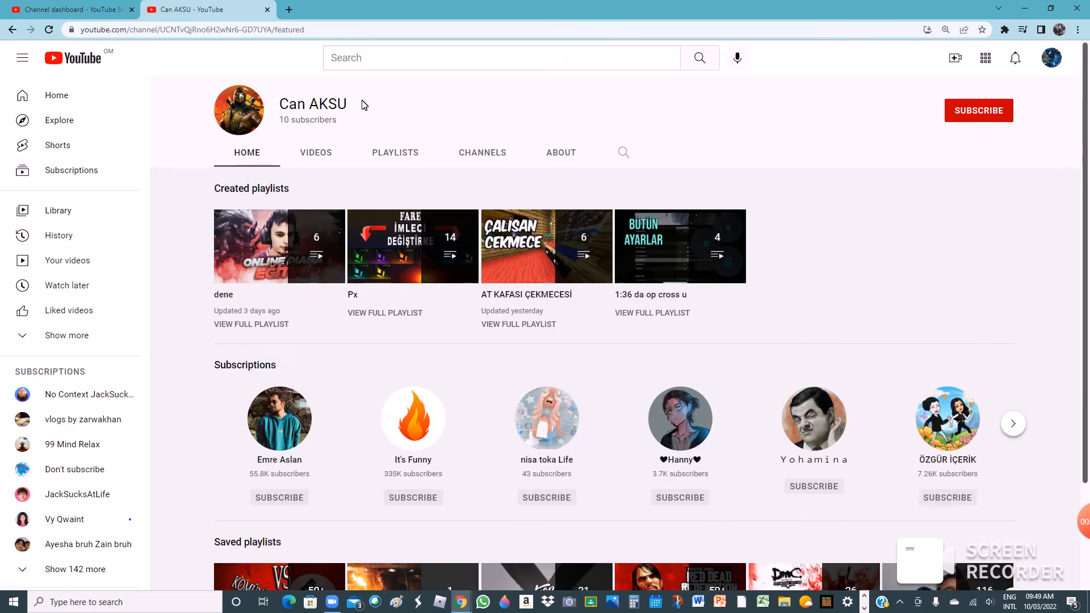
{"action": "mouse_move", "coordinate": [977, 110]}
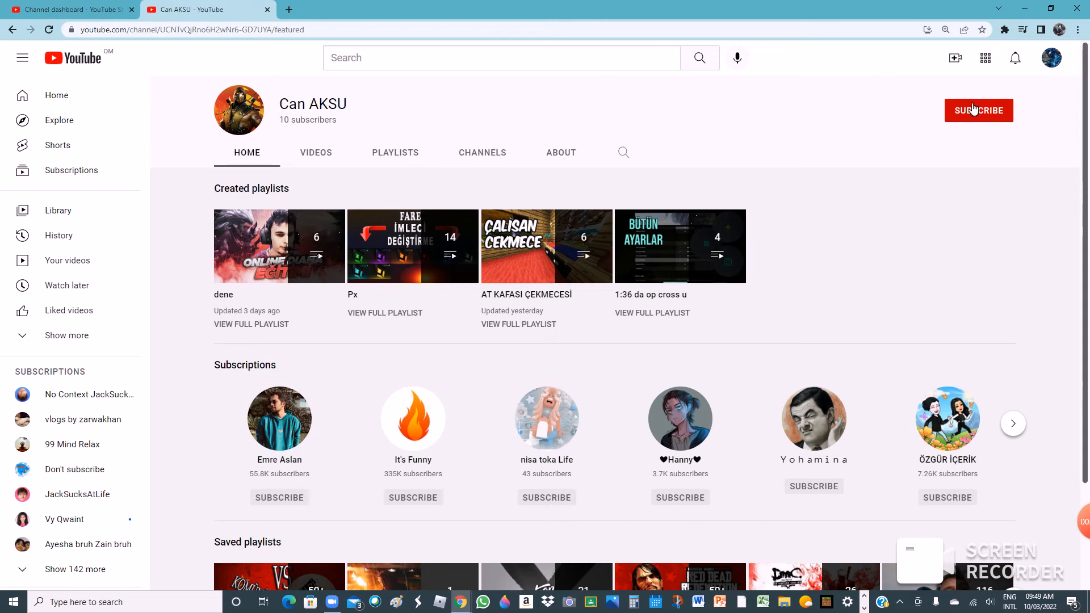
Step: Subscribe to the channel and return to the Channel dashboard tab
{"action": "left_click", "coordinate": [977, 111]}
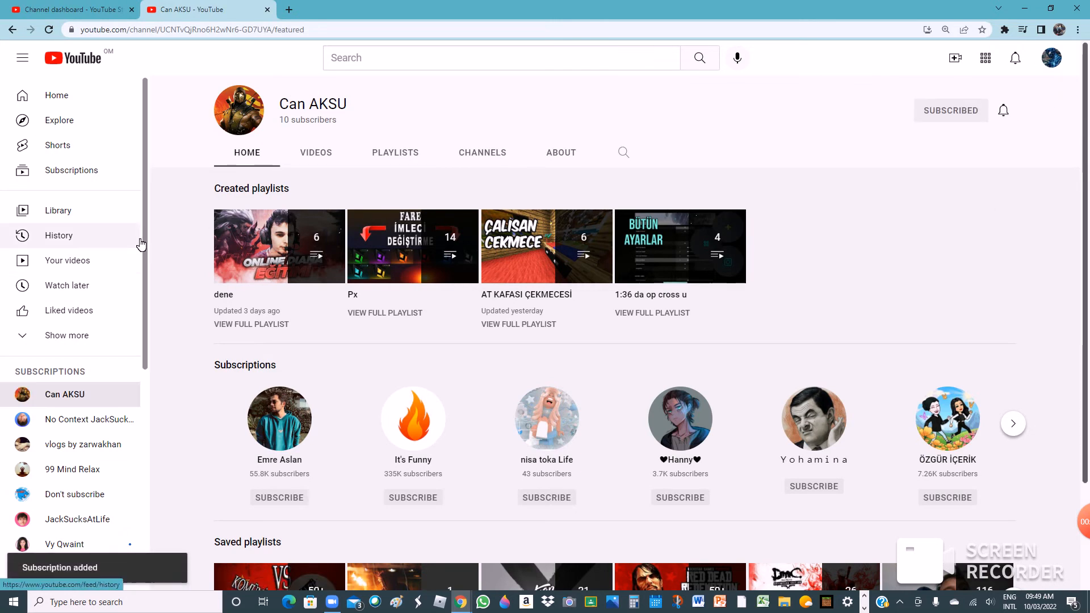
{"action": "left_click", "coordinate": [69, 9]}
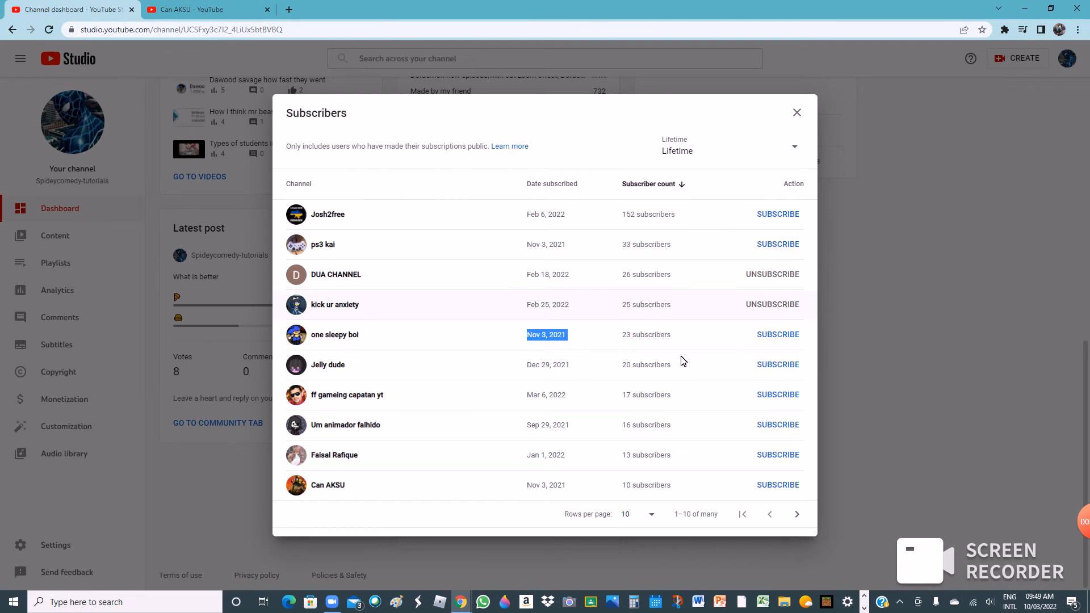
{"action": "left_click", "coordinate": [797, 513]}
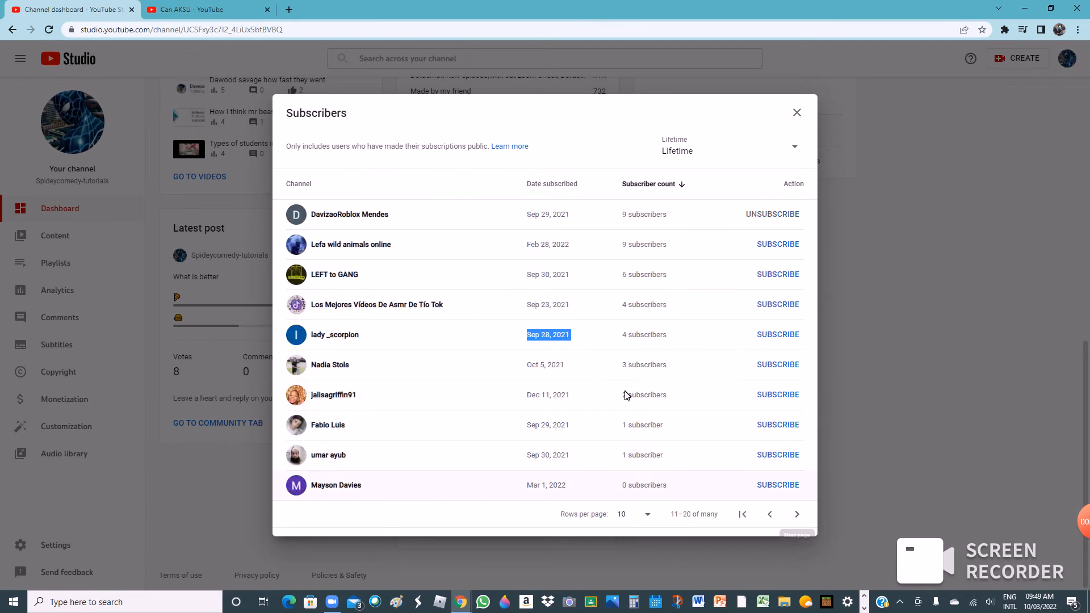
{"action": "mouse_move", "coordinate": [348, 215]}
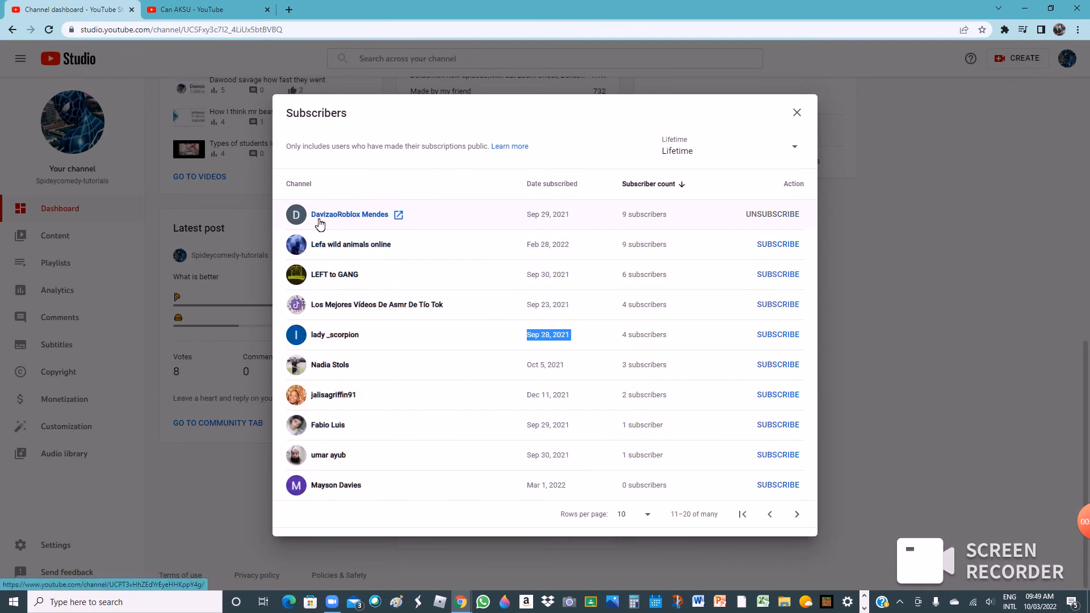
{"action": "mouse_move", "coordinate": [295, 232]}
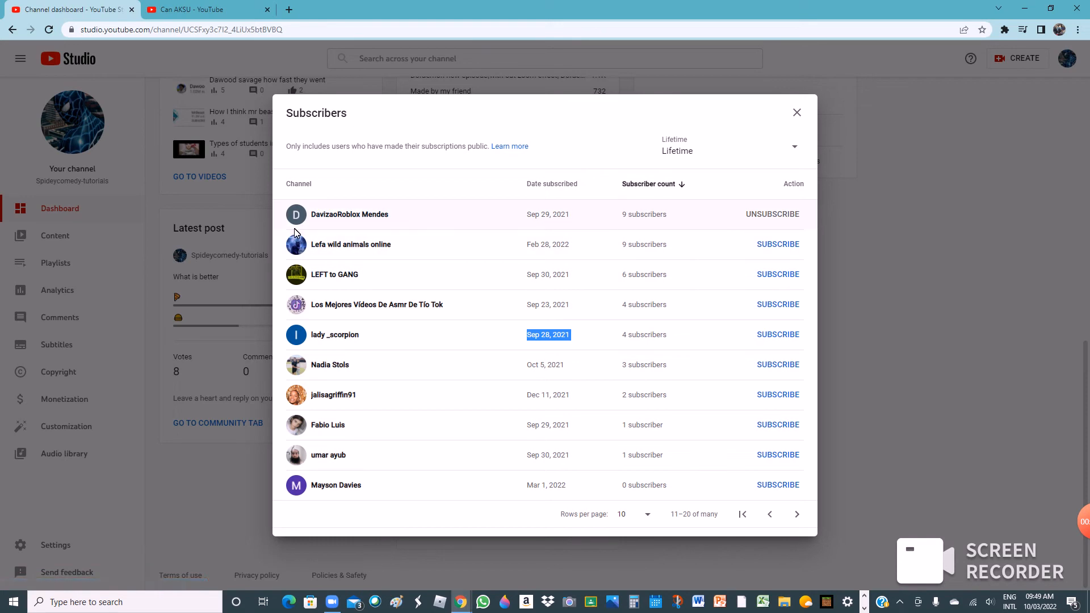
{"action": "left_click", "coordinate": [350, 215]}
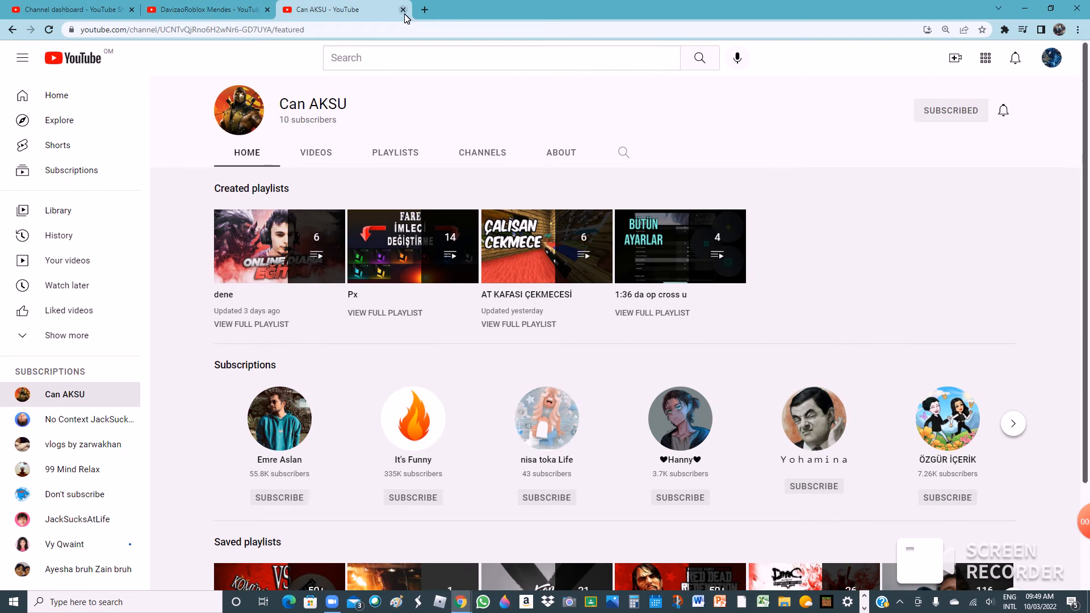
Step: Close the Can AKSU tab and browse down DavizaoRoblox Mendes's Channels subscriptions
{"action": "left_click", "coordinate": [402, 9]}
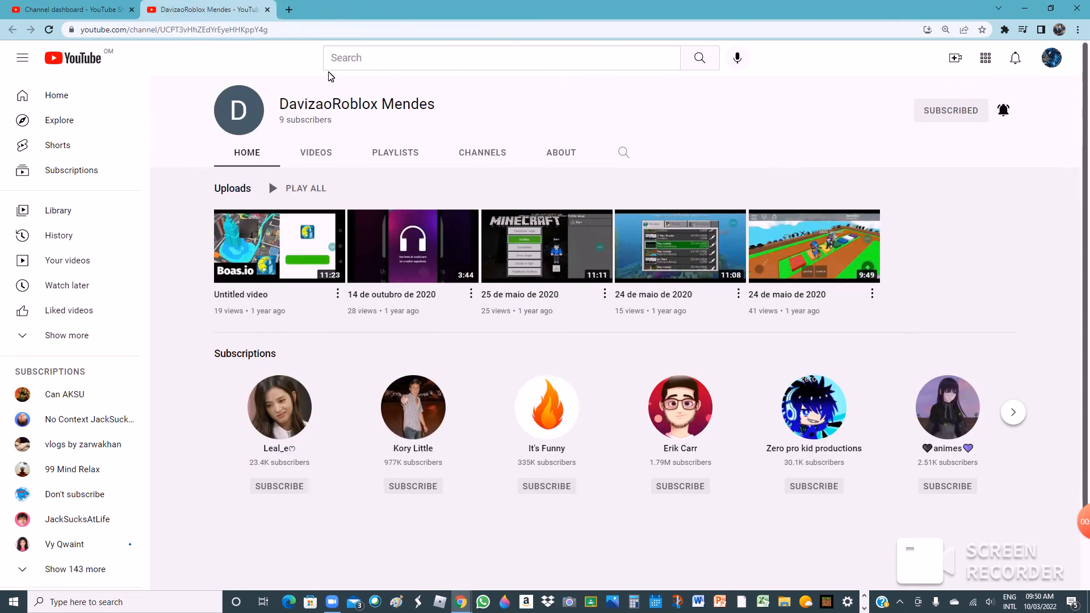
{"action": "mouse_move", "coordinate": [356, 103]}
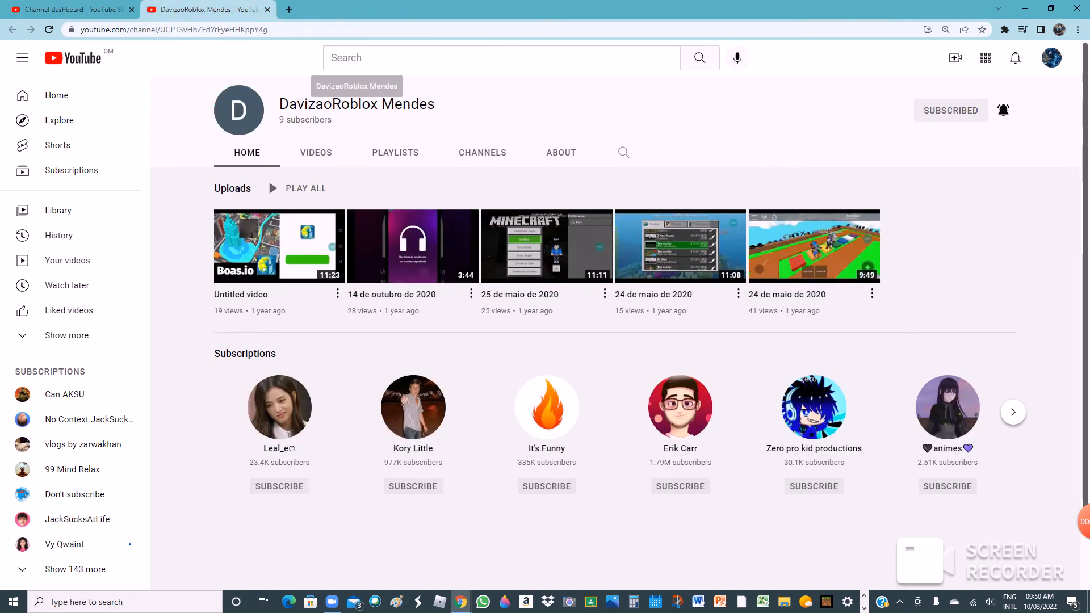
{"action": "mouse_move", "coordinate": [466, 138]}
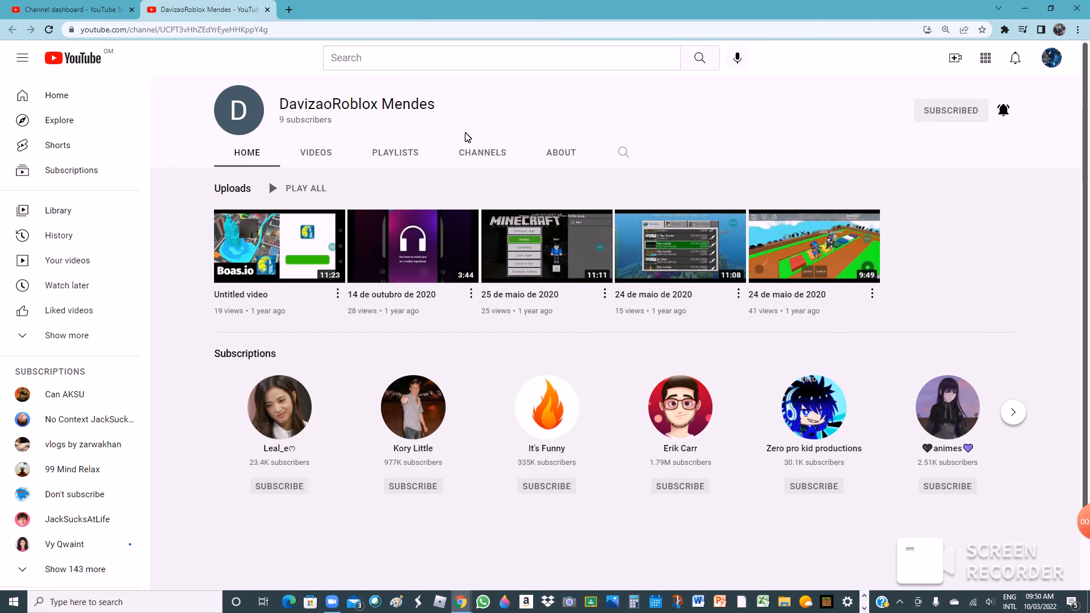
{"action": "left_click", "coordinate": [481, 152]}
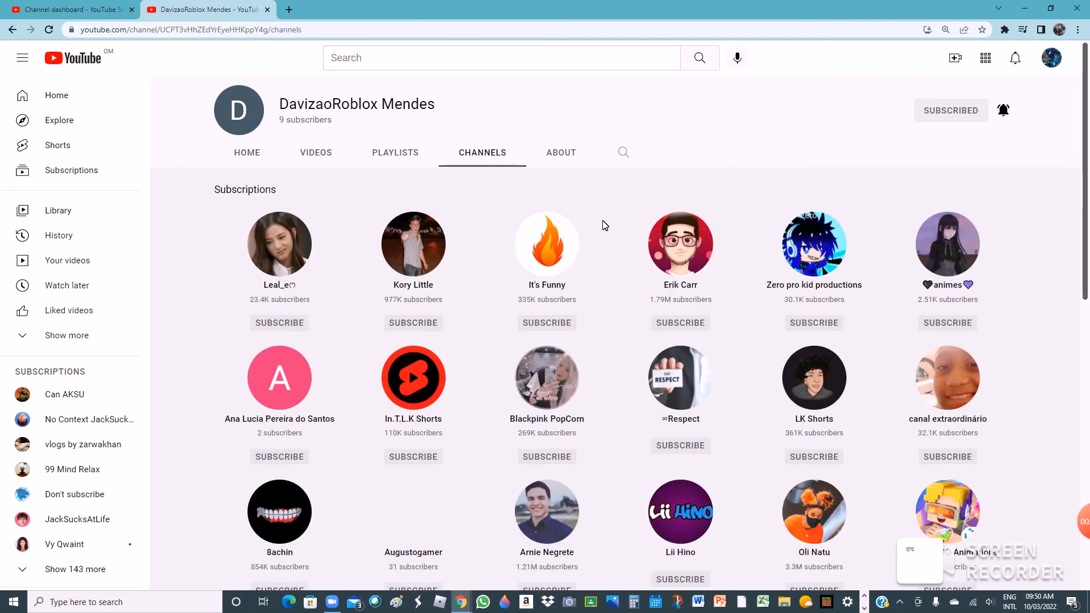
{"action": "scroll", "scroll_direction": "down", "scroll_amount": 3}
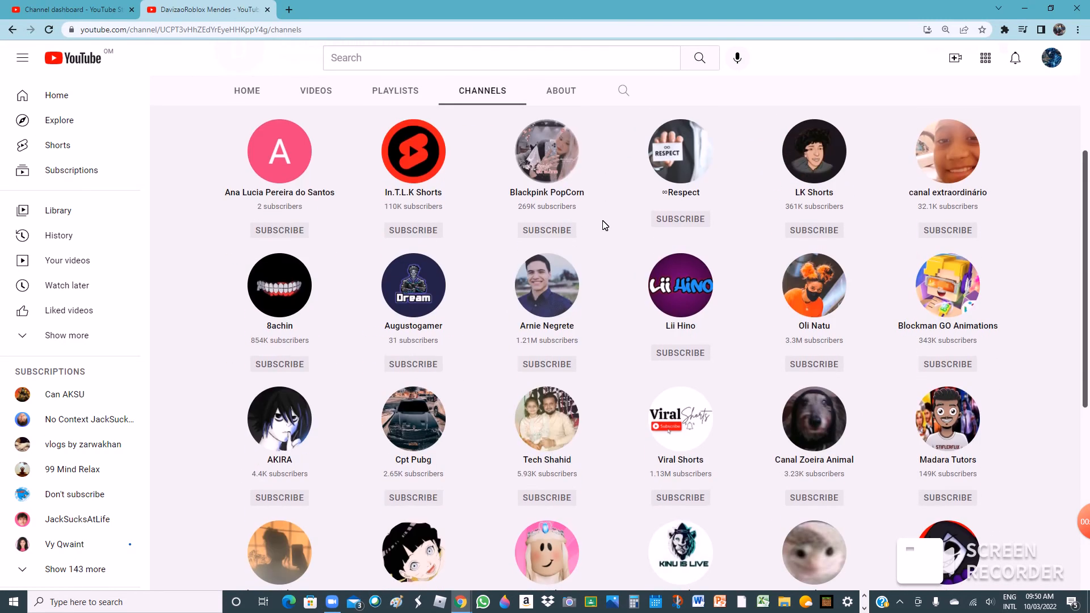
{"action": "scroll", "scroll_direction": "up", "scroll_amount": 3}
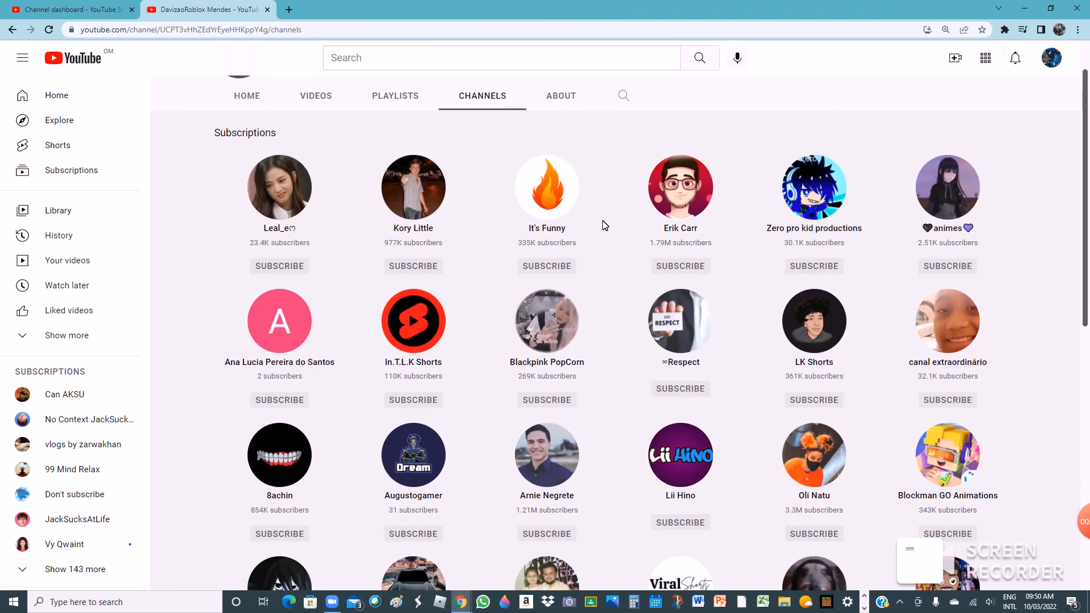
{"action": "scroll", "scroll_direction": "down", "scroll_amount": 3}
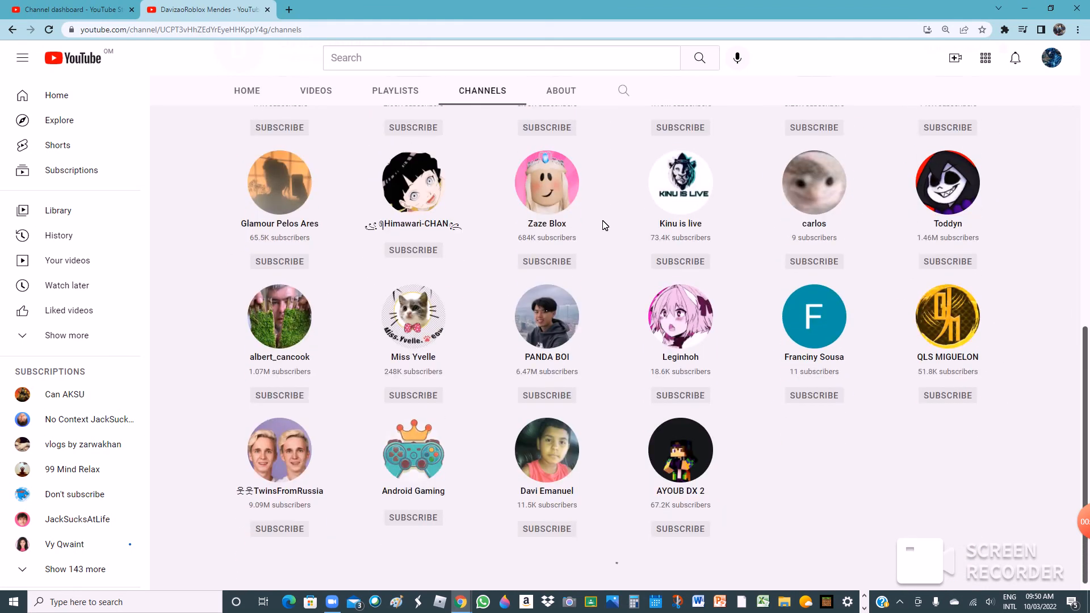
{"action": "scroll", "scroll_direction": "down", "scroll_amount": 3}
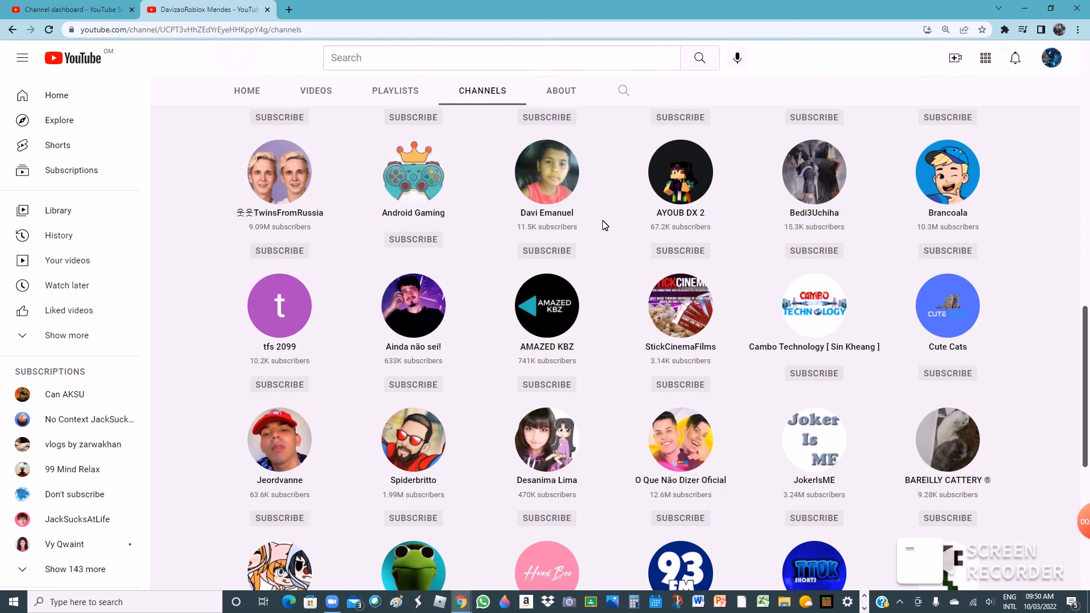
{"action": "scroll", "scroll_direction": "down", "scroll_amount": 3}
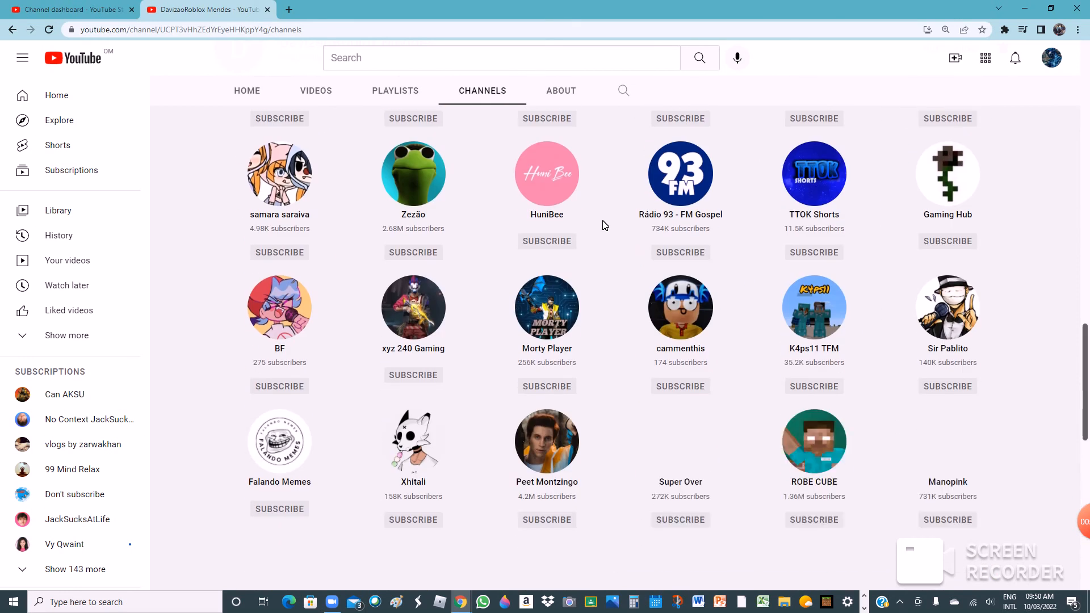
{"action": "scroll", "scroll_direction": "down", "scroll_amount": 3}
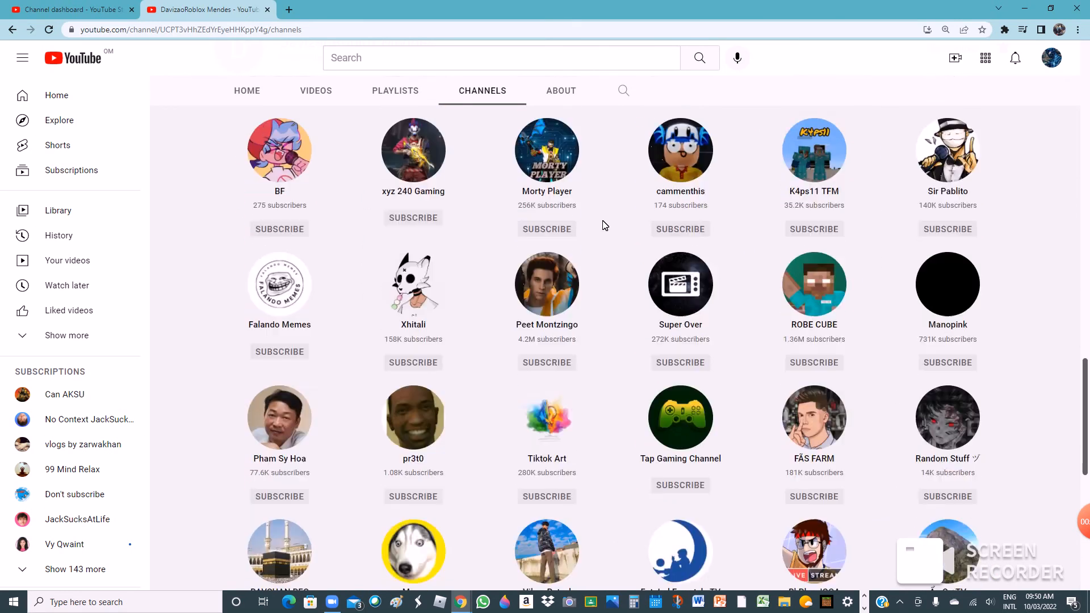
{"action": "scroll", "scroll_direction": "down", "scroll_amount": 3}
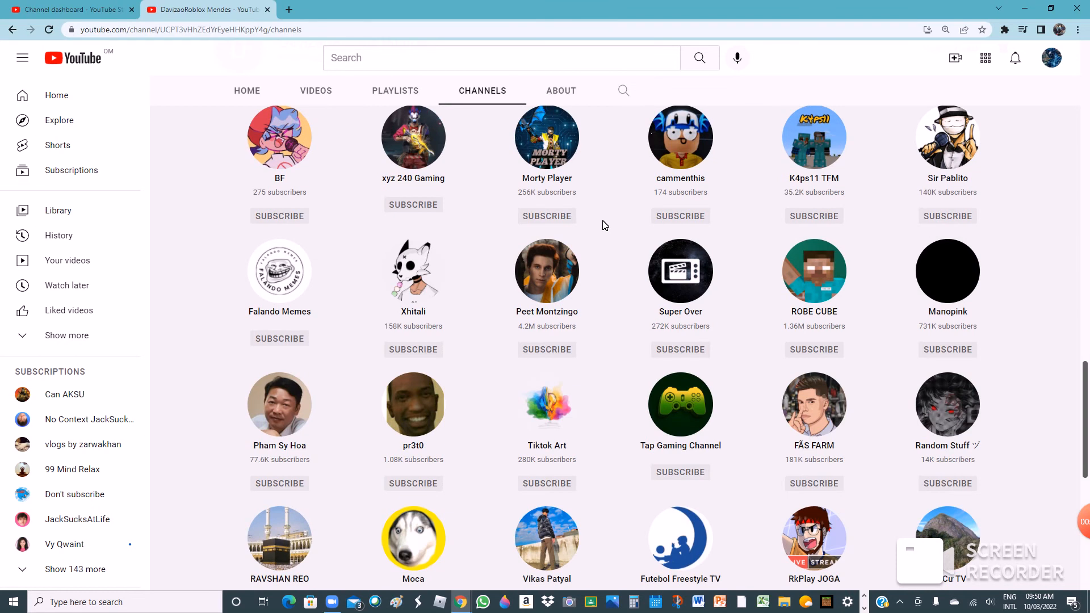
{"action": "scroll", "scroll_direction": "down", "scroll_amount": 3}
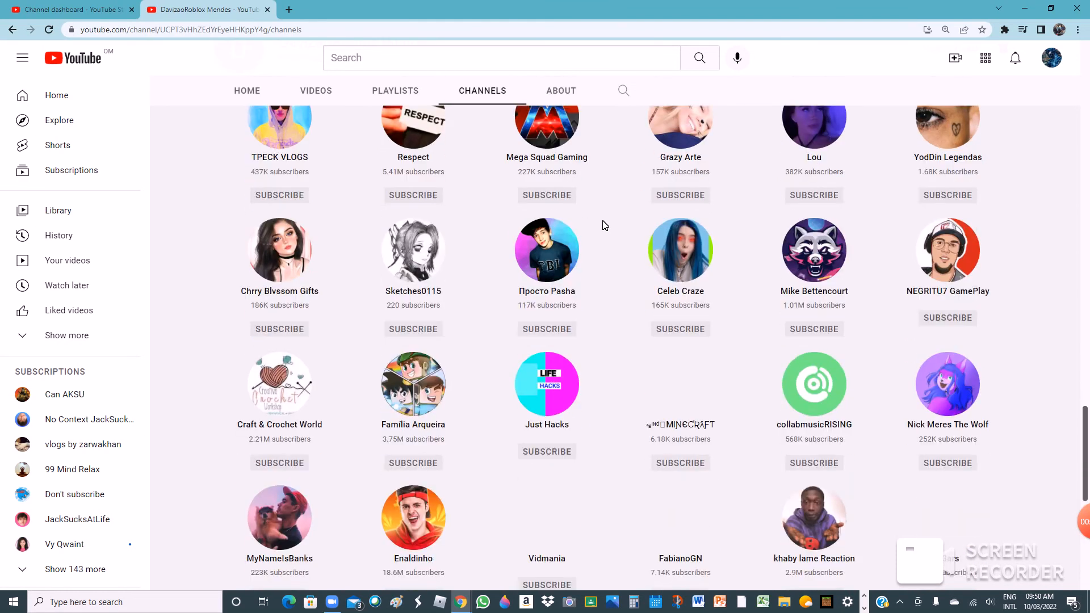
{"action": "scroll", "scroll_direction": "down", "scroll_amount": 3}
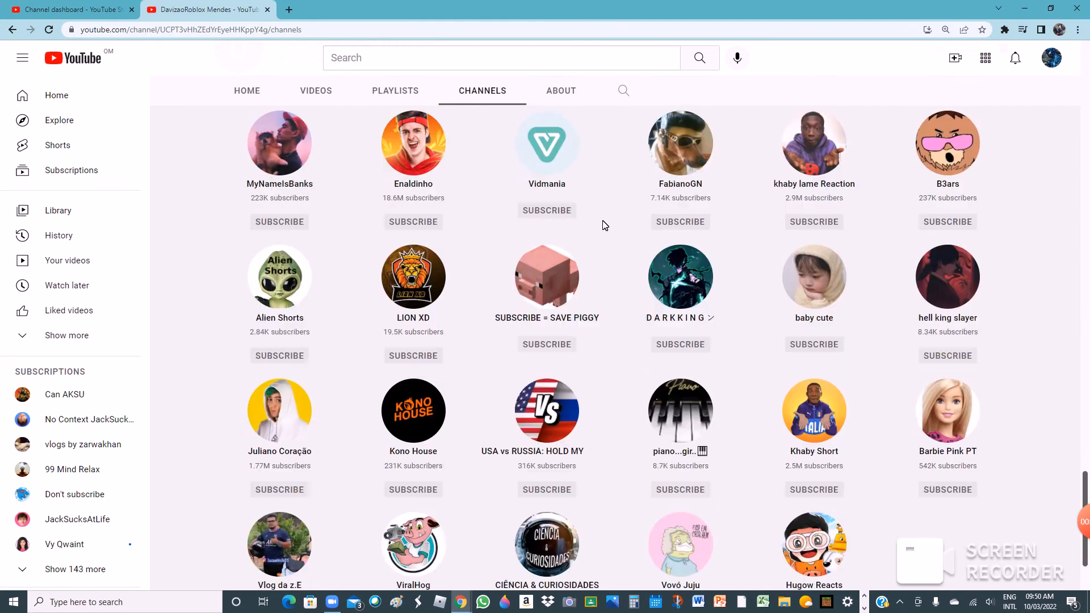
{"action": "scroll", "scroll_direction": "down", "scroll_amount": 3}
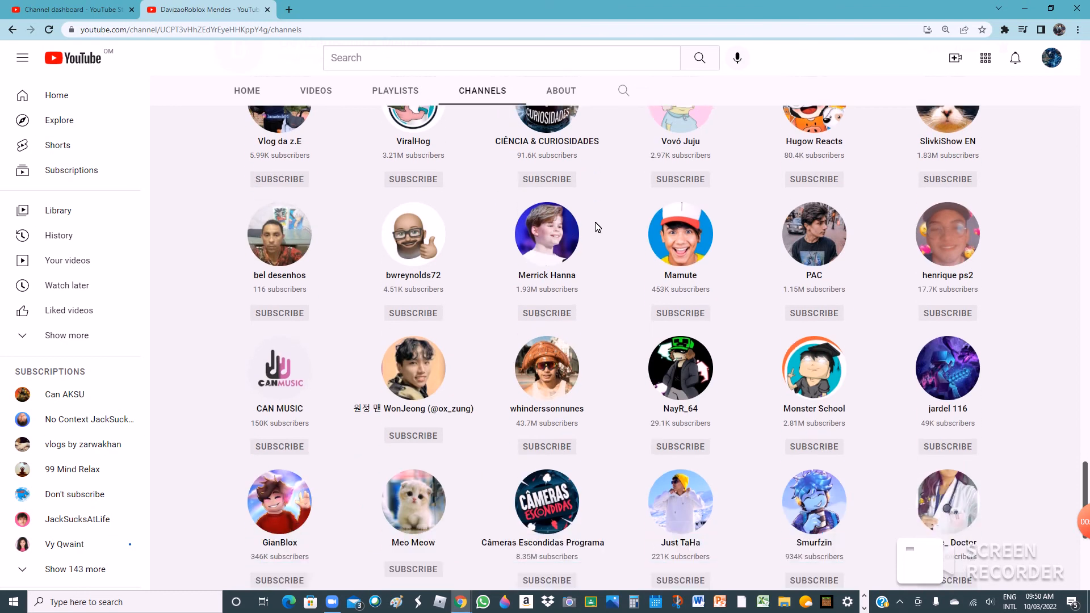
{"action": "scroll", "scroll_direction": "down", "scroll_amount": 3}
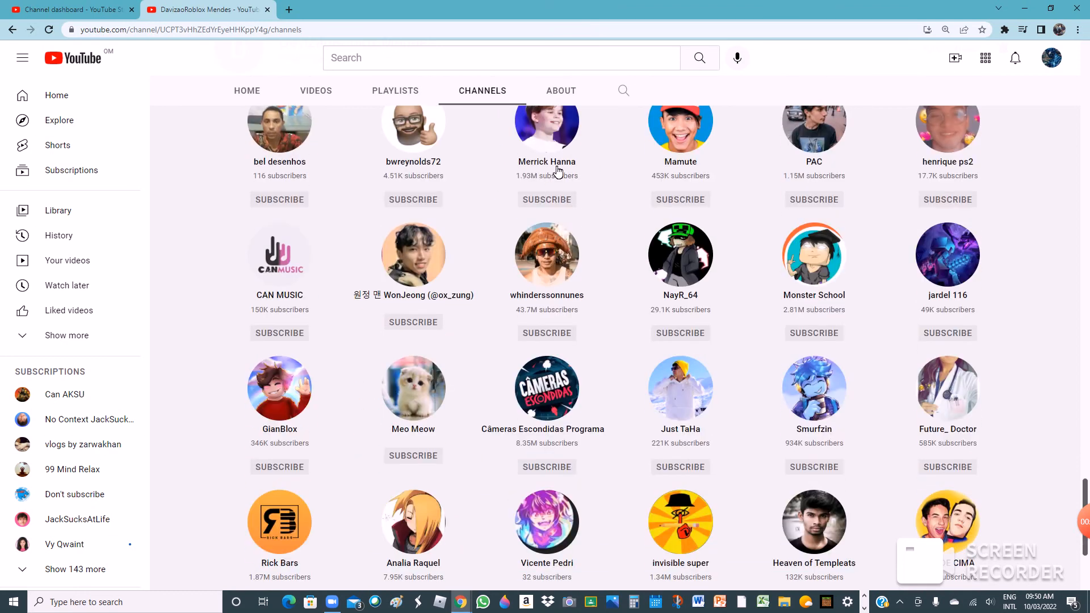
{"action": "scroll", "scroll_direction": "down", "scroll_amount": 3}
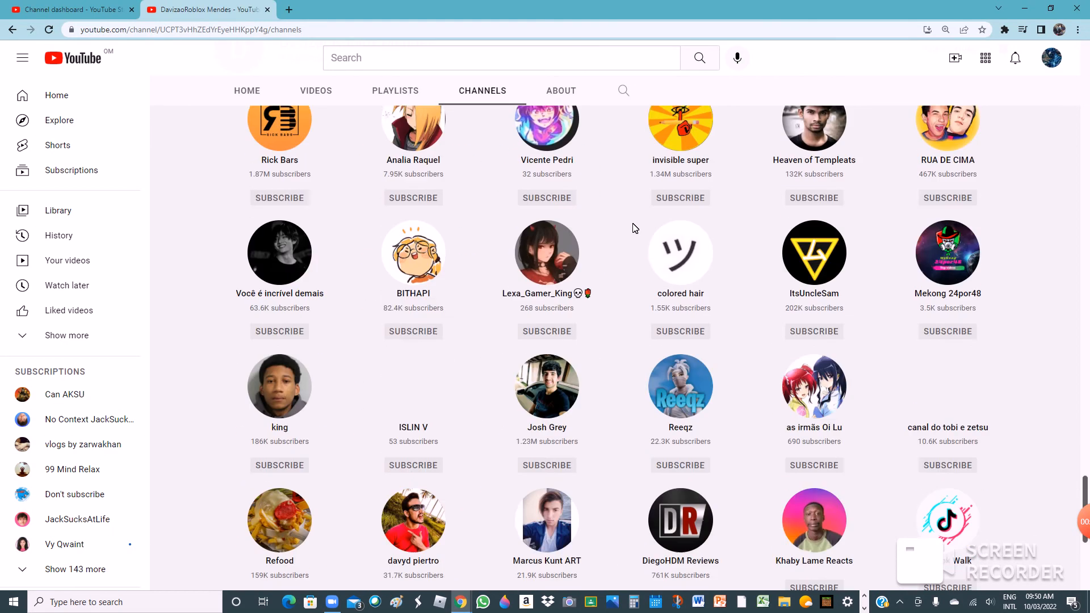
{"action": "scroll", "scroll_direction": "down", "scroll_amount": 3}
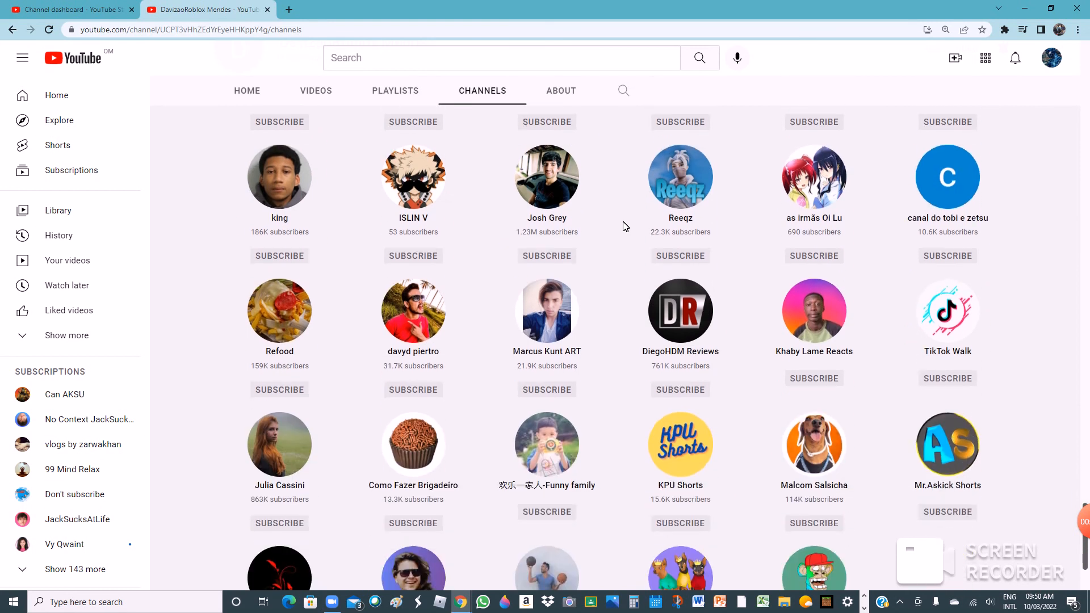
{"action": "scroll", "scroll_direction": "down", "scroll_amount": 3}
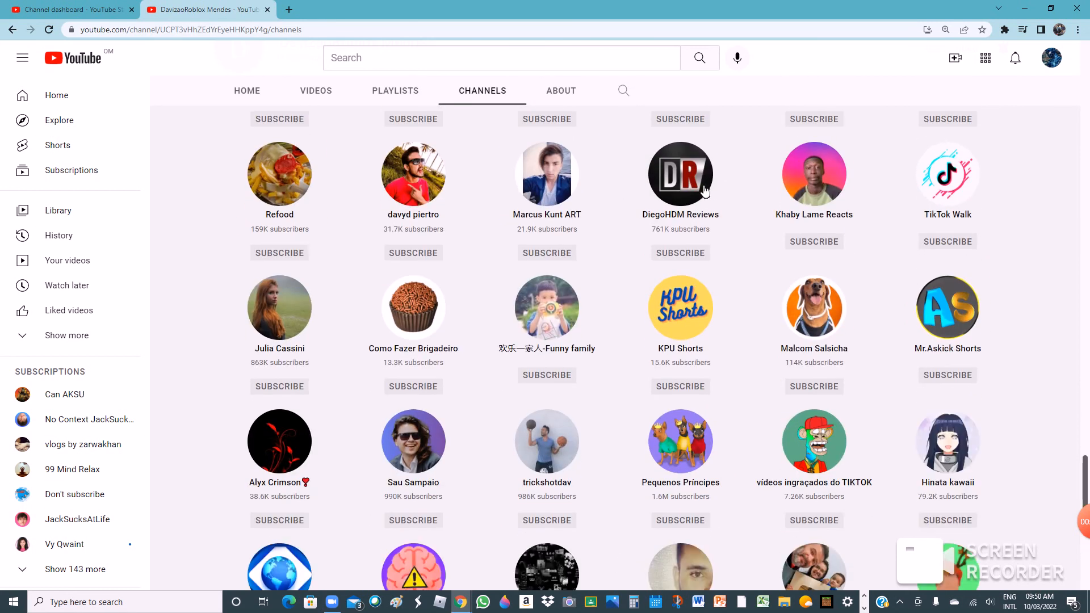
{"action": "scroll", "scroll_direction": "down", "scroll_amount": 3}
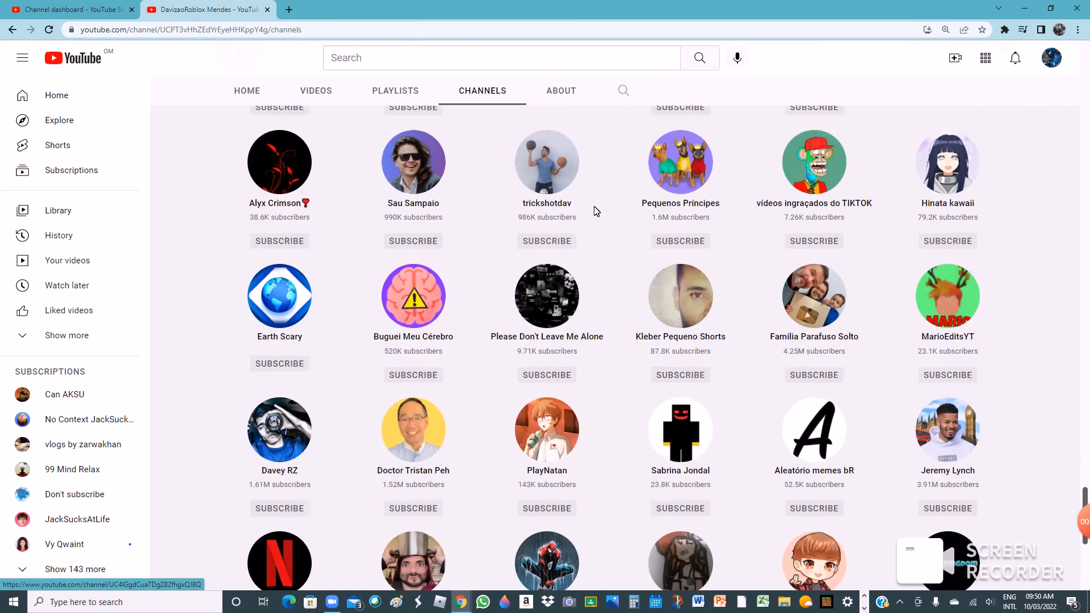
{"action": "scroll", "scroll_direction": "down", "scroll_amount": 3}
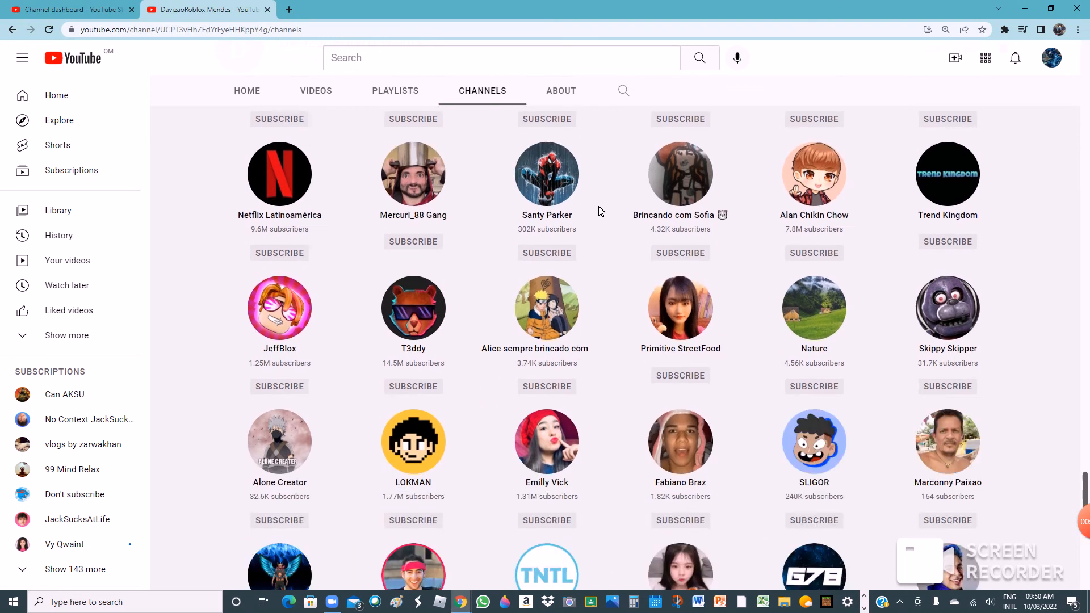
{"action": "scroll", "scroll_direction": "down", "scroll_amount": 3}
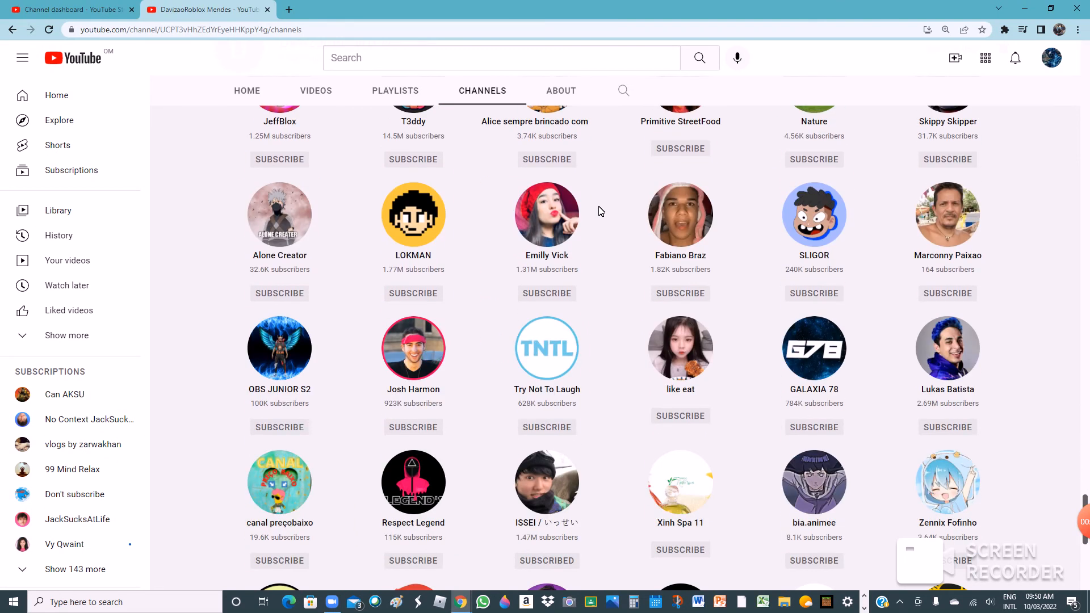
{"action": "scroll", "scroll_direction": "down", "scroll_amount": 3}
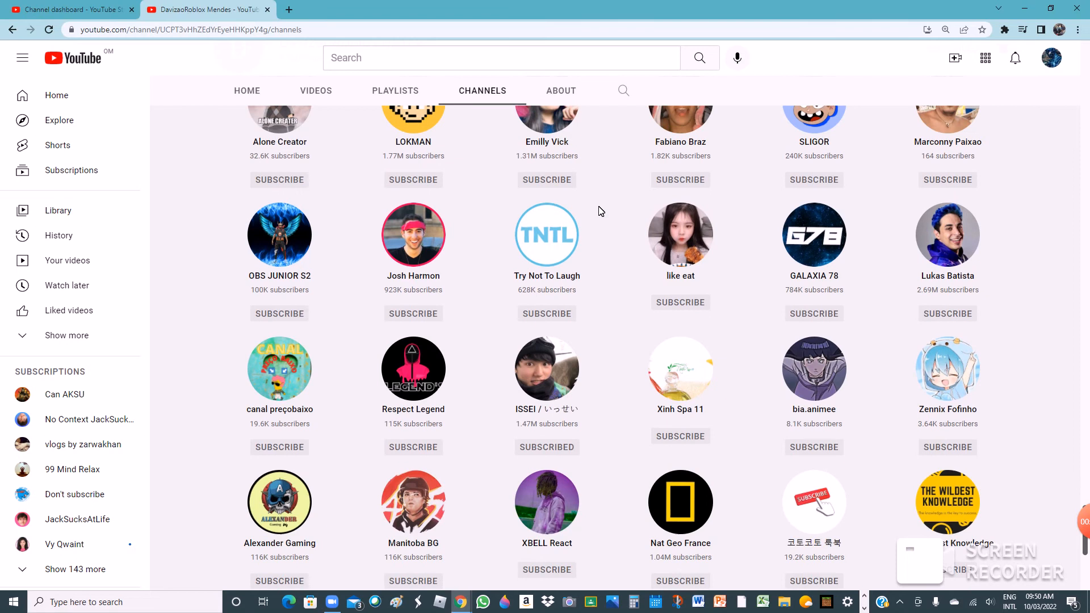
{"action": "scroll", "scroll_direction": "down", "scroll_amount": 3}
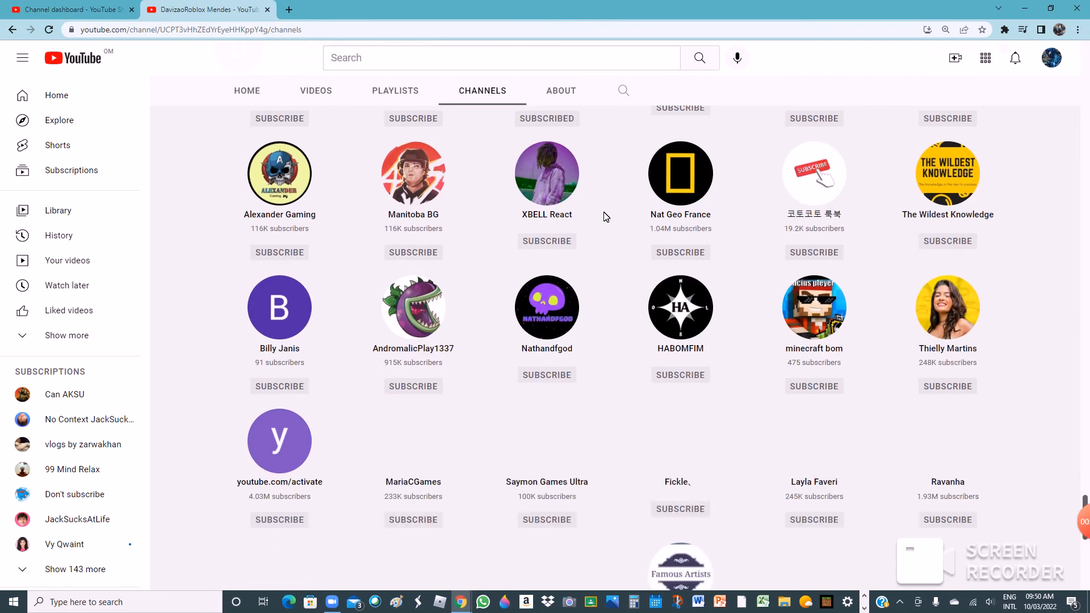
{"action": "scroll", "scroll_direction": "down", "scroll_amount": 3}
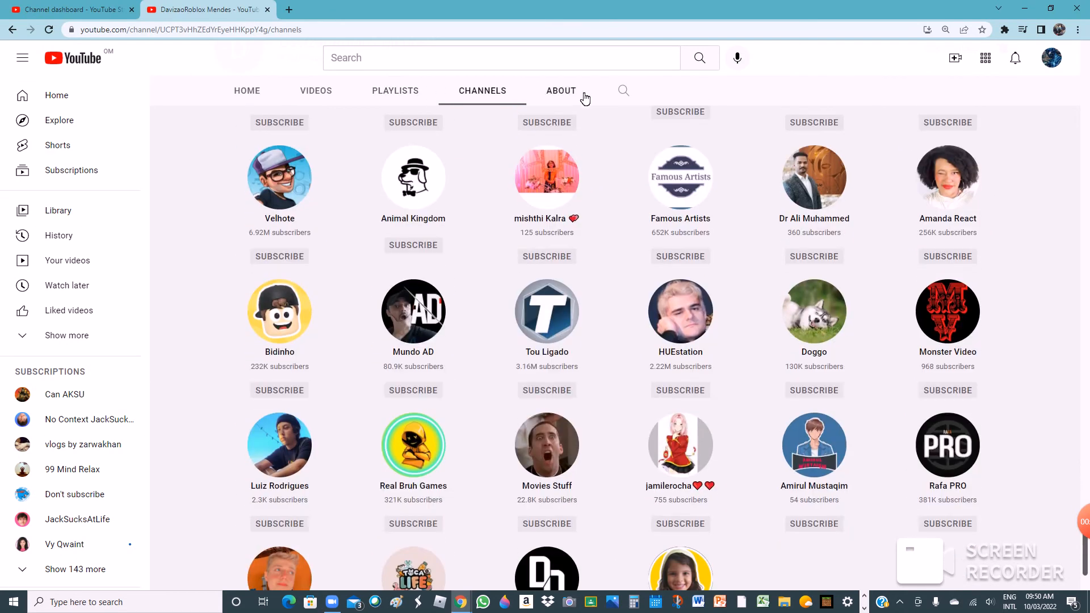
Step: Show the About section: joined Apr 10, 2020, 128 views
{"action": "left_click", "coordinate": [561, 91]}
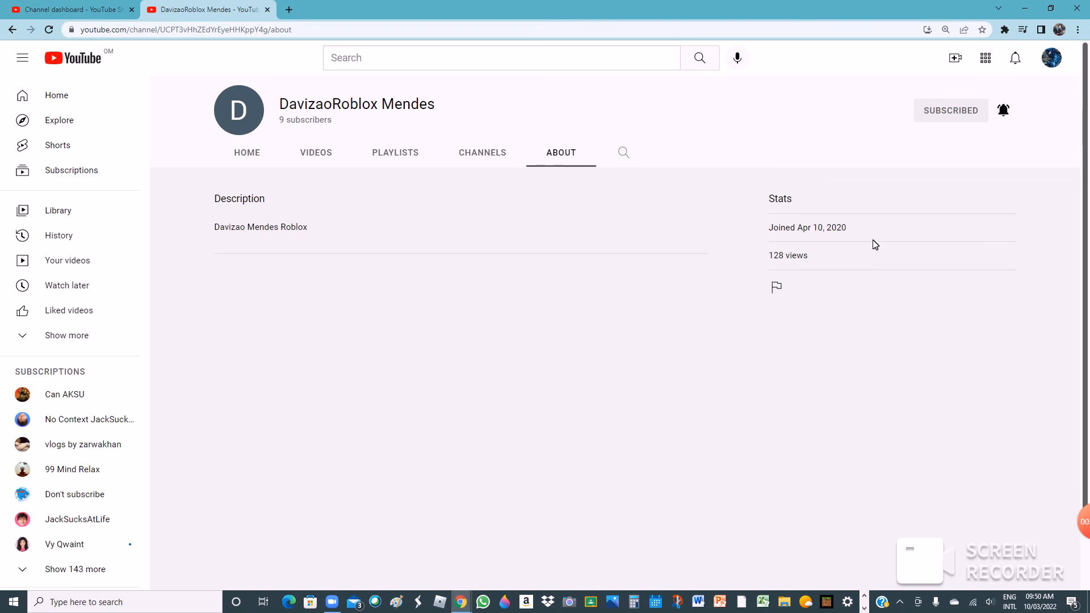
Step: Return to the subscriber's channel home page and close it, going back to Studio
{"action": "left_click", "coordinate": [246, 152]}
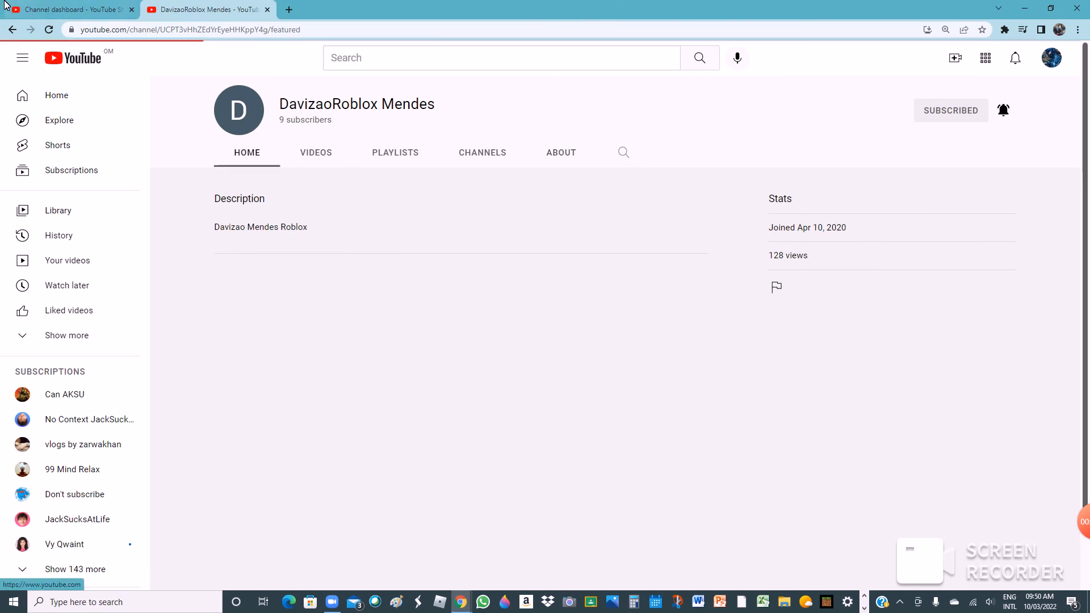
{"action": "left_click", "coordinate": [66, 10]}
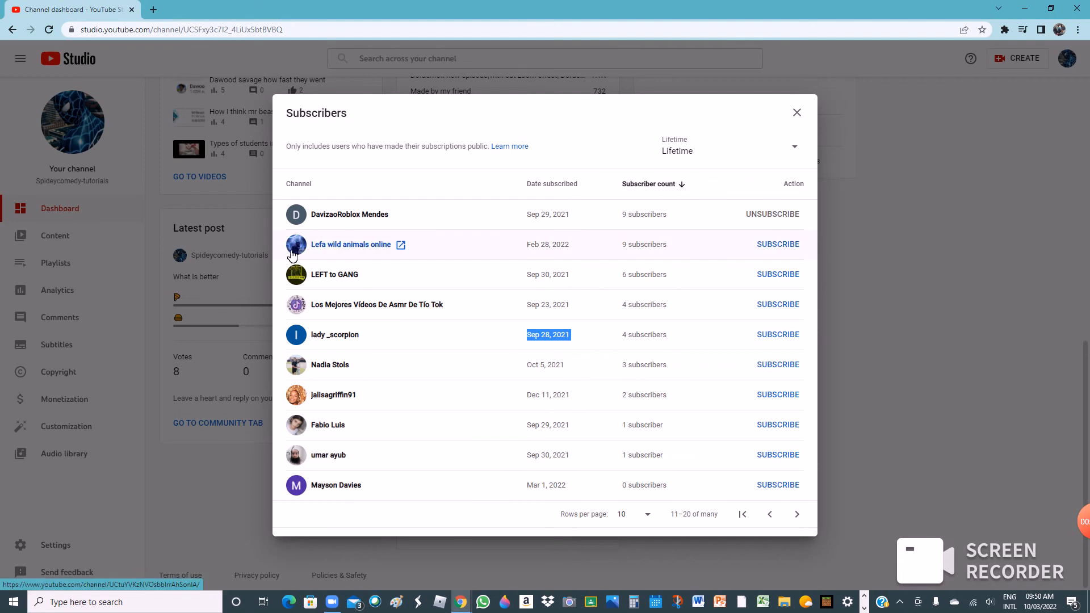
{"action": "mouse_move", "coordinate": [633, 263]}
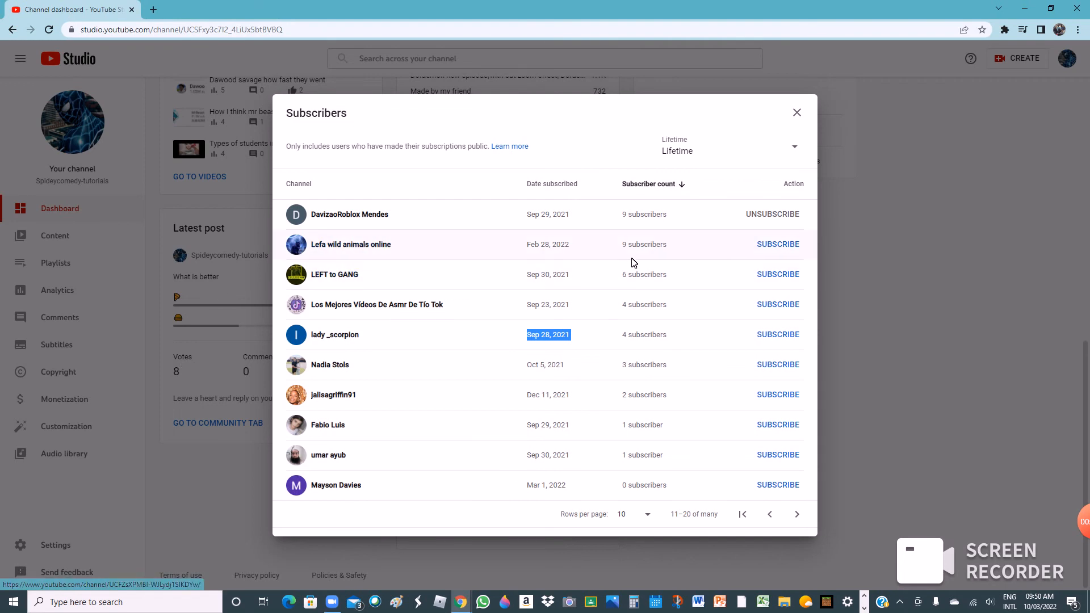
{"action": "mouse_move", "coordinate": [354, 319]}
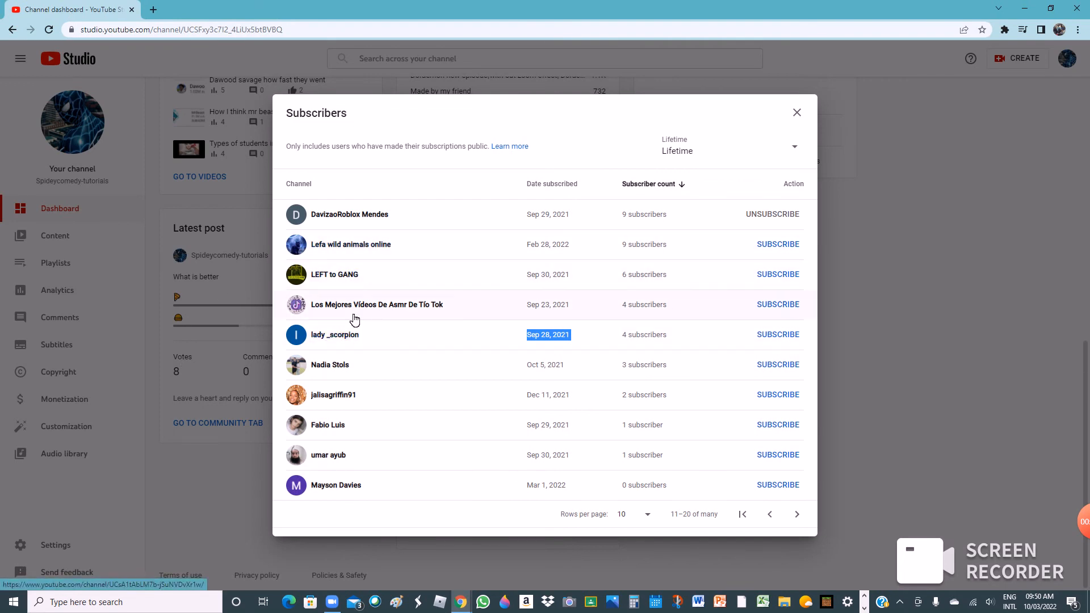
{"action": "mouse_move", "coordinate": [366, 304]}
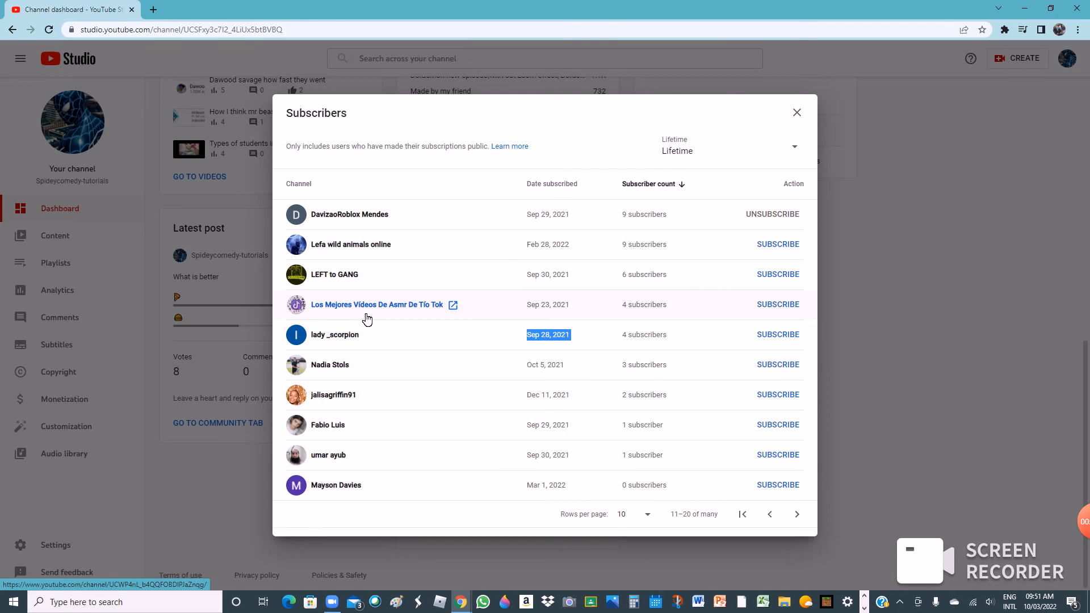
{"action": "mouse_move", "coordinate": [377, 304]}
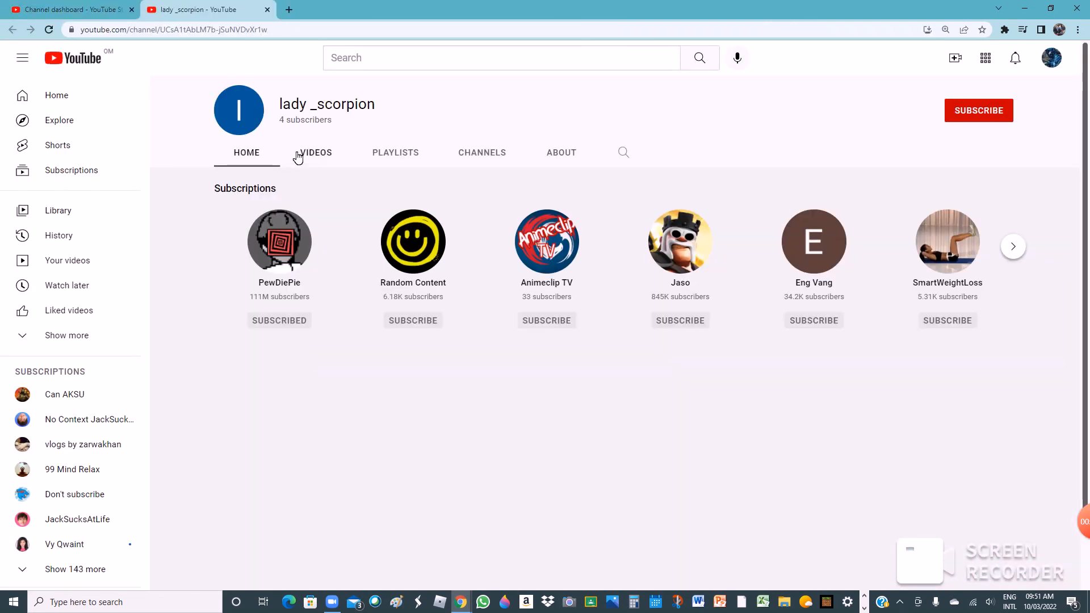
Step: Review lady _scorpion's About information and her Channels grid of subscriptions
{"action": "left_click", "coordinate": [315, 152]}
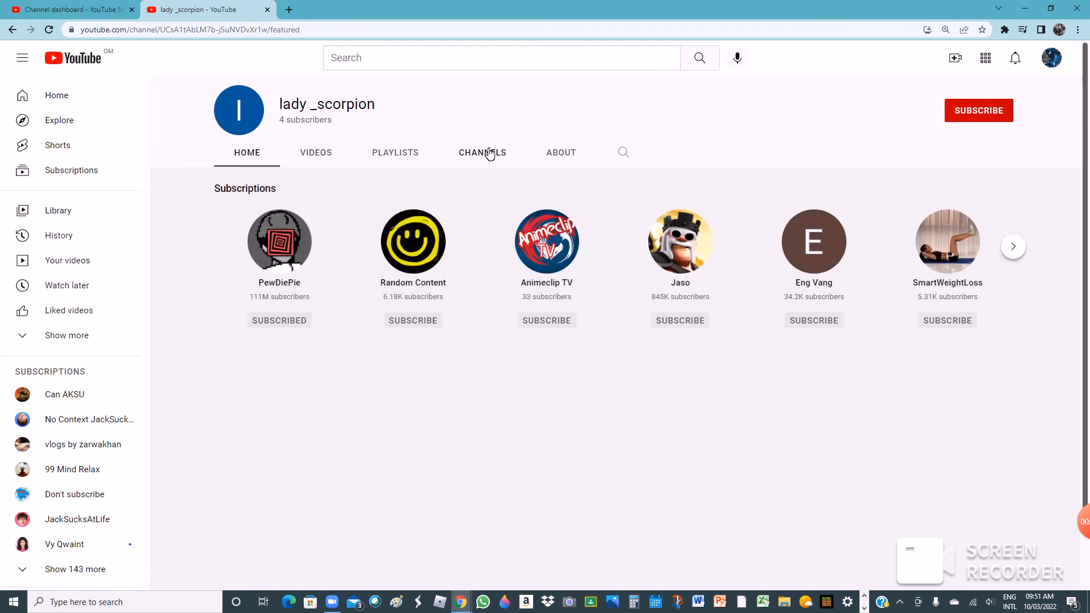
{"action": "left_click", "coordinate": [560, 152]}
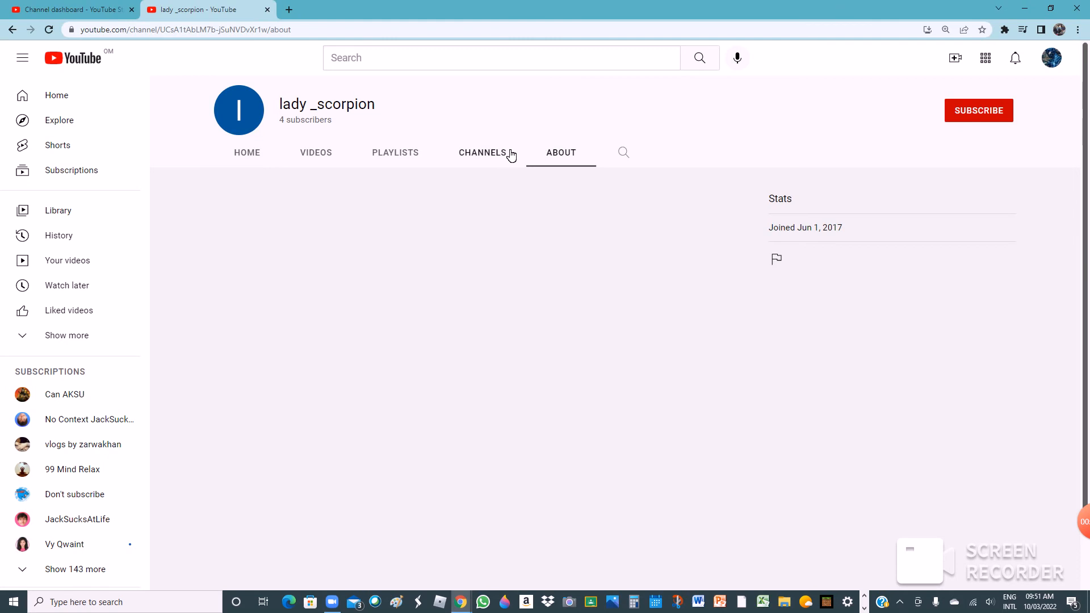
{"action": "left_click", "coordinate": [483, 152]}
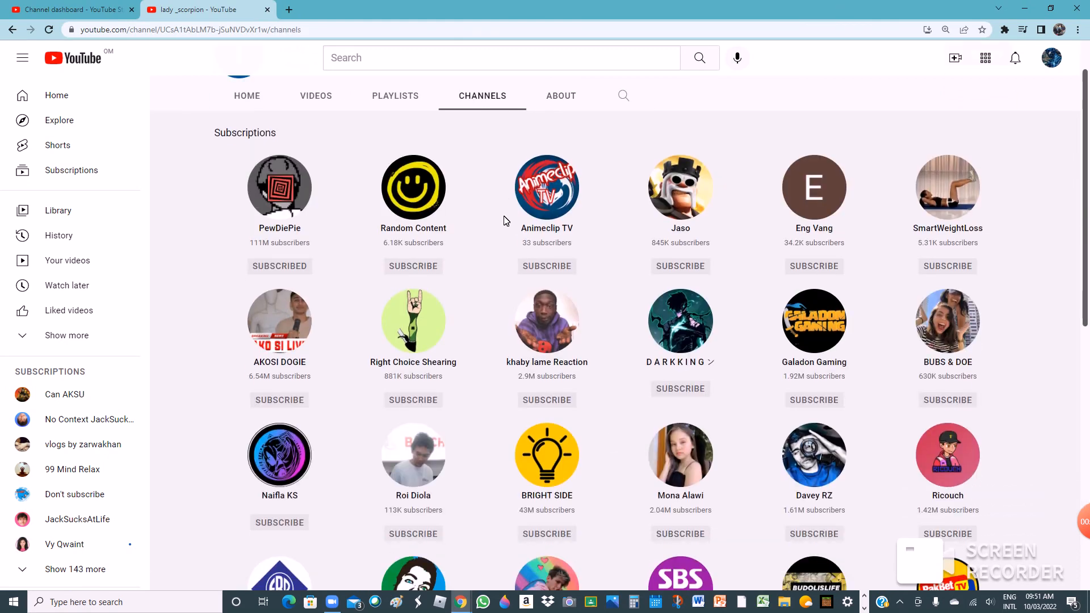
{"action": "mouse_move", "coordinate": [295, 167]}
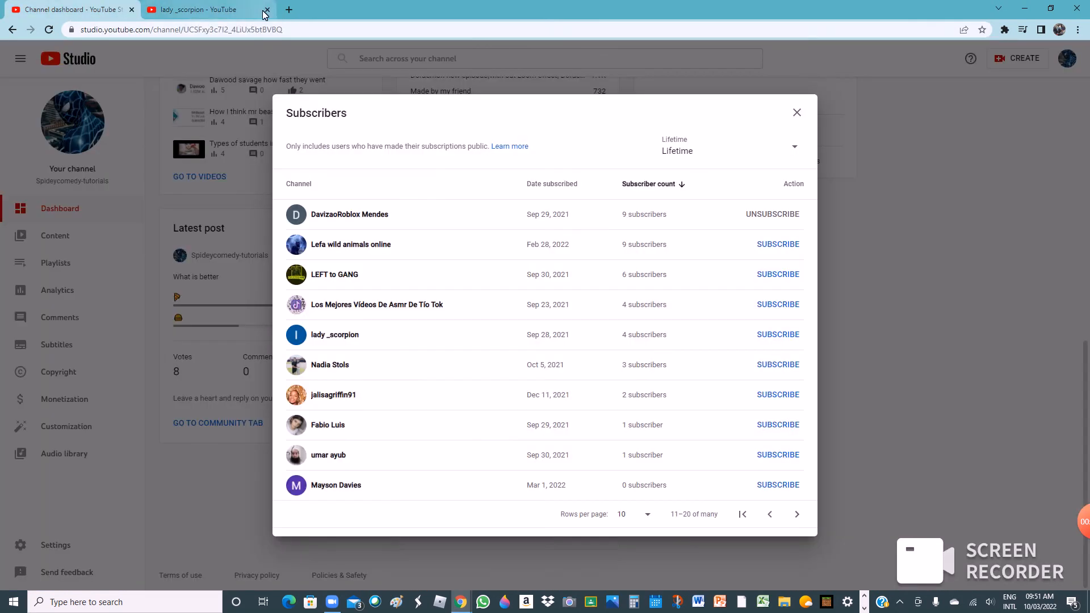
{"action": "left_click", "coordinate": [266, 9]}
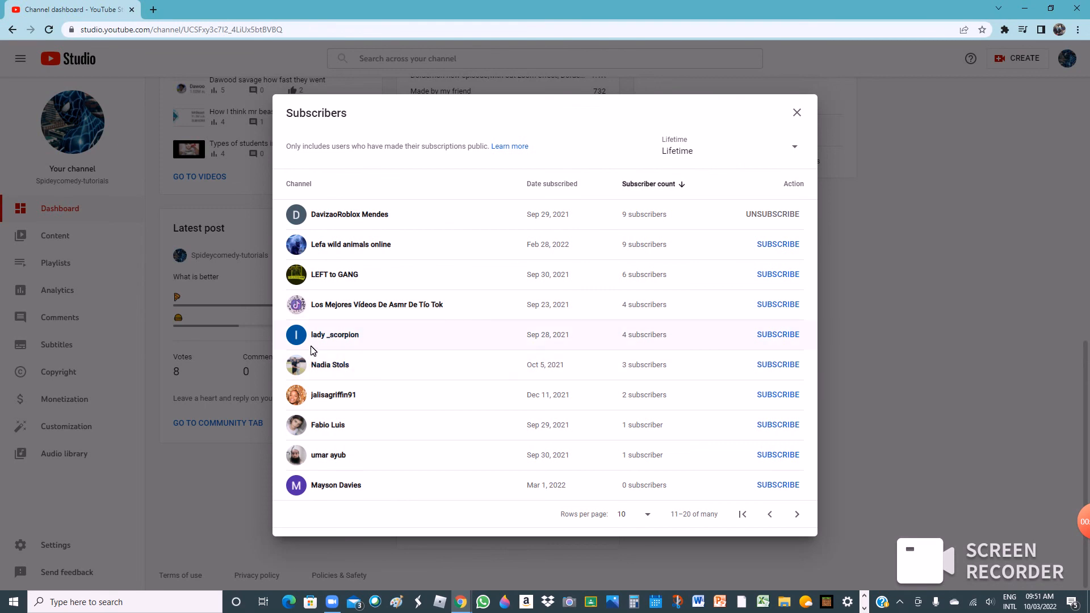
{"action": "mouse_move", "coordinate": [329, 364]}
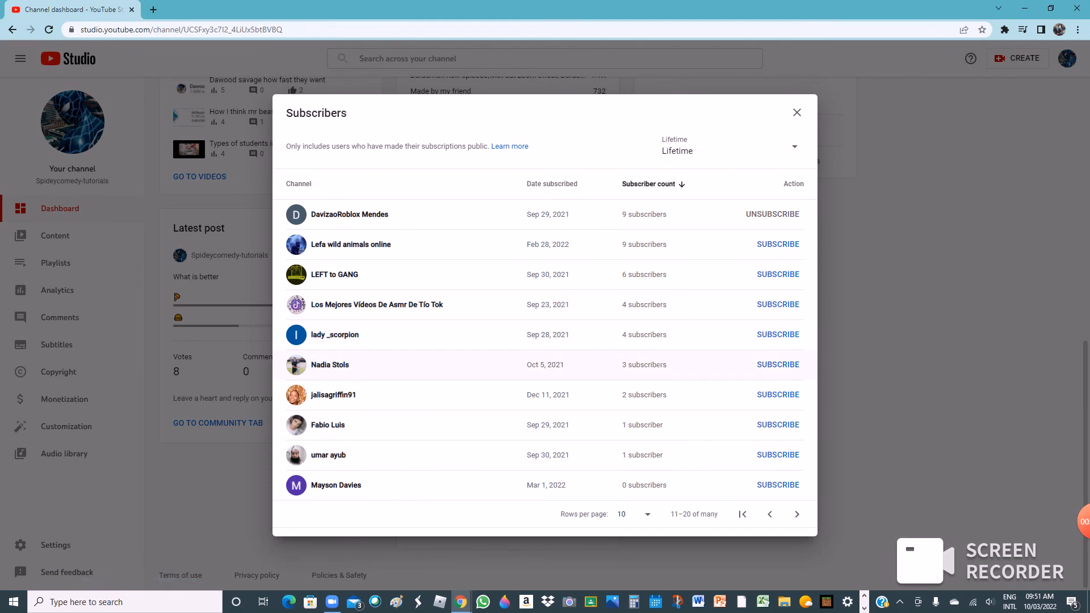
{"action": "mouse_move", "coordinate": [332, 395]}
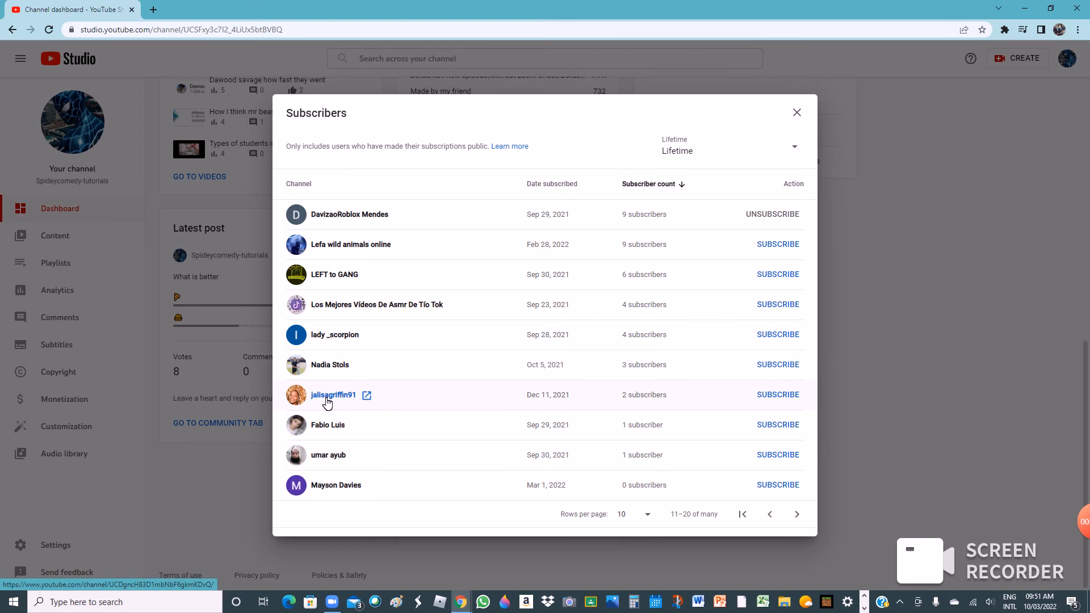
{"action": "mouse_move", "coordinate": [364, 404]}
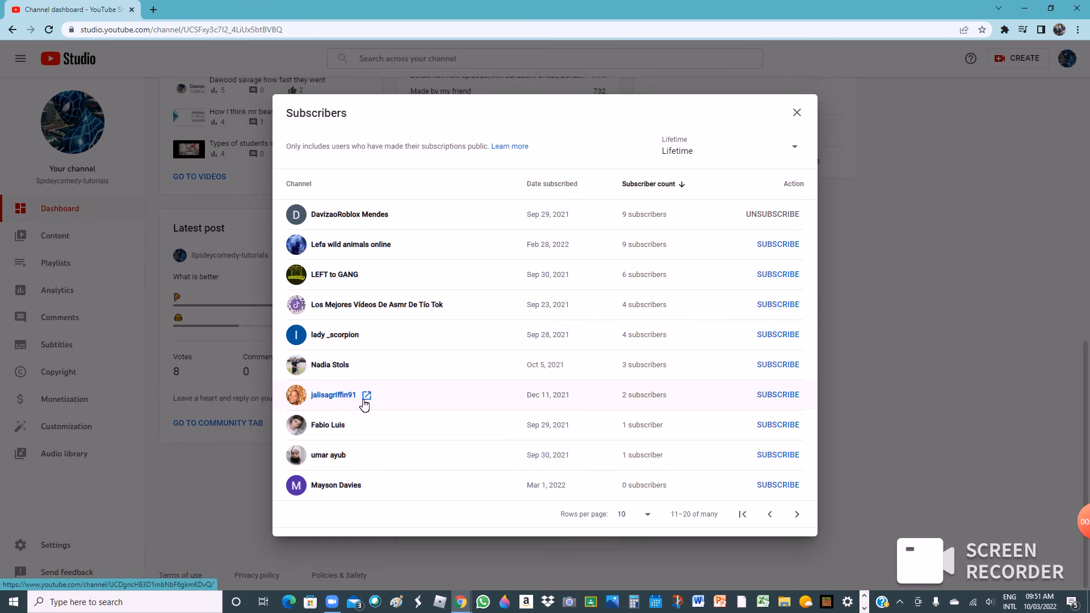
{"action": "mouse_move", "coordinate": [639, 394]}
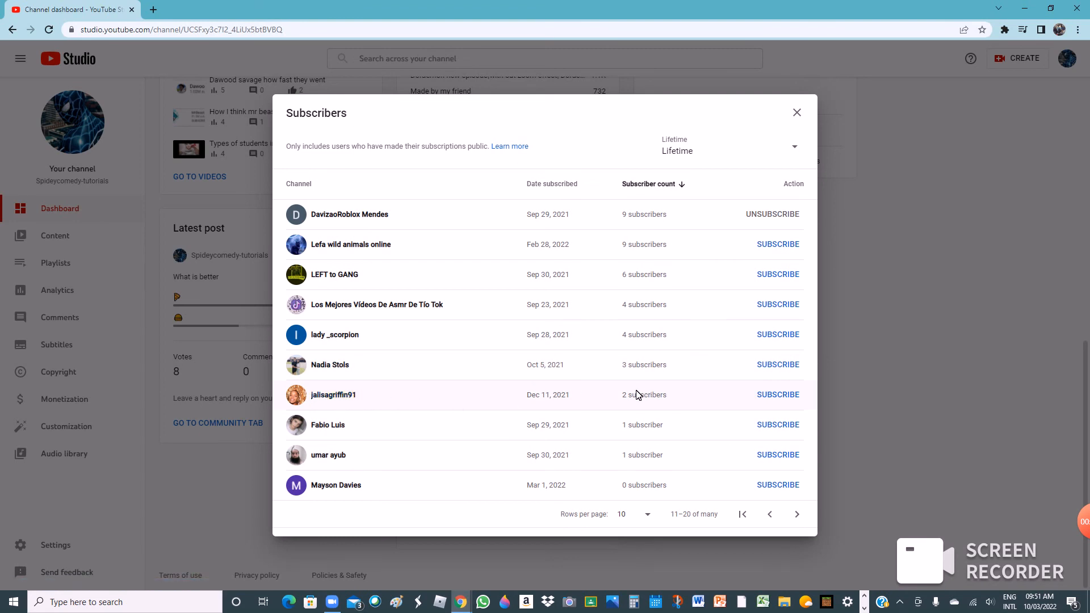
{"action": "mouse_move", "coordinate": [632, 434]}
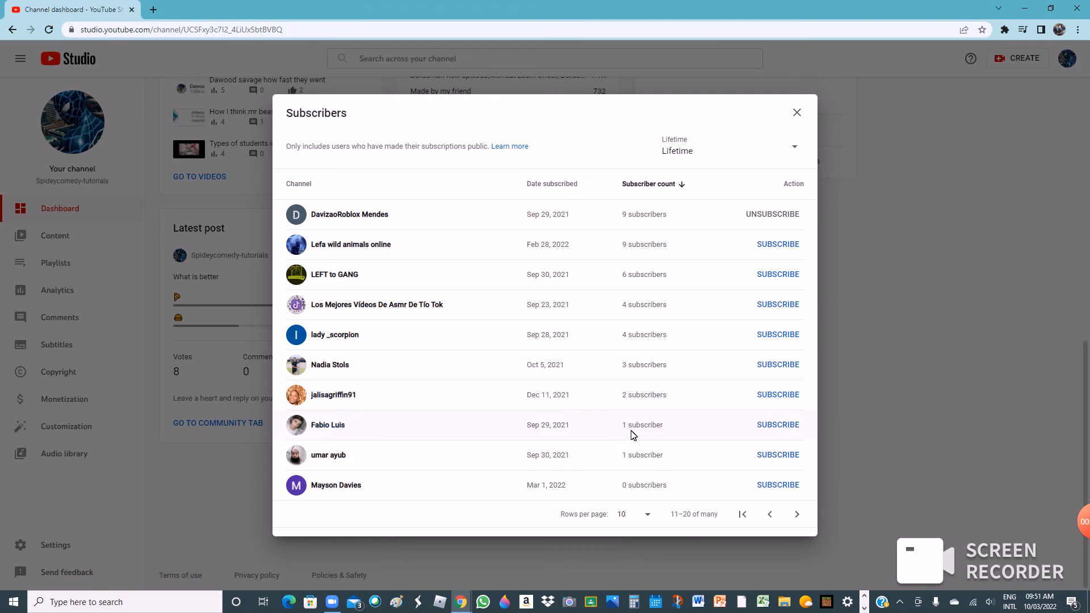
{"action": "mouse_move", "coordinate": [685, 472]}
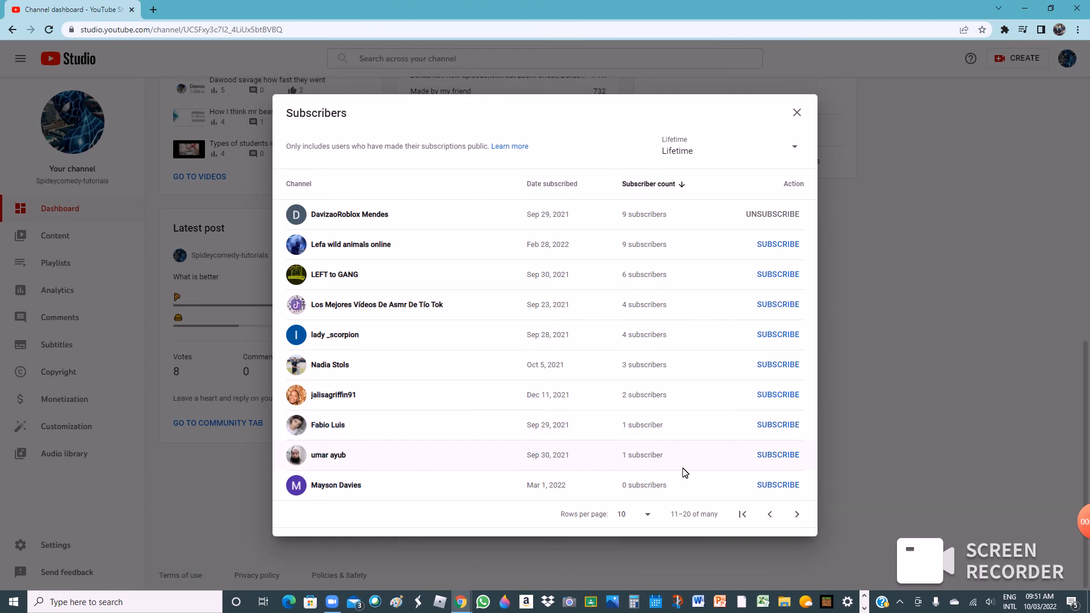
{"action": "mouse_move", "coordinate": [739, 486]}
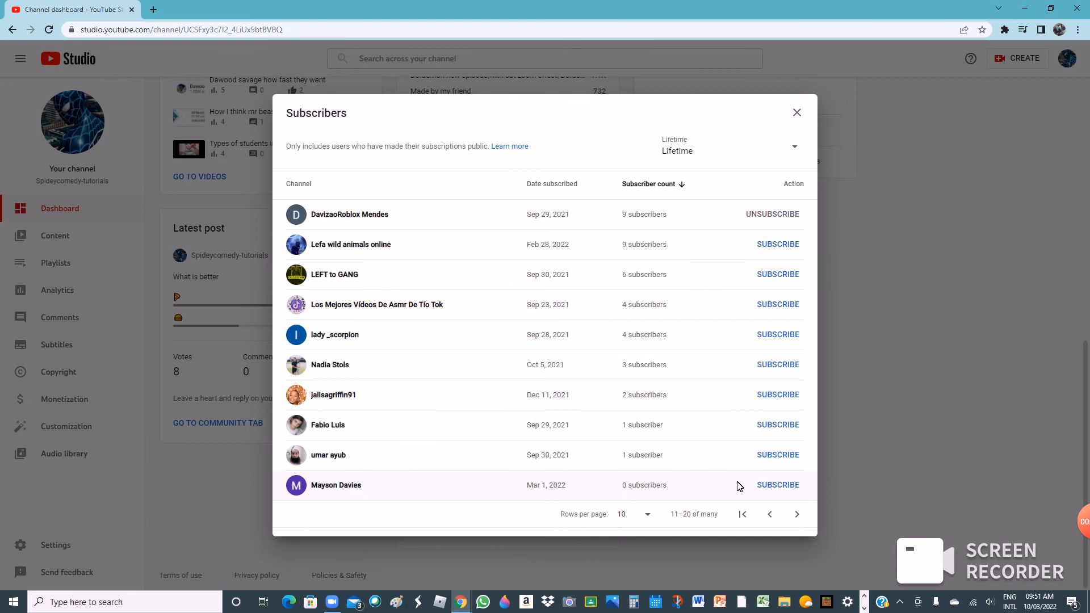
{"action": "left_click", "coordinate": [795, 513]}
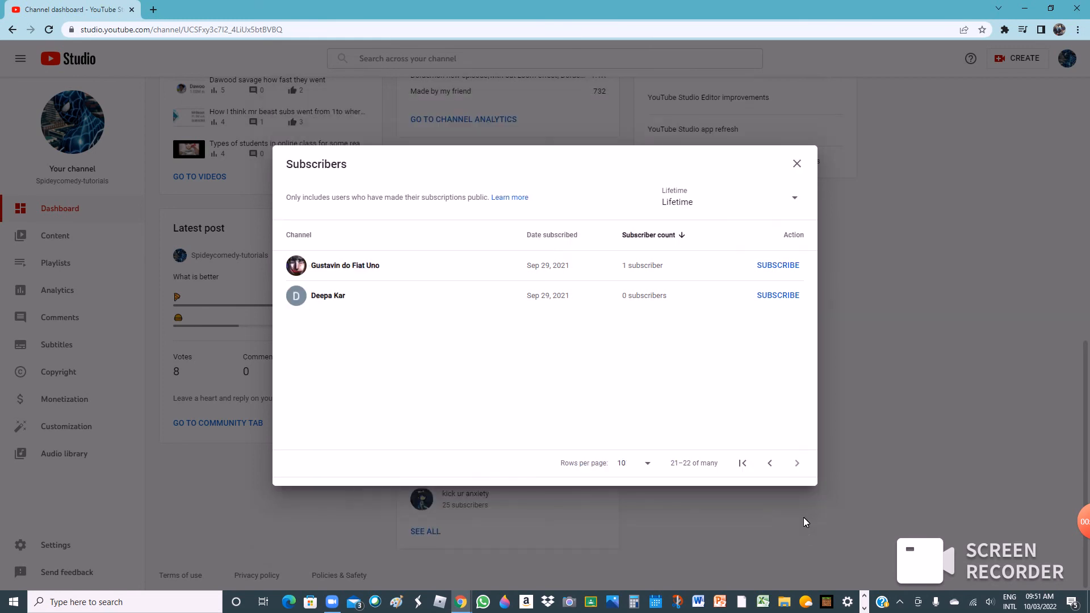
{"action": "mouse_move", "coordinate": [345, 265]}
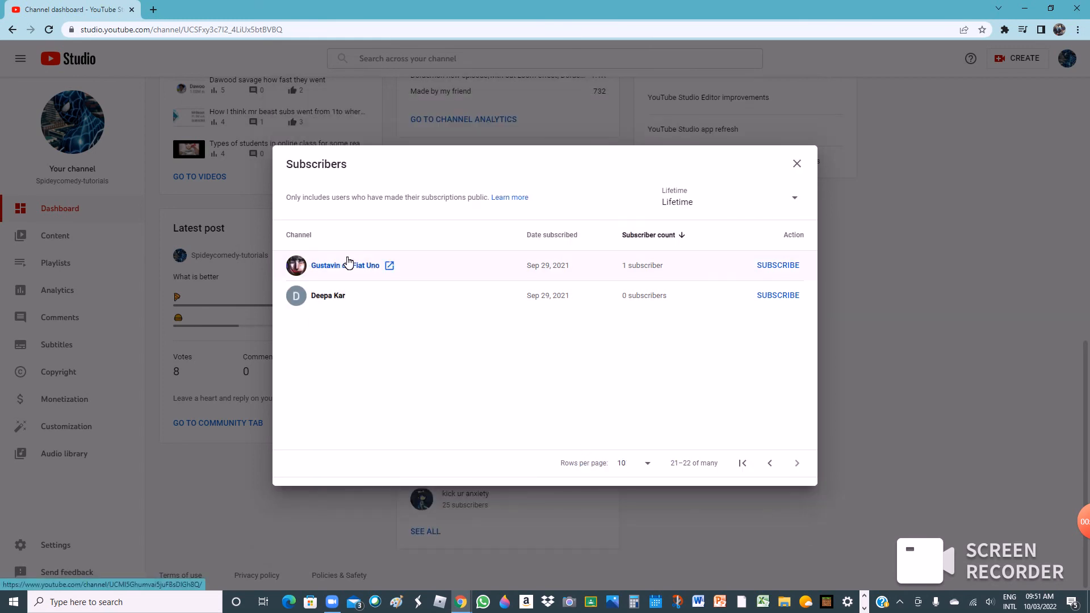
{"action": "mouse_move", "coordinate": [389, 267]}
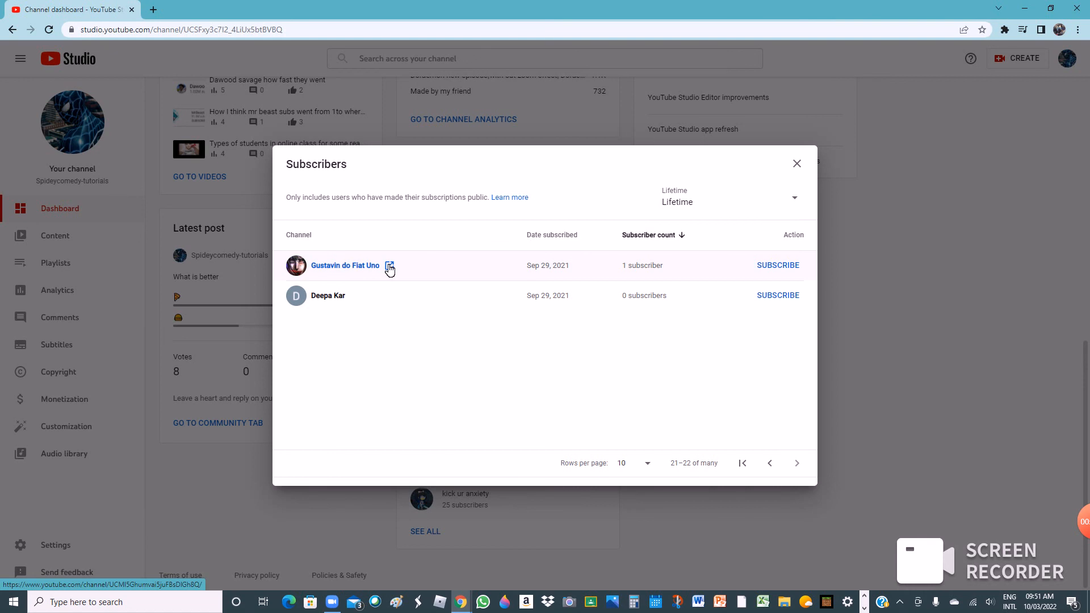
{"action": "mouse_move", "coordinate": [342, 256]}
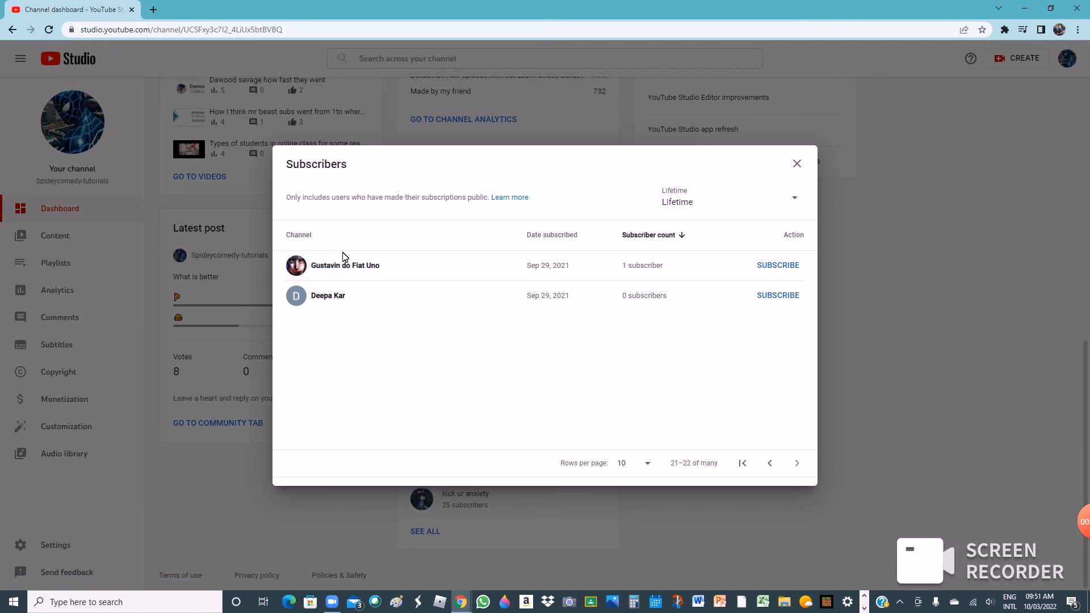
{"action": "mouse_move", "coordinate": [707, 245]}
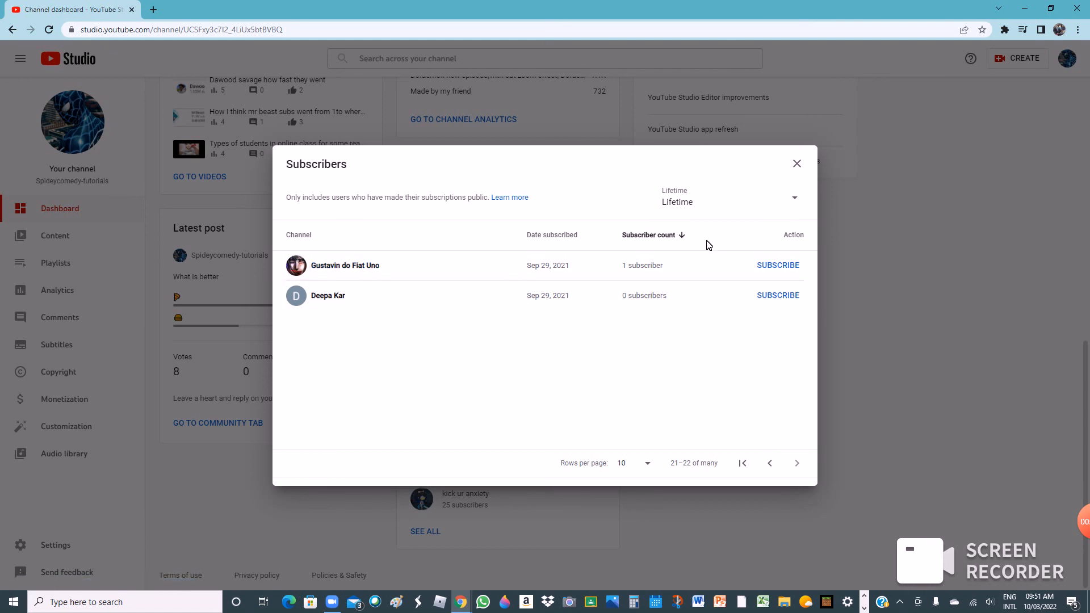
{"action": "mouse_move", "coordinate": [328, 295]}
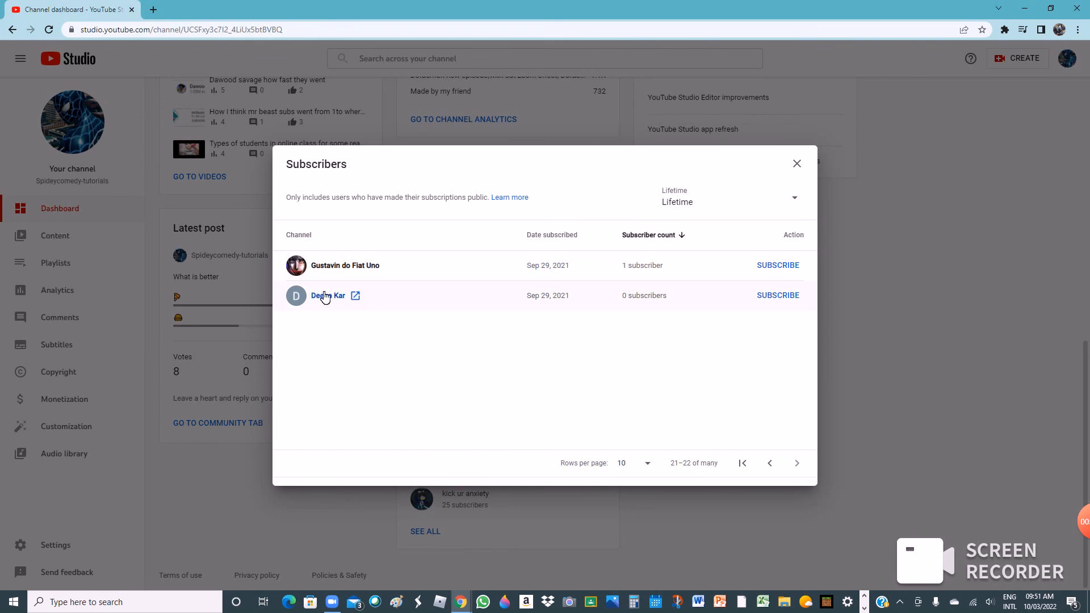
{"action": "left_click", "coordinate": [776, 296]}
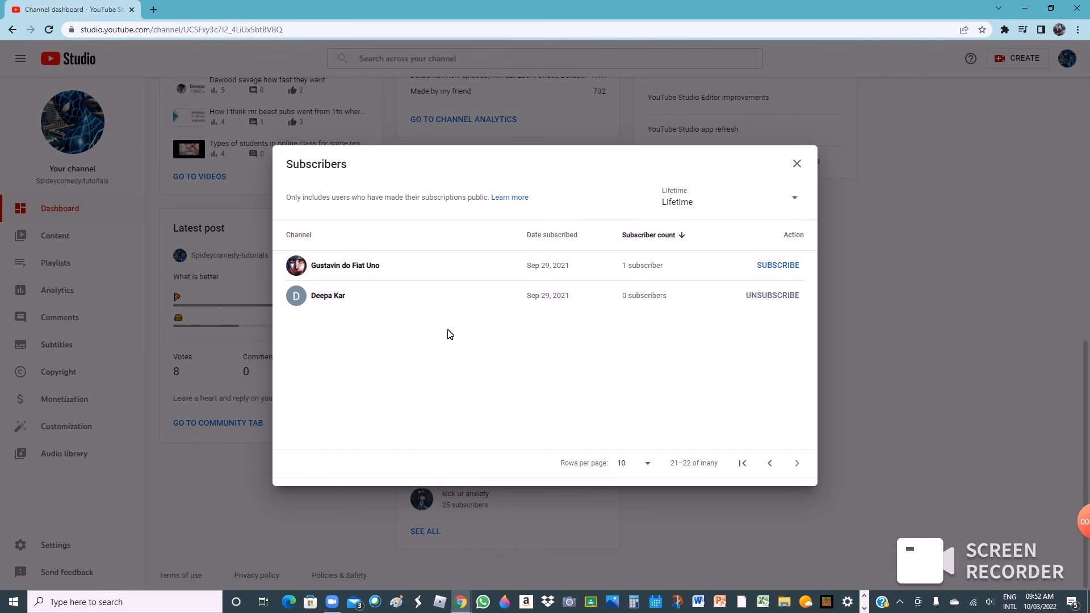
{"action": "mouse_move", "coordinate": [725, 152]}
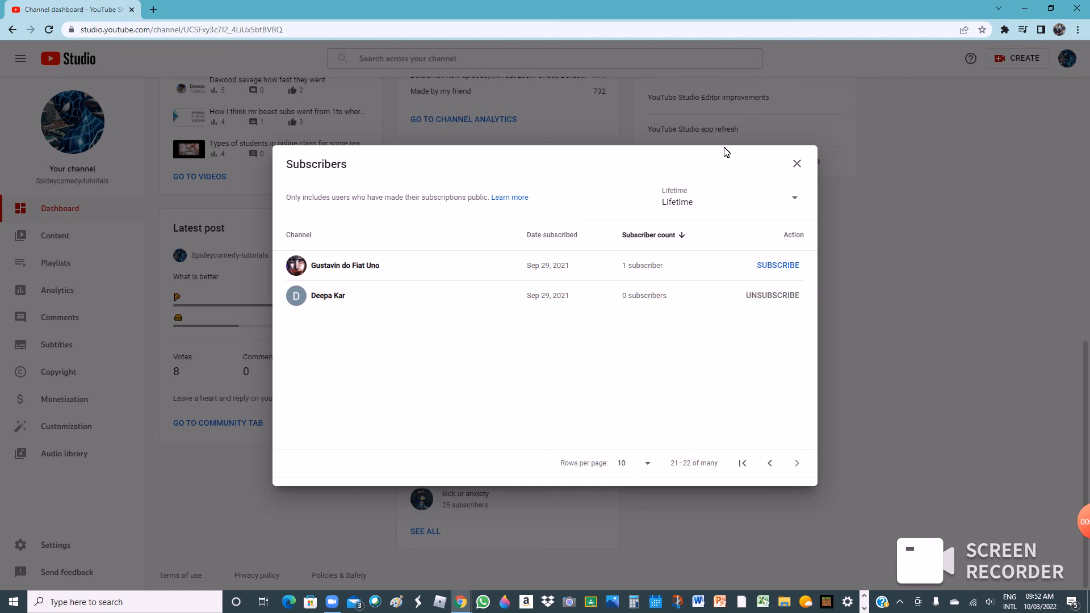
{"action": "mouse_move", "coordinate": [743, 463]}
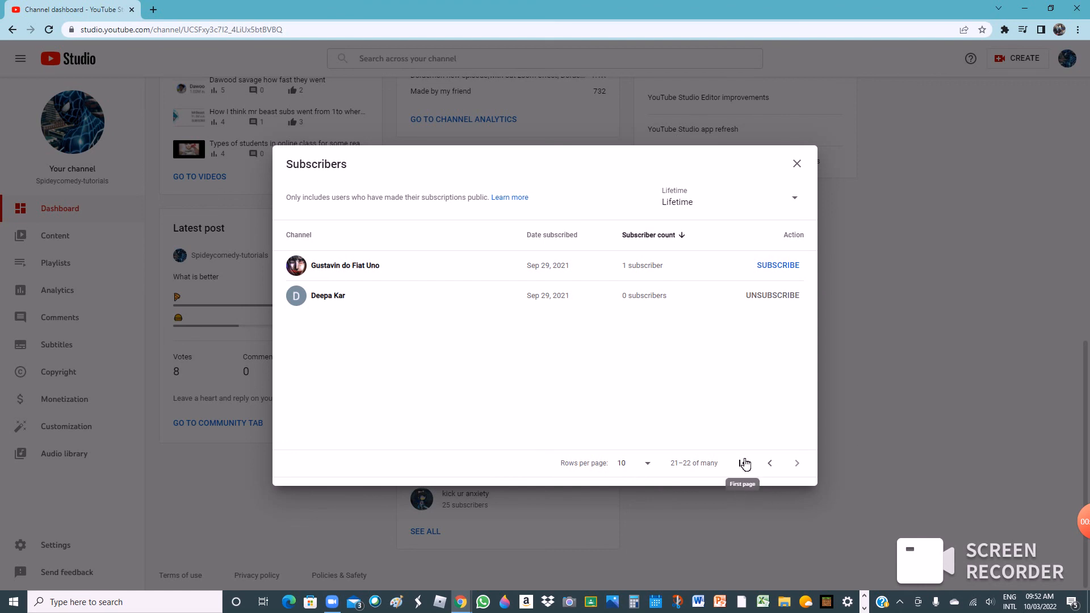
{"action": "mouse_move", "coordinate": [797, 463]}
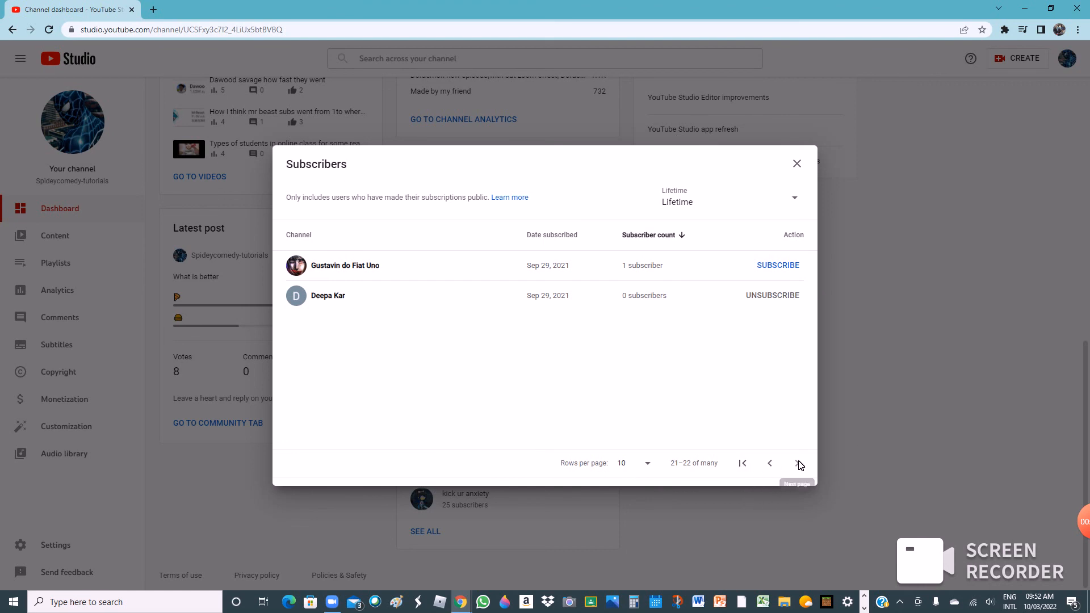
{"action": "mouse_move", "coordinate": [764, 464]}
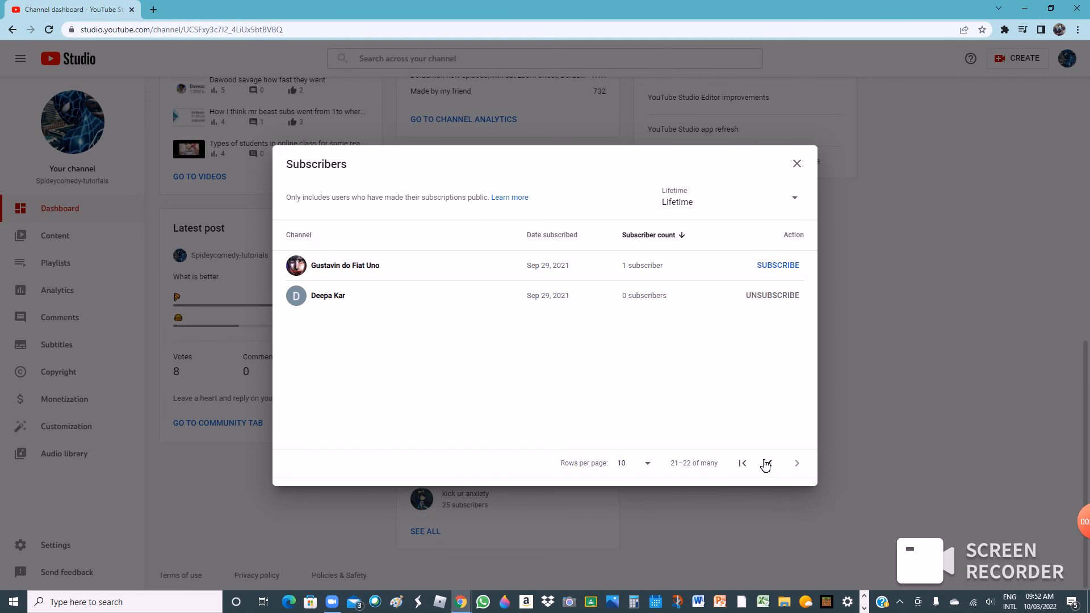
{"action": "left_click", "coordinate": [741, 463]}
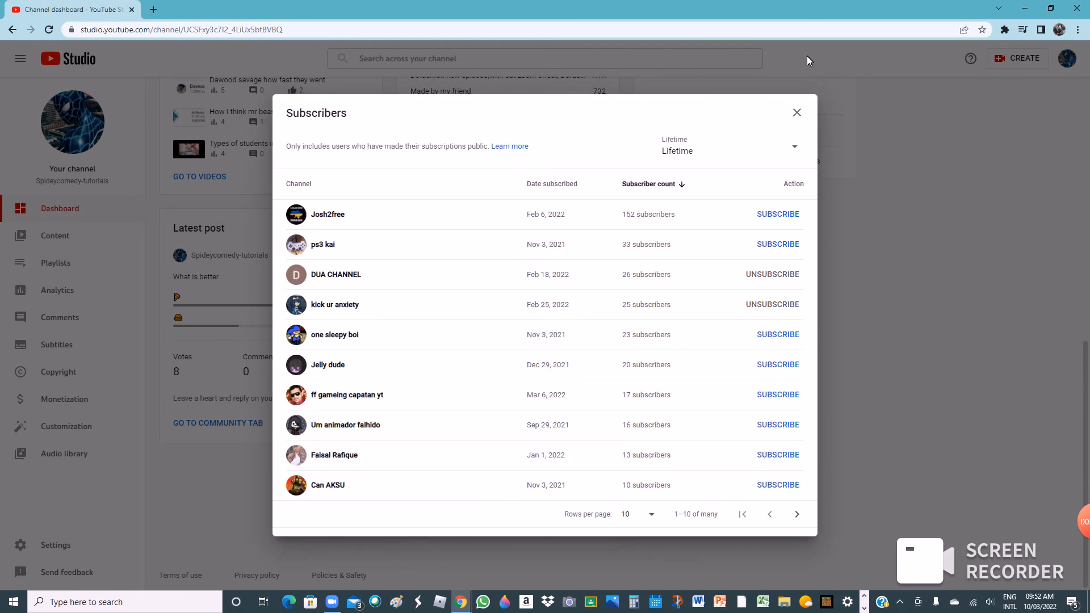
{"action": "mouse_move", "coordinate": [797, 112]}
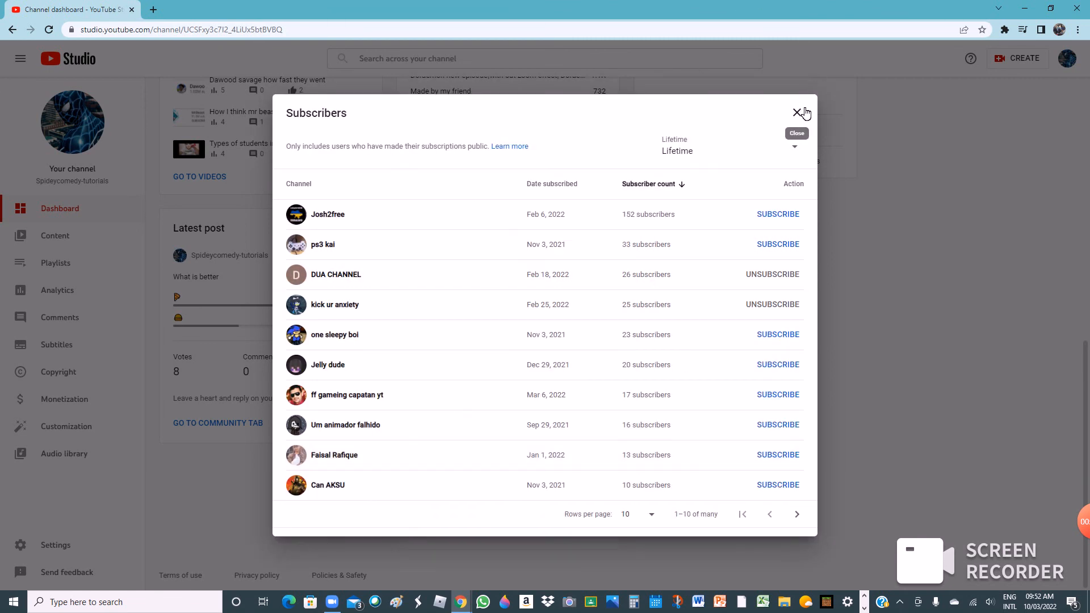
{"action": "left_click", "coordinate": [798, 113]}
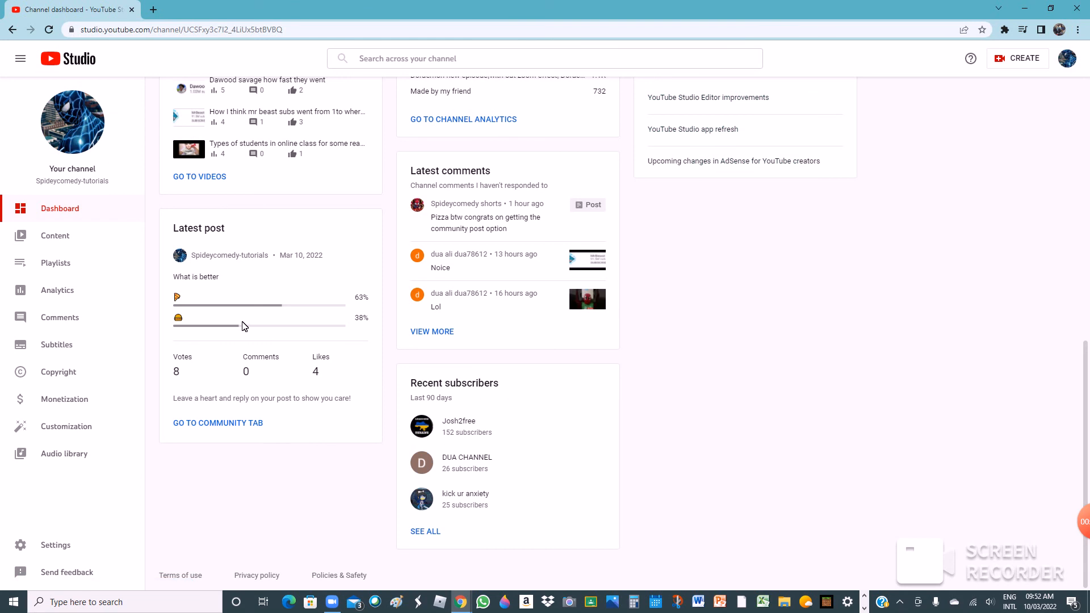
{"action": "mouse_move", "coordinate": [321, 475]}
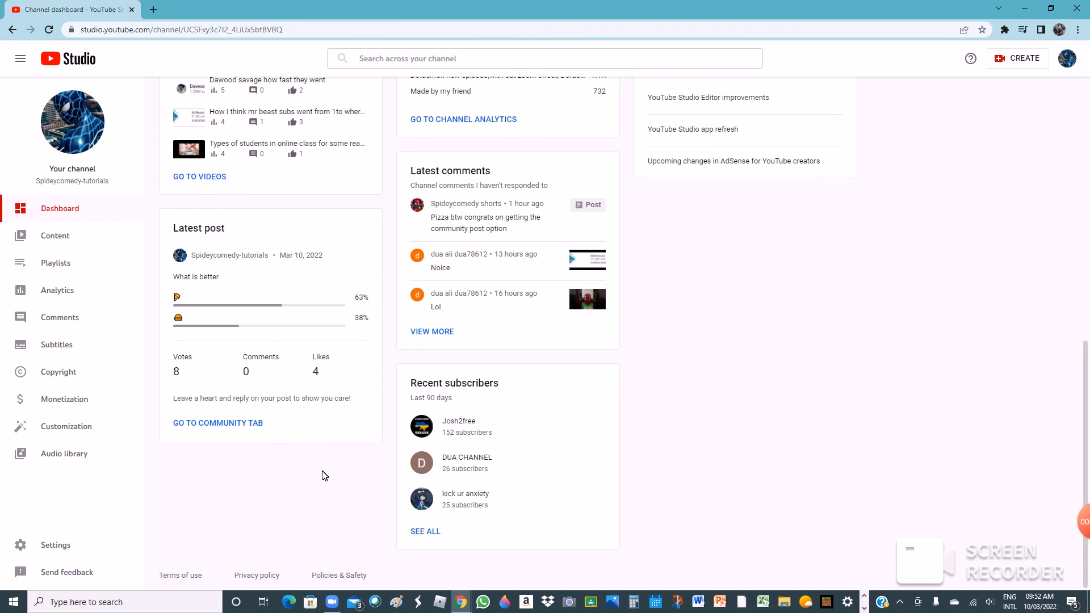
{"action": "mouse_move", "coordinate": [487, 338]}
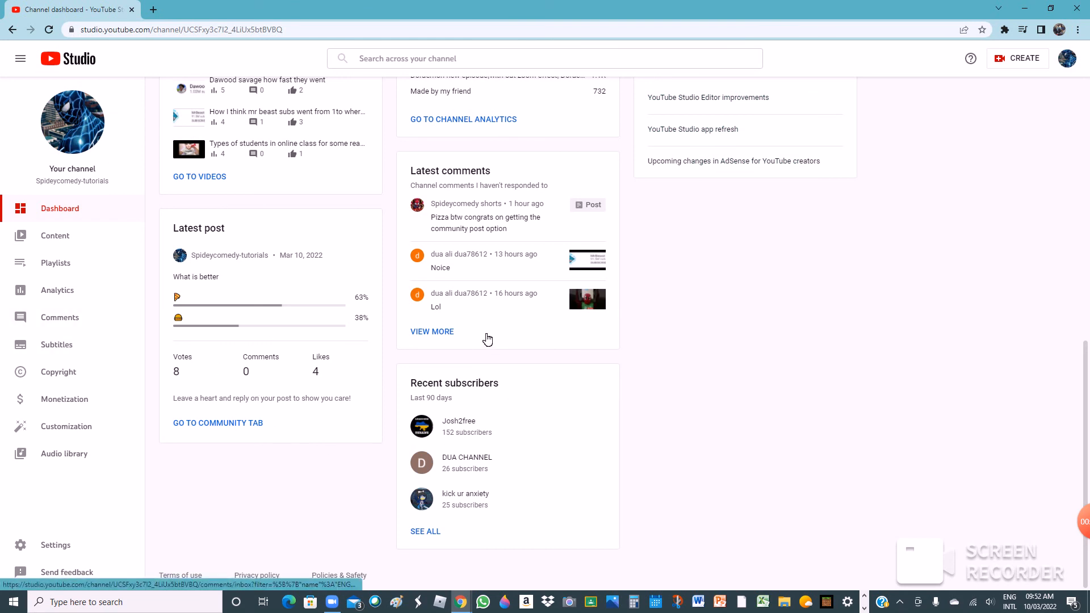
Step: From the latest comments list, post a Thanks! reply to the pizza comment and like the Noice comment
{"action": "left_click", "coordinate": [432, 330]}
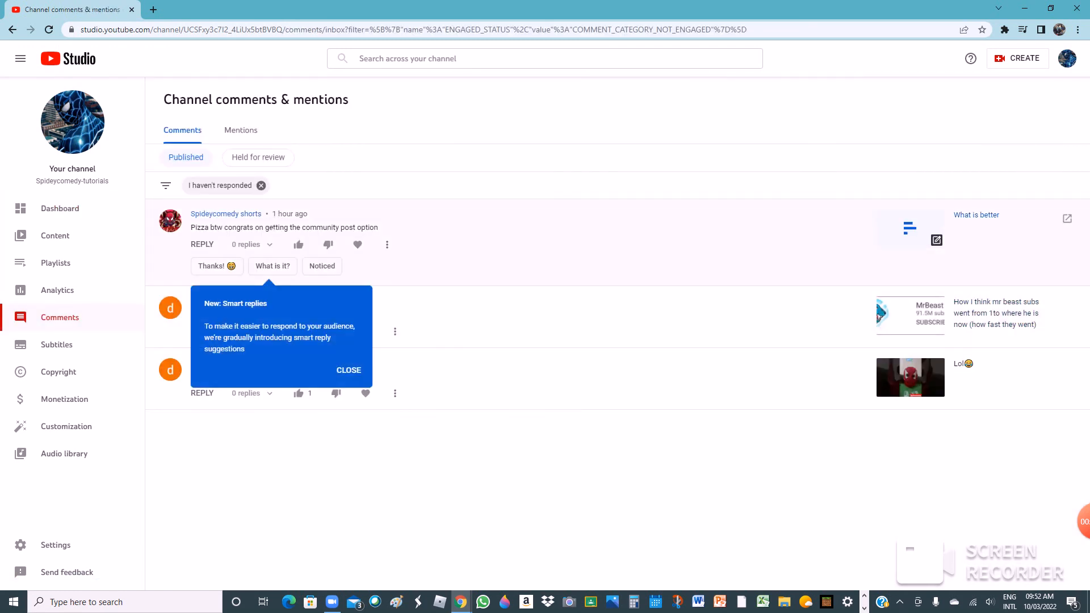
{"action": "mouse_move", "coordinate": [216, 265]}
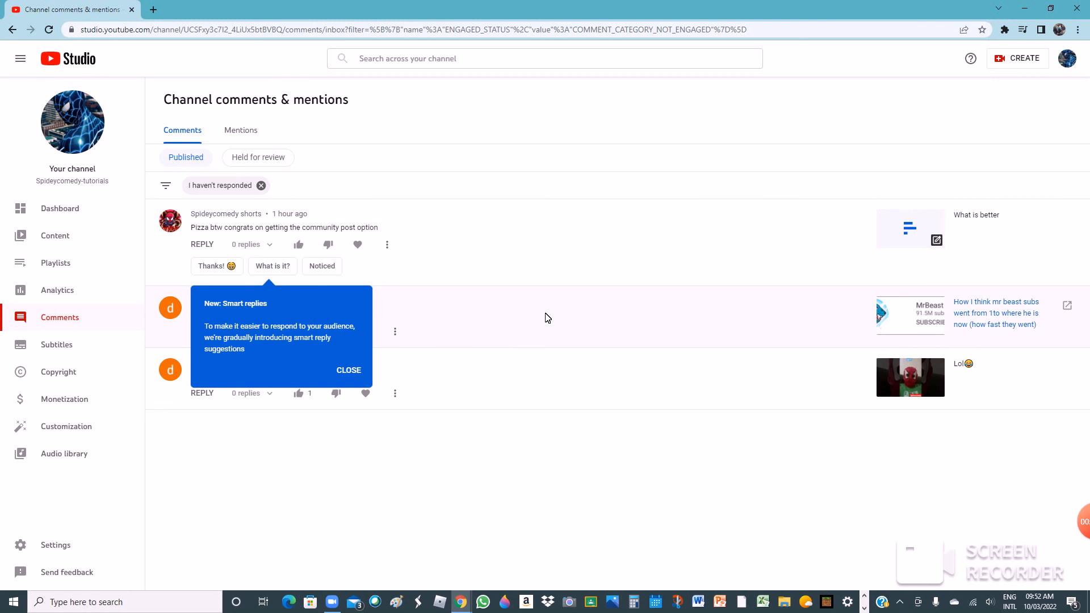
{"action": "mouse_move", "coordinate": [368, 285]}
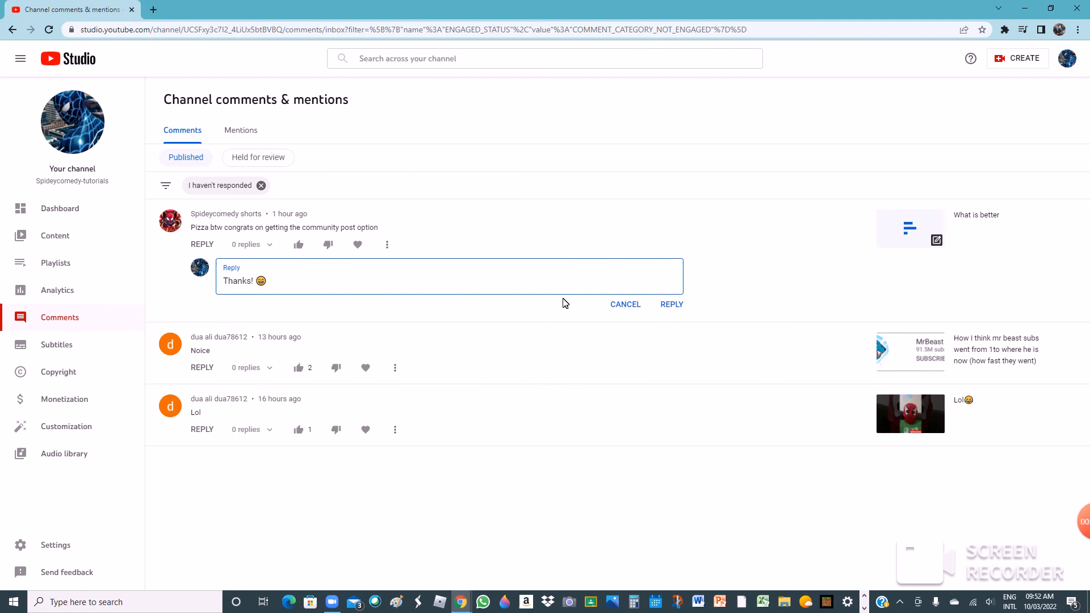
{"action": "left_click", "coordinate": [623, 304]}
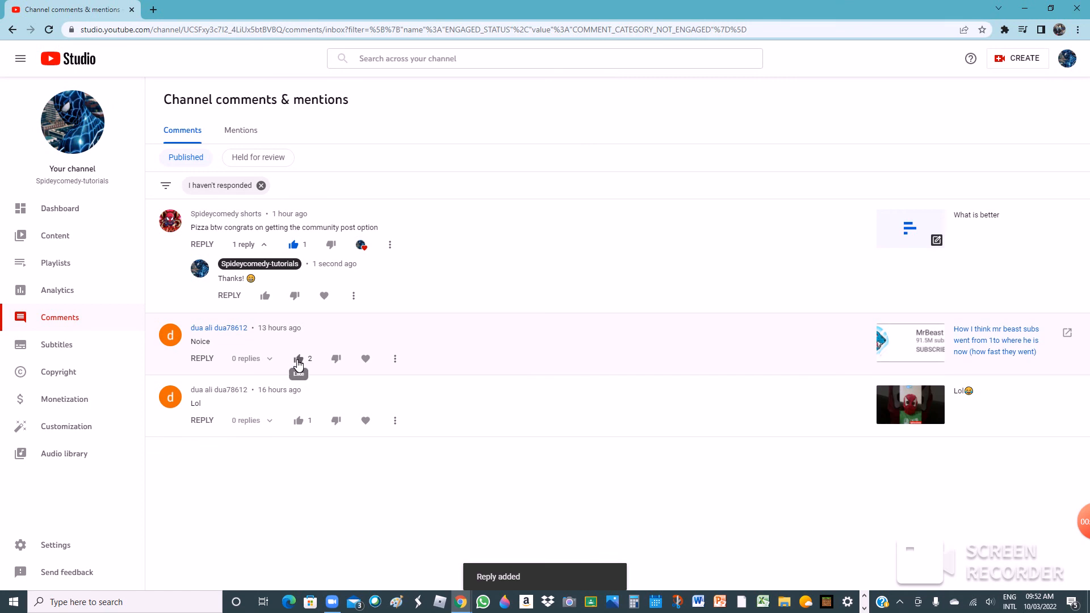
{"action": "left_click", "coordinate": [298, 357]}
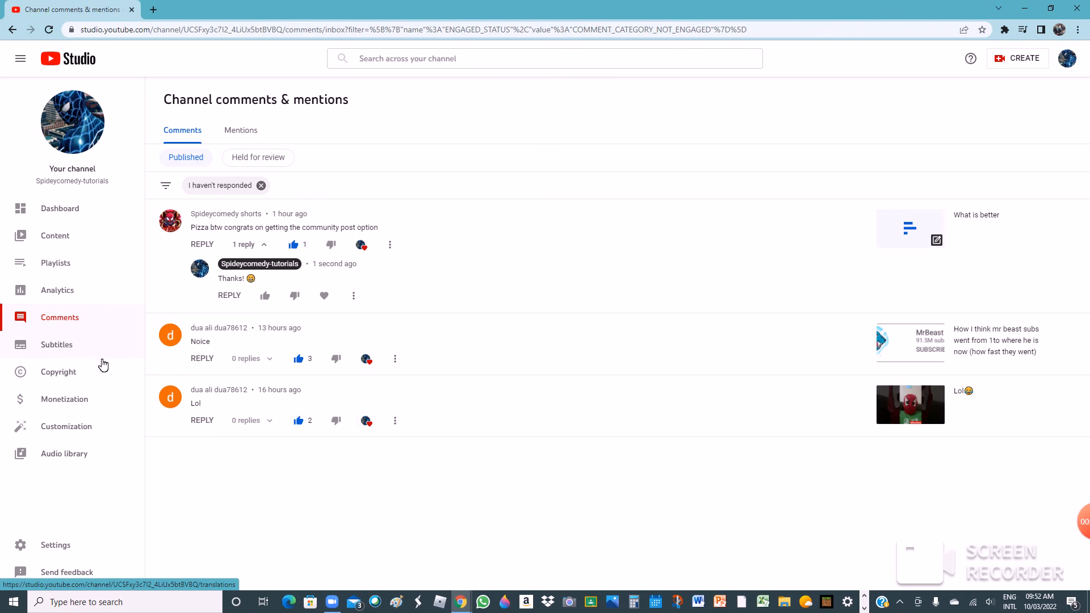
Step: Go through Monetization to Analytics and show the live count of 579 subscribers
{"action": "left_click", "coordinate": [63, 399]}
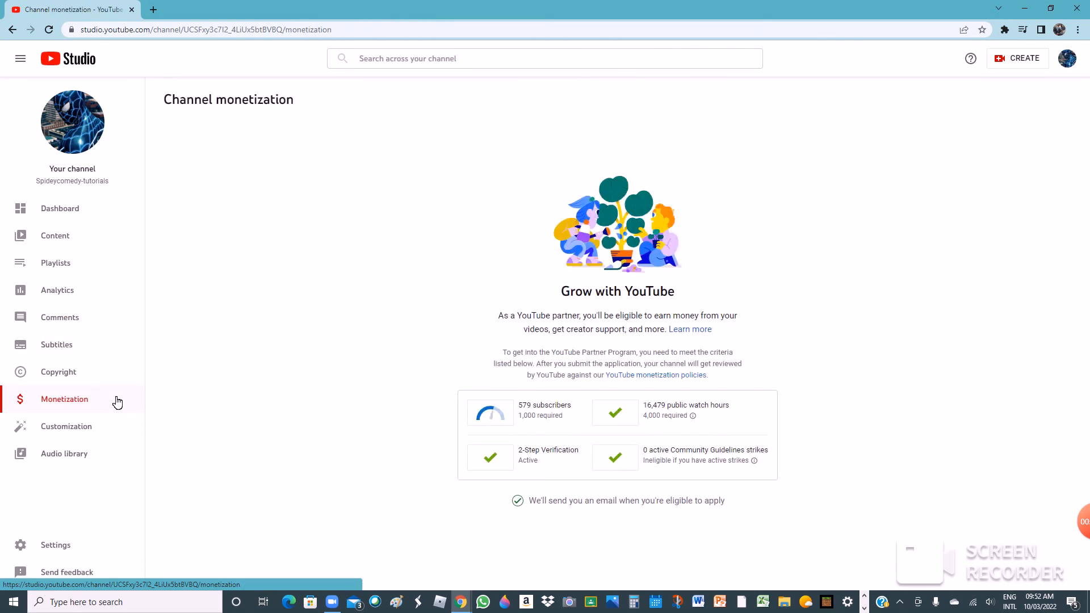
{"action": "mouse_move", "coordinate": [886, 425]}
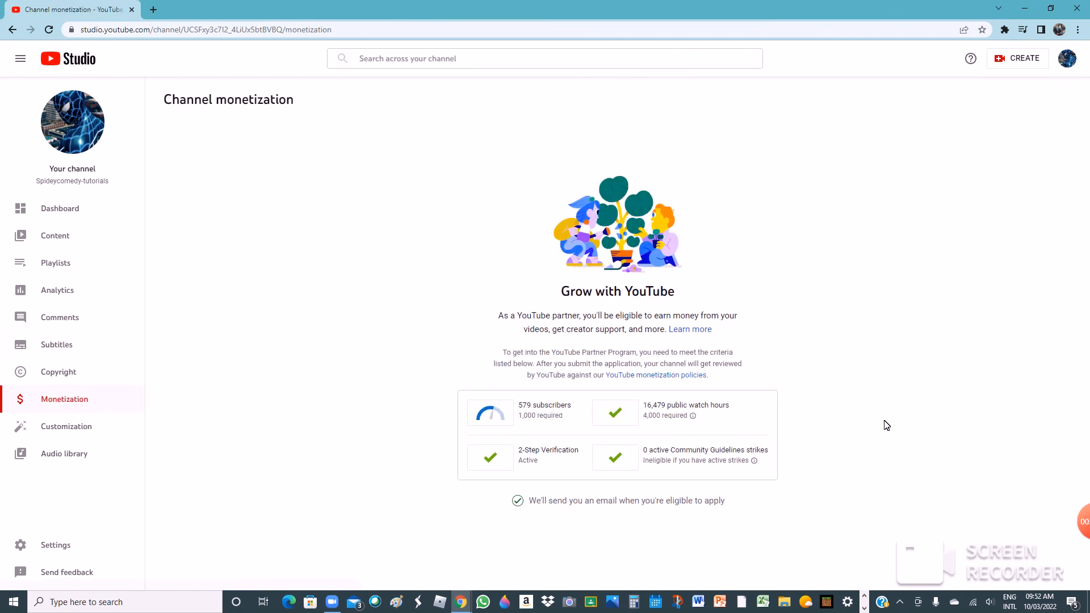
{"action": "mouse_move", "coordinate": [43, 317]}
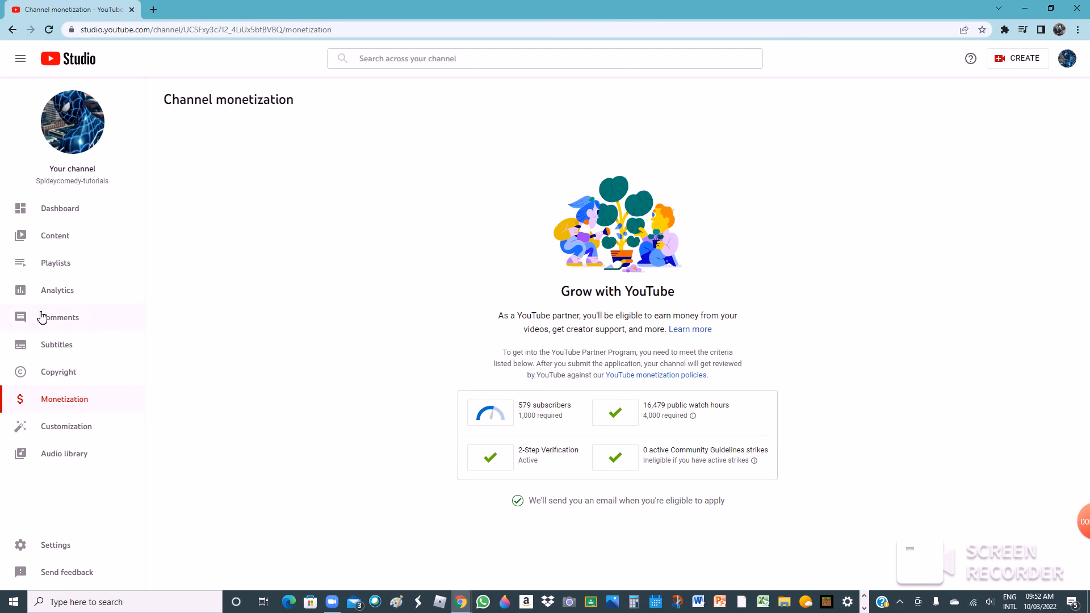
{"action": "left_click", "coordinate": [57, 289]}
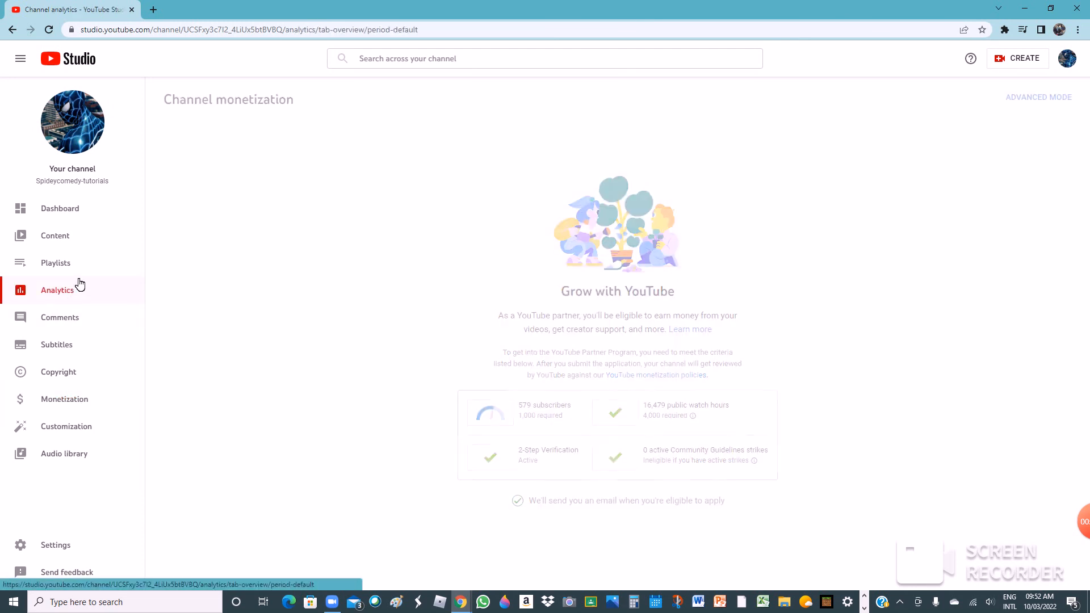
{"action": "left_click", "coordinate": [57, 290]}
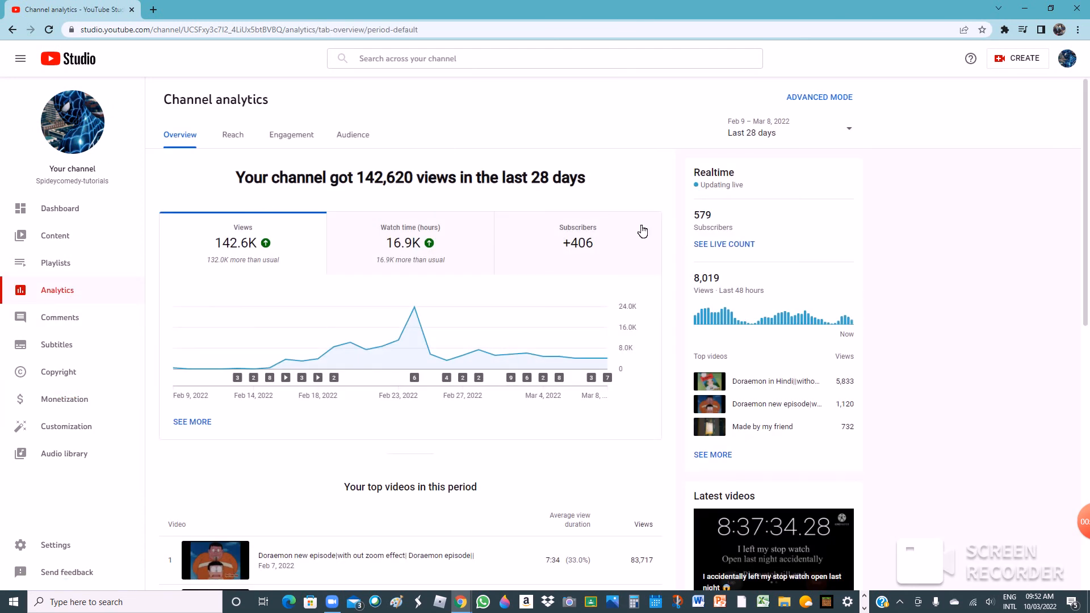
{"action": "left_click", "coordinate": [578, 242]}
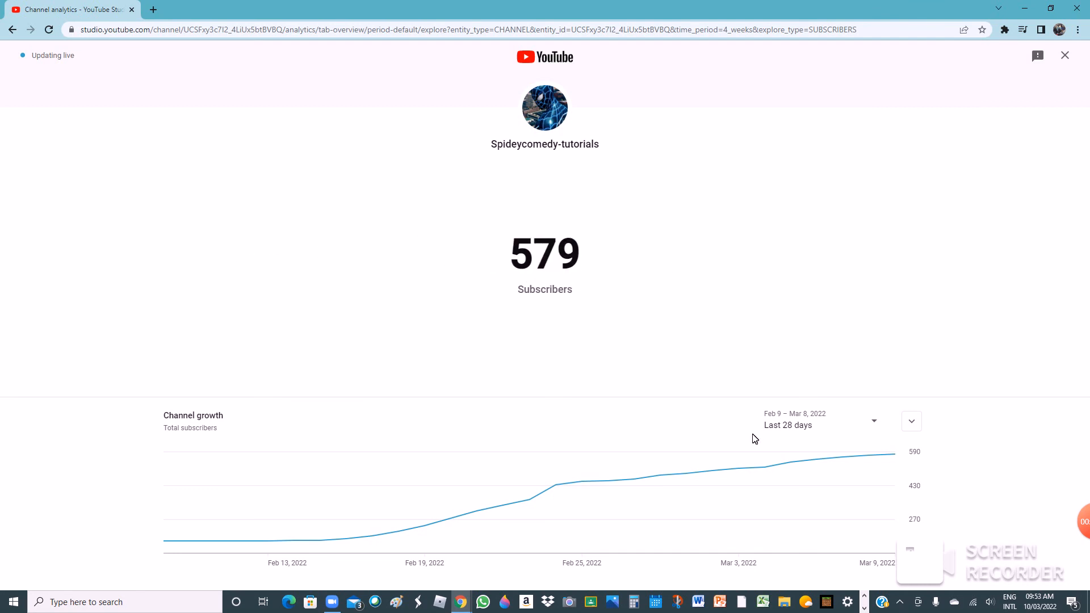
Step: In Calculator compute 579 + 579 = 1,158, then close it over the live count
{"action": "left_click", "coordinate": [632, 602]}
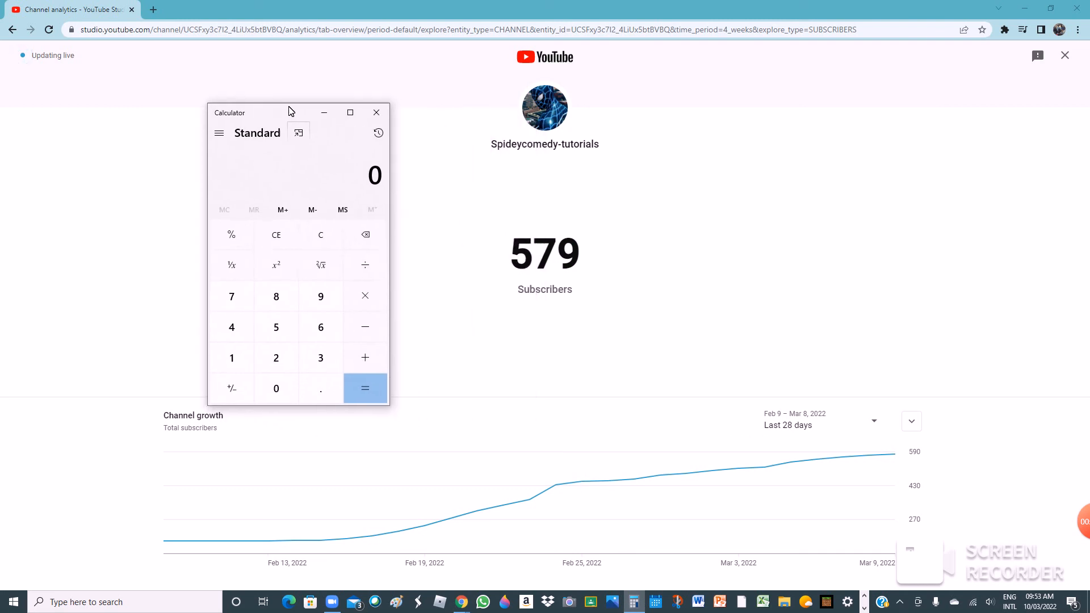
{"action": "left_click", "coordinate": [275, 327]}
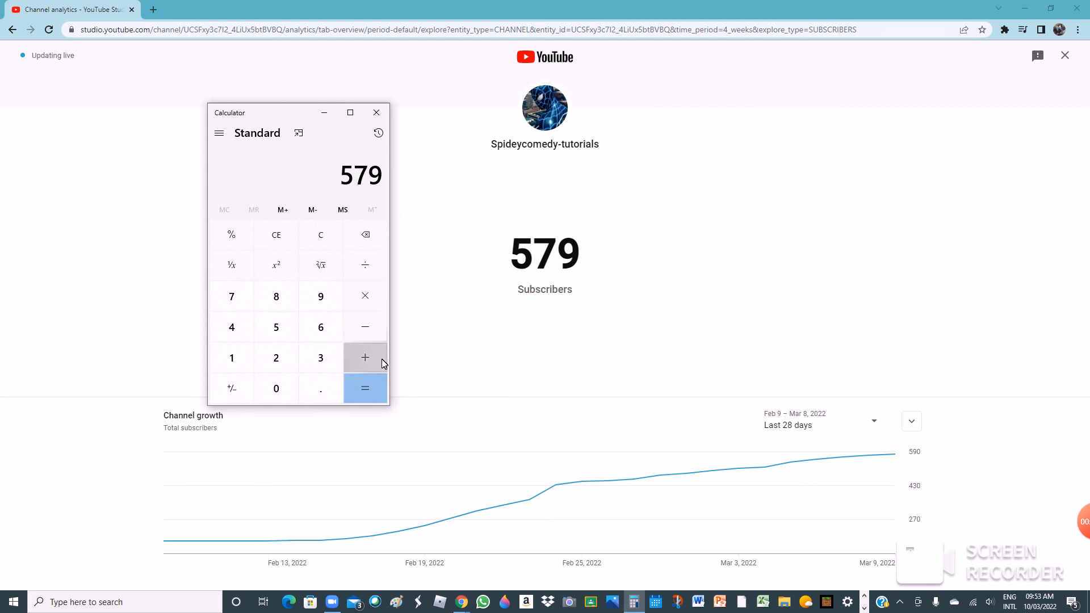
{"action": "left_click", "coordinate": [276, 327]}
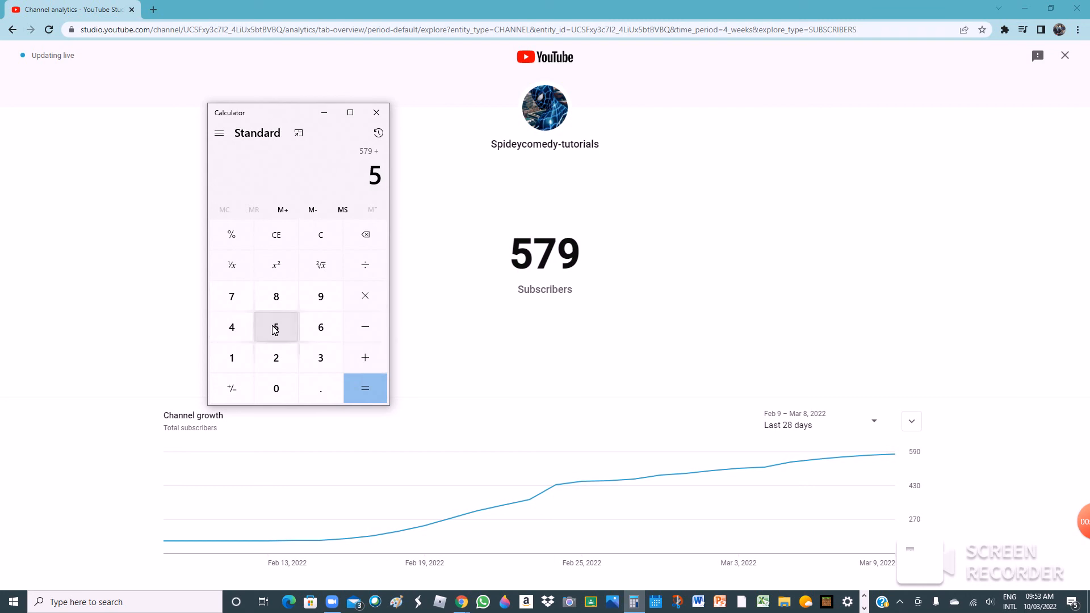
{"action": "left_click", "coordinate": [364, 389]}
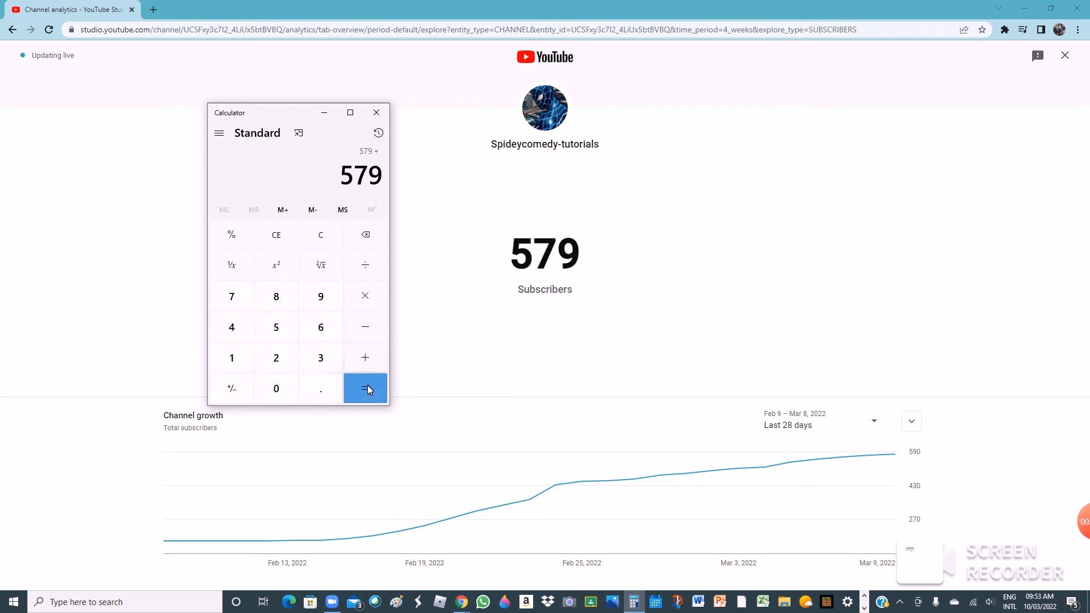
{"action": "left_click", "coordinate": [364, 388]}
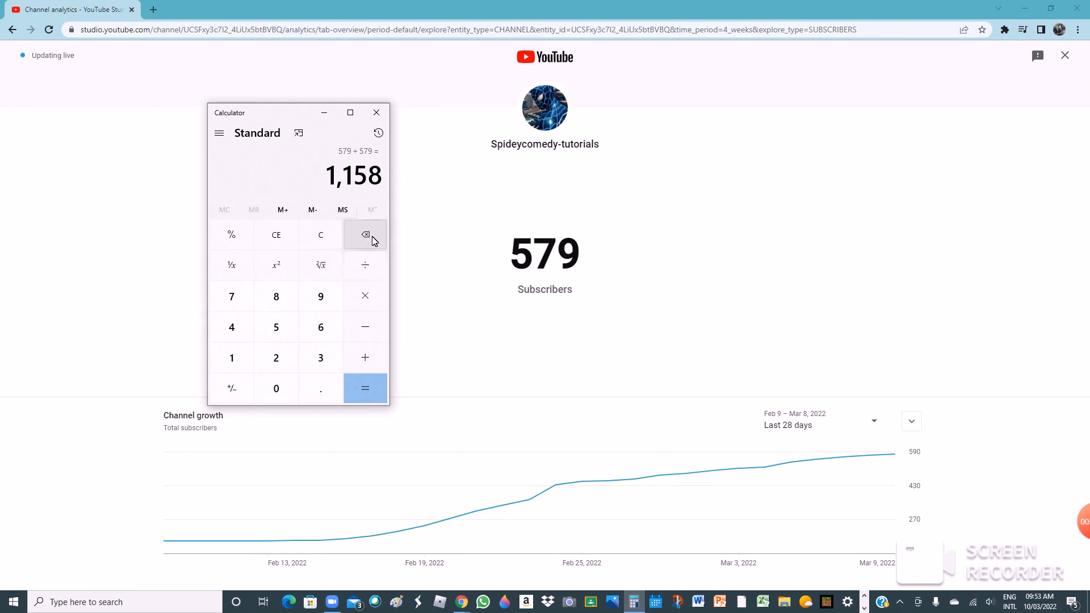
{"action": "mouse_move", "coordinate": [367, 219]}
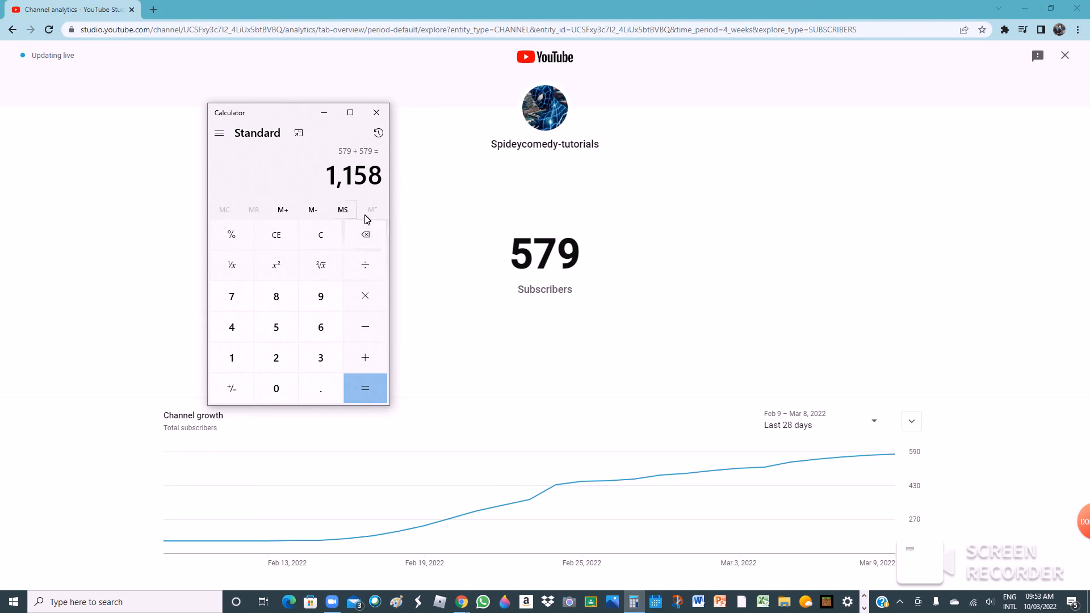
{"action": "mouse_move", "coordinate": [144, 206]}
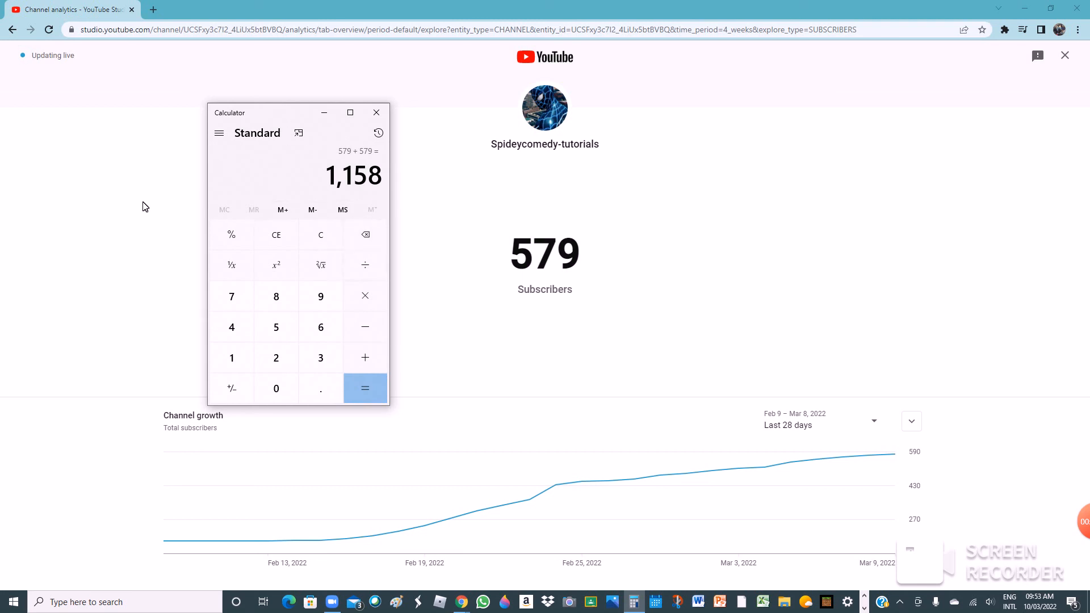
{"action": "mouse_move", "coordinate": [321, 235]}
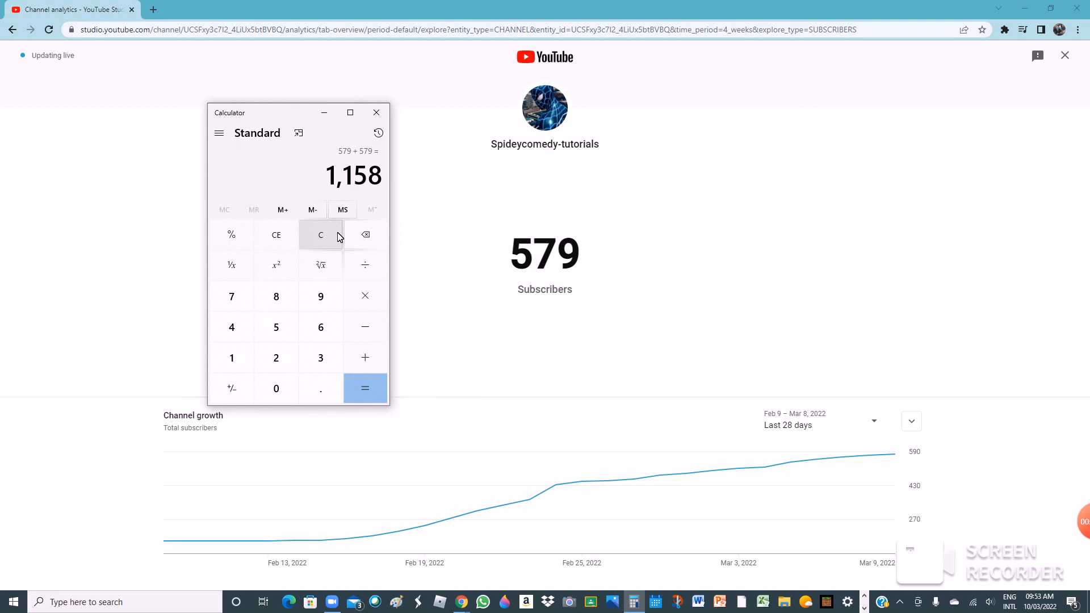
{"action": "mouse_move", "coordinate": [340, 227]}
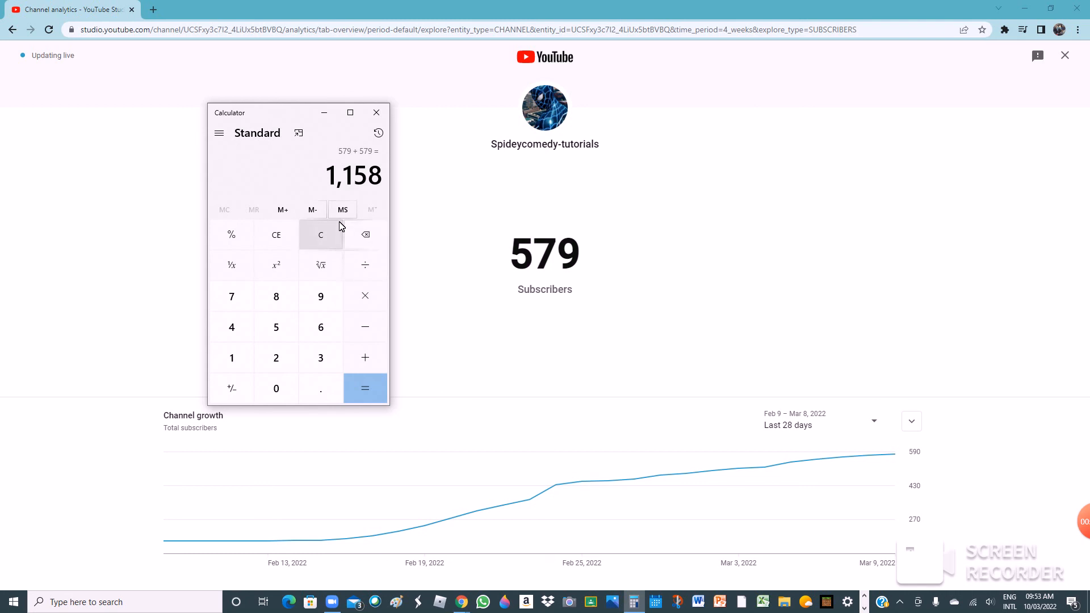
{"action": "mouse_move", "coordinate": [375, 112]}
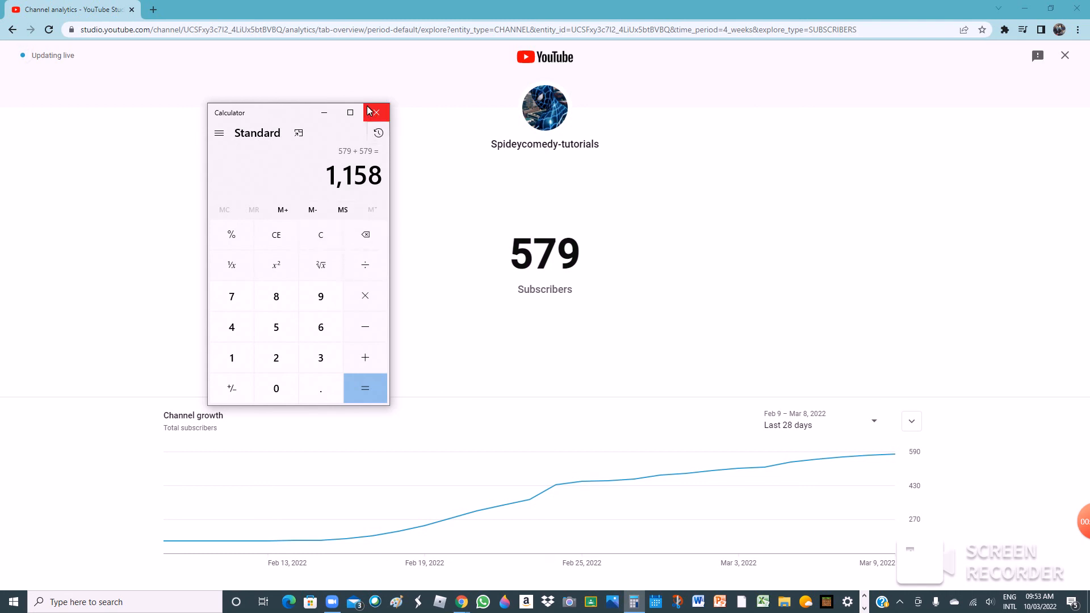
{"action": "mouse_move", "coordinate": [376, 111]}
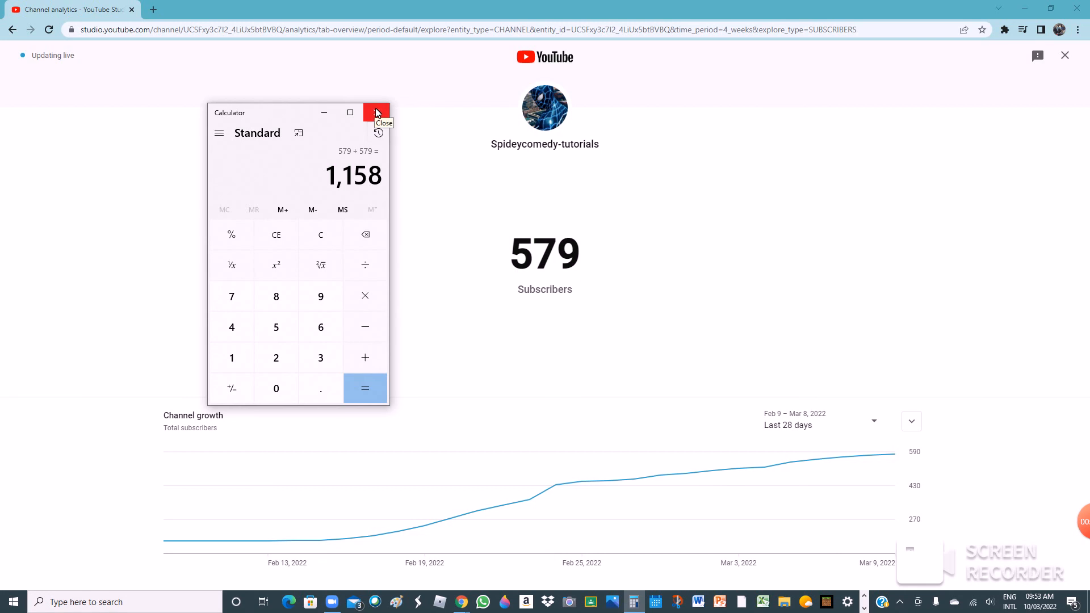
{"action": "left_click", "coordinate": [376, 112]}
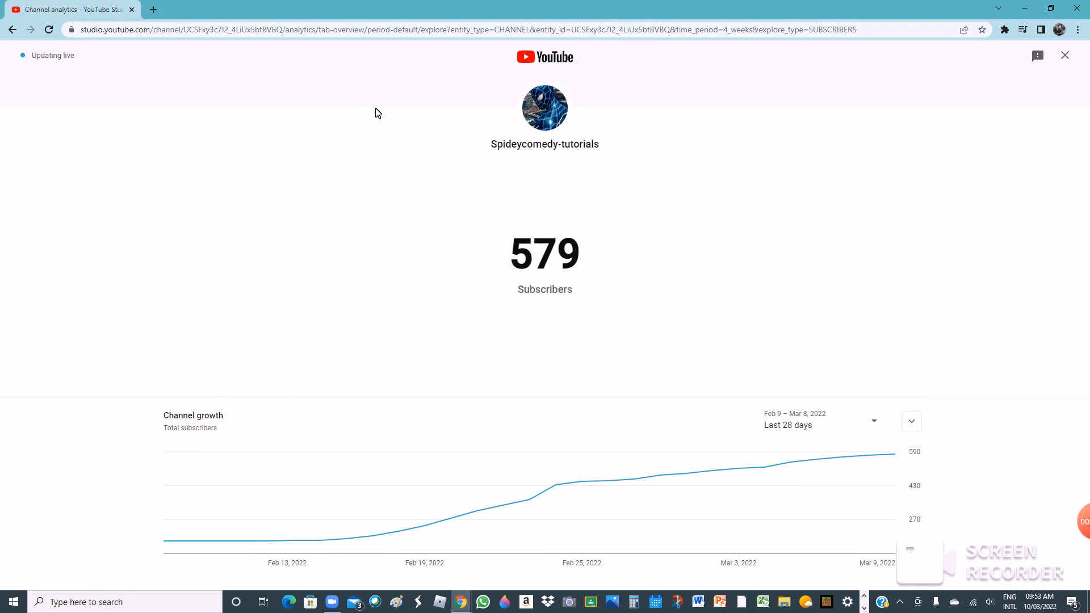
{"action": "mouse_move", "coordinate": [4, 17]}
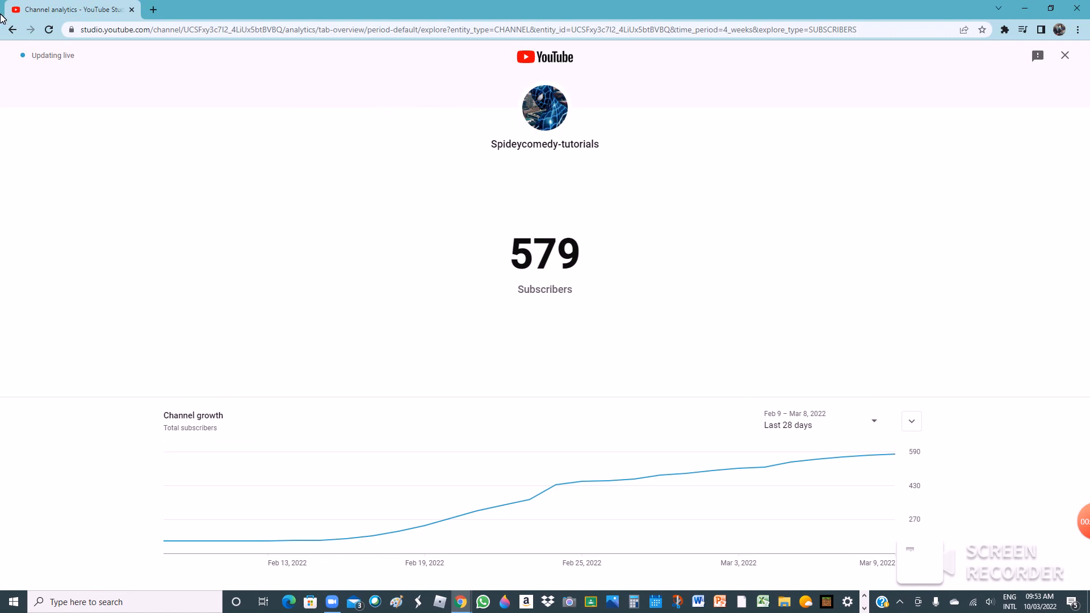